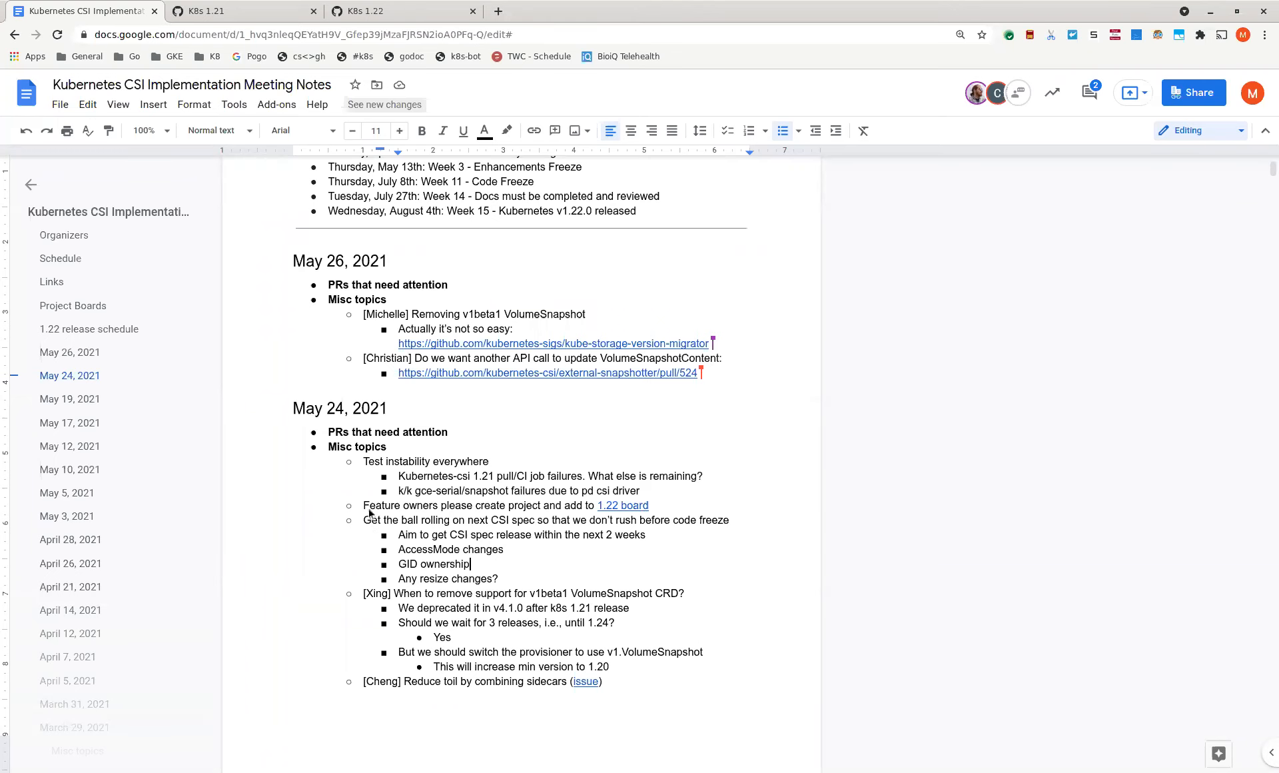
mouse_move(355, 536)
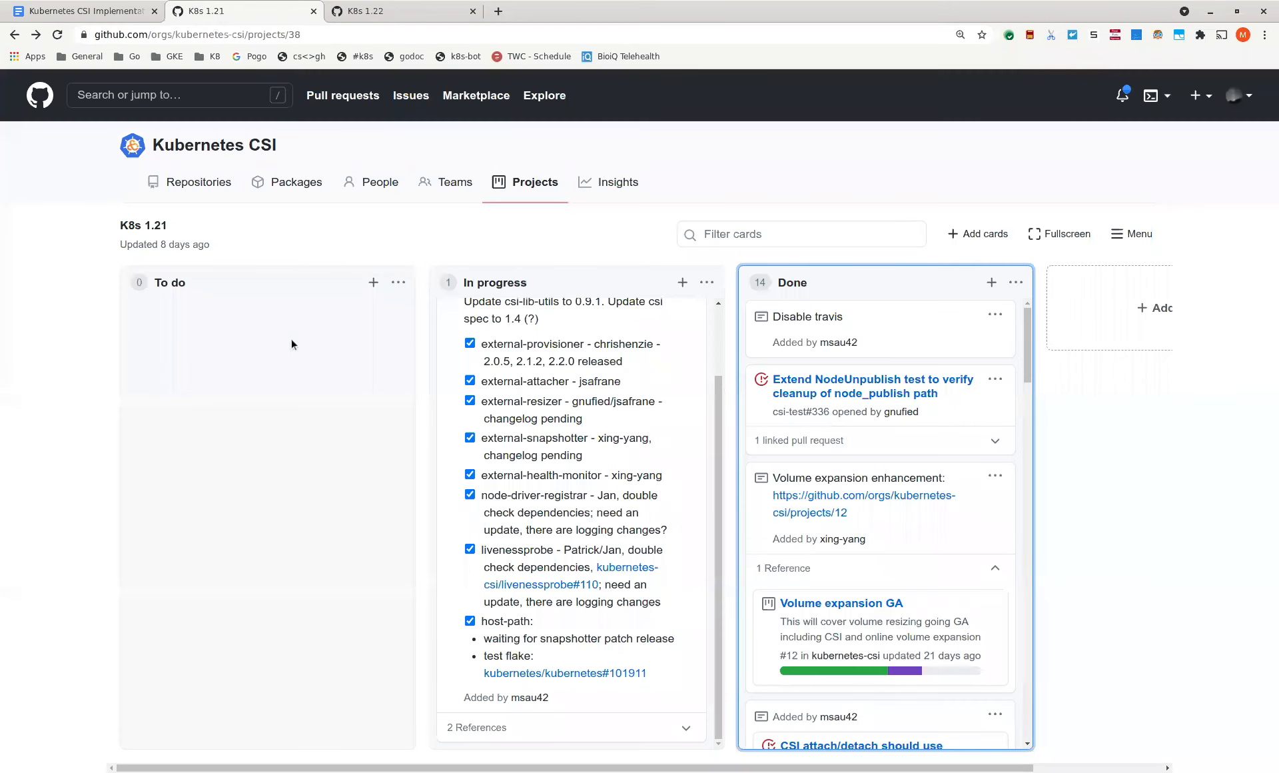
mouse_move(595, 519)
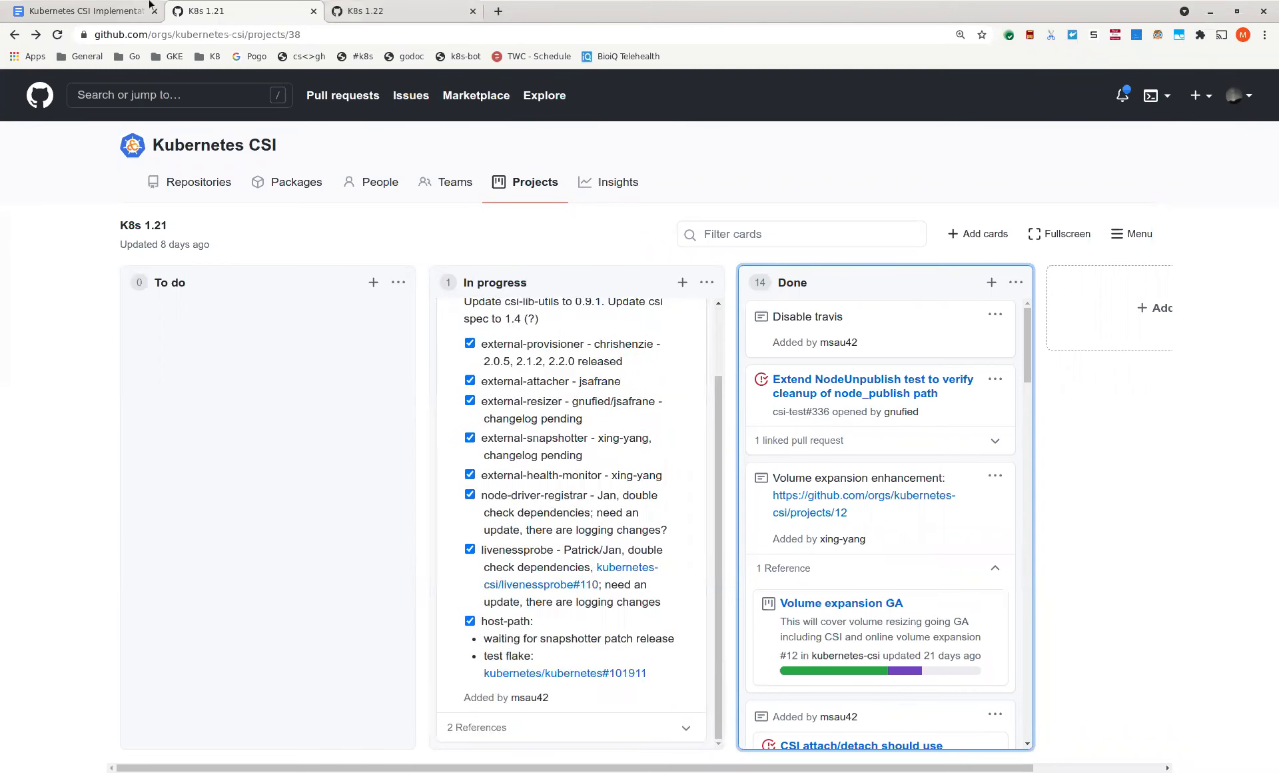
- Open the sig-storage-kubernetes TestGrid dashboard in a new tab to see failing storage tests
click(77, 11)
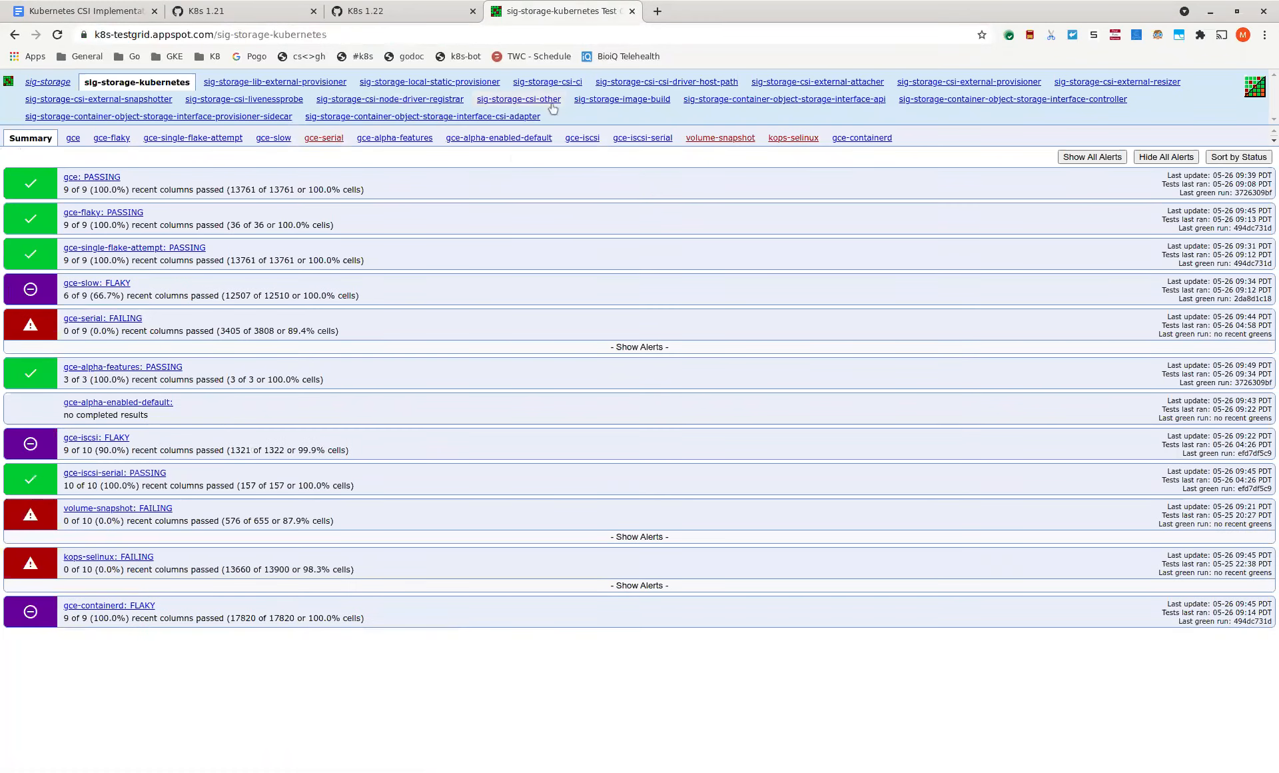
- Open sig-storage-csi-ci and check 1.21-on-master, 1.21-test-on-1.21 and 1.21-test-on-master results
click(546, 81)
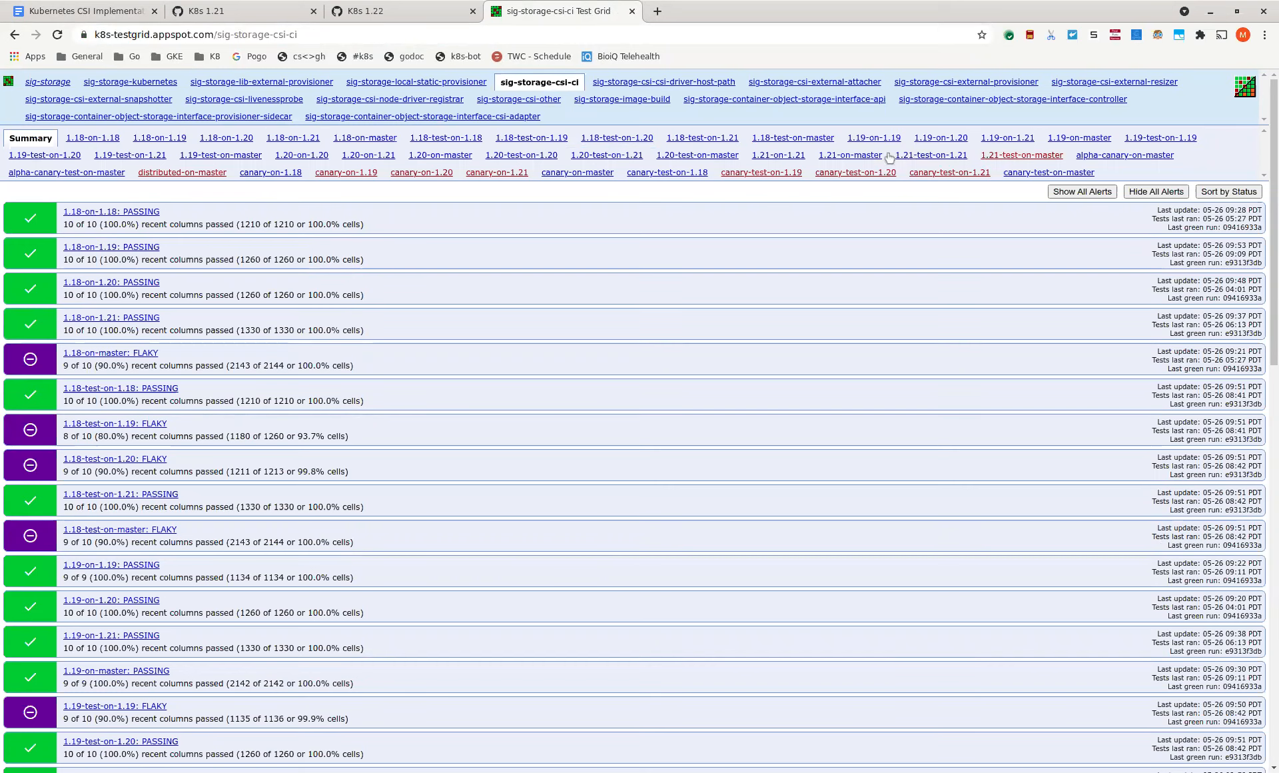
mouse_move(806, 156)
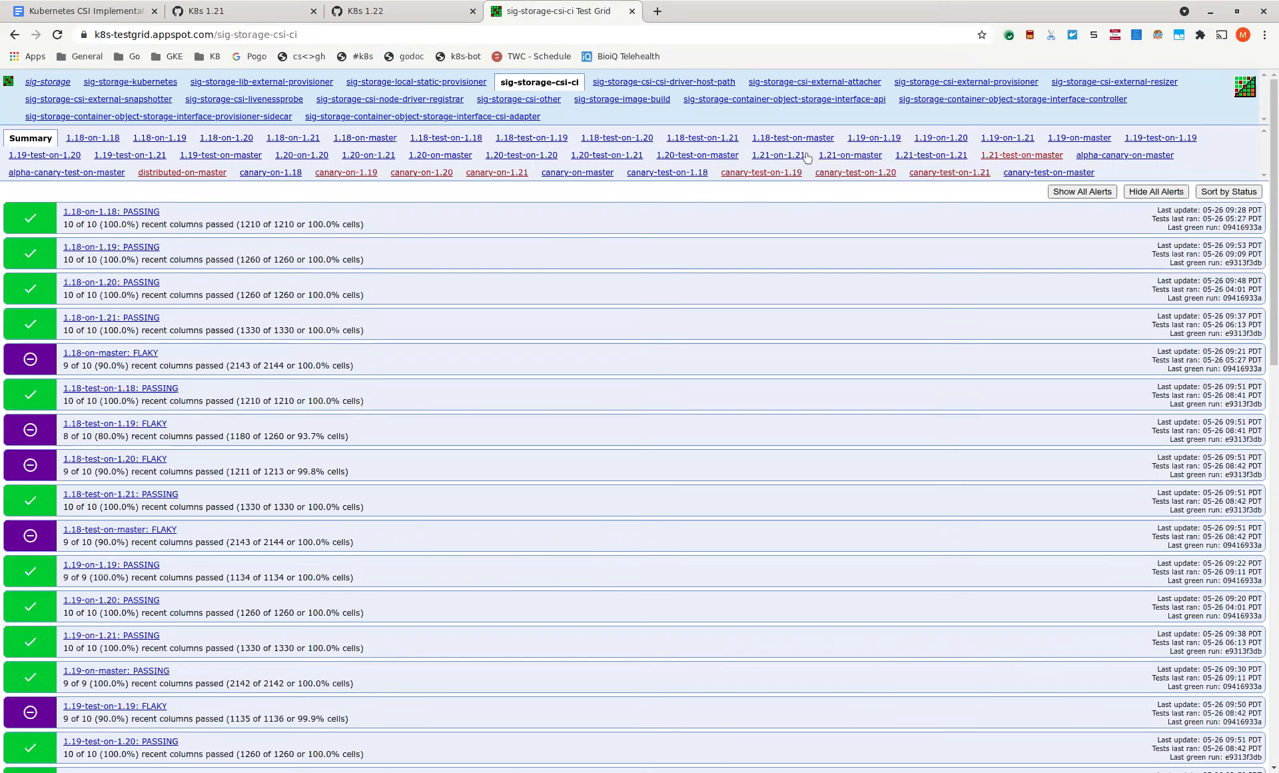
click(778, 155)
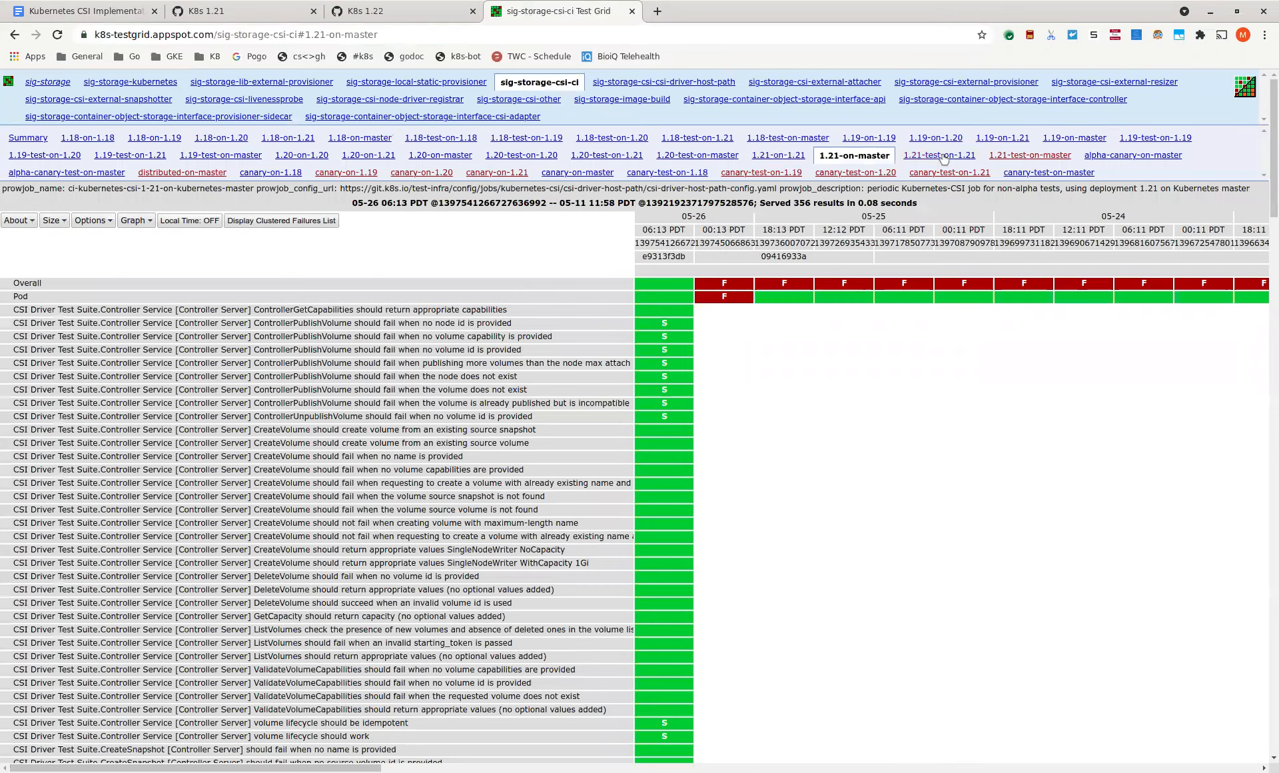
click(935, 156)
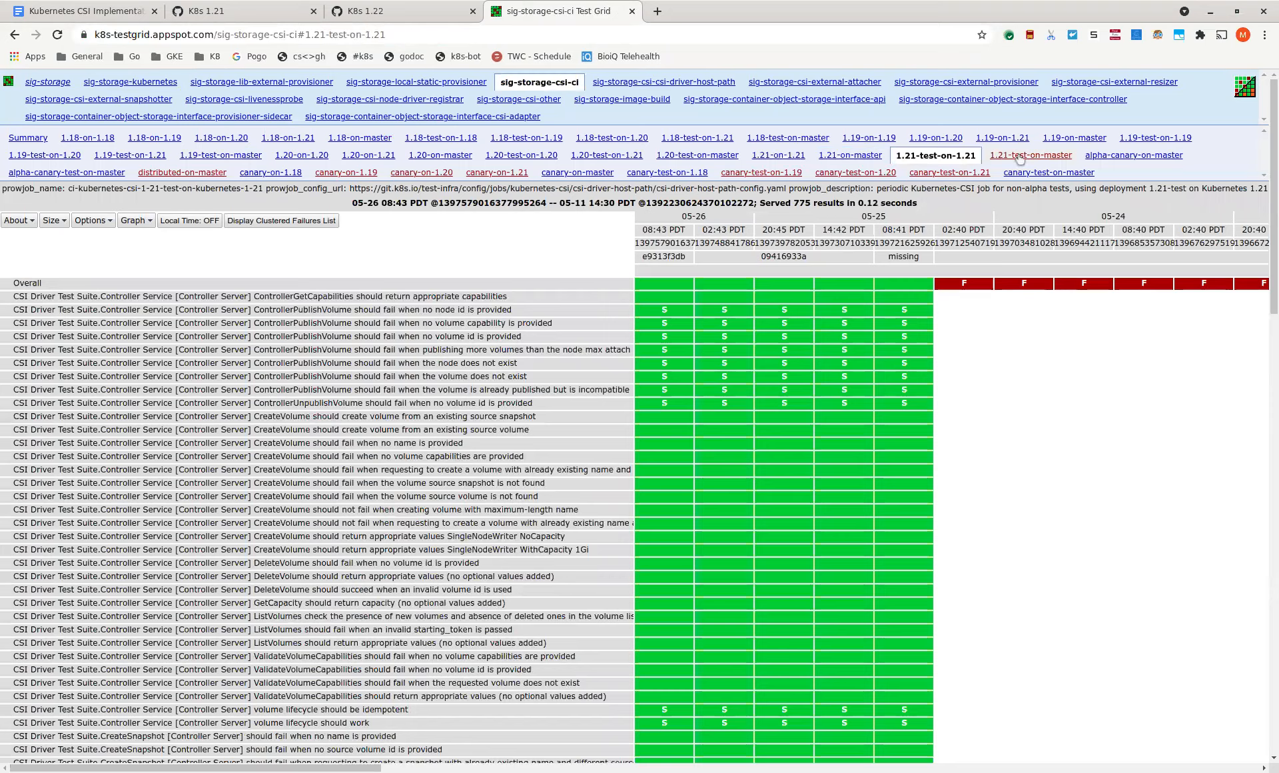
click(1029, 155)
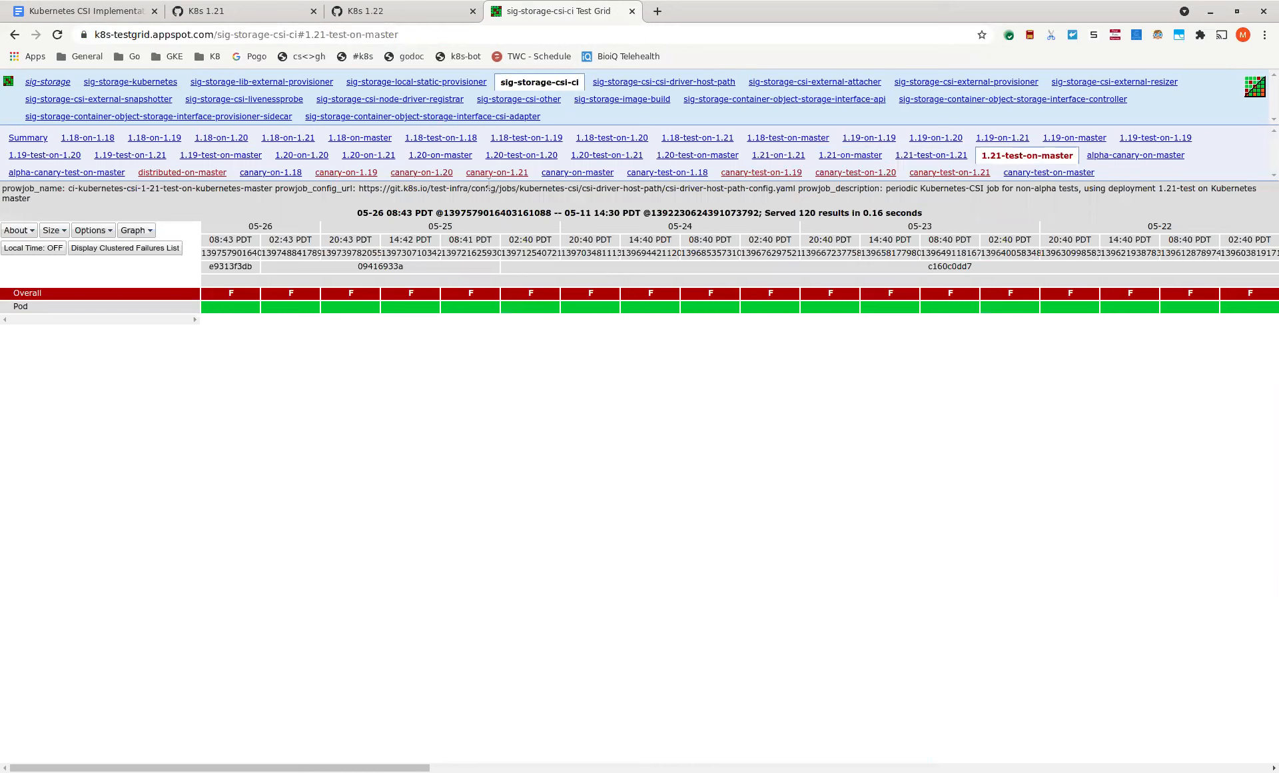
- Check the canary-on-1.19/1.20/1.21, 1.21-test-on-master and distributed-on-master job results
click(350, 172)
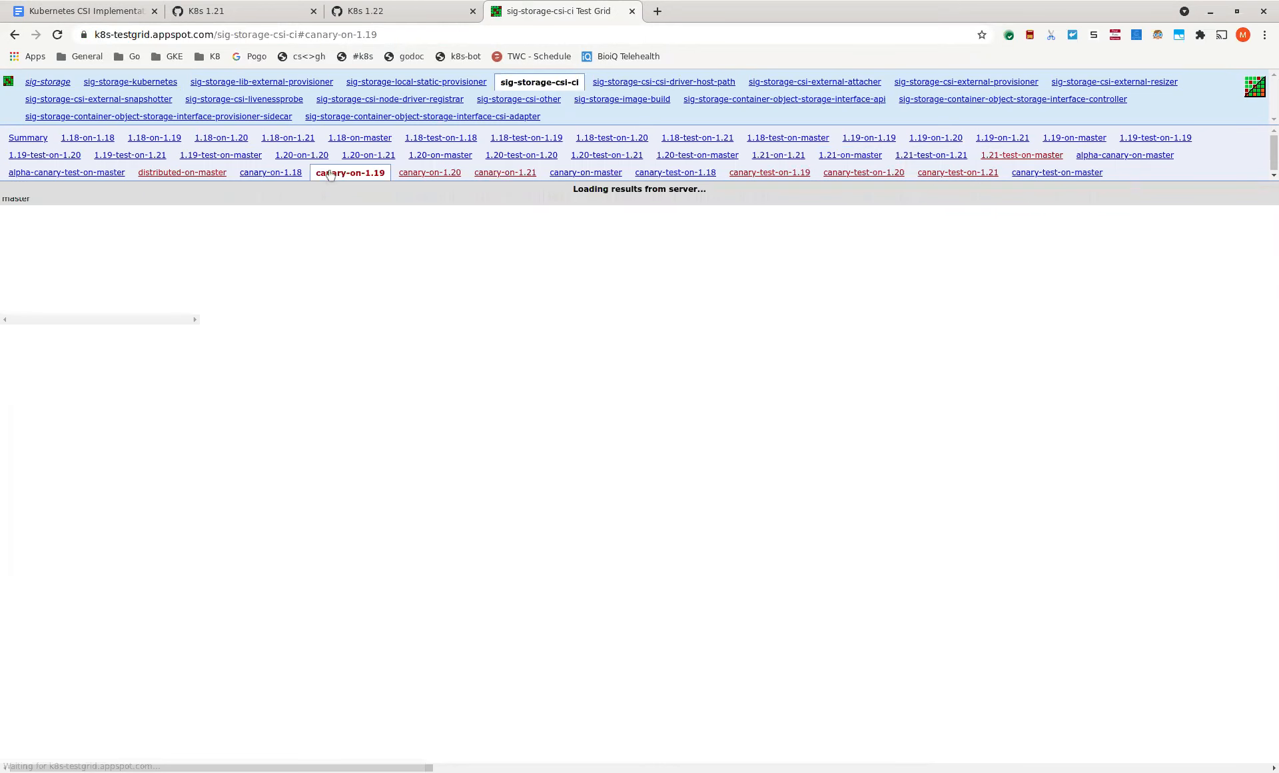
click(350, 172)
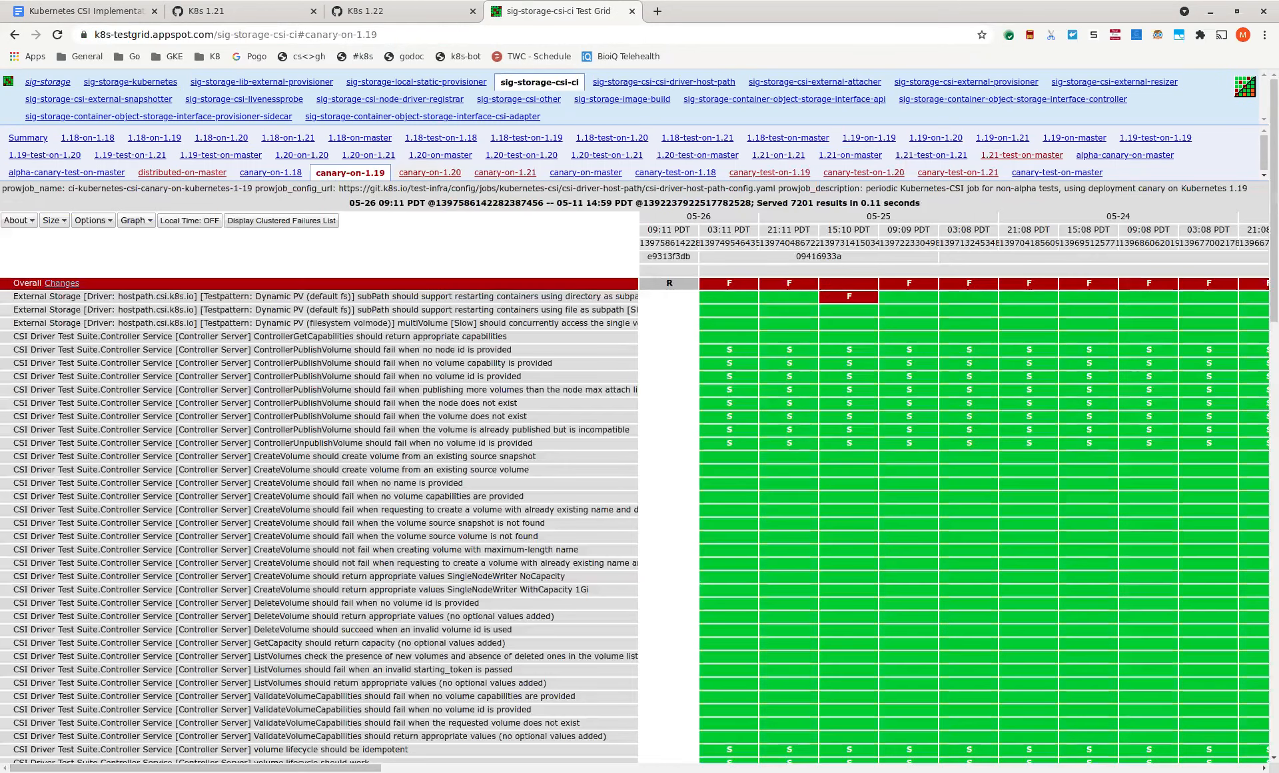
click(426, 172)
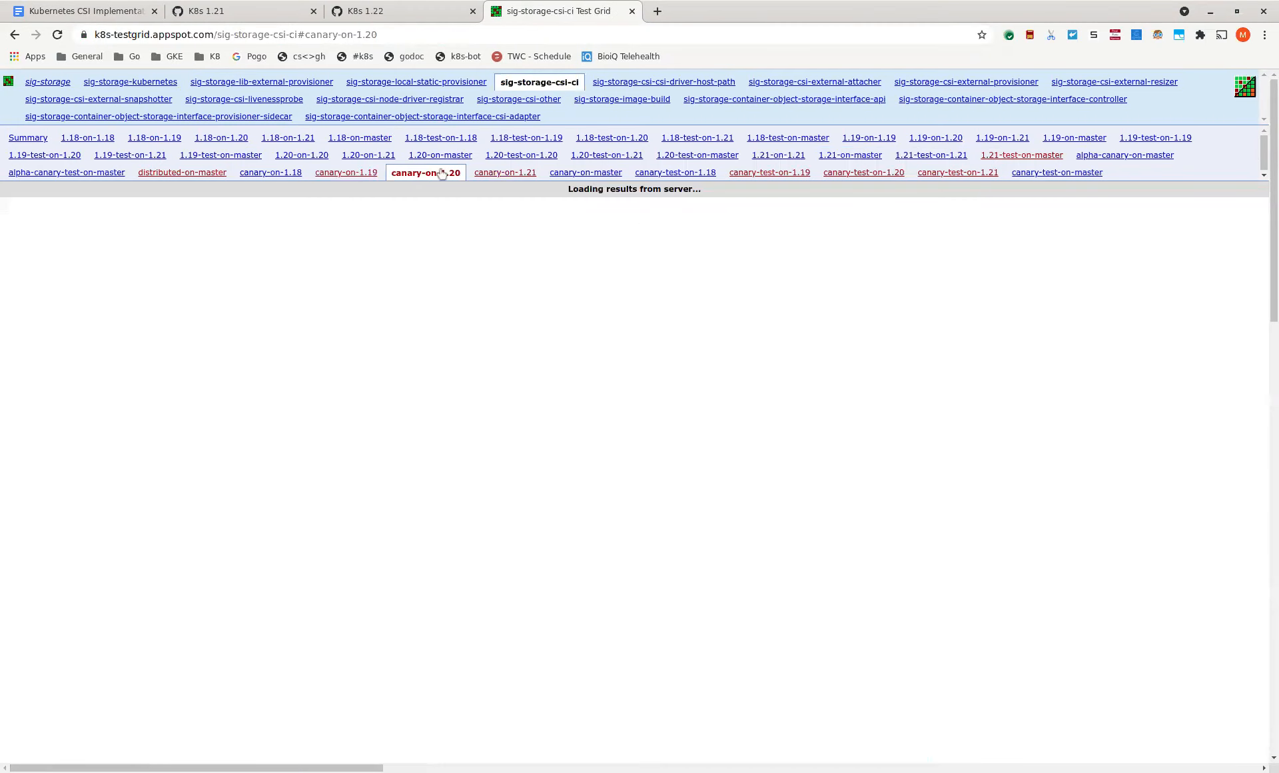
click(500, 172)
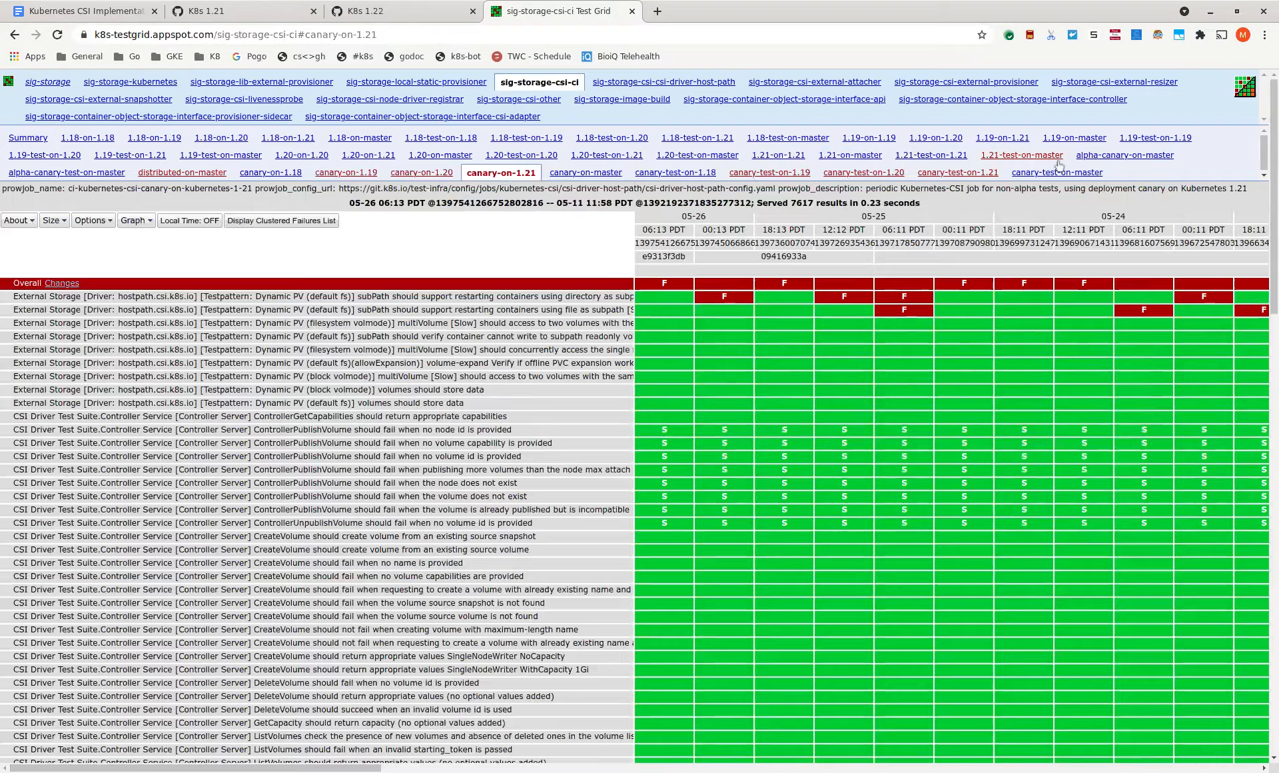
click(1021, 156)
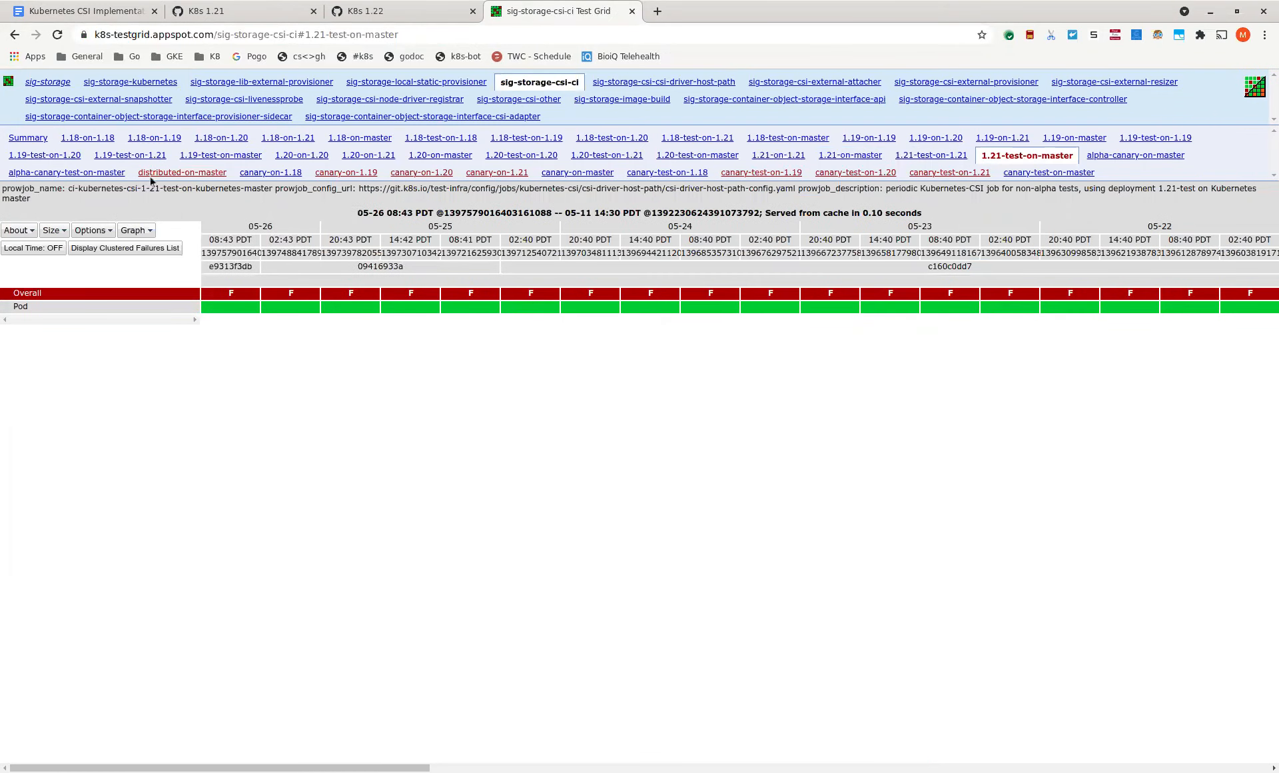
click(180, 172)
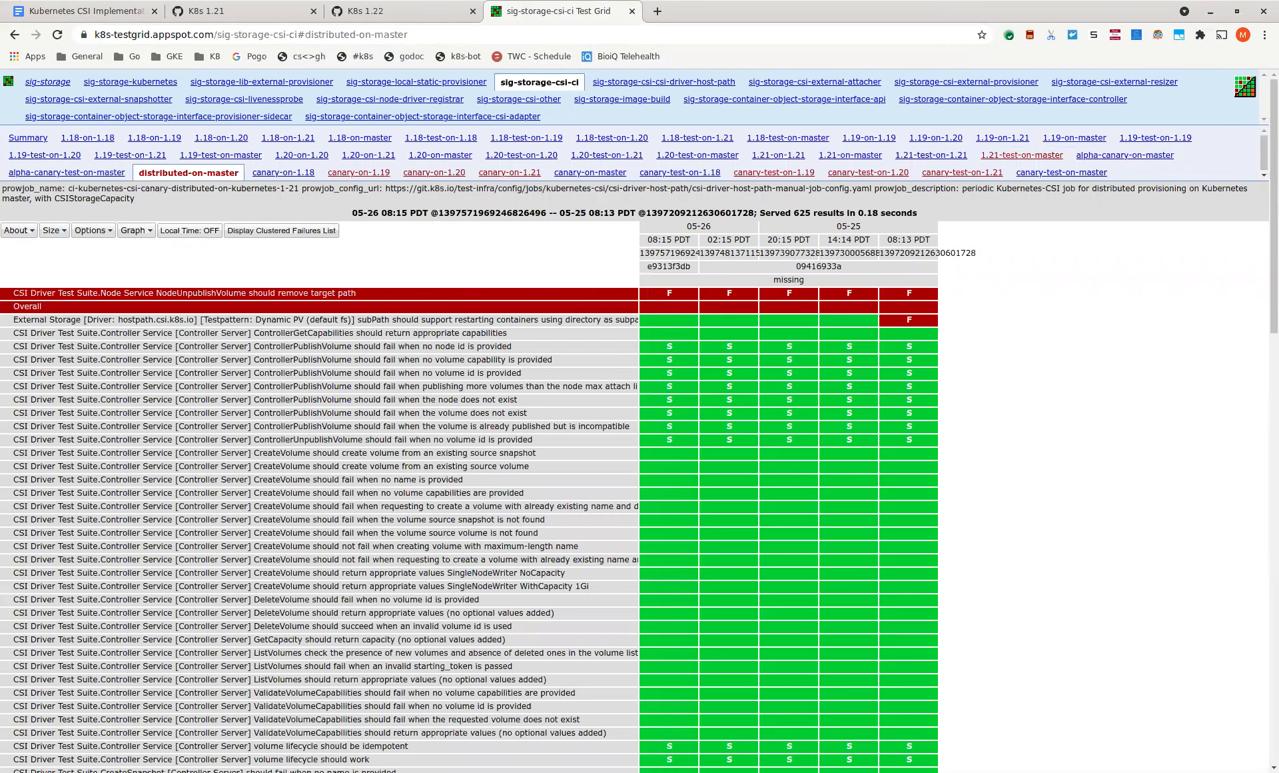
mouse_move(186, 174)
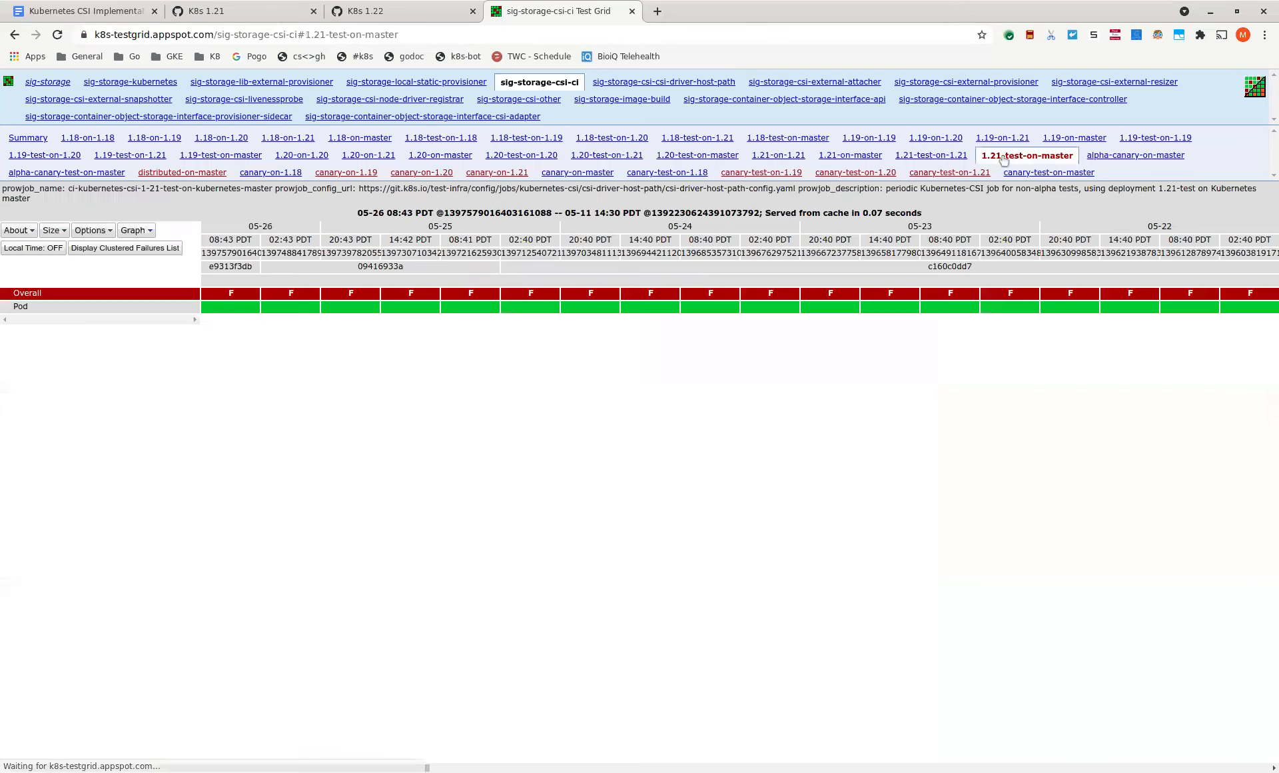
mouse_move(382, 11)
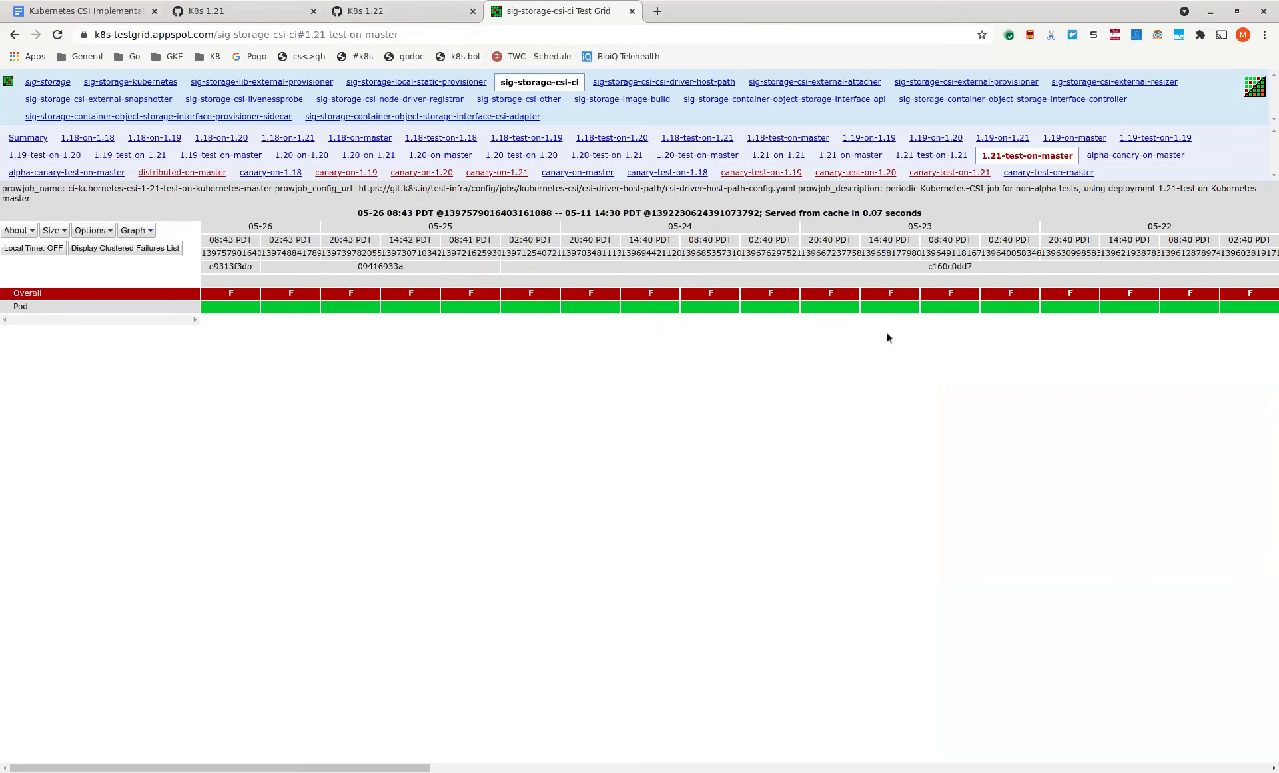
- Check the 1.21-on-1.21 job results, then return to the K8s 1.21 project board
click(781, 155)
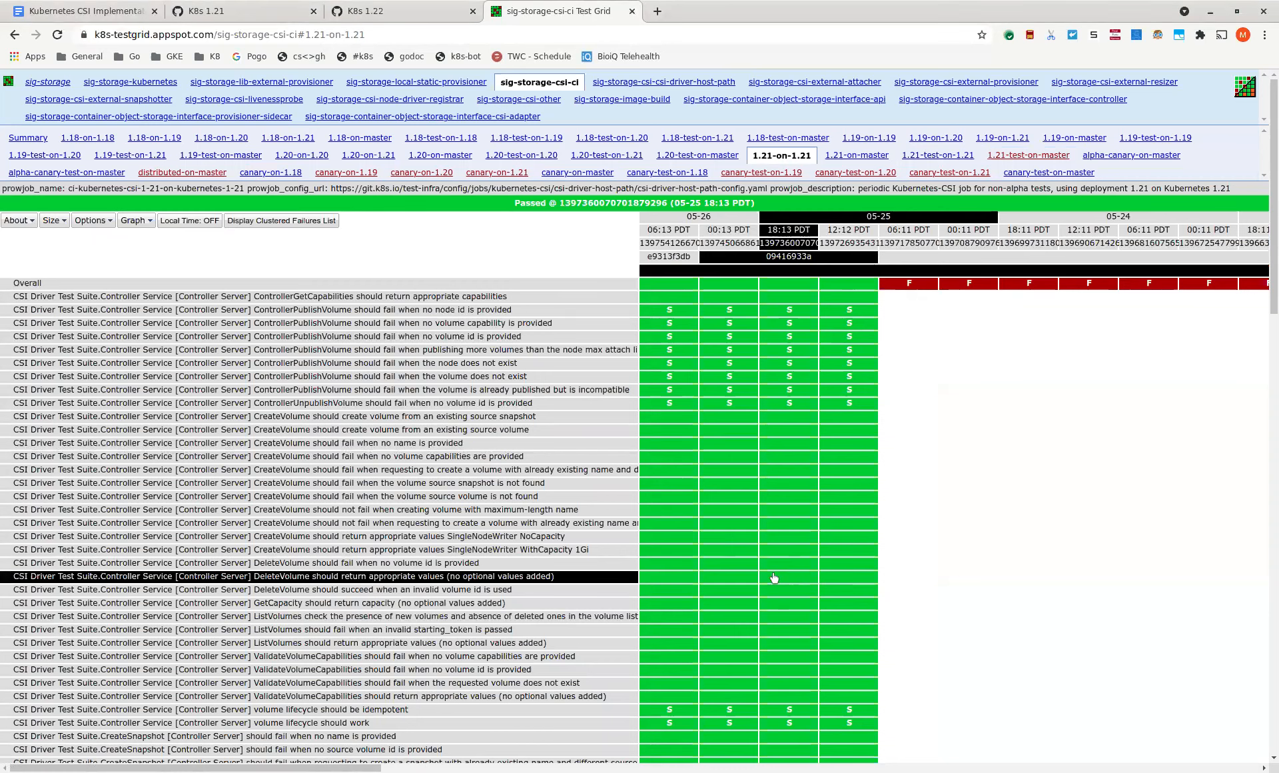
click(81, 10)
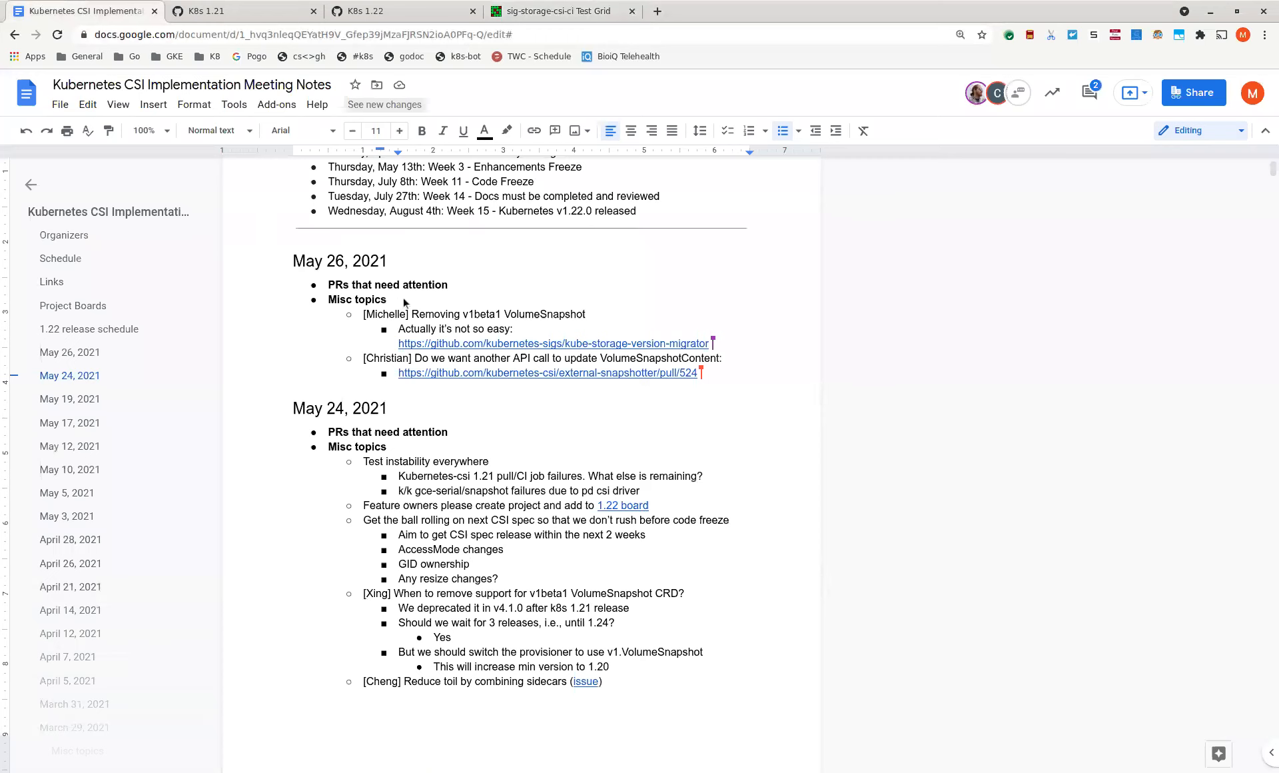
mouse_move(557, 624)
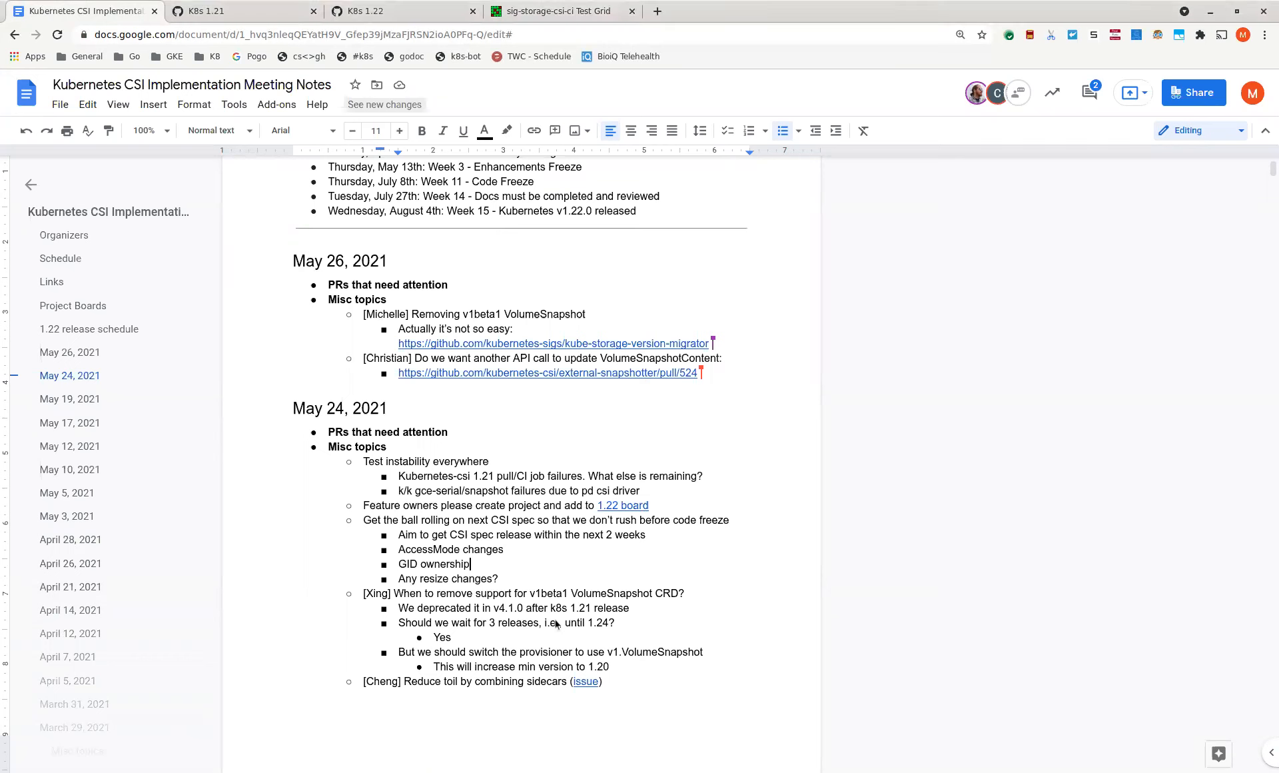
click(214, 11)
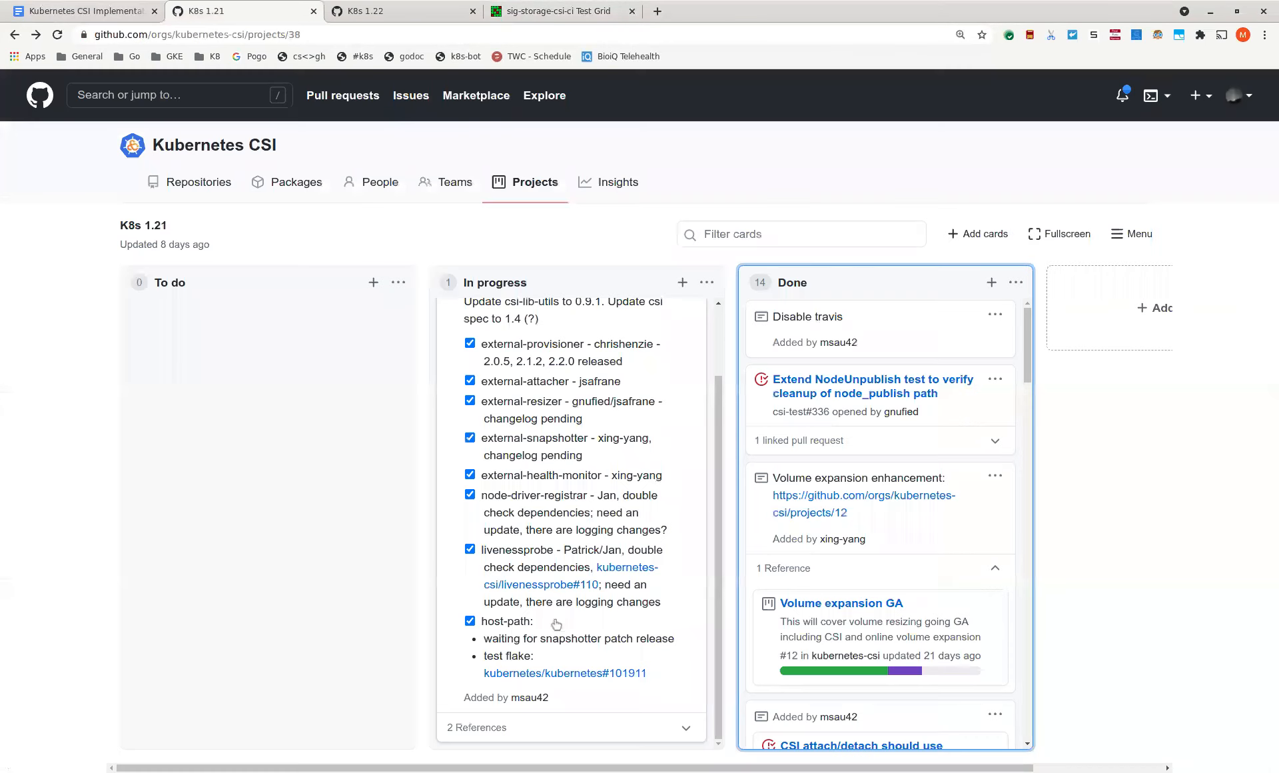
- On the K8s 1.22 board, open PR #96628 'Mark volume uncertain state when detach failed.'
click(367, 11)
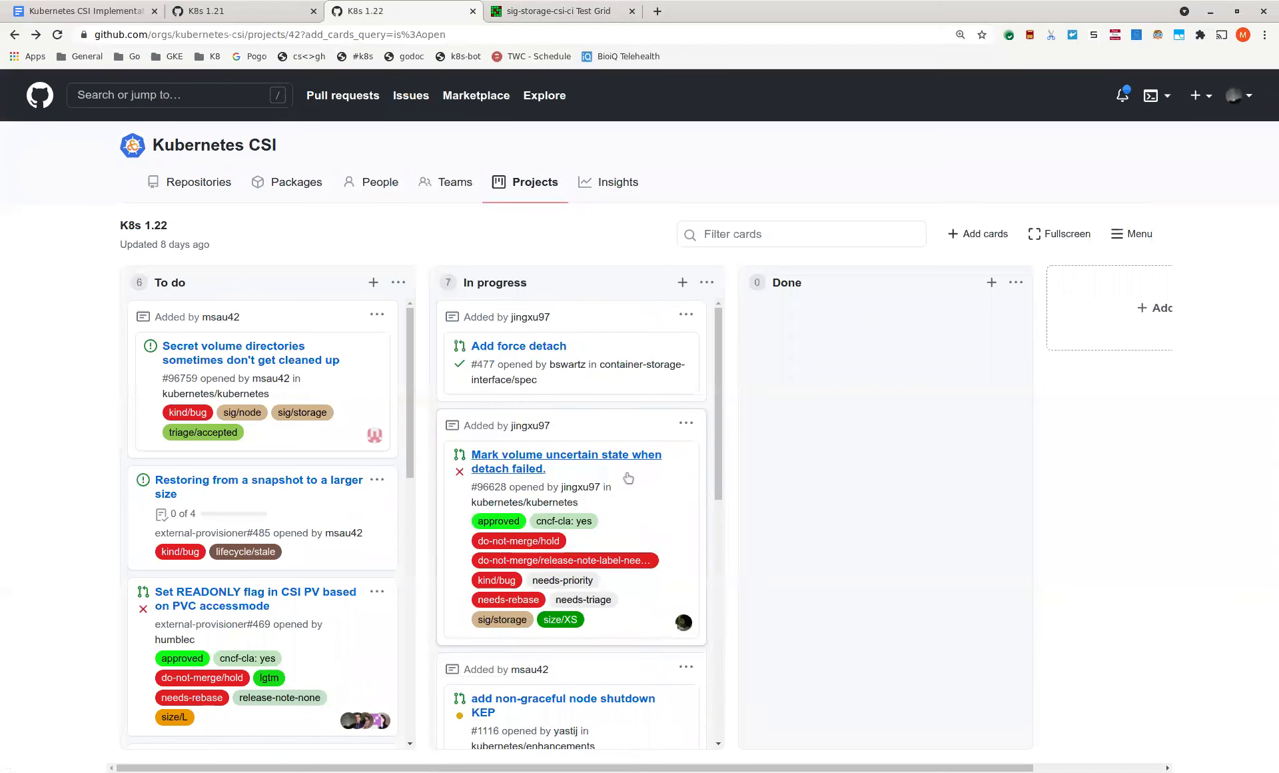
mouse_move(624, 425)
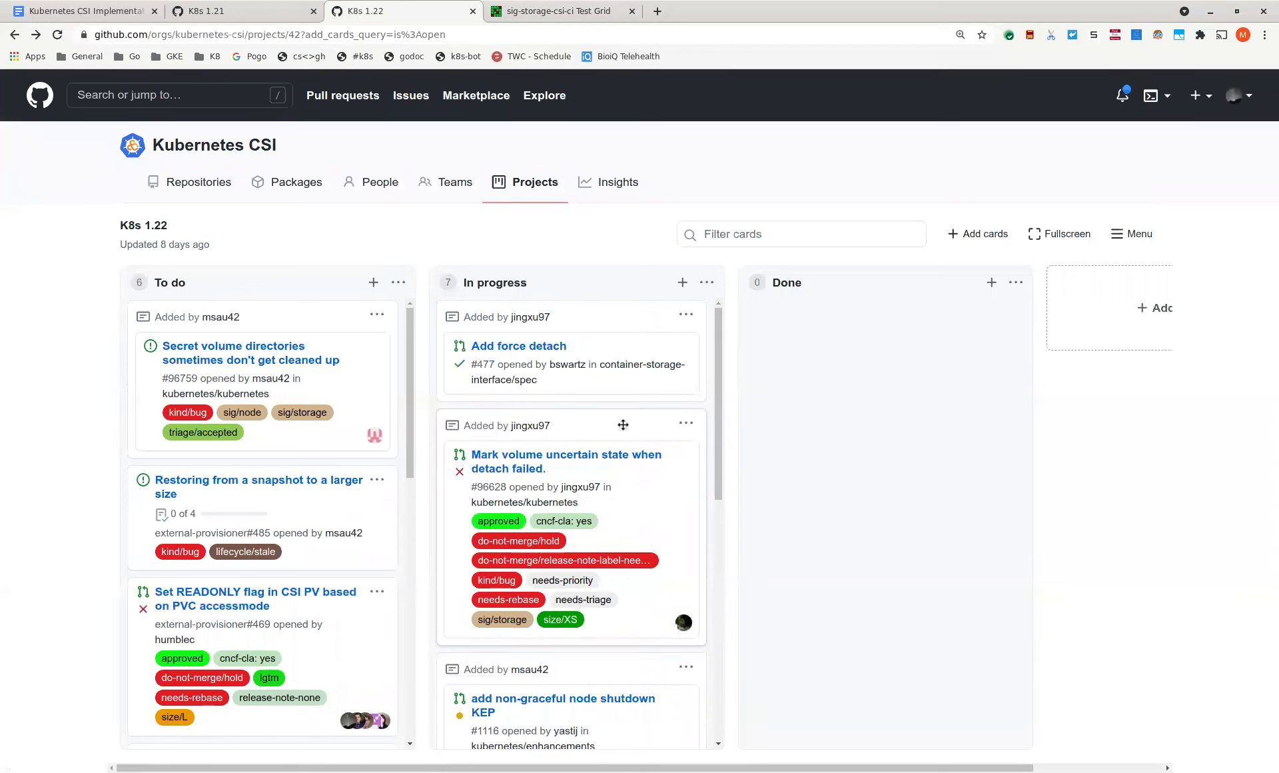
mouse_move(617, 374)
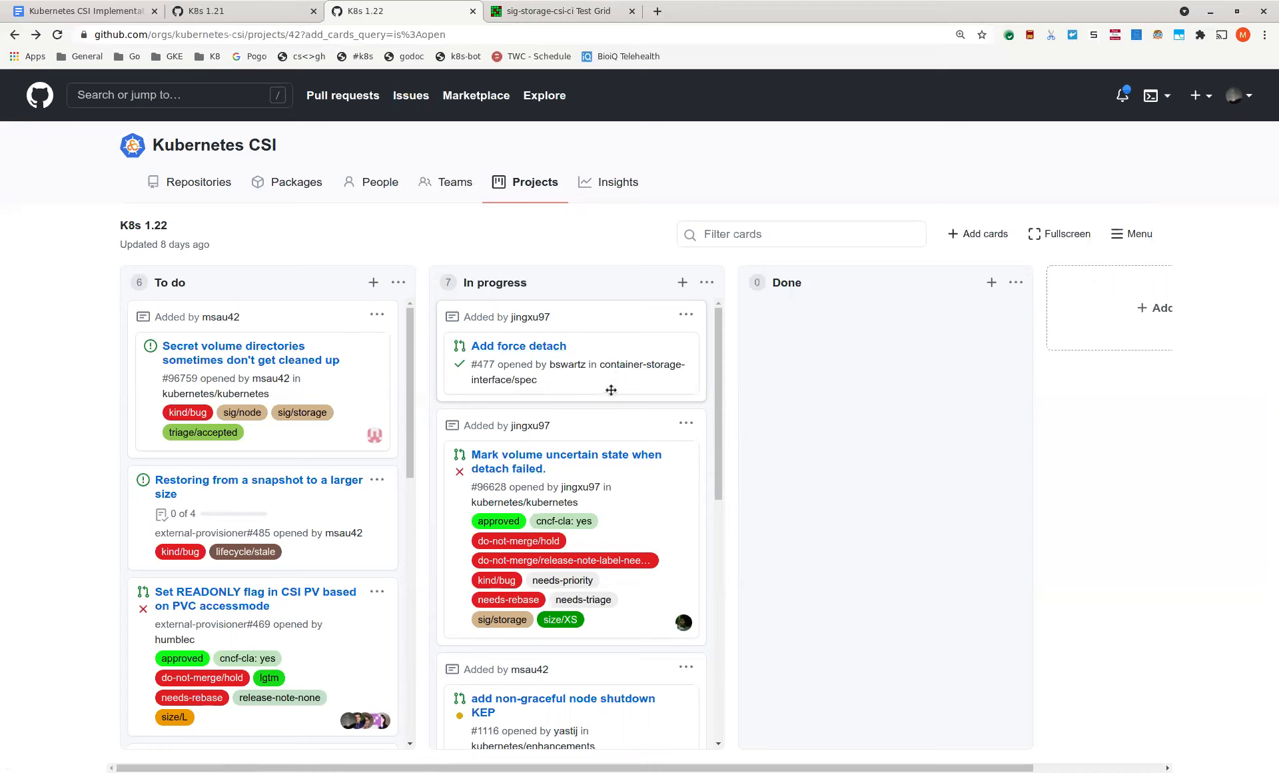
mouse_move(626, 391)
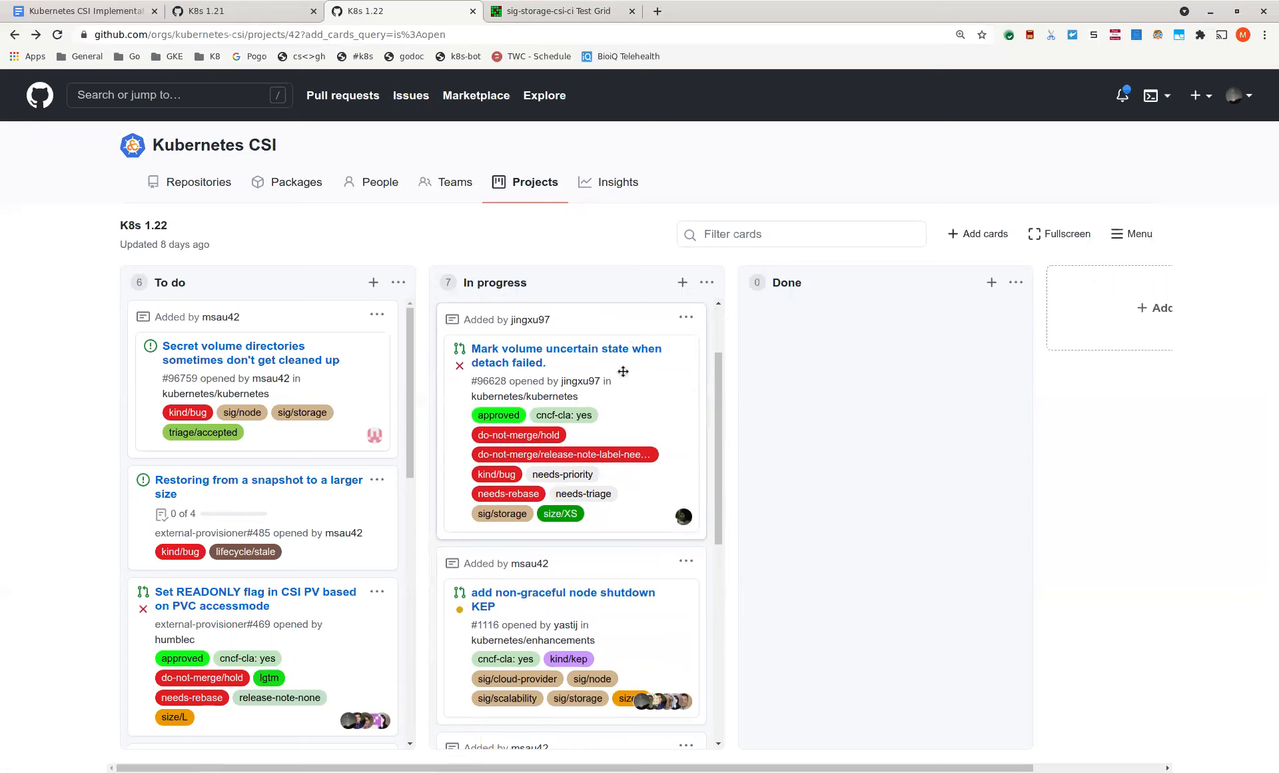
mouse_move(560, 354)
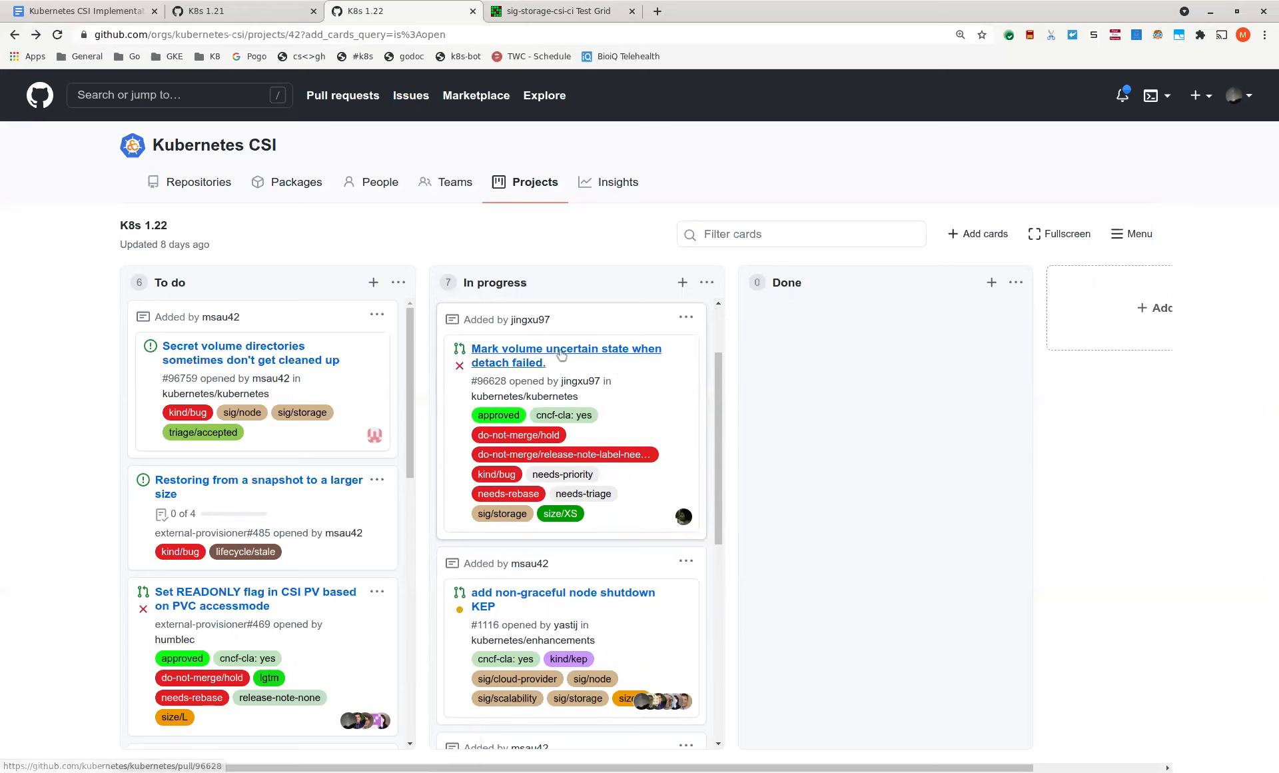
click(565, 355)
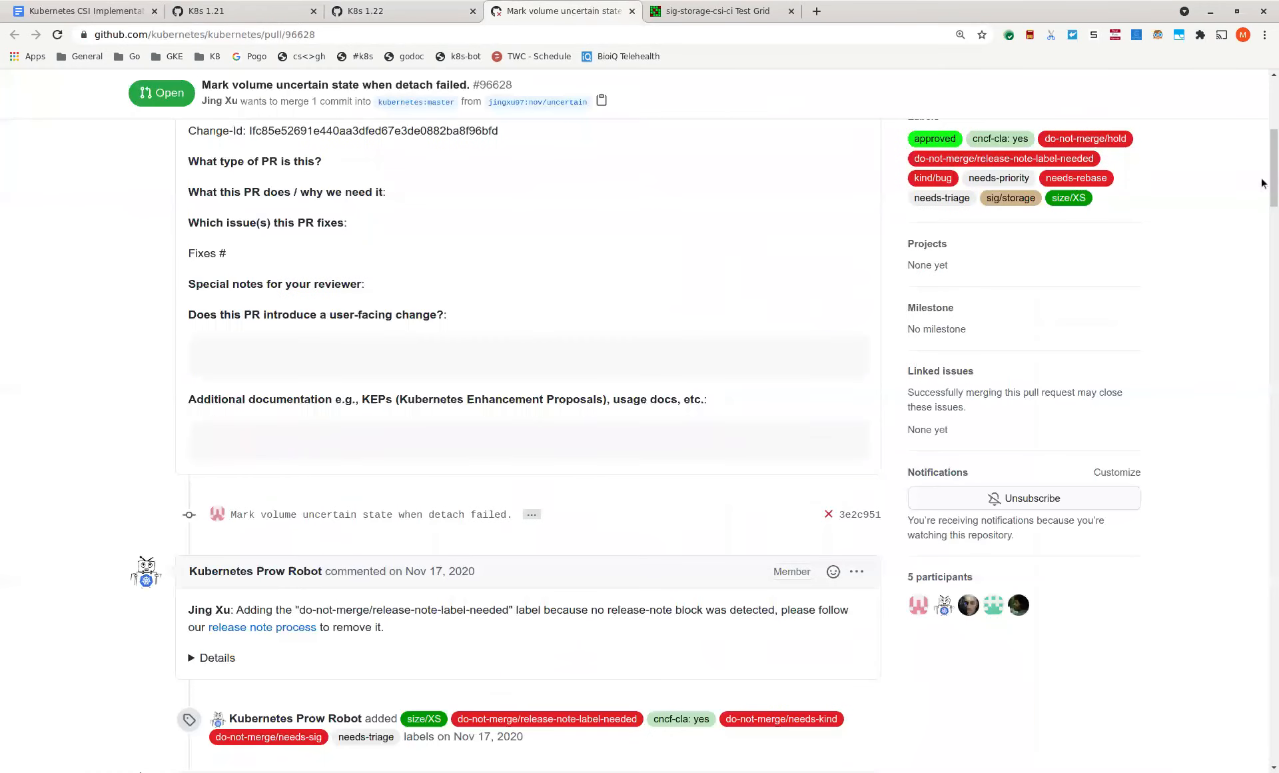
scroll(down, 3)
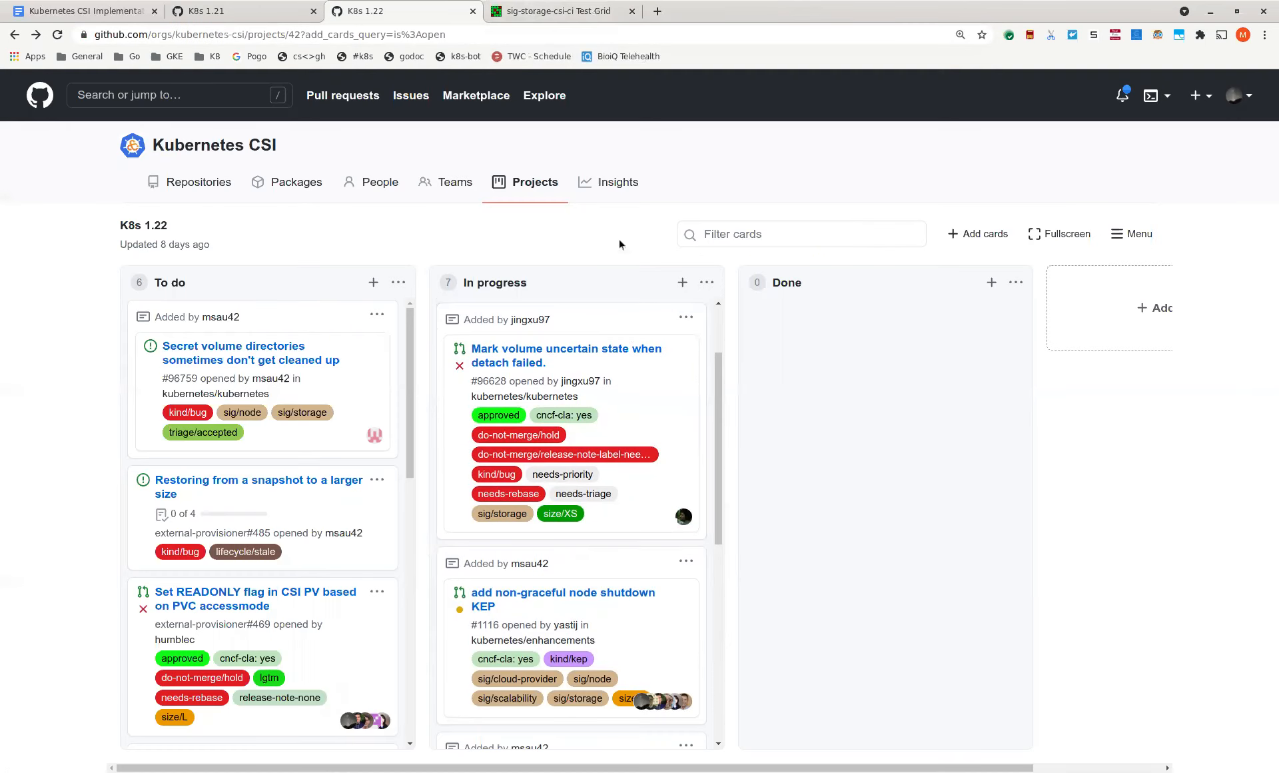
mouse_move(637, 401)
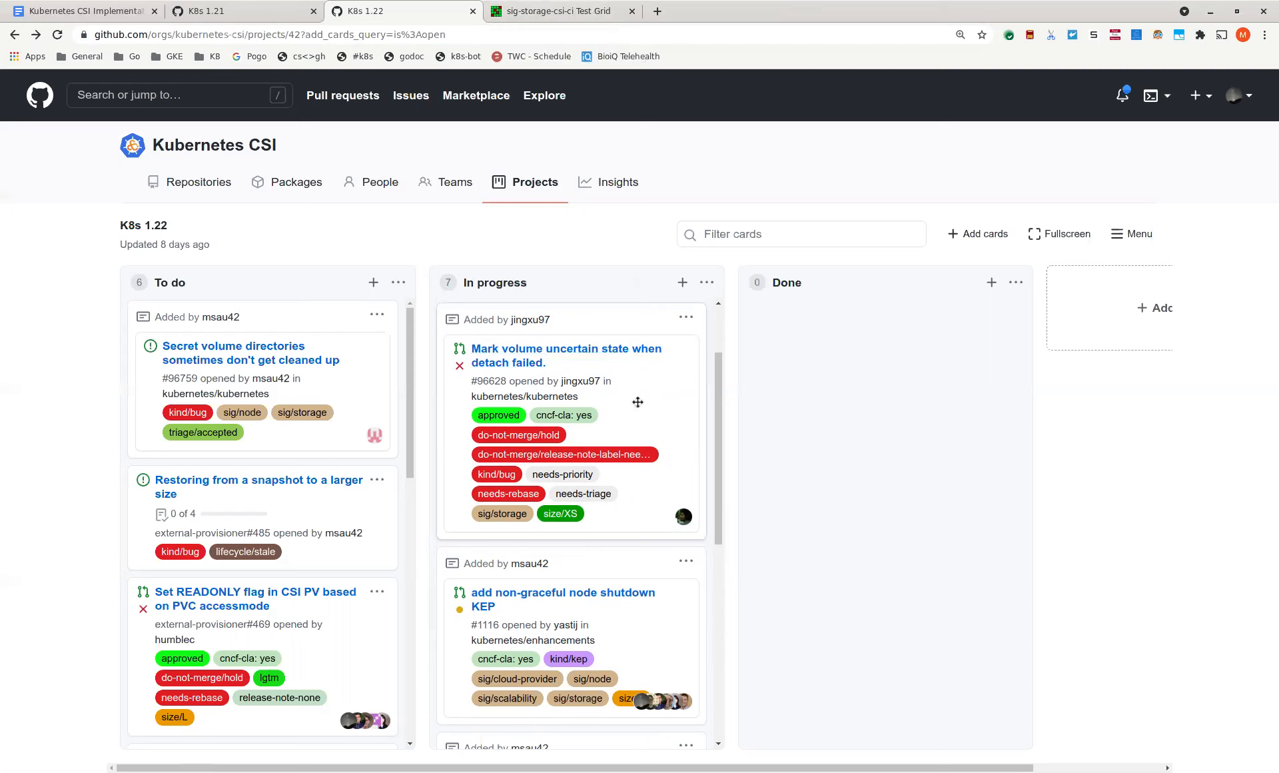
- Scroll the K8s 1.22 In progress column down to the non-graceful node shutdown KEP card
scroll(down, 3)
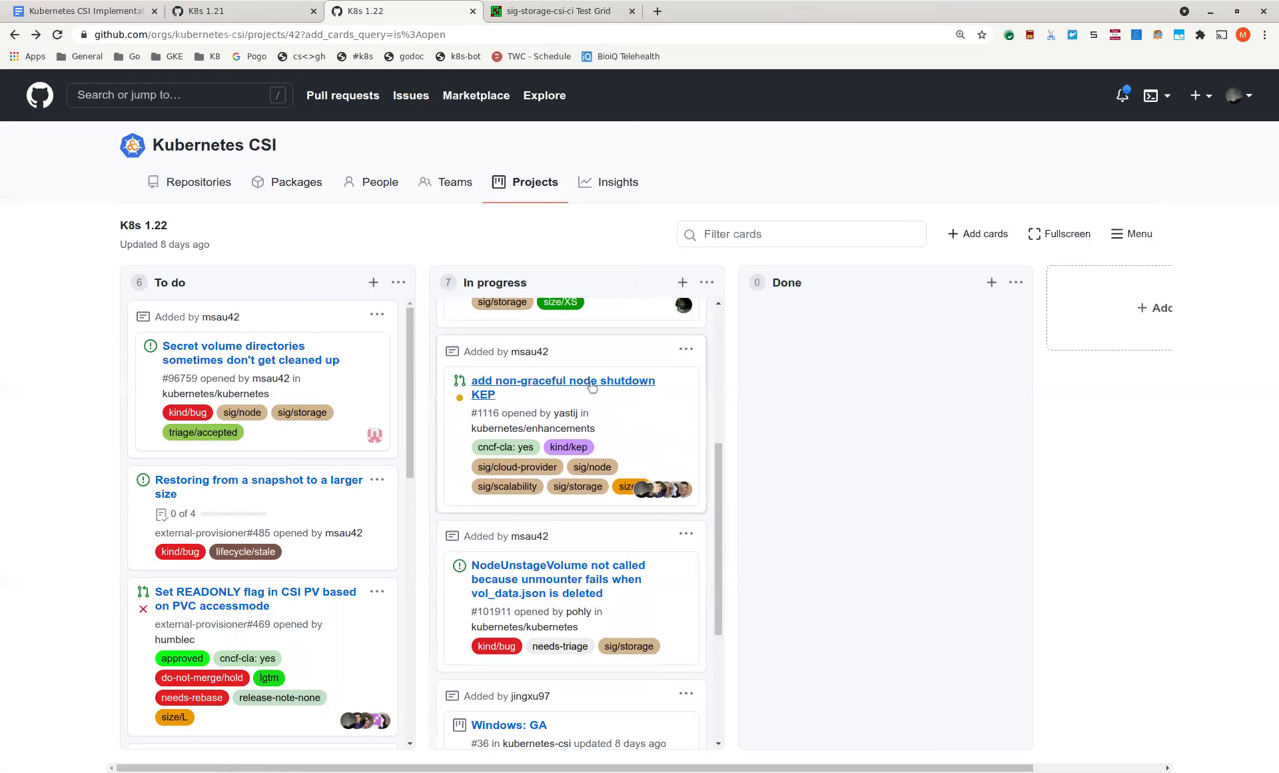
- Open KEP pull request #1116 and scroll through its comments and checks
click(563, 381)
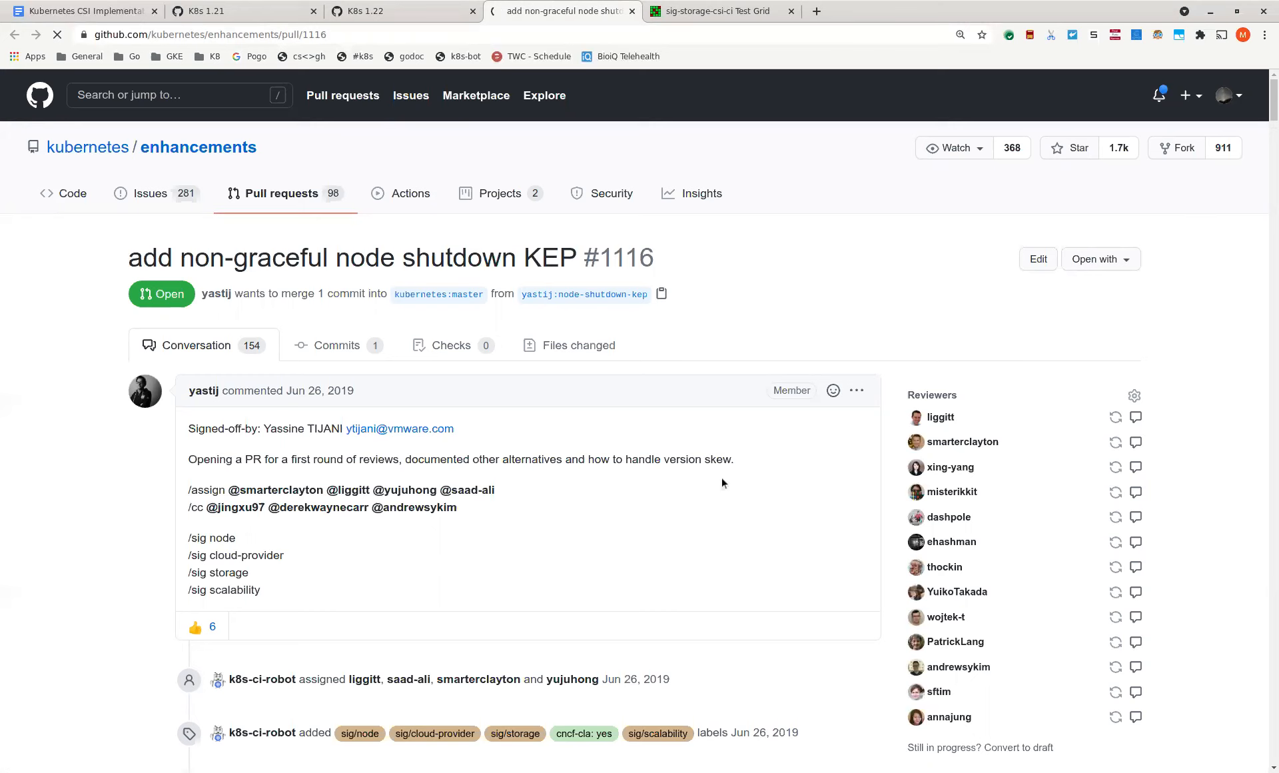
scroll(down, 3)
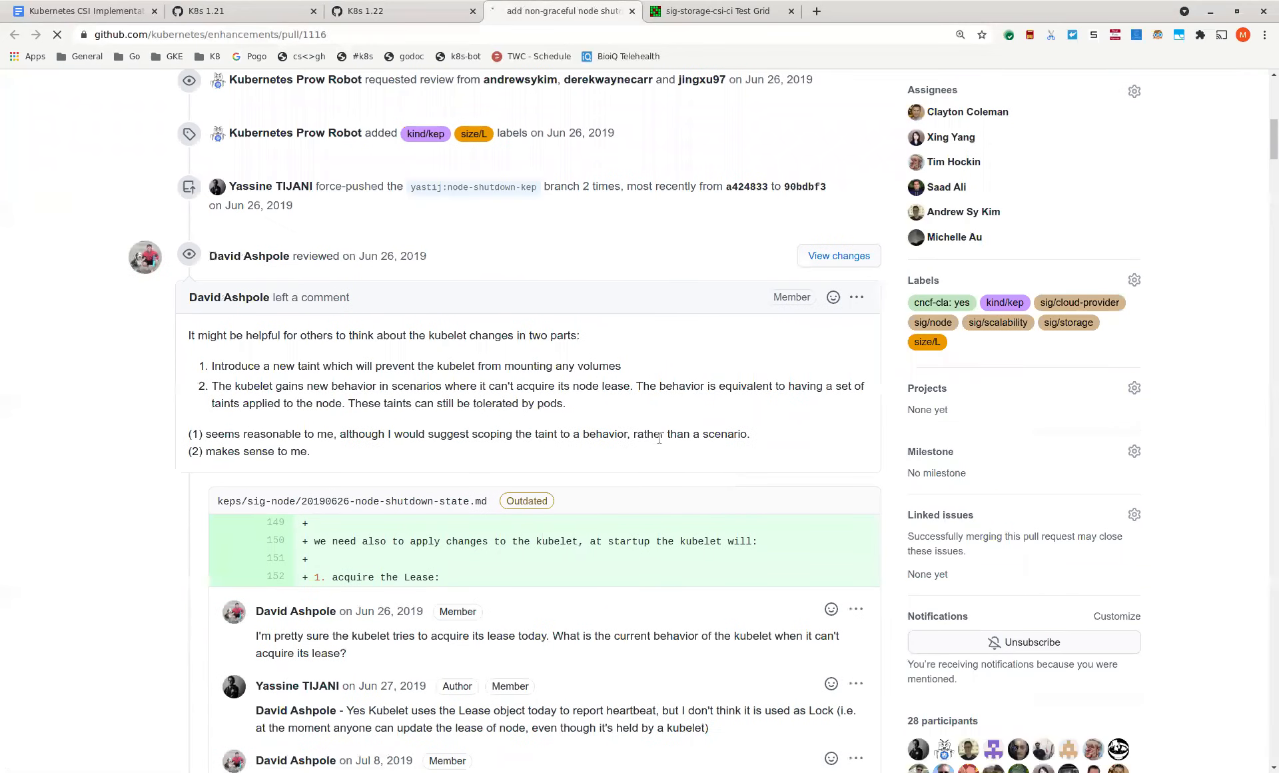
scroll(down, 3)
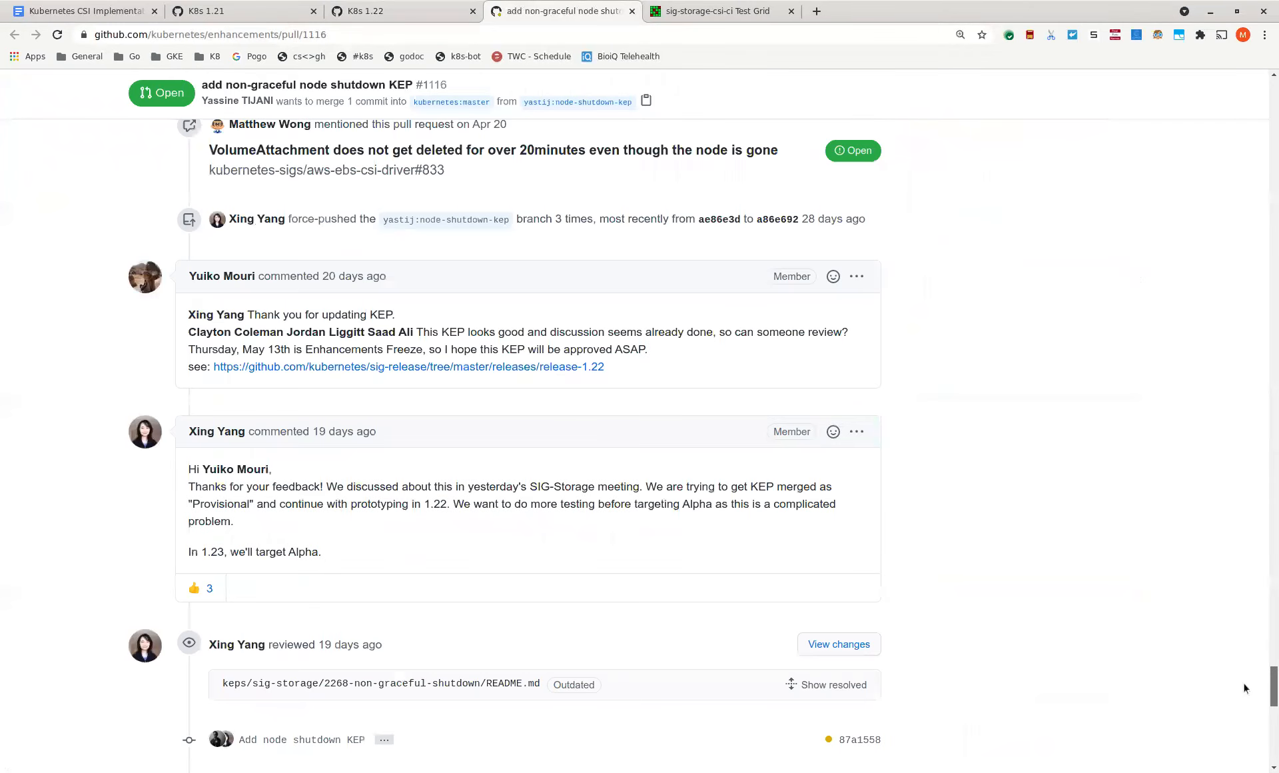
scroll(down, 3)
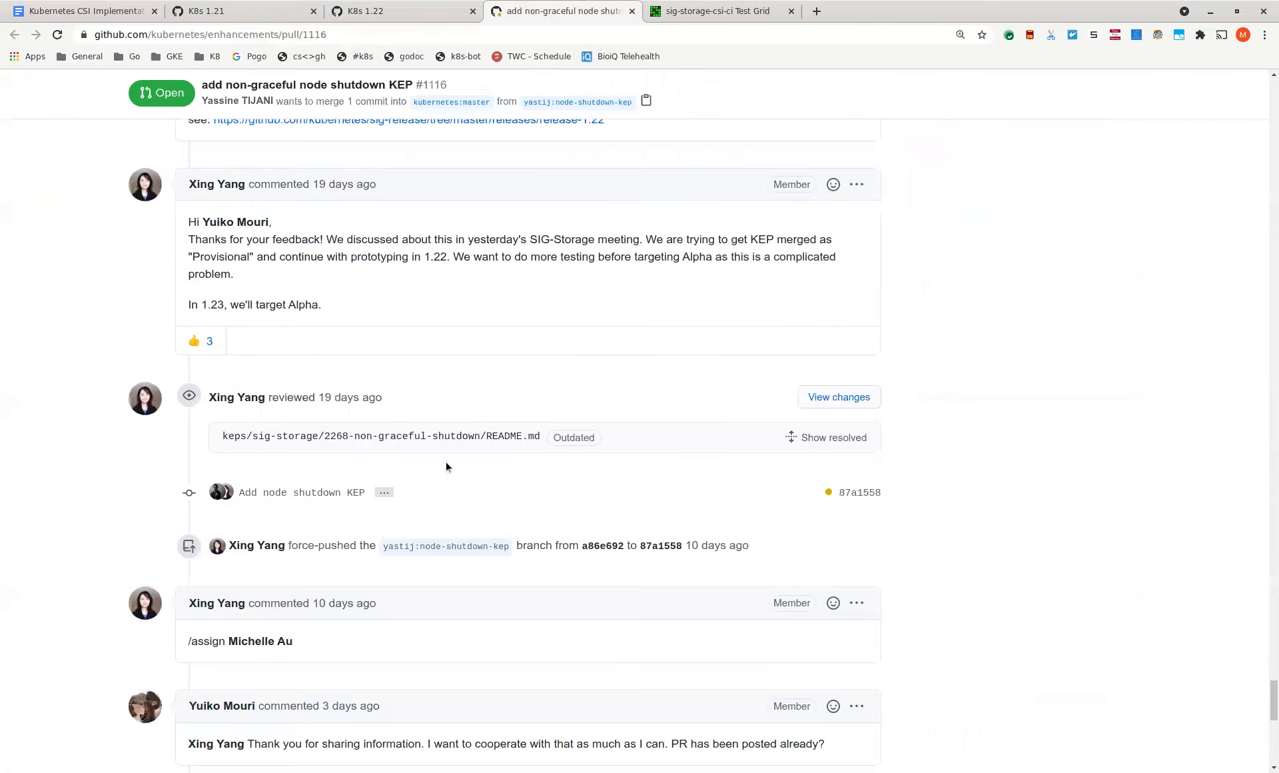
scroll(down, 3)
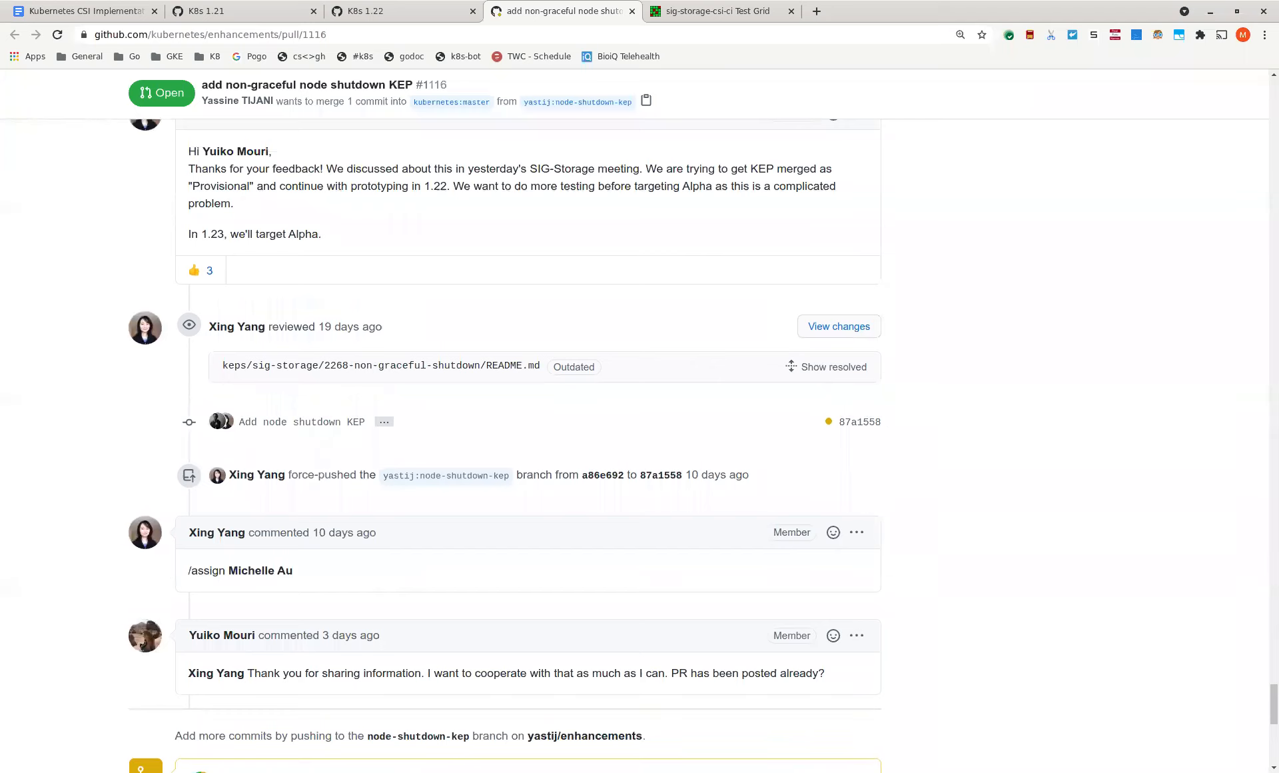
mouse_move(109, 461)
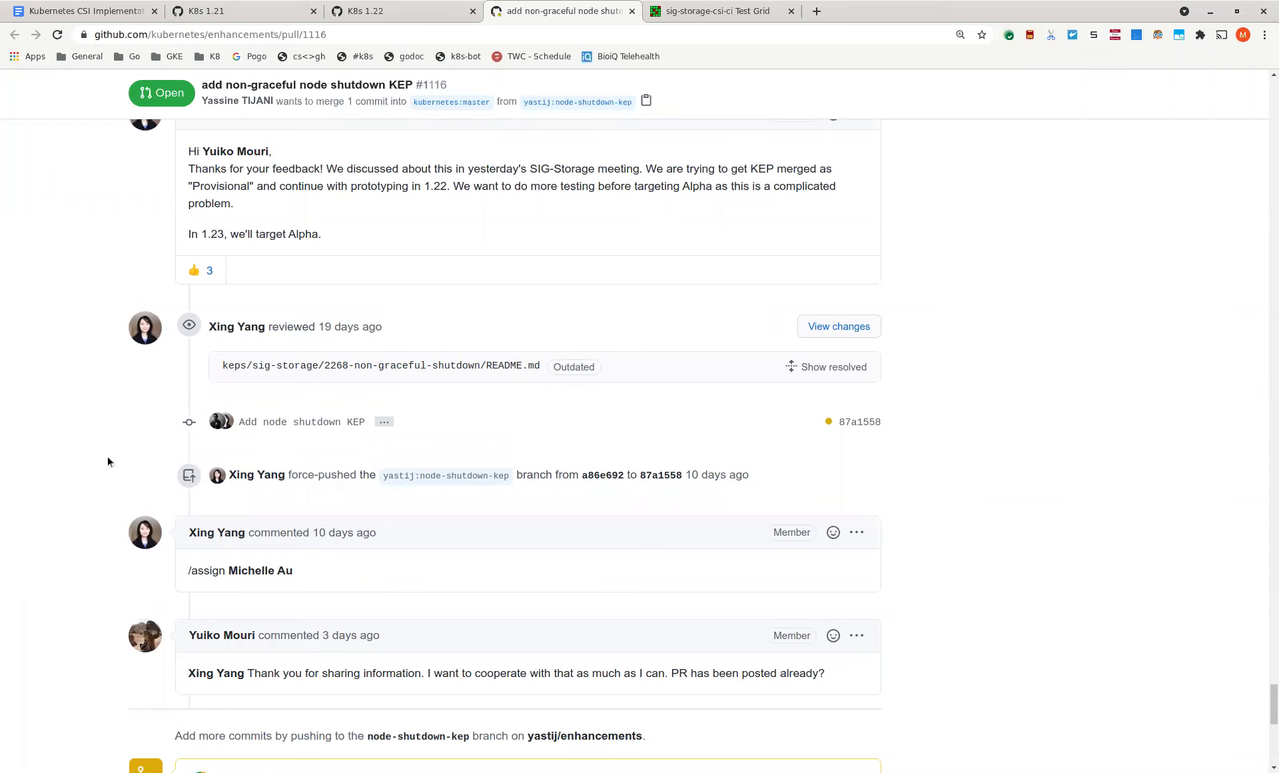
scroll(down, 3)
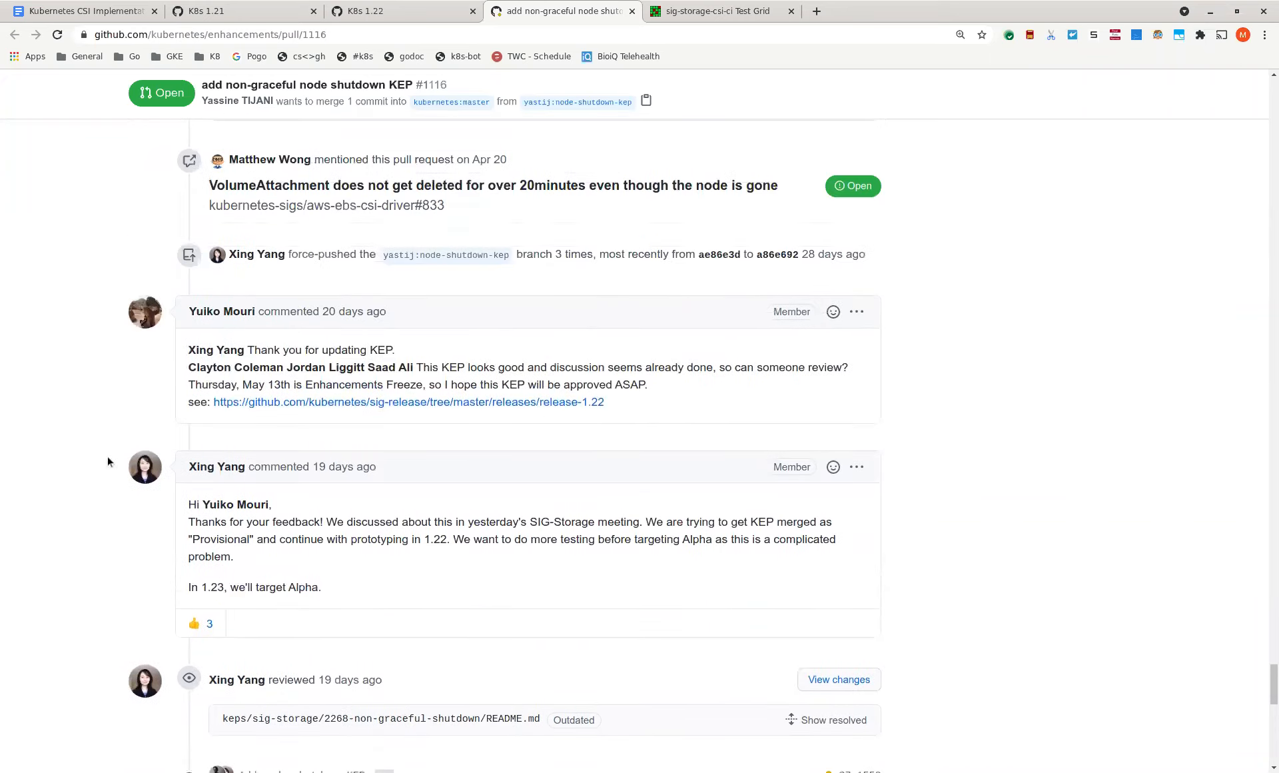
scroll(down, 3)
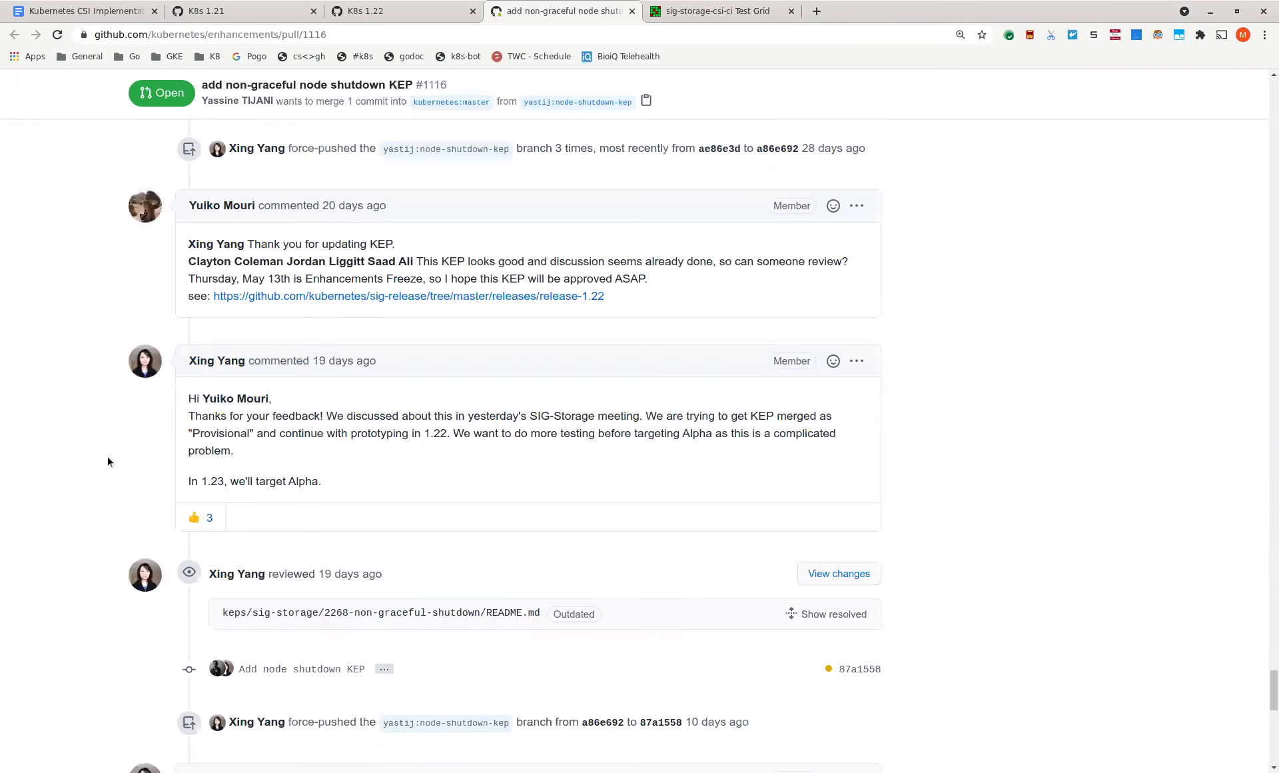
scroll(down, 3)
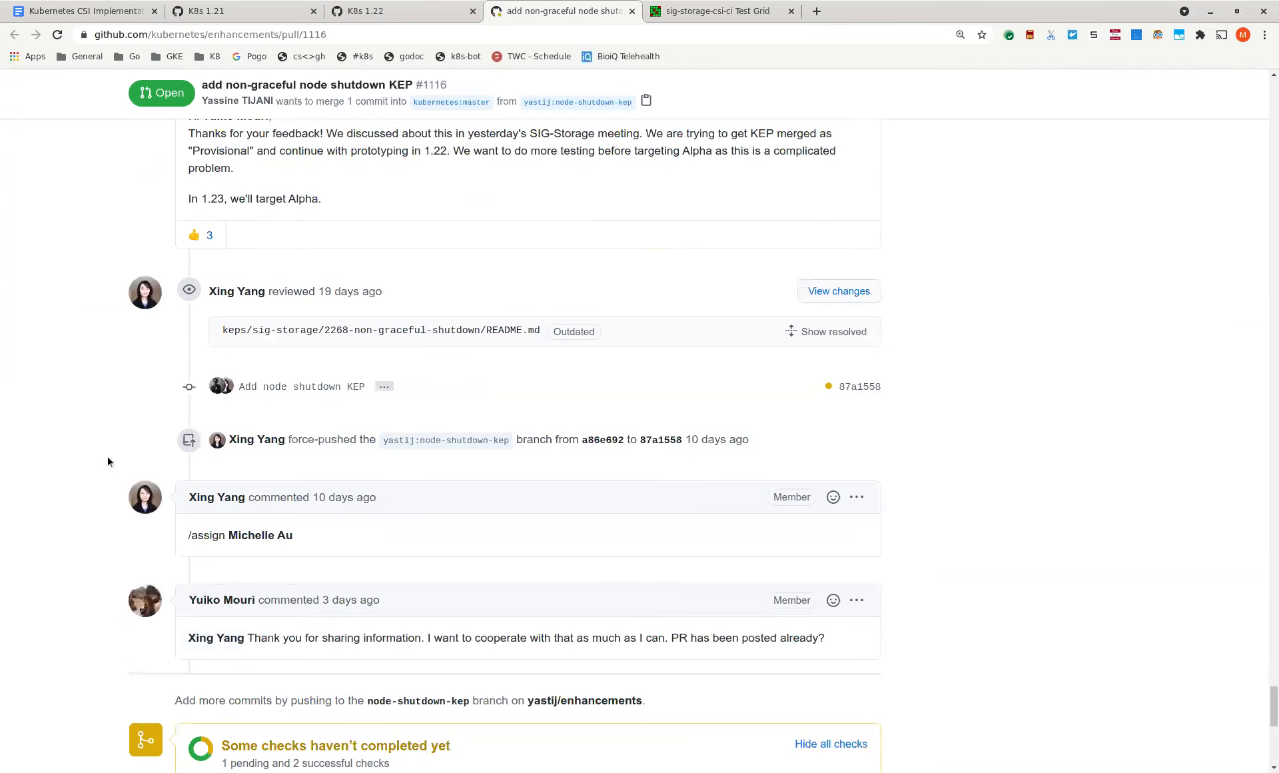
scroll(down, 3)
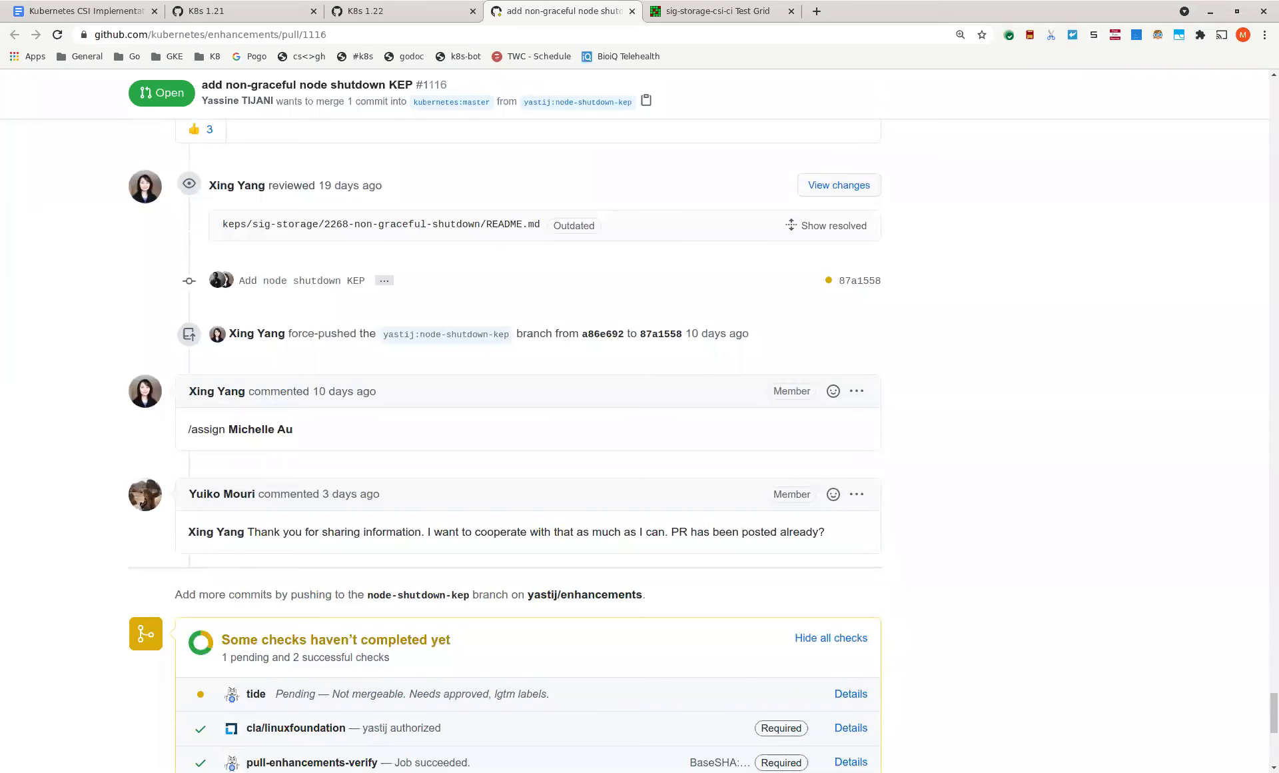
scroll(down, 3)
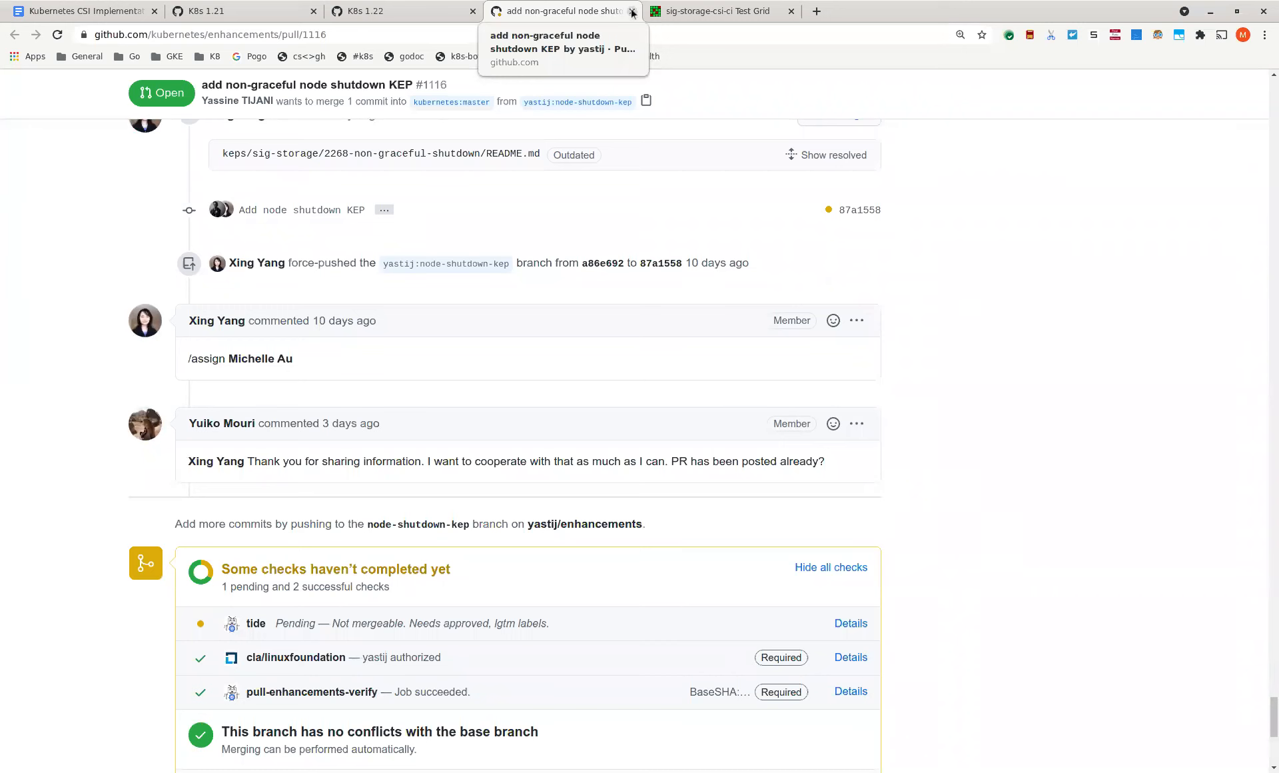
- Close the PR #1116 page and scroll the K8s 1.22 In progress column
click(367, 11)
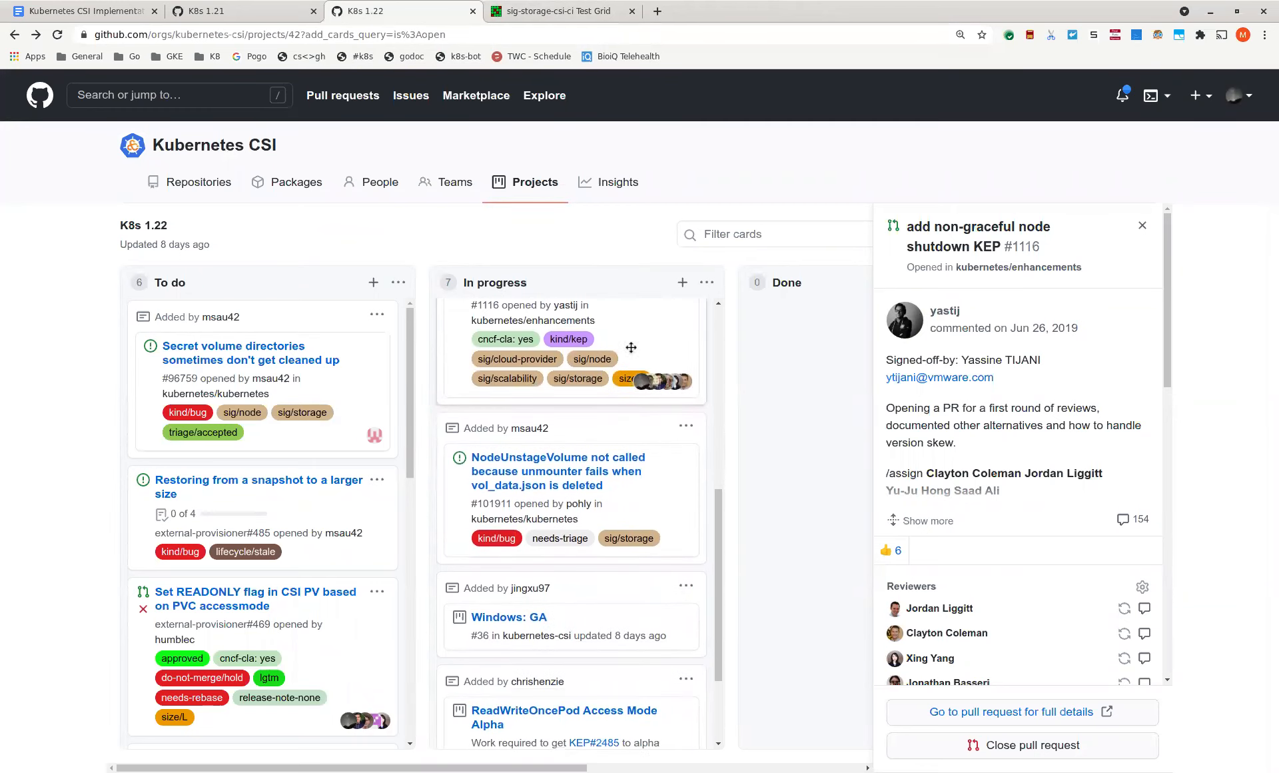
scroll(down, 3)
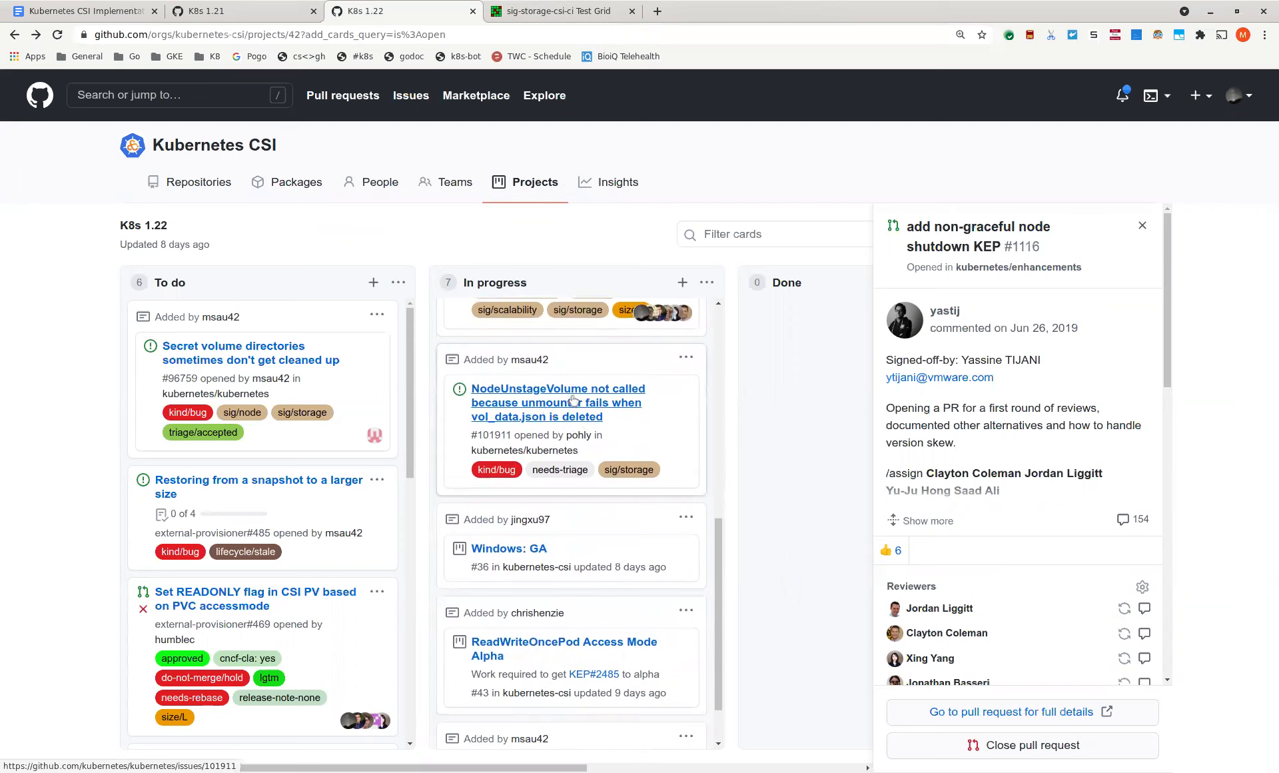
- Open issue #101911 'NodeUnstageVolume not called' and scroll through its fix discussion
click(557, 402)
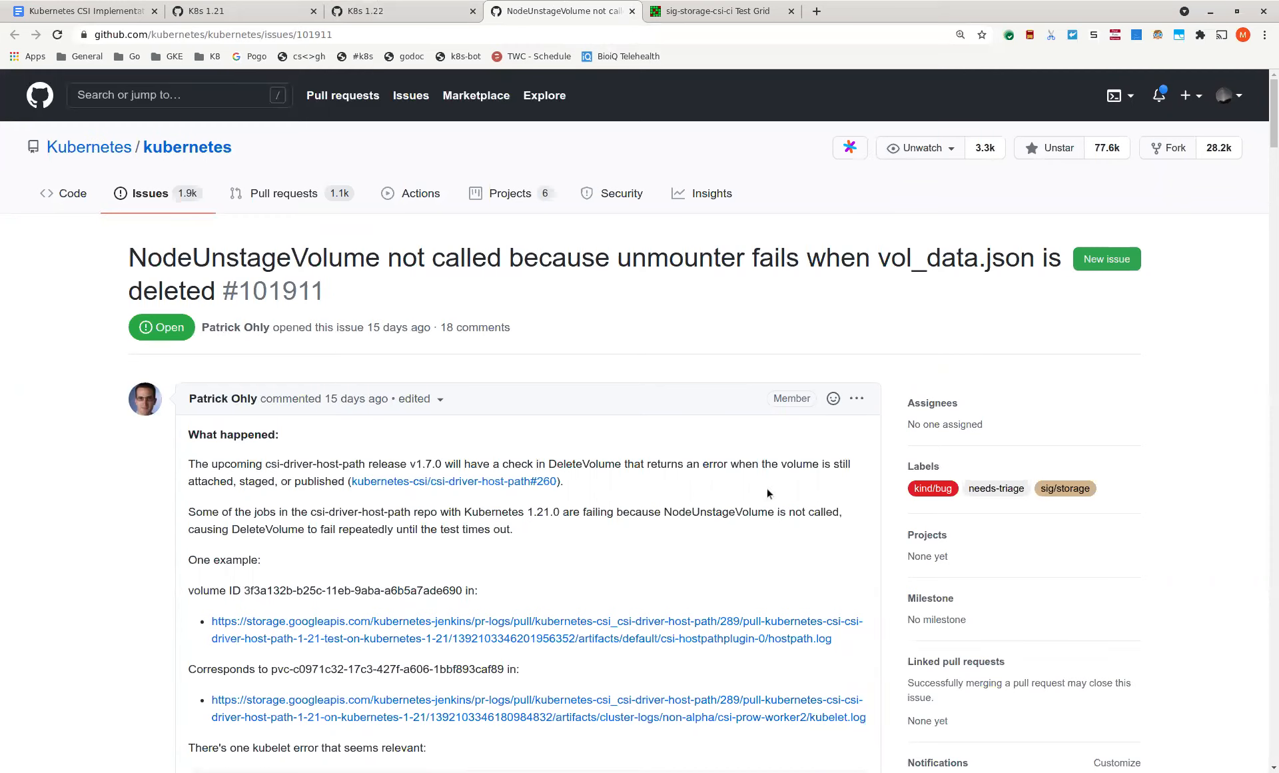
scroll(down, 3)
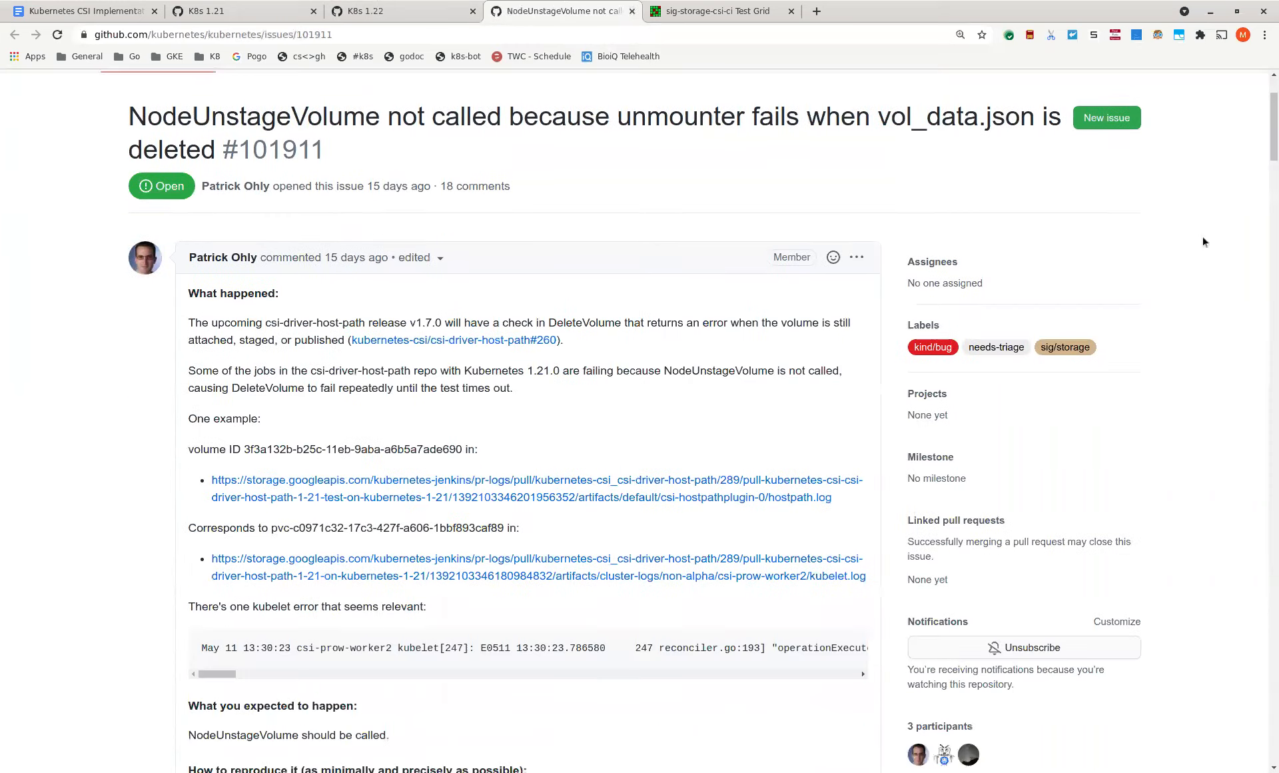
scroll(down, 3)
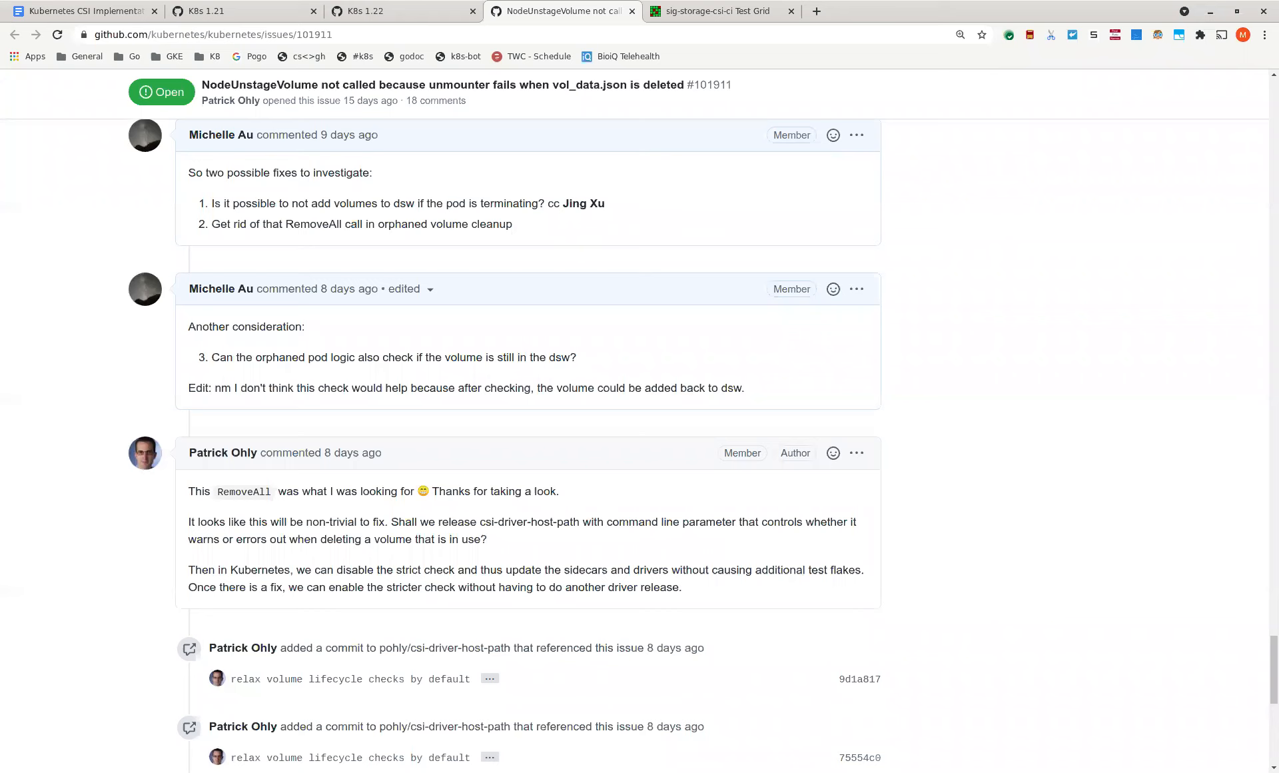
mouse_move(129, 408)
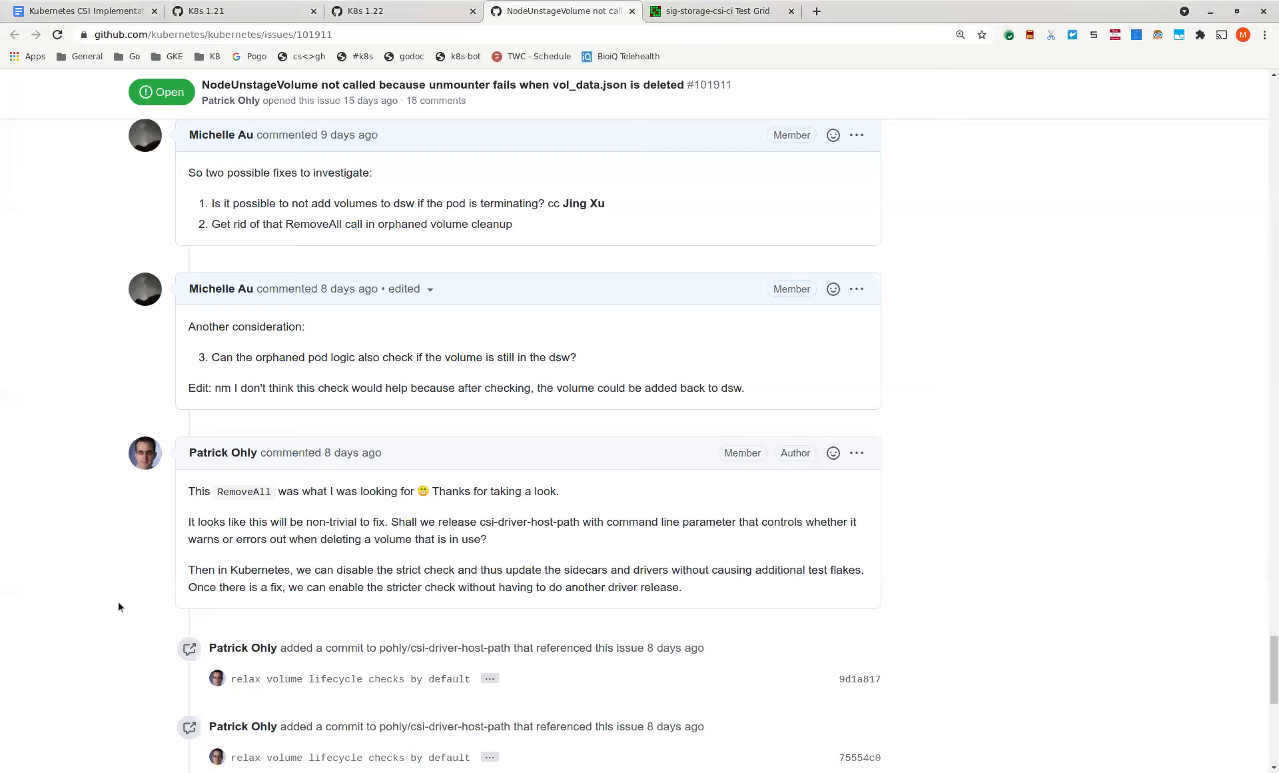
mouse_move(124, 602)
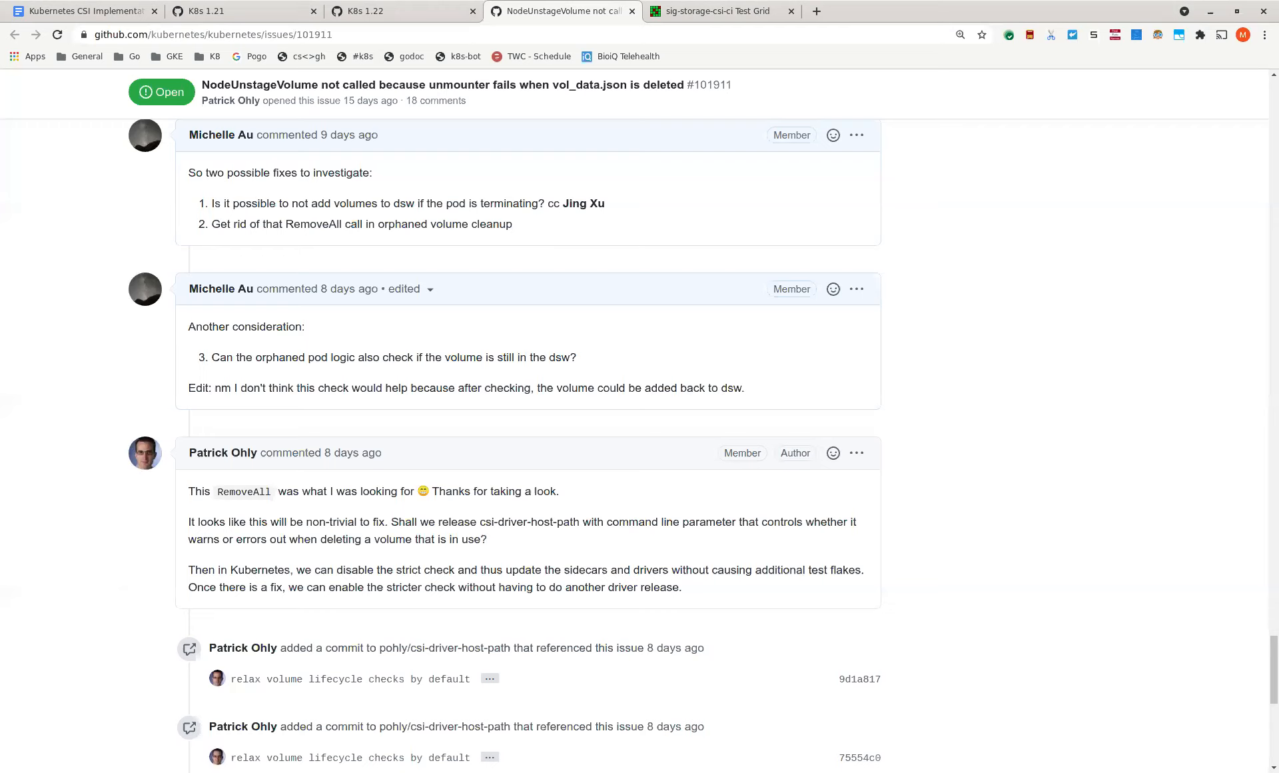
mouse_move(124, 616)
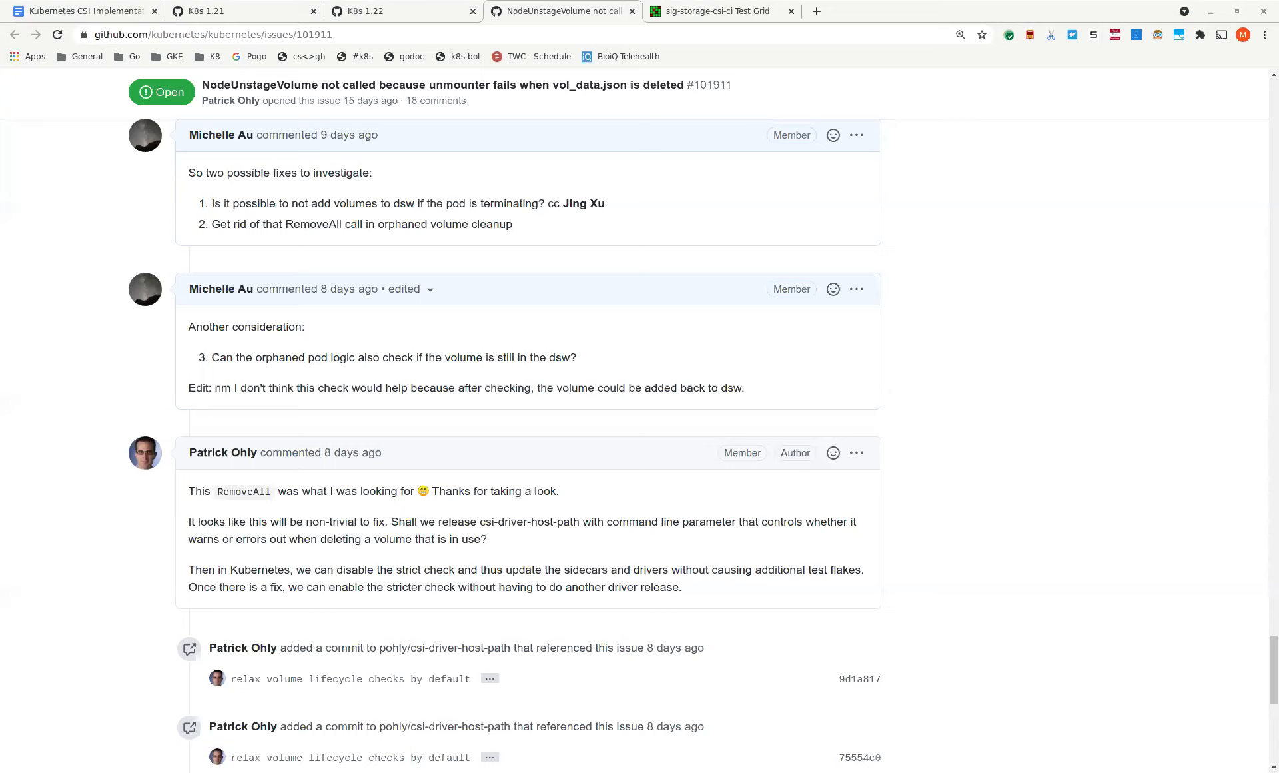
mouse_move(346, 747)
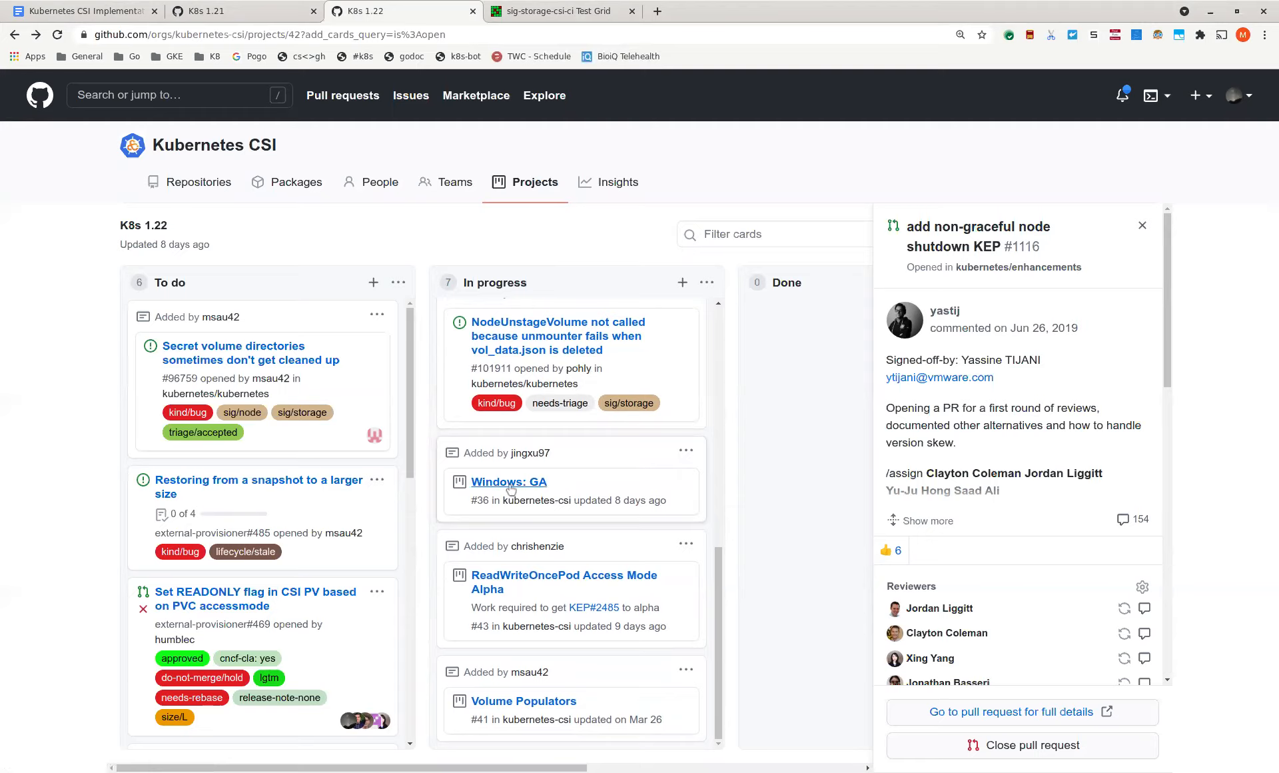
- Open the Windows: GA project board from its card on the K8s 1.22 board
click(508, 482)
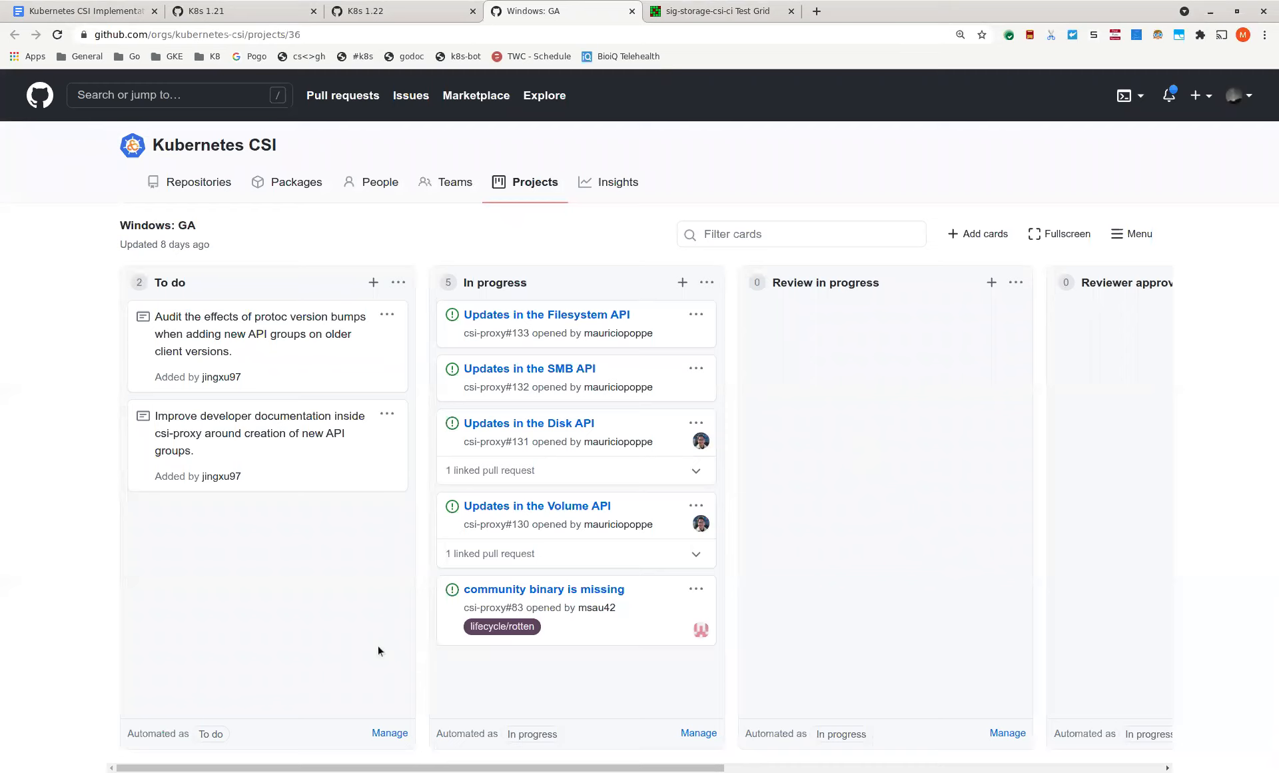
mouse_move(370, 634)
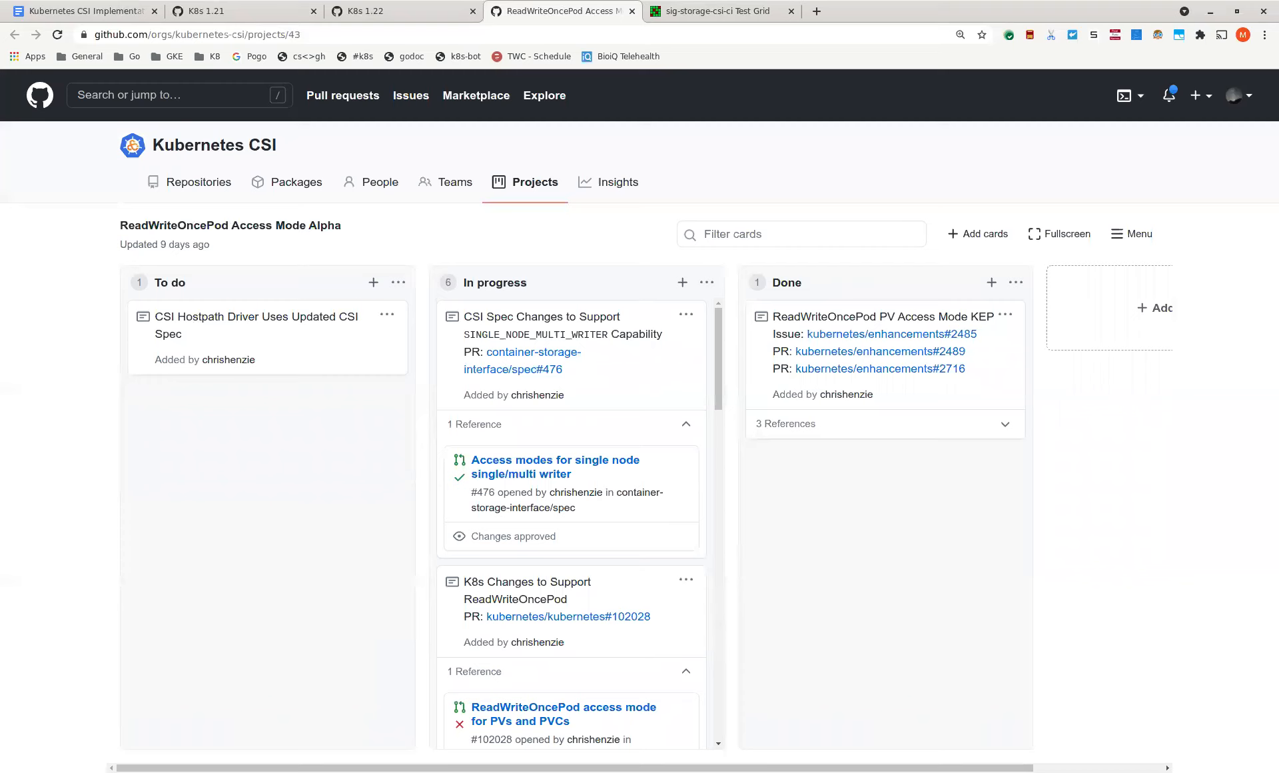
mouse_move(716, 83)
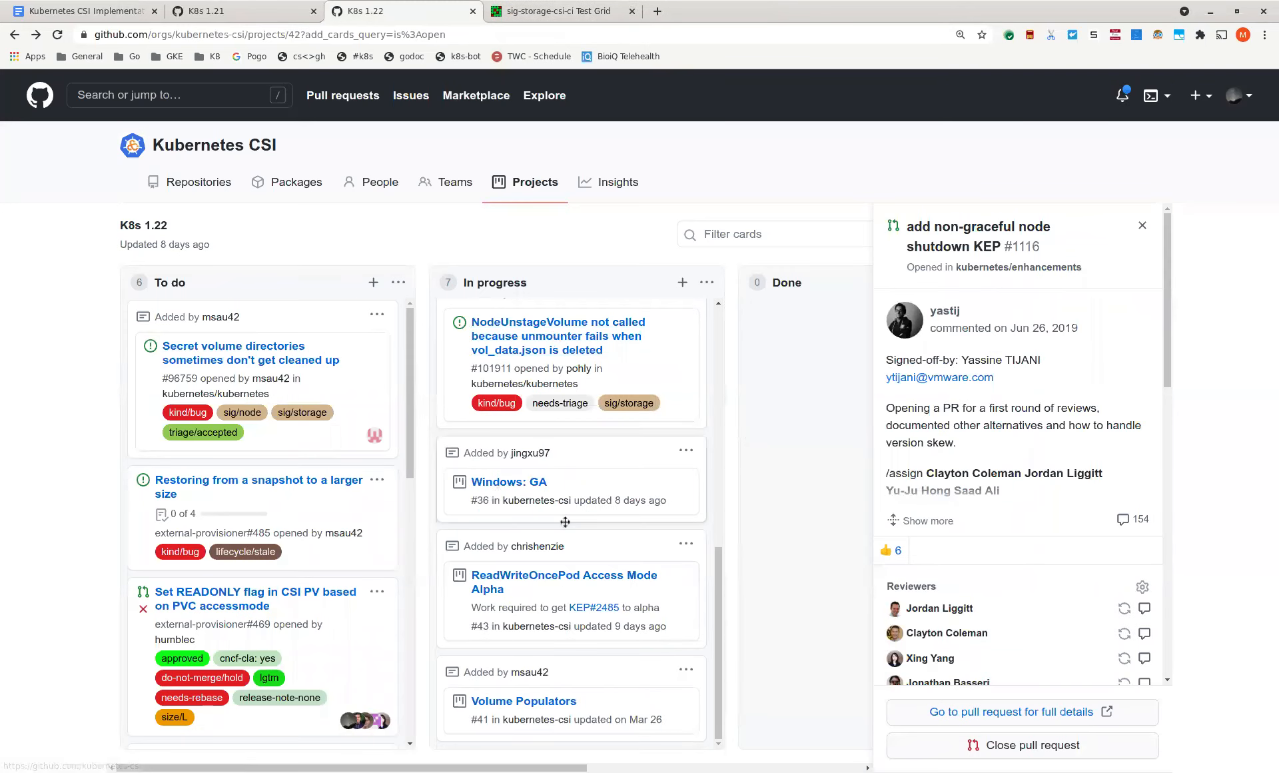
mouse_move(524, 700)
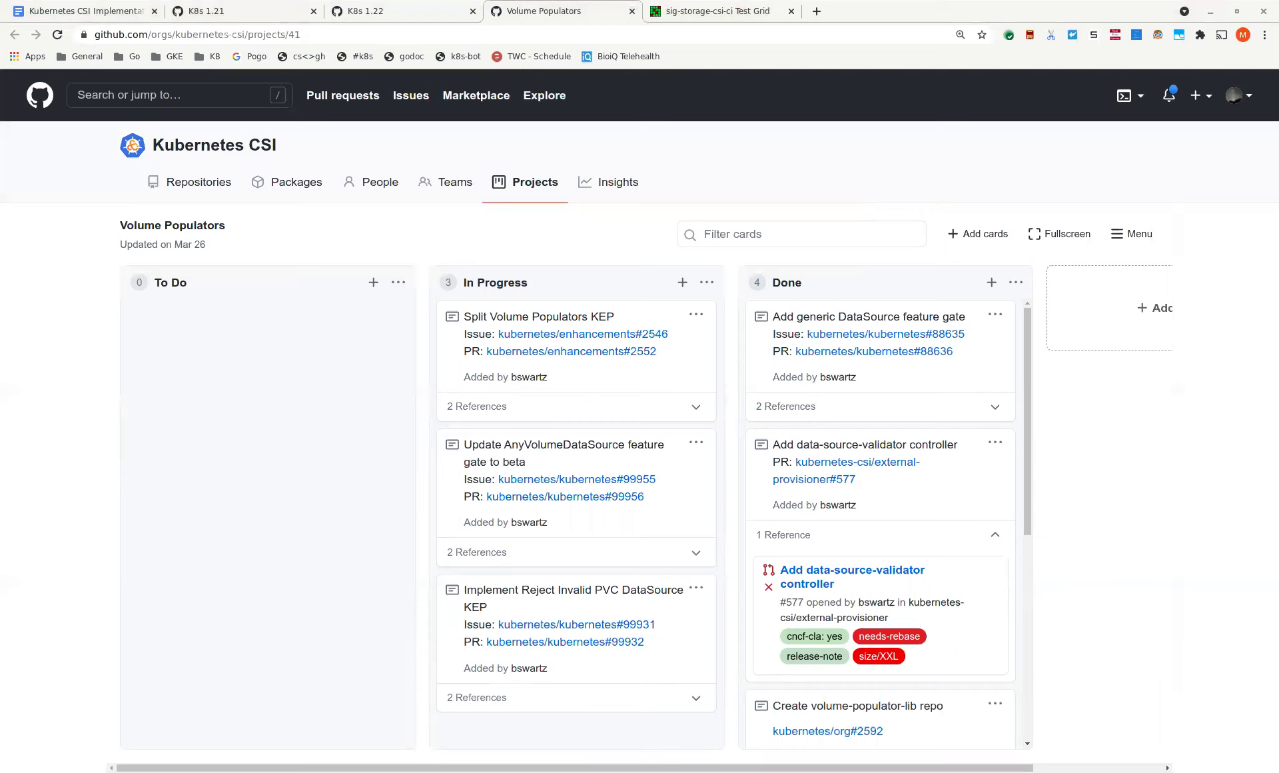
mouse_move(302, 568)
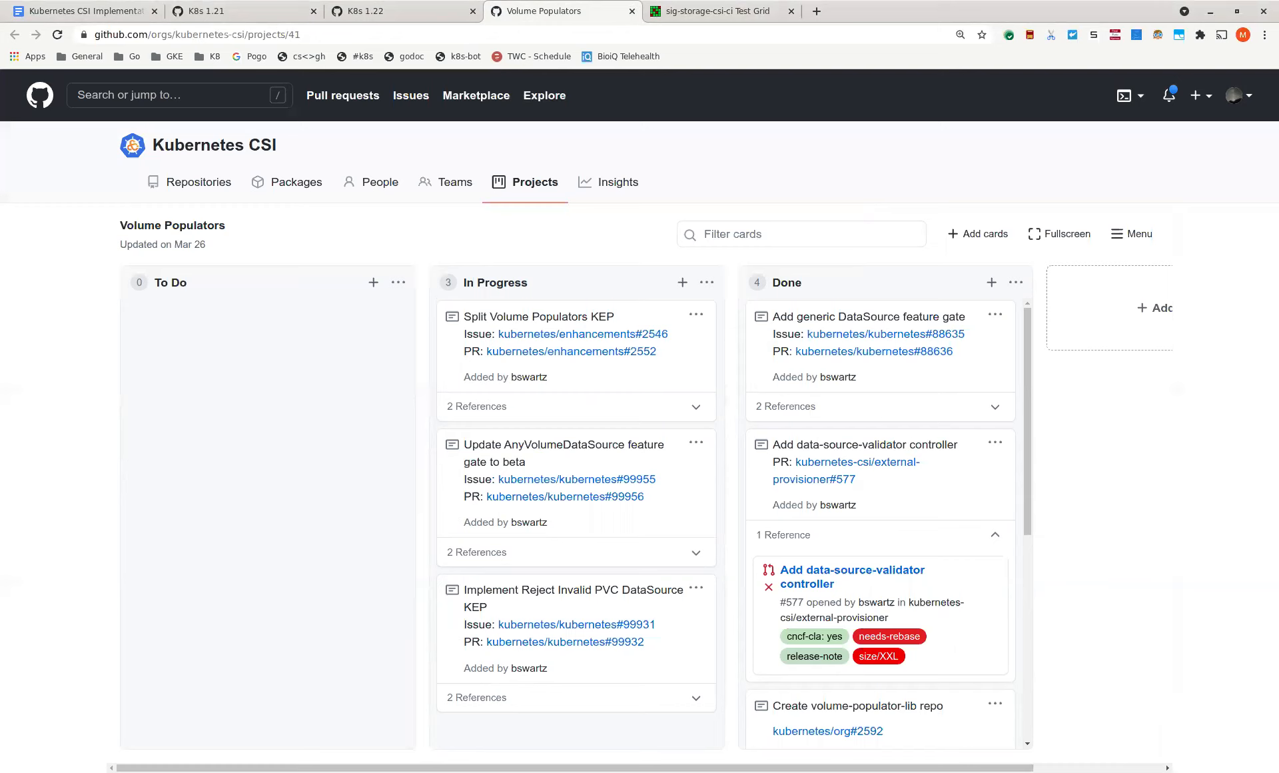
mouse_move(361, 432)
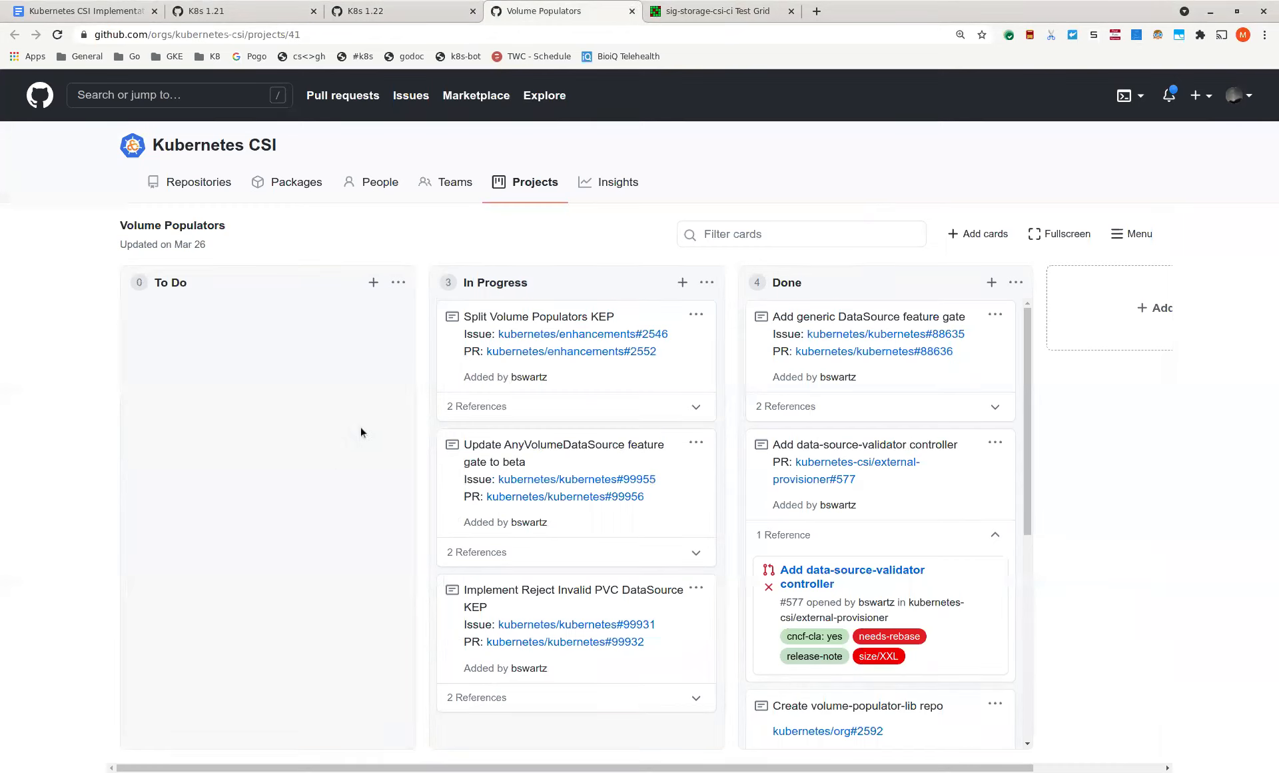
mouse_move(609, 22)
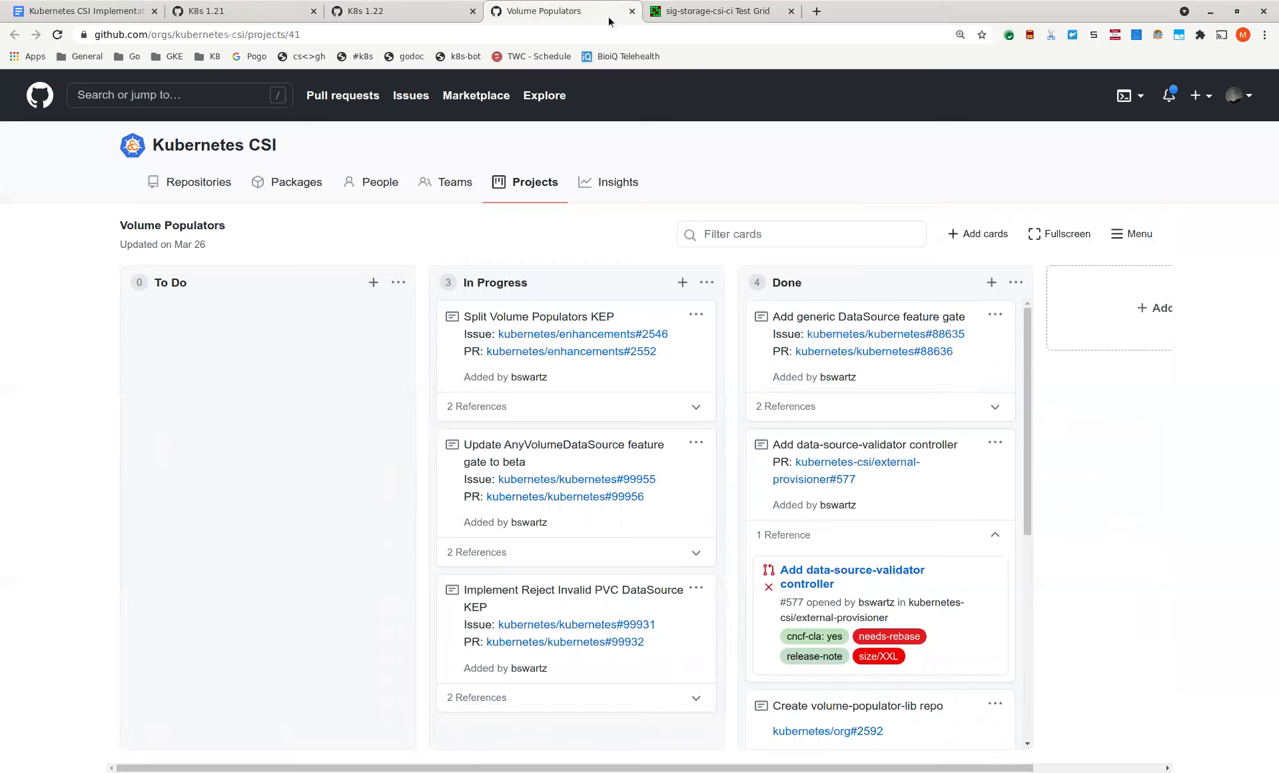
mouse_move(629, 15)
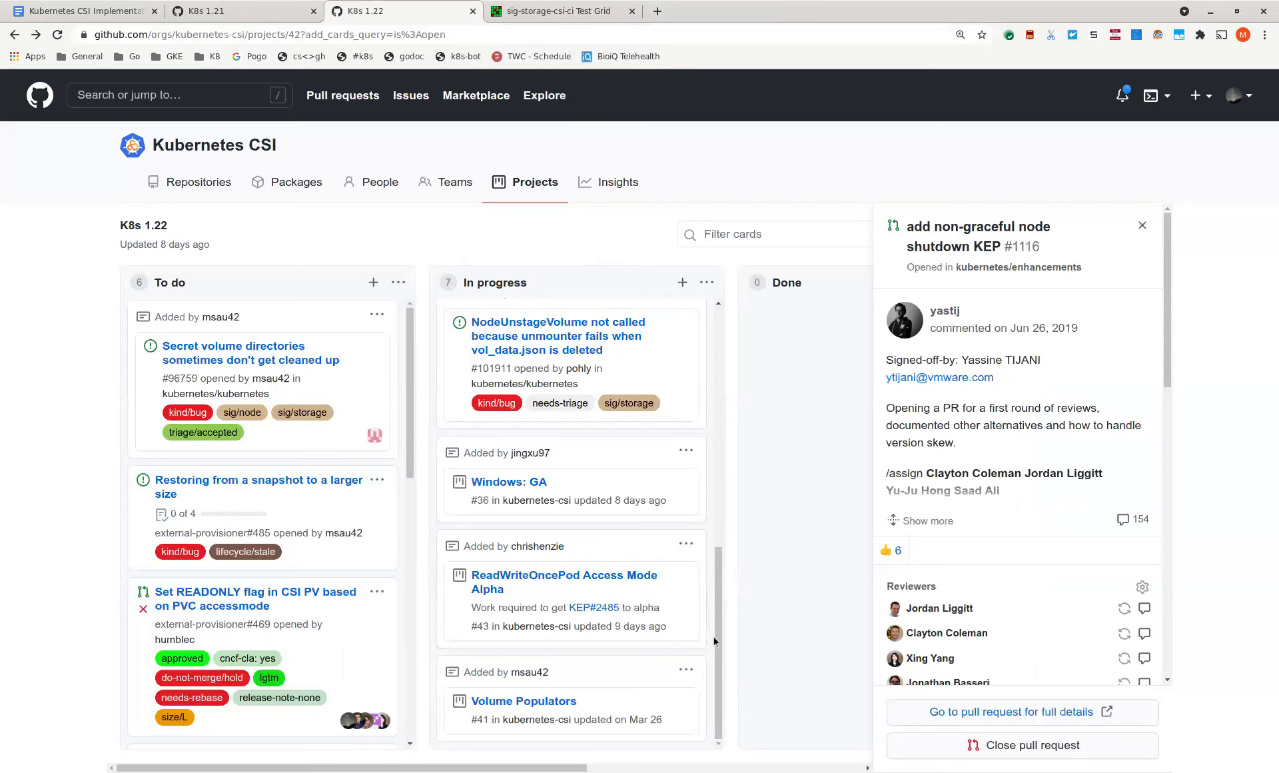
mouse_move(716, 643)
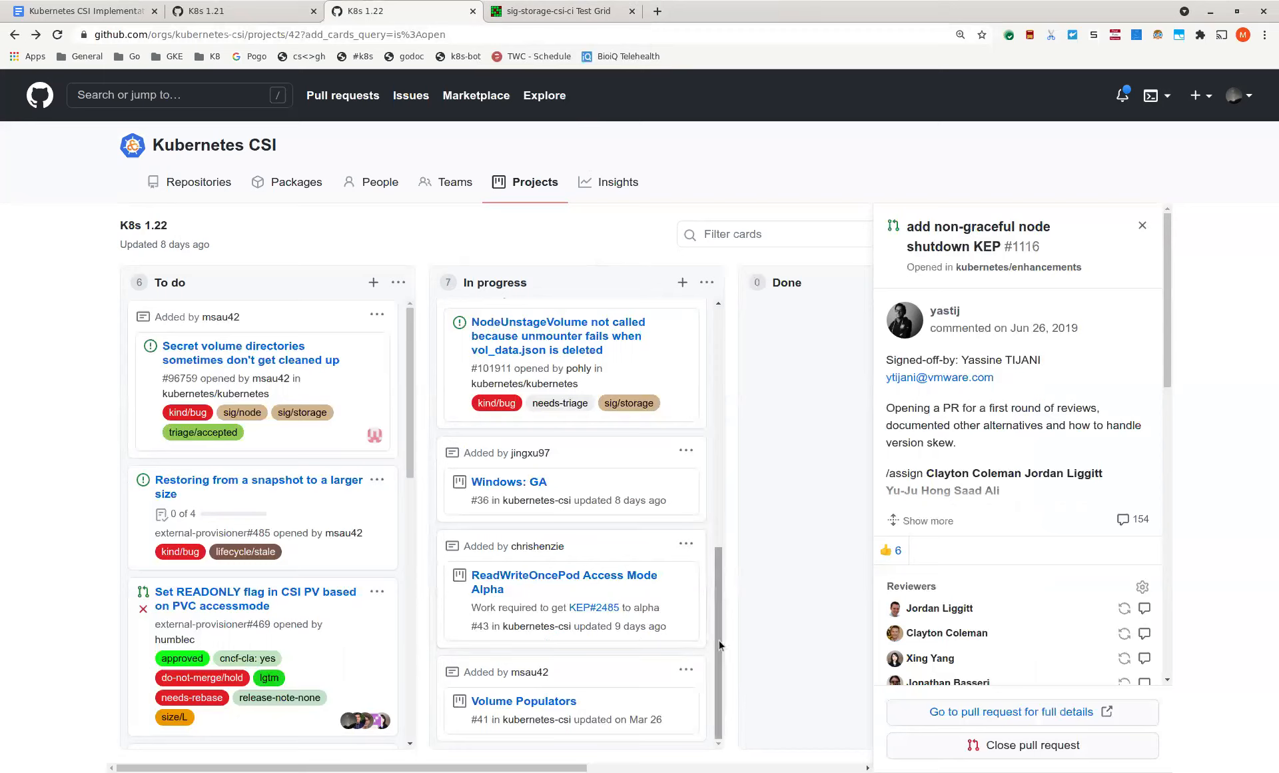
mouse_move(720, 643)
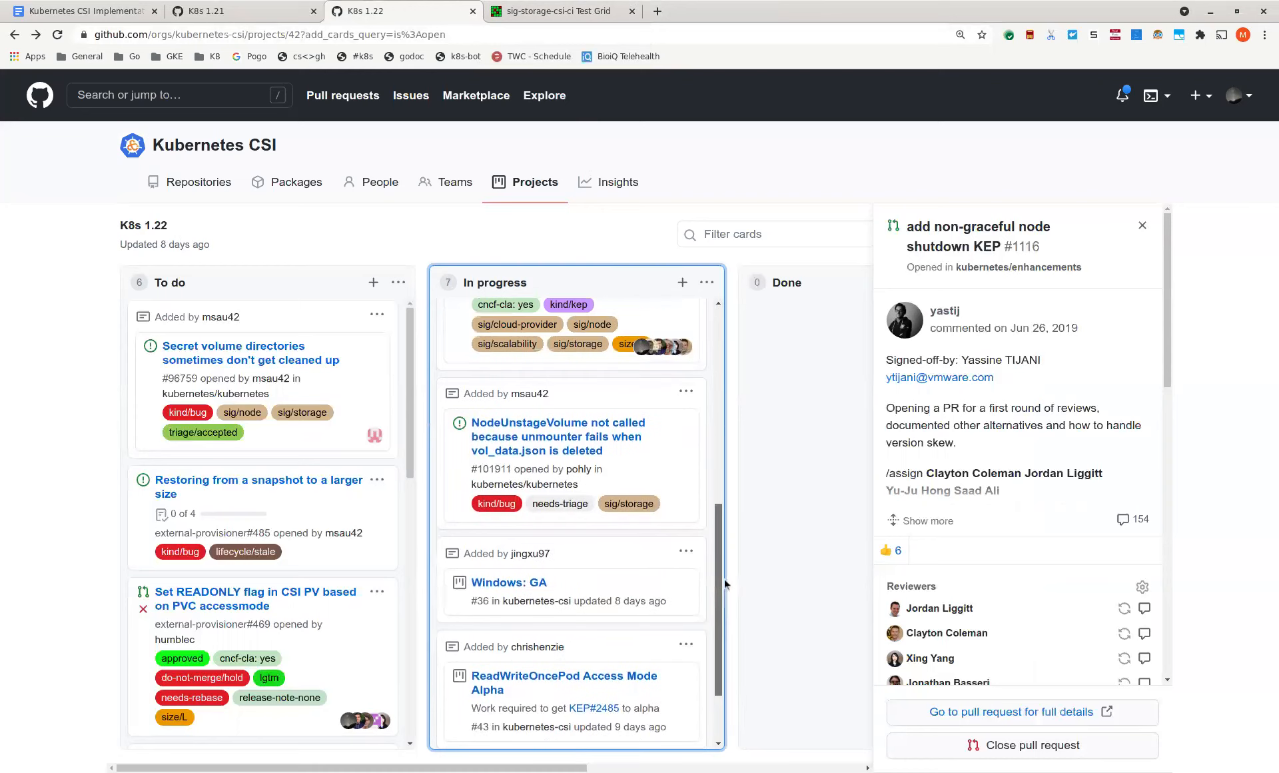
- Close the #1116 details panel and scroll the K8s 1.22 In progress column
scroll(down, 3)
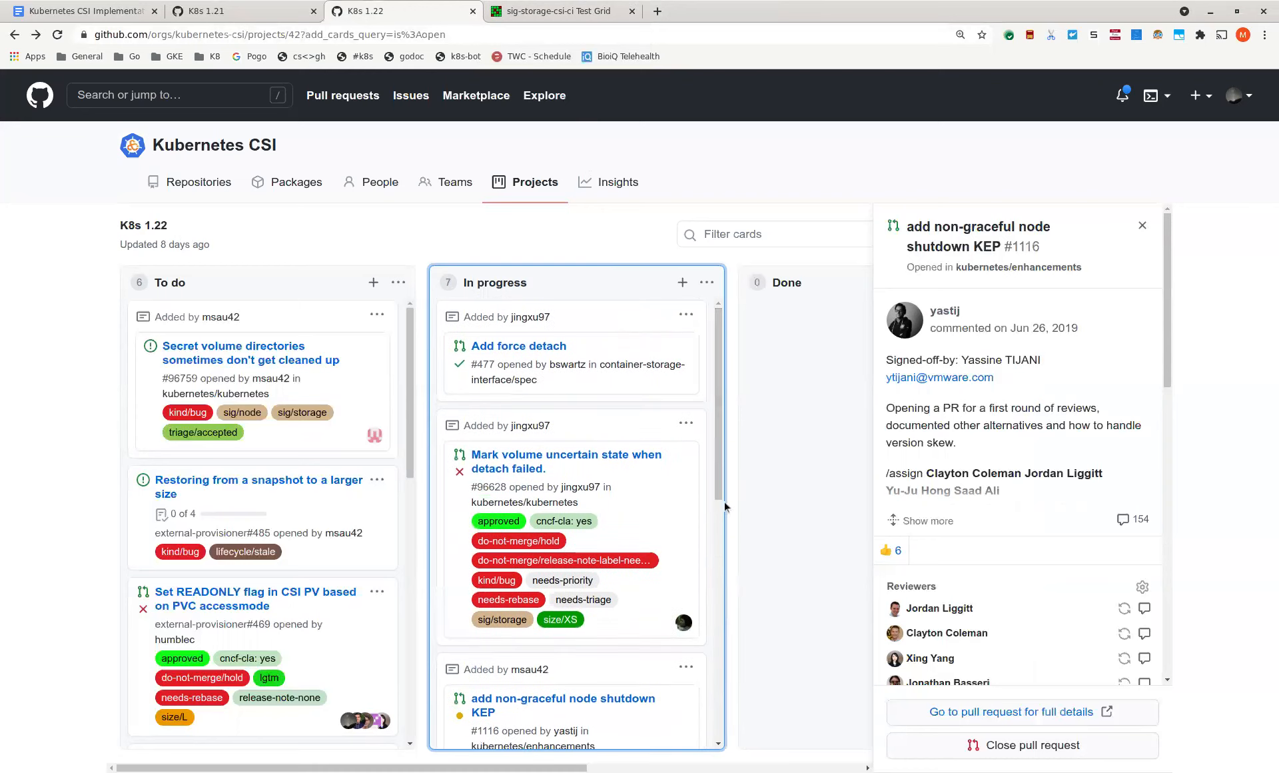
mouse_move(964, 316)
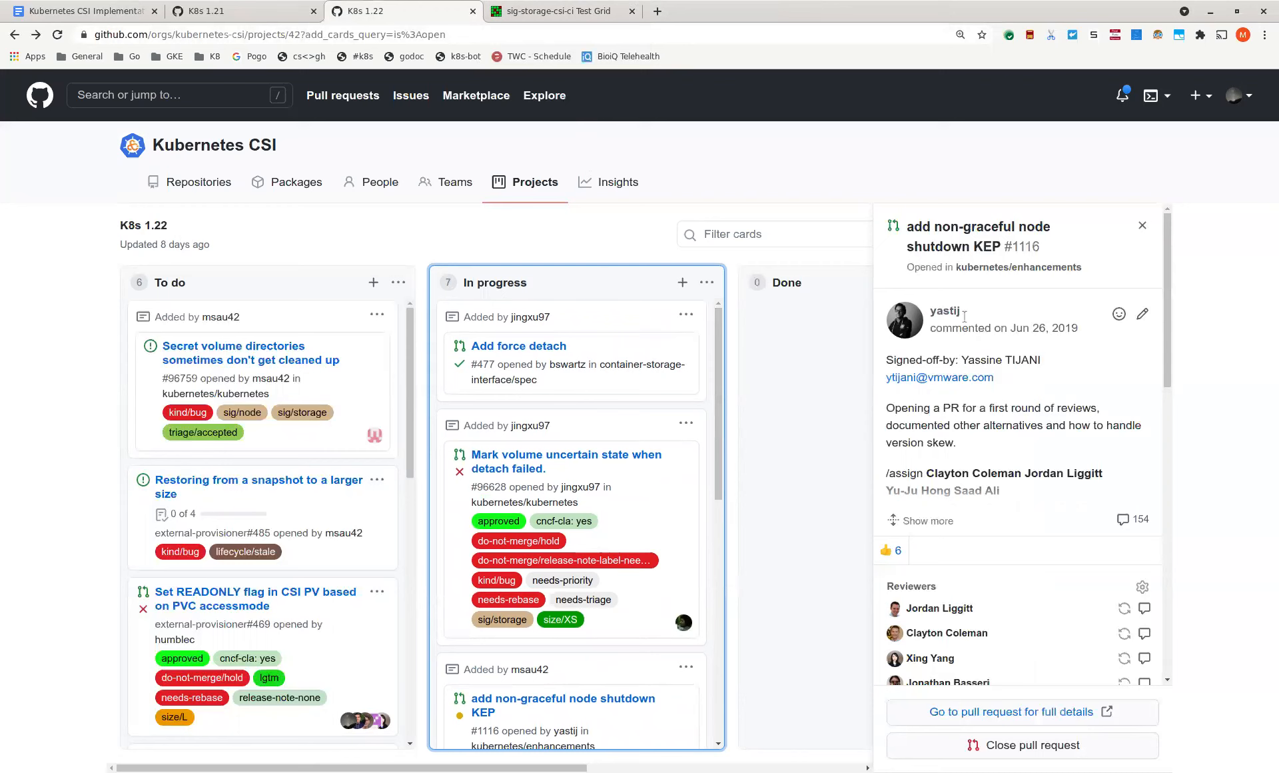
click(1141, 225)
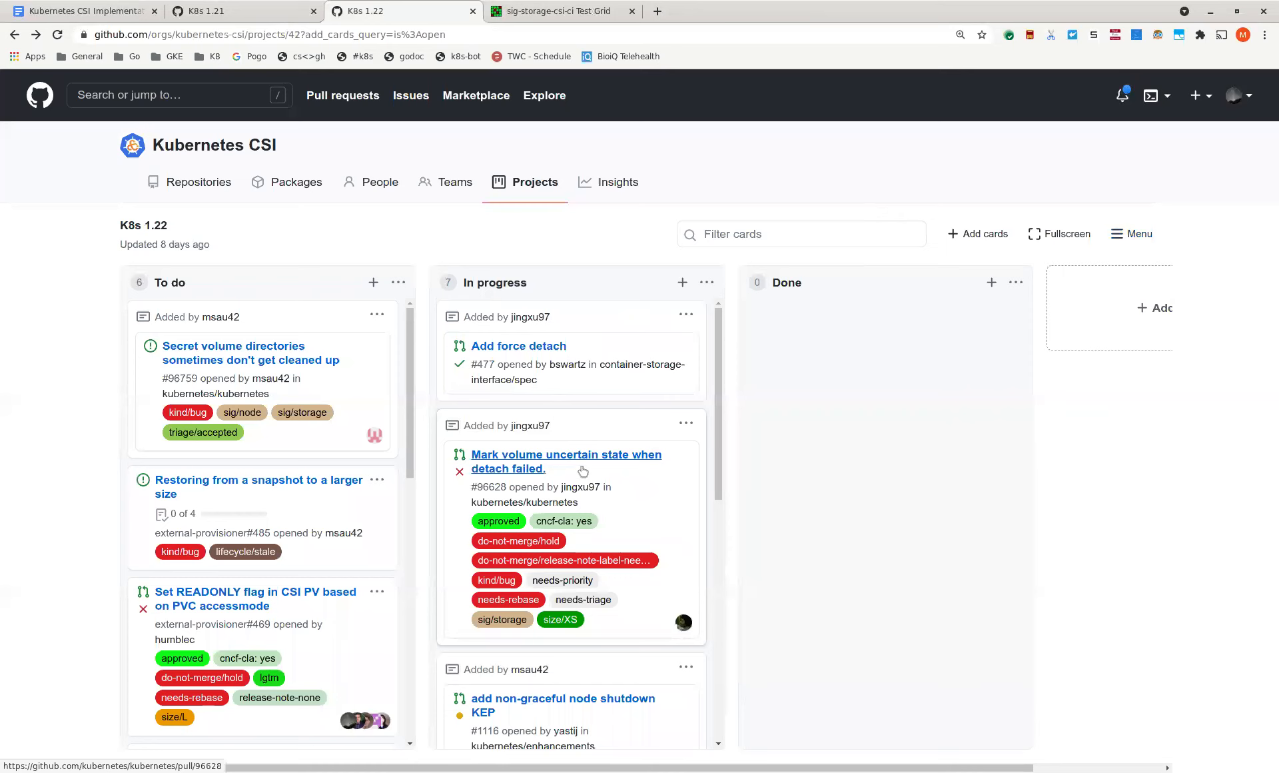
scroll(down, 3)
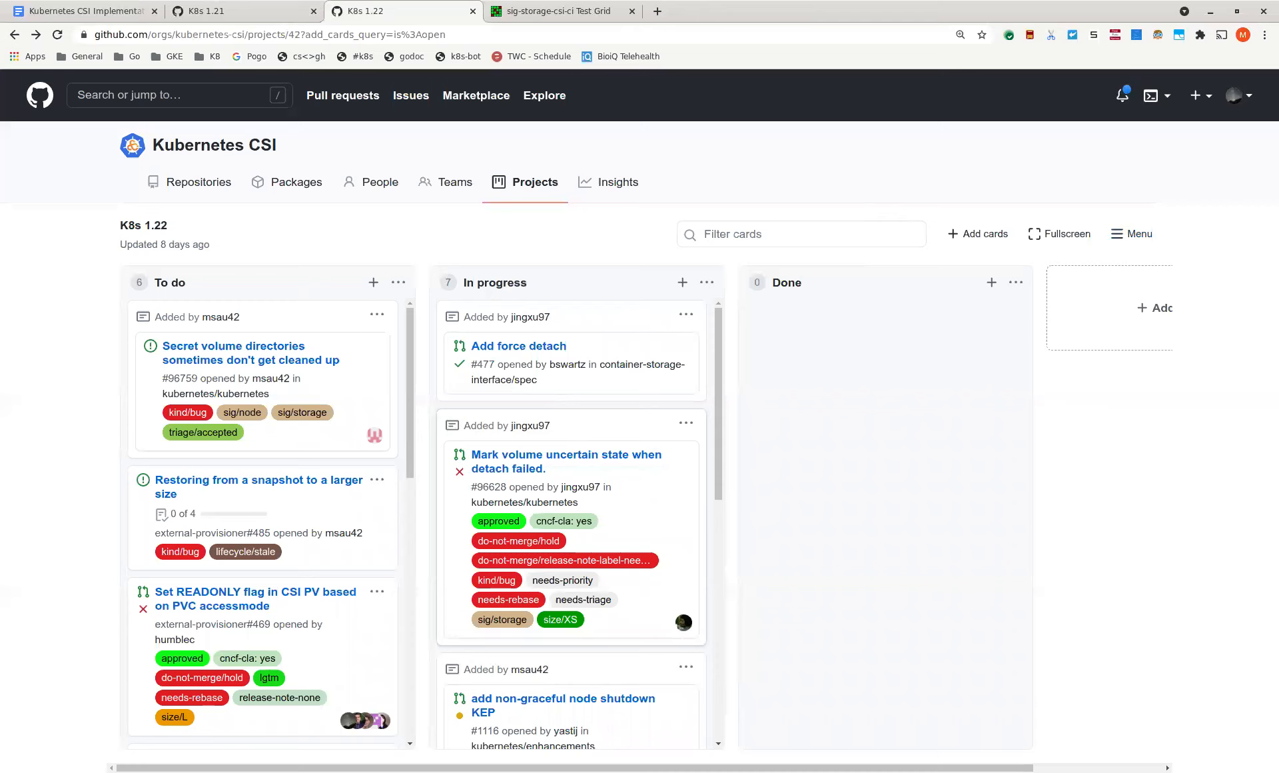
mouse_move(77, 10)
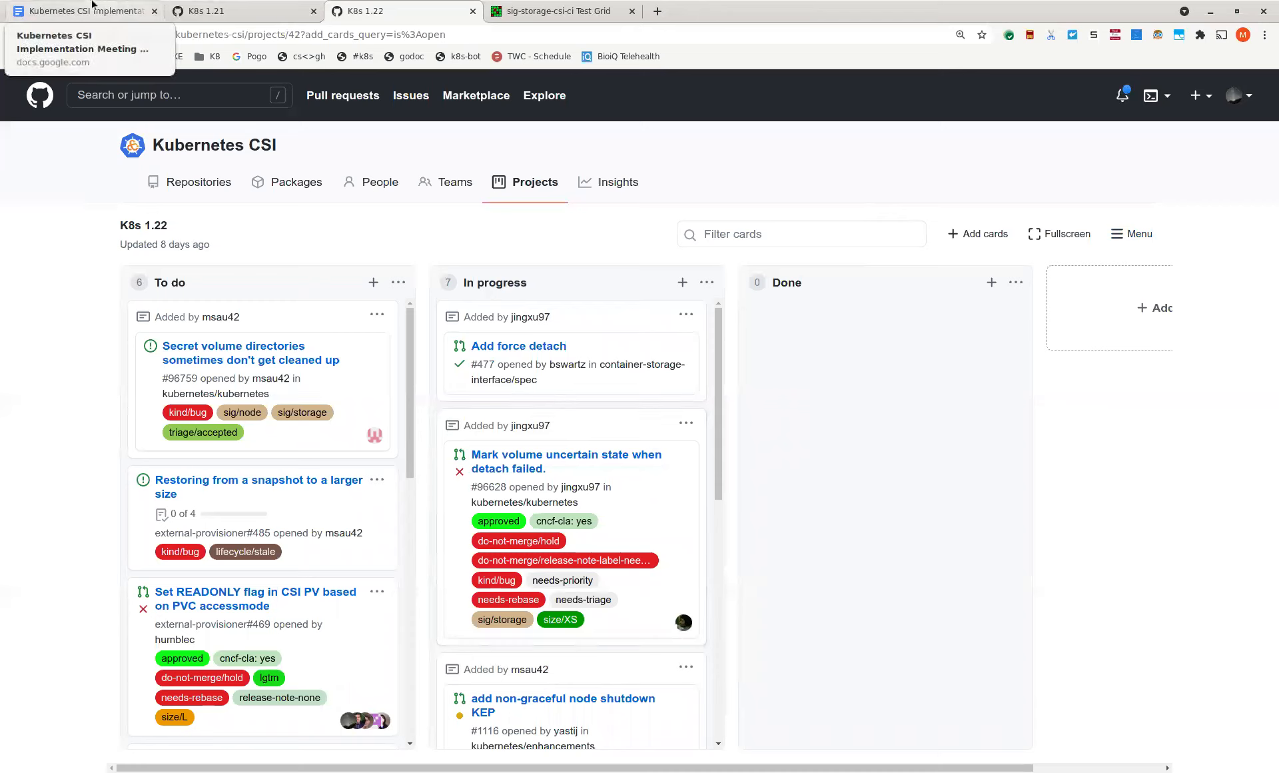
- Switch to the CSI meeting notes tab at the May 26, 2021 snapshot topics
click(82, 11)
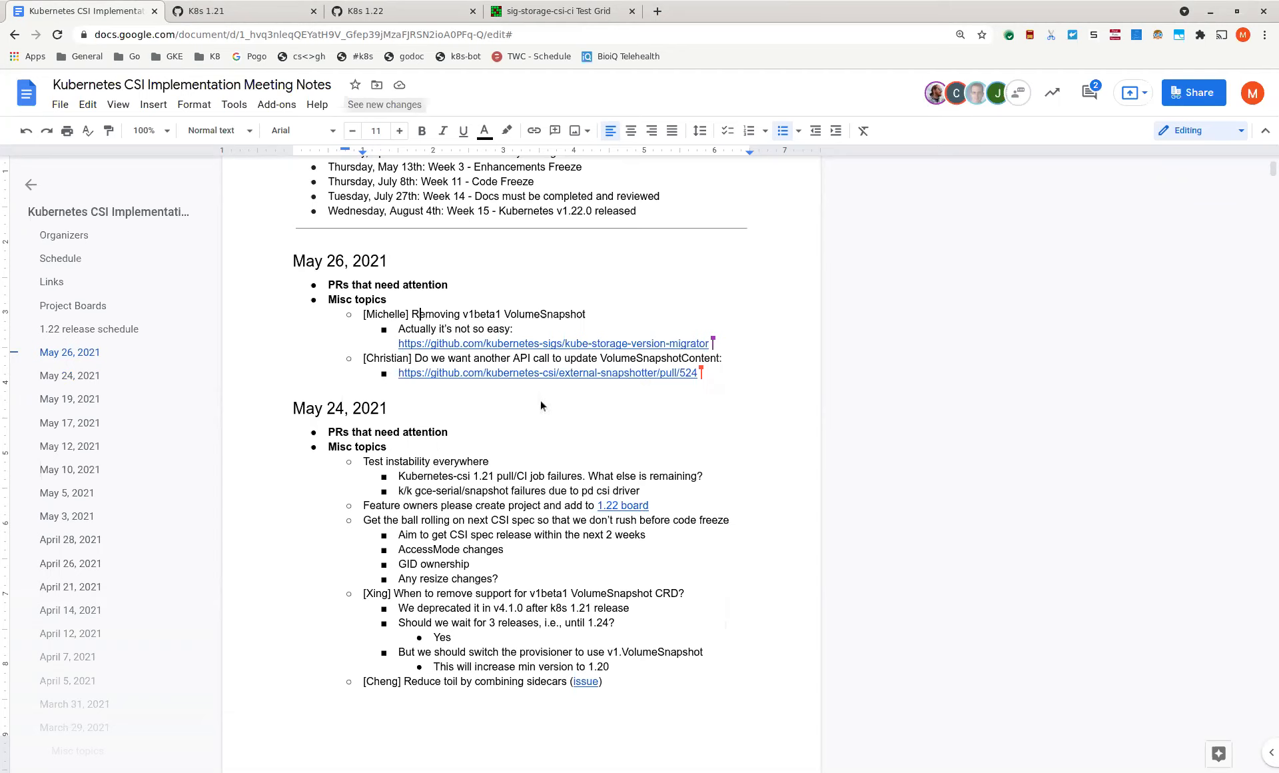
mouse_move(540, 406)
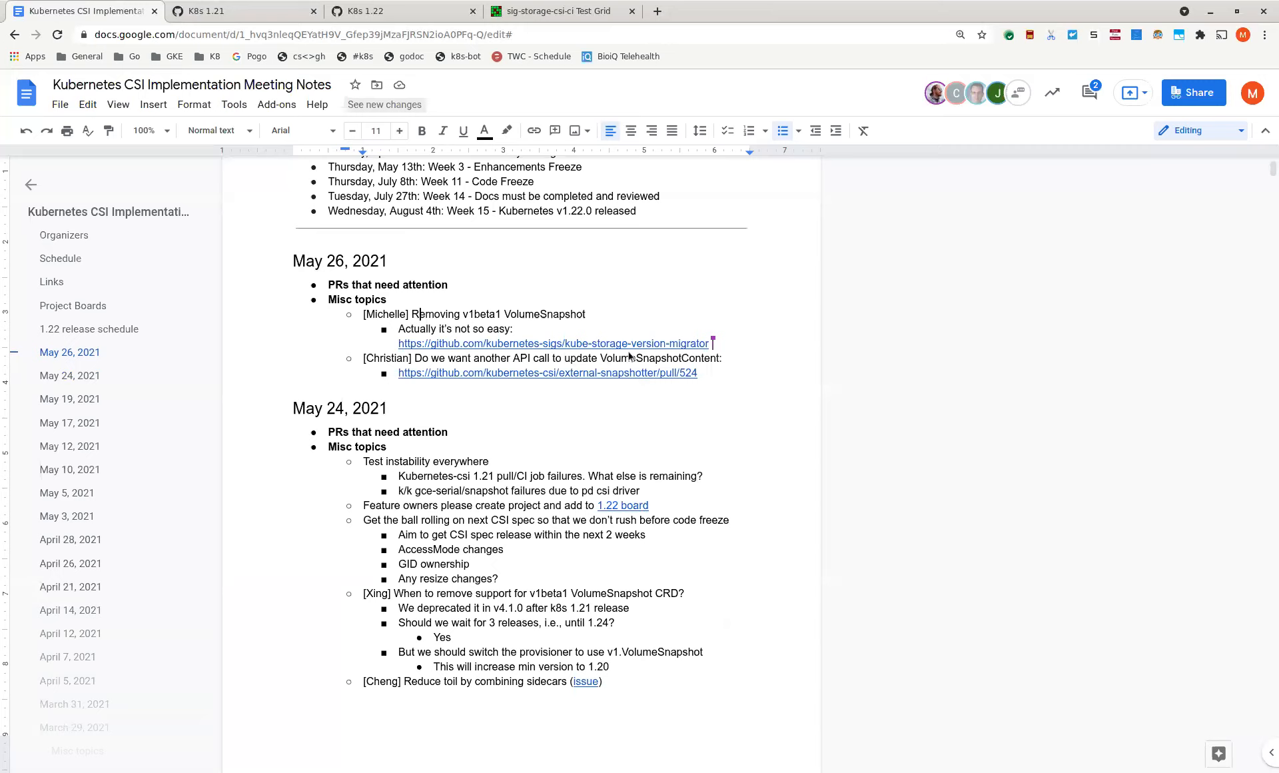
mouse_move(552, 342)
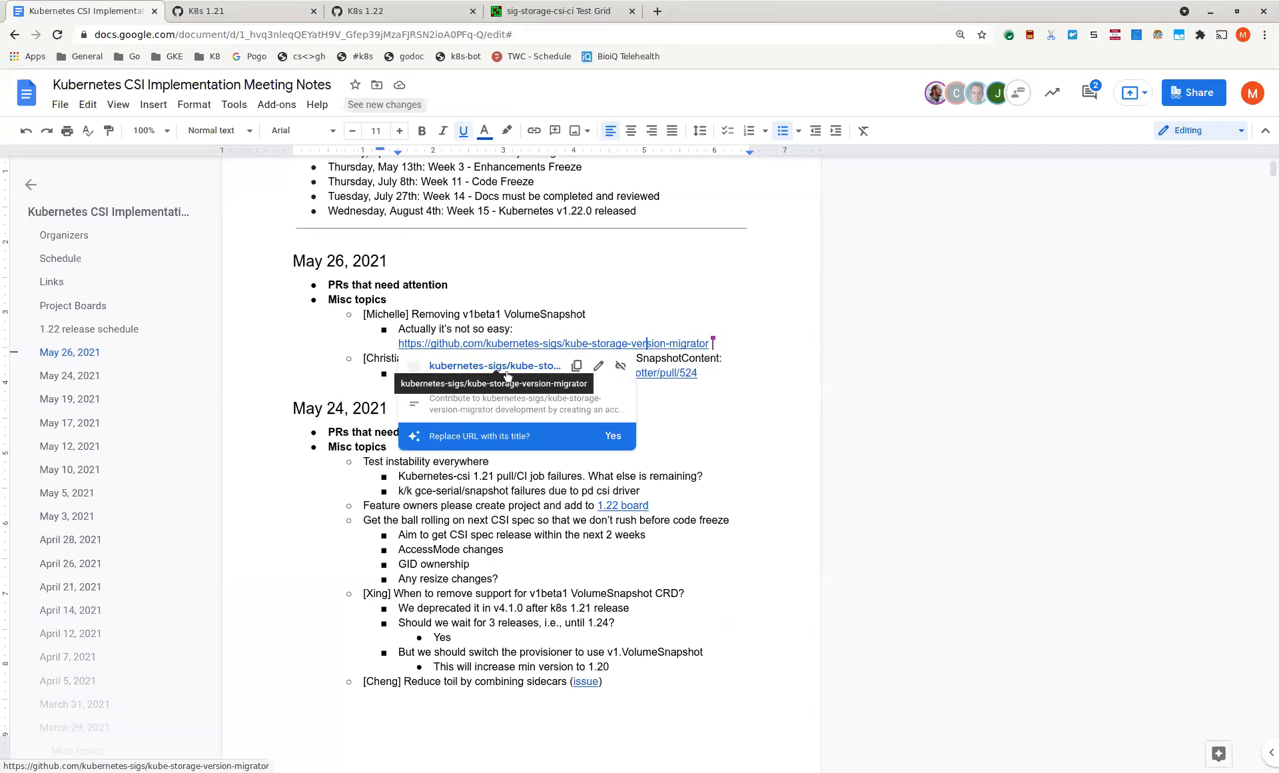
- Open the kube-storage-version-migrator repository linked in the notes and scroll through its README
click(553, 343)
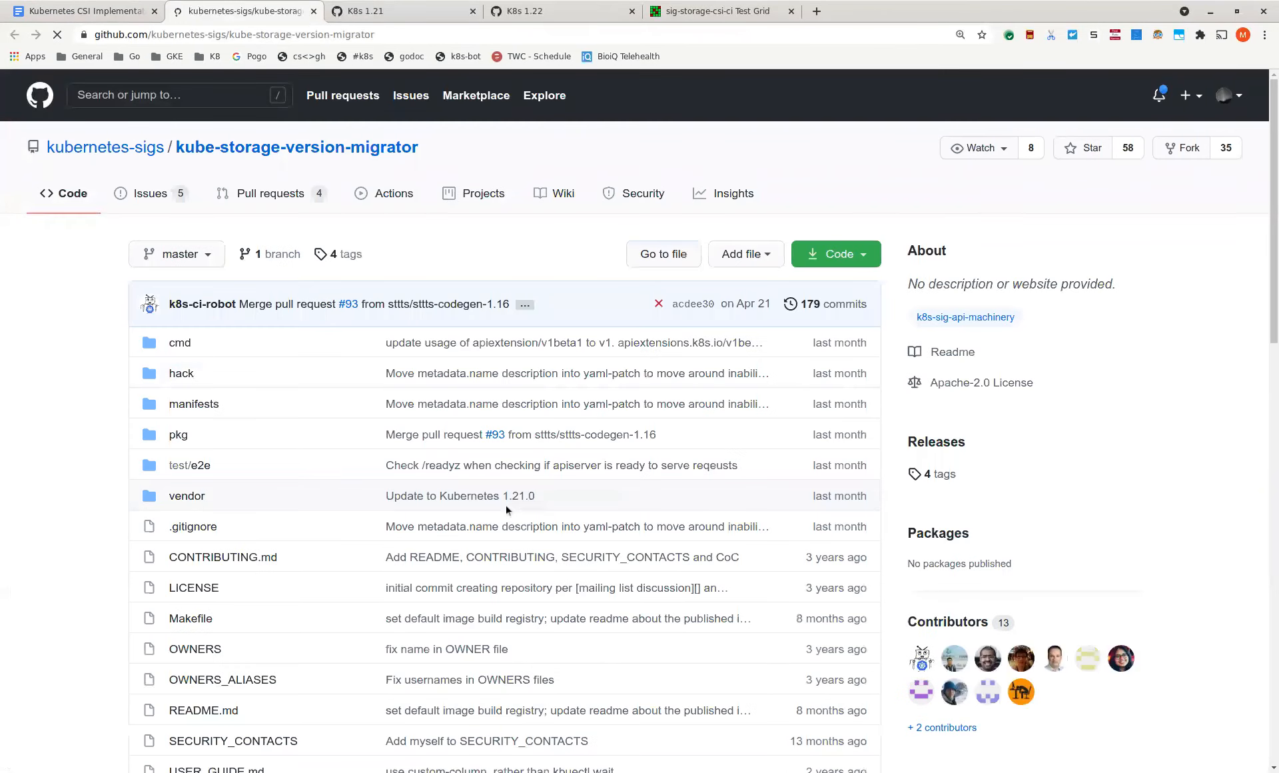
scroll(down, 3)
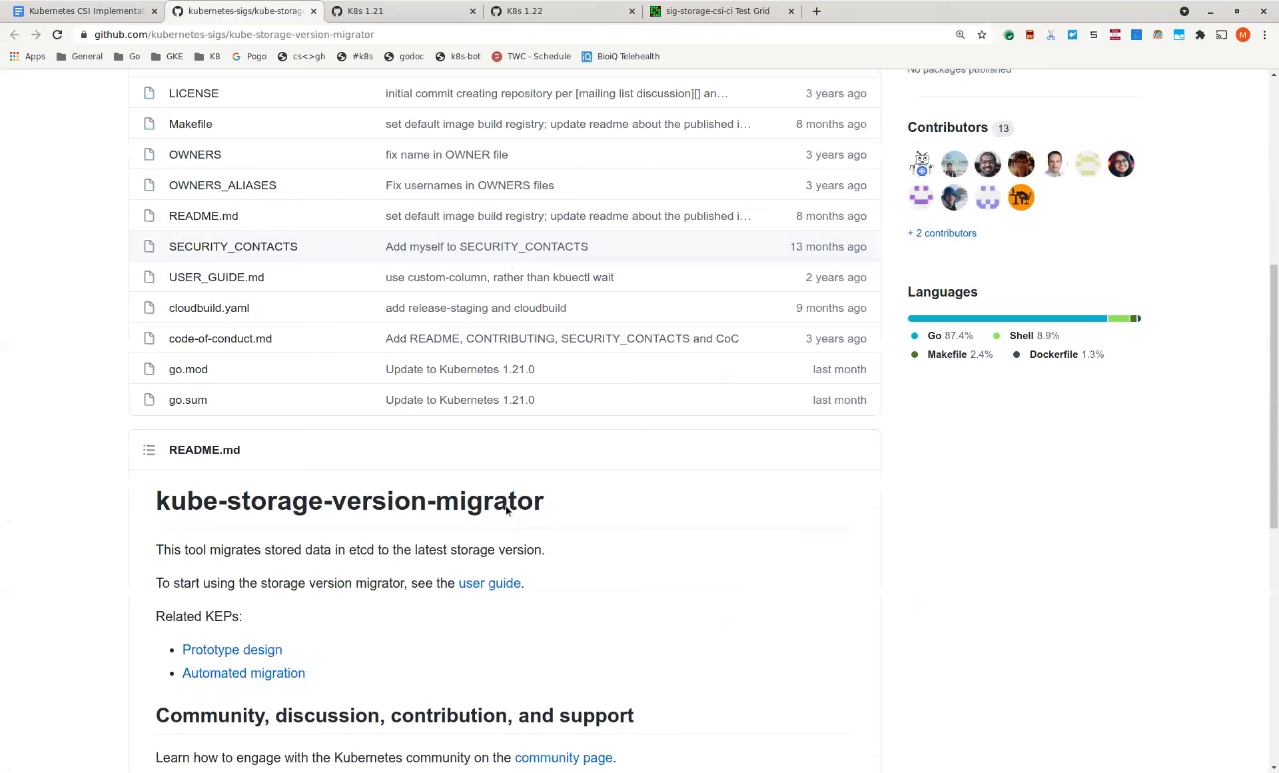
scroll(down, 3)
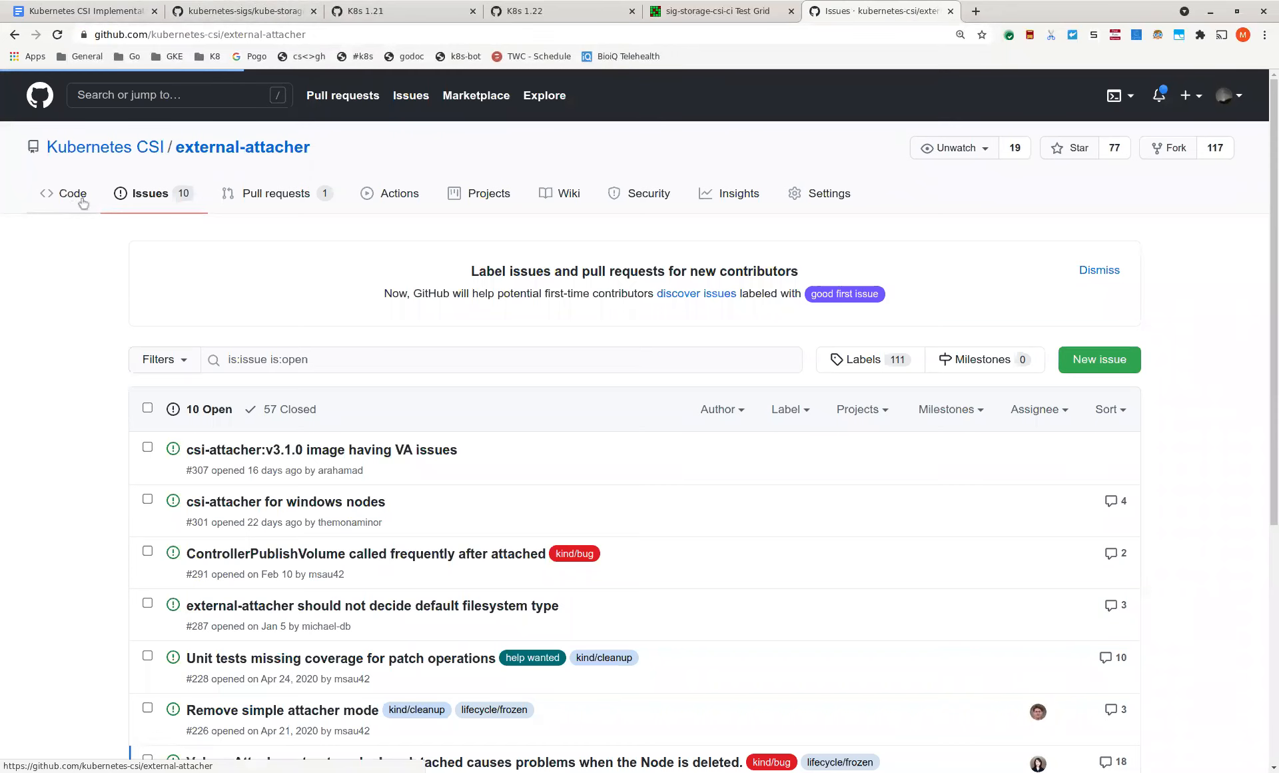
- View external-attacher's code page, then go to the kubernetes-csi/external-snapshotter repository
click(72, 193)
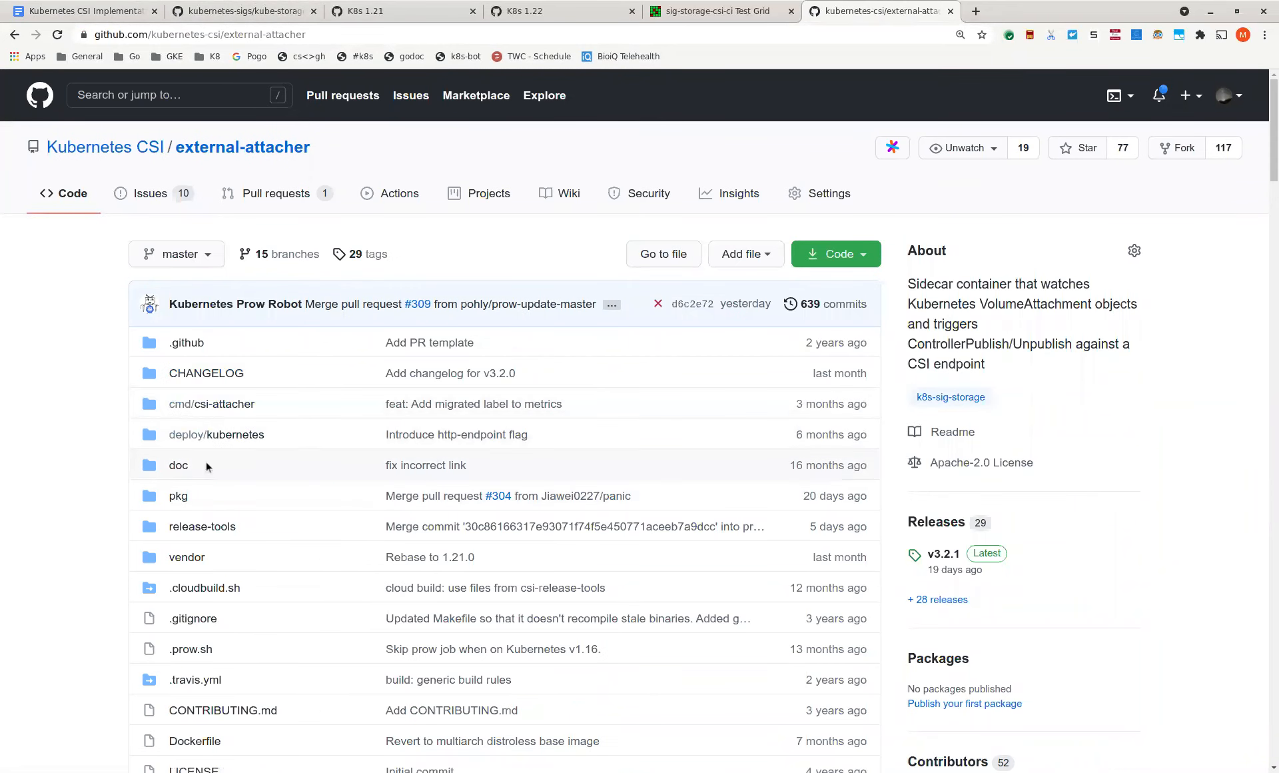
mouse_move(178, 495)
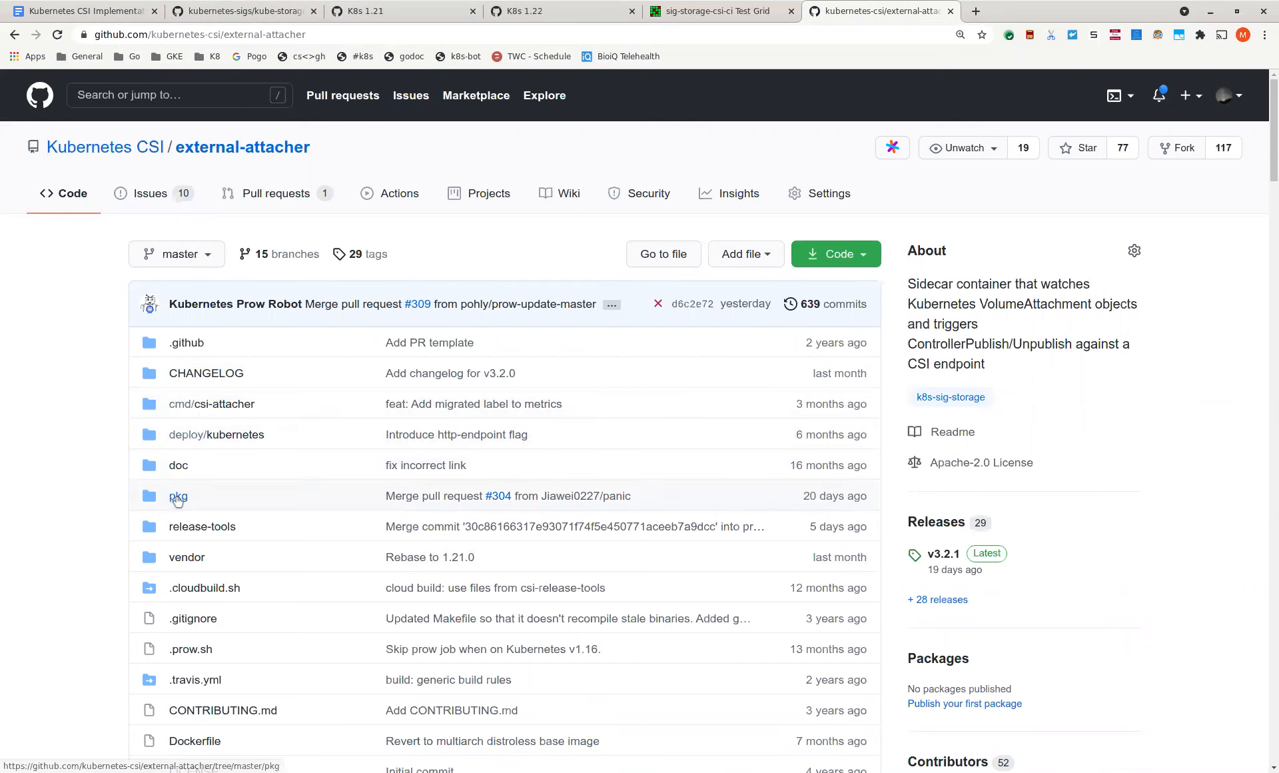
click(177, 496)
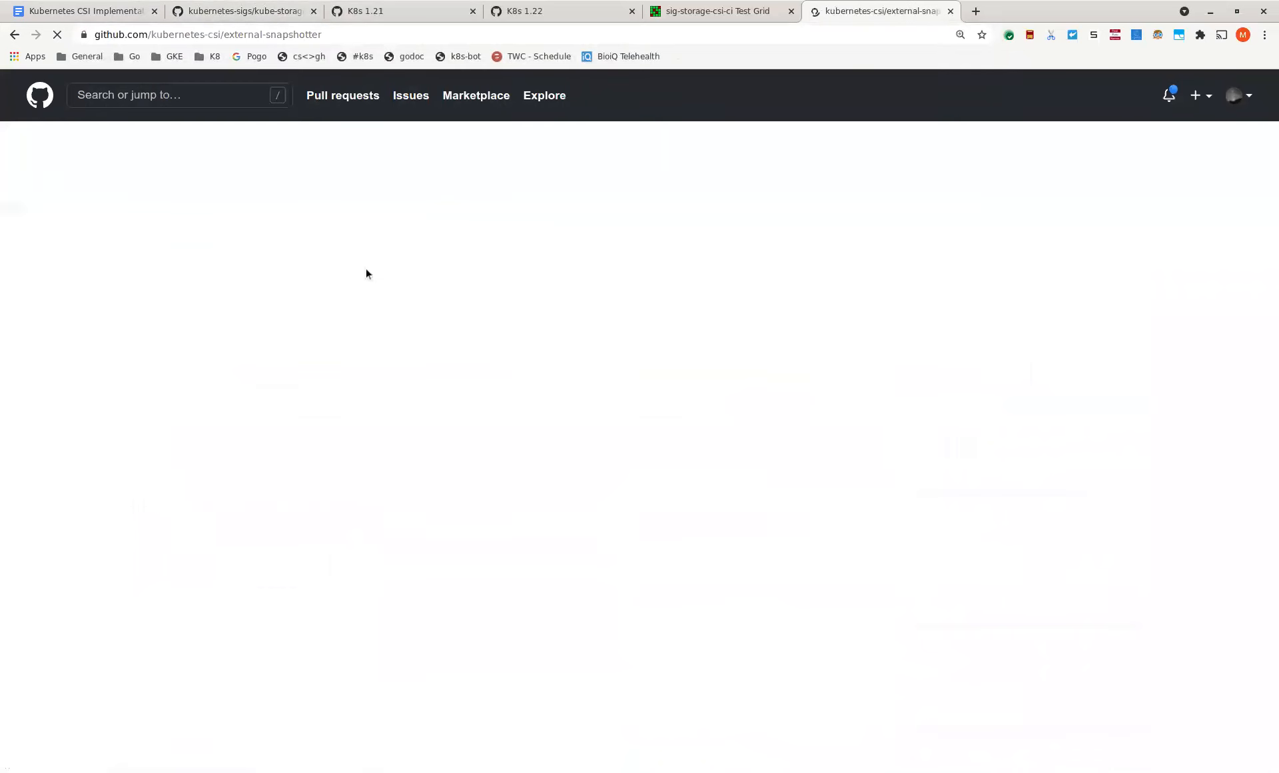
- Browse external-snapshotter's client CRD folder and open the volumesnapshots CRD YAML
click(182, 403)
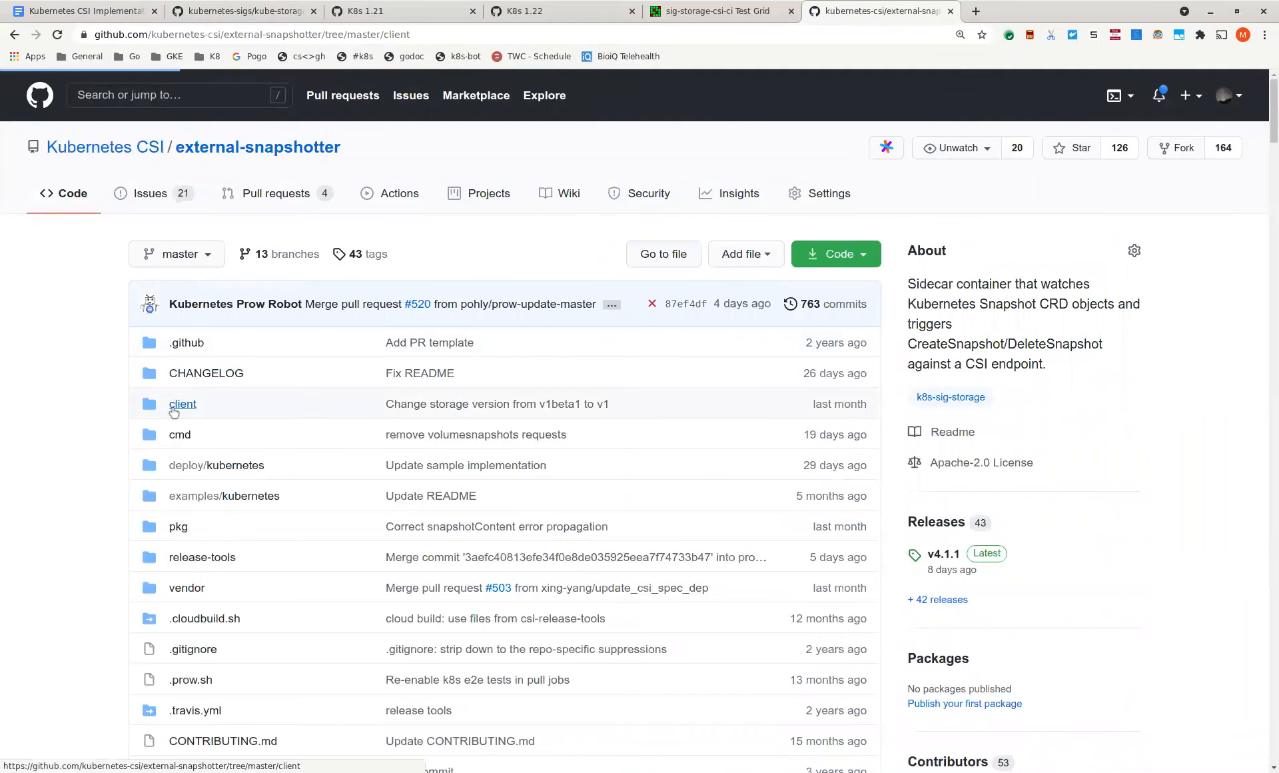
click(182, 402)
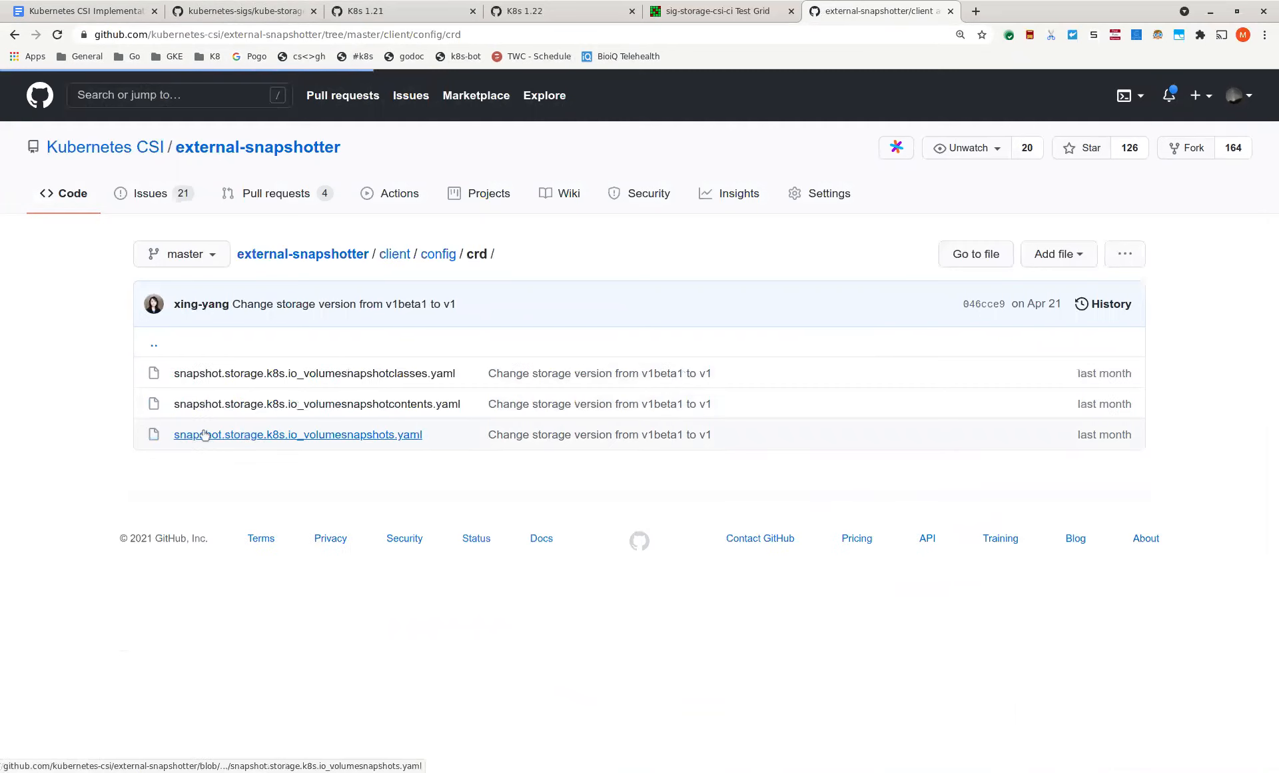
click(297, 434)
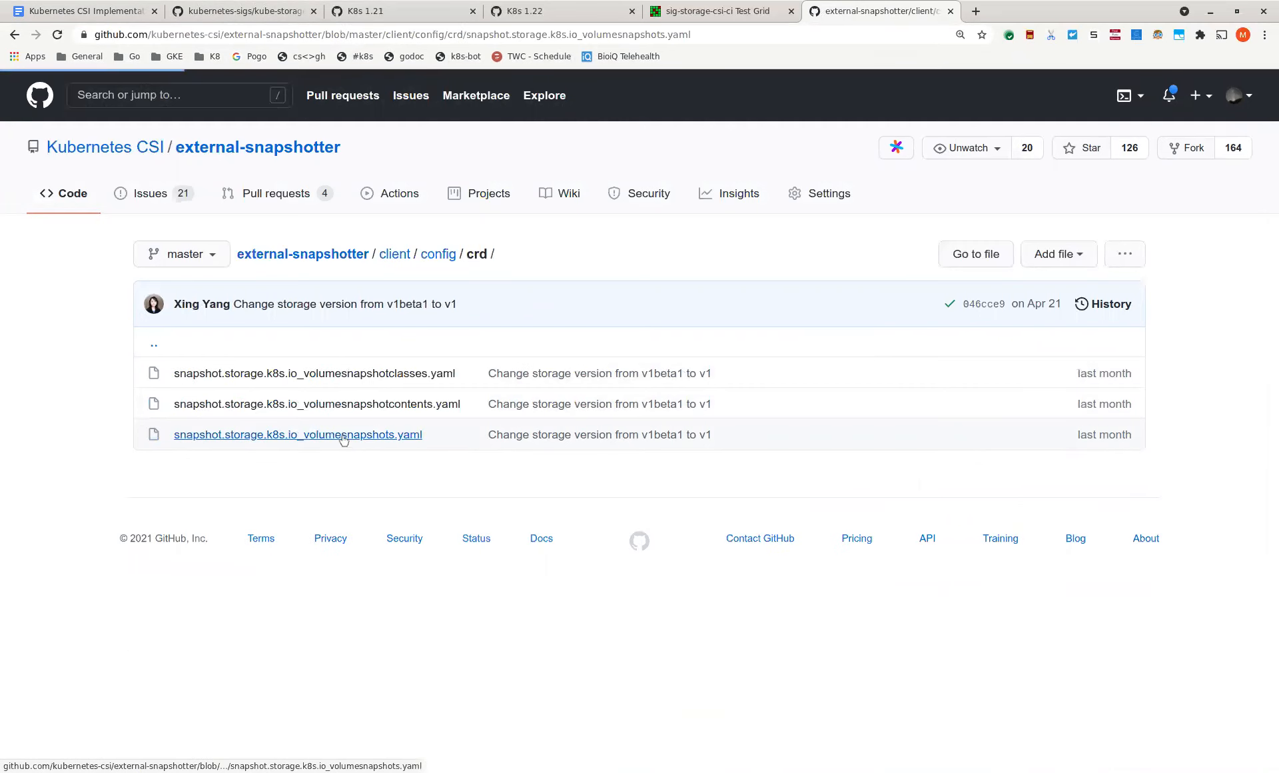
- Search the YAML for 'store', step to the next match, then search for 'served'
click(297, 435)
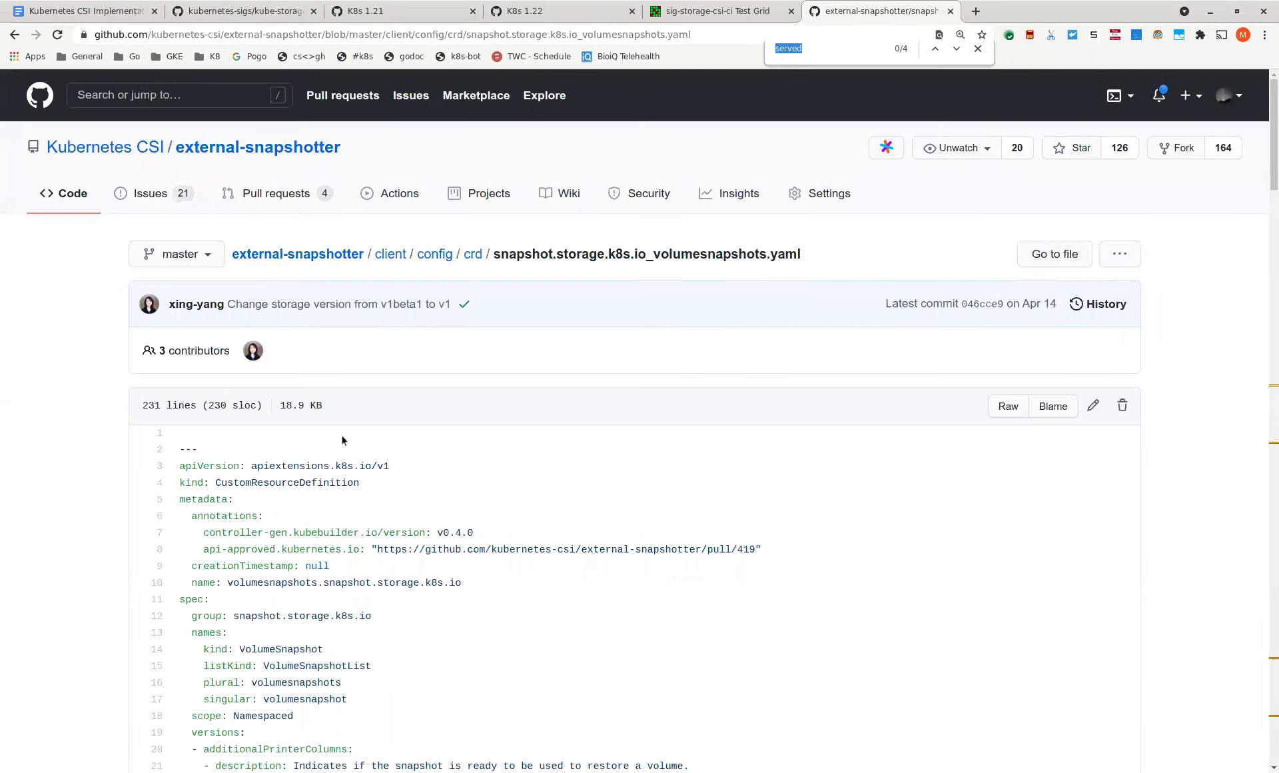
text(stored)
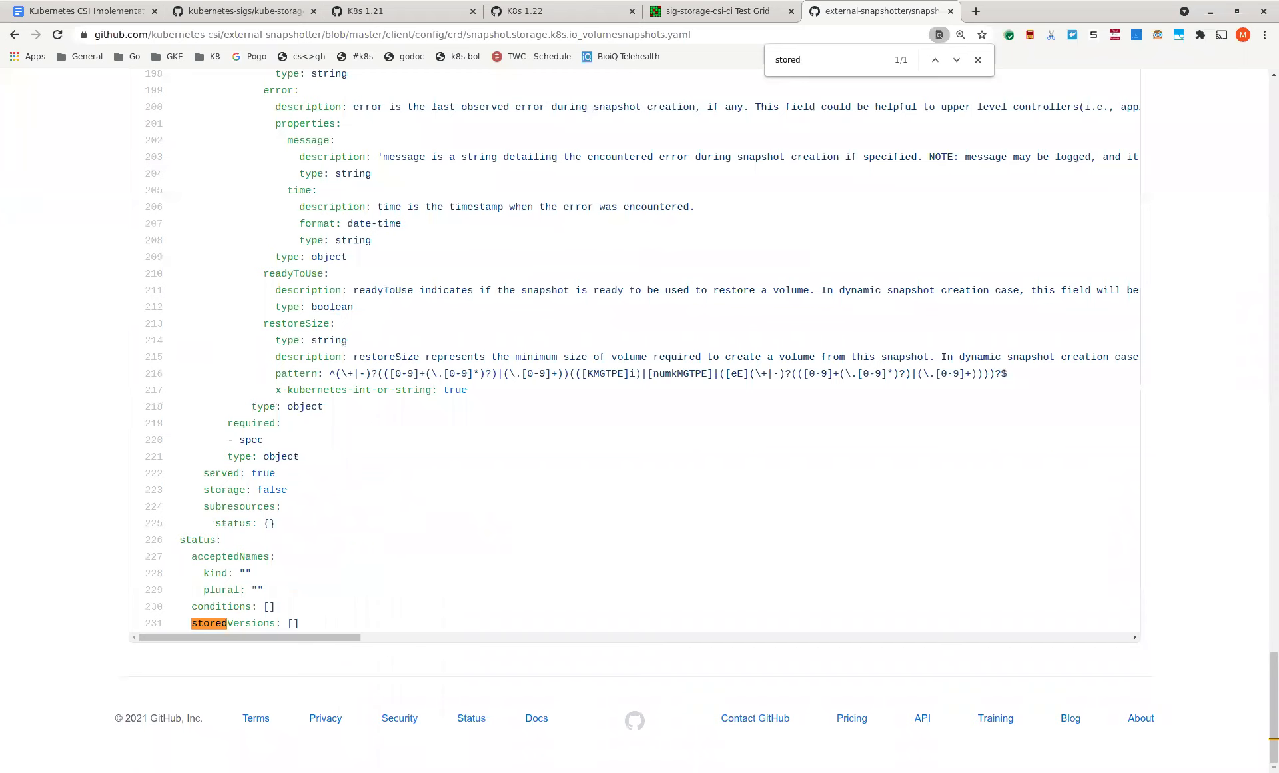
mouse_move(441, 498)
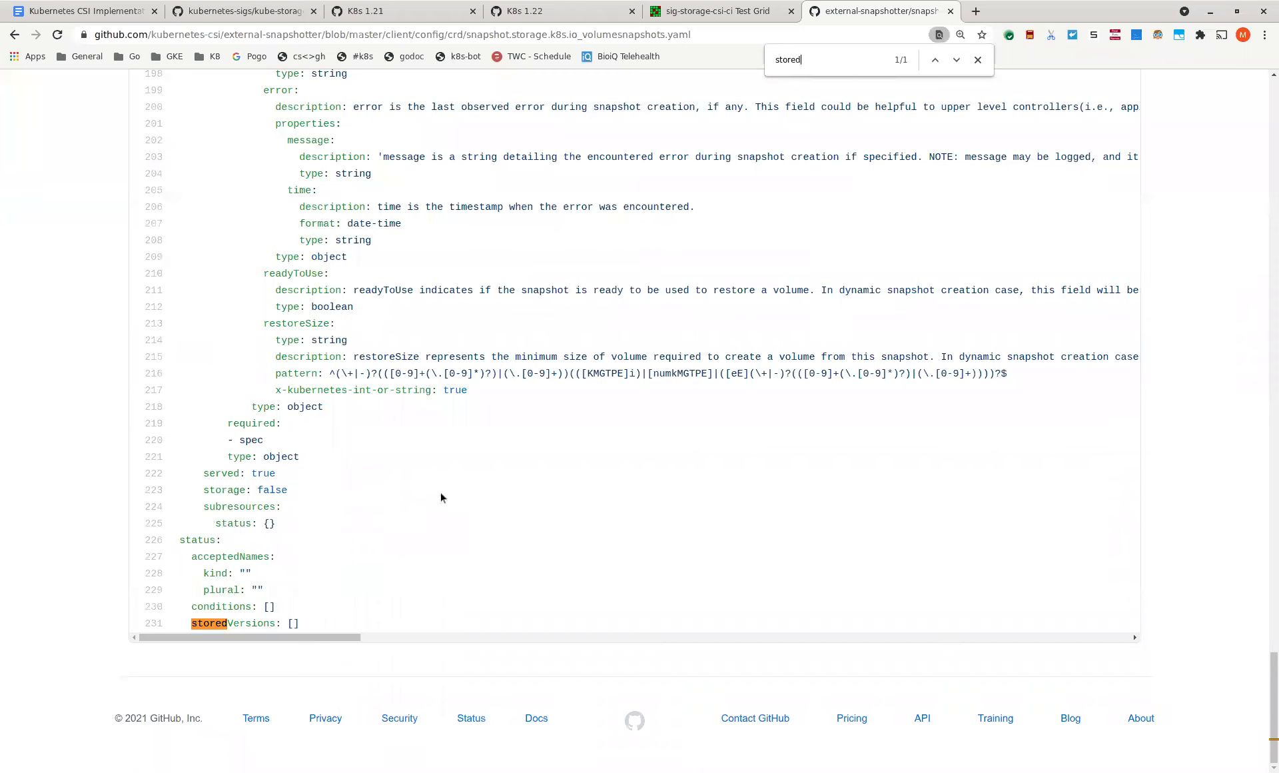
key(backspace)
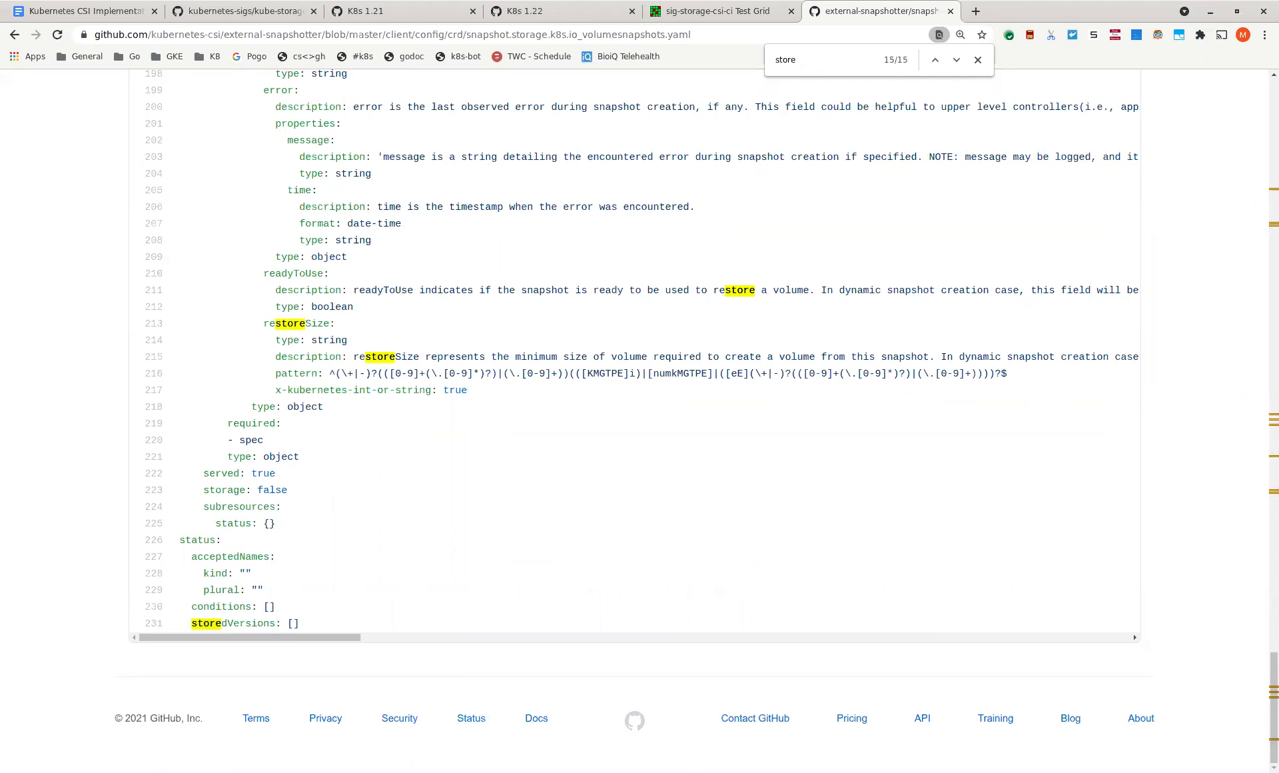
click(956, 60)
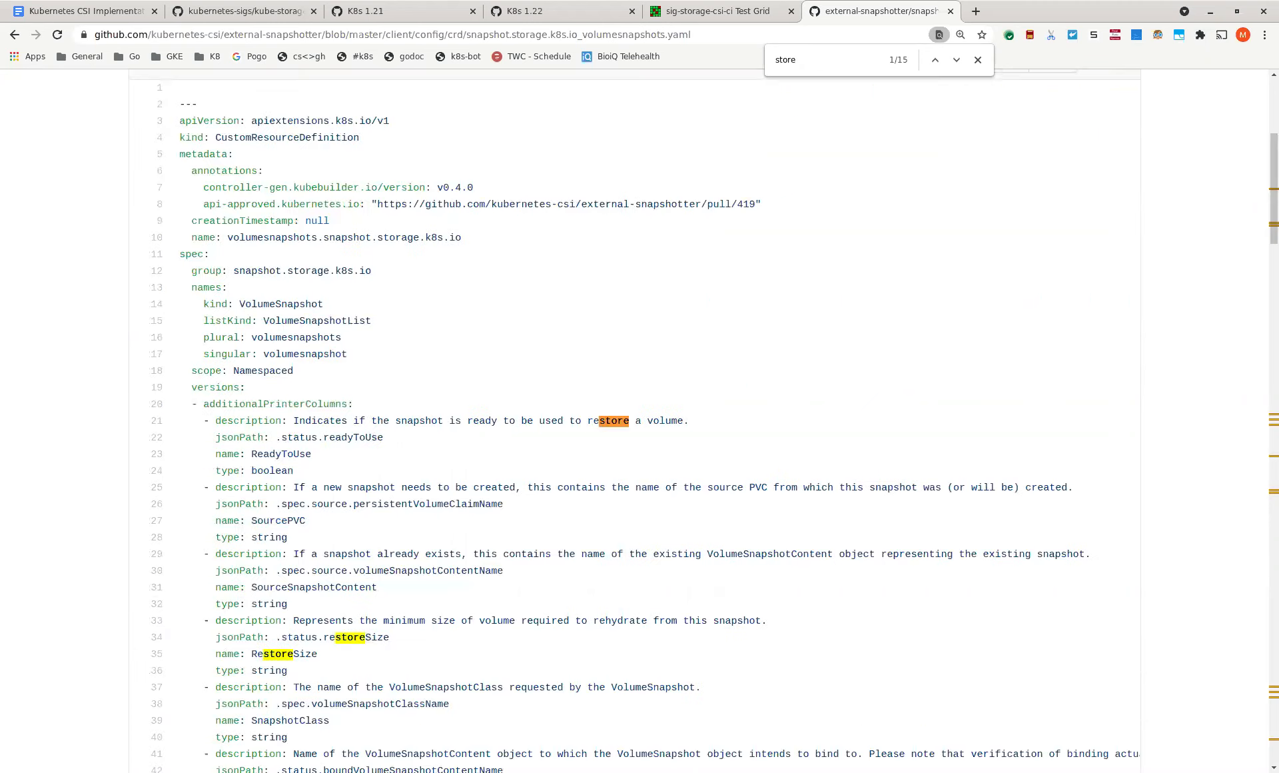
scroll(down, 3)
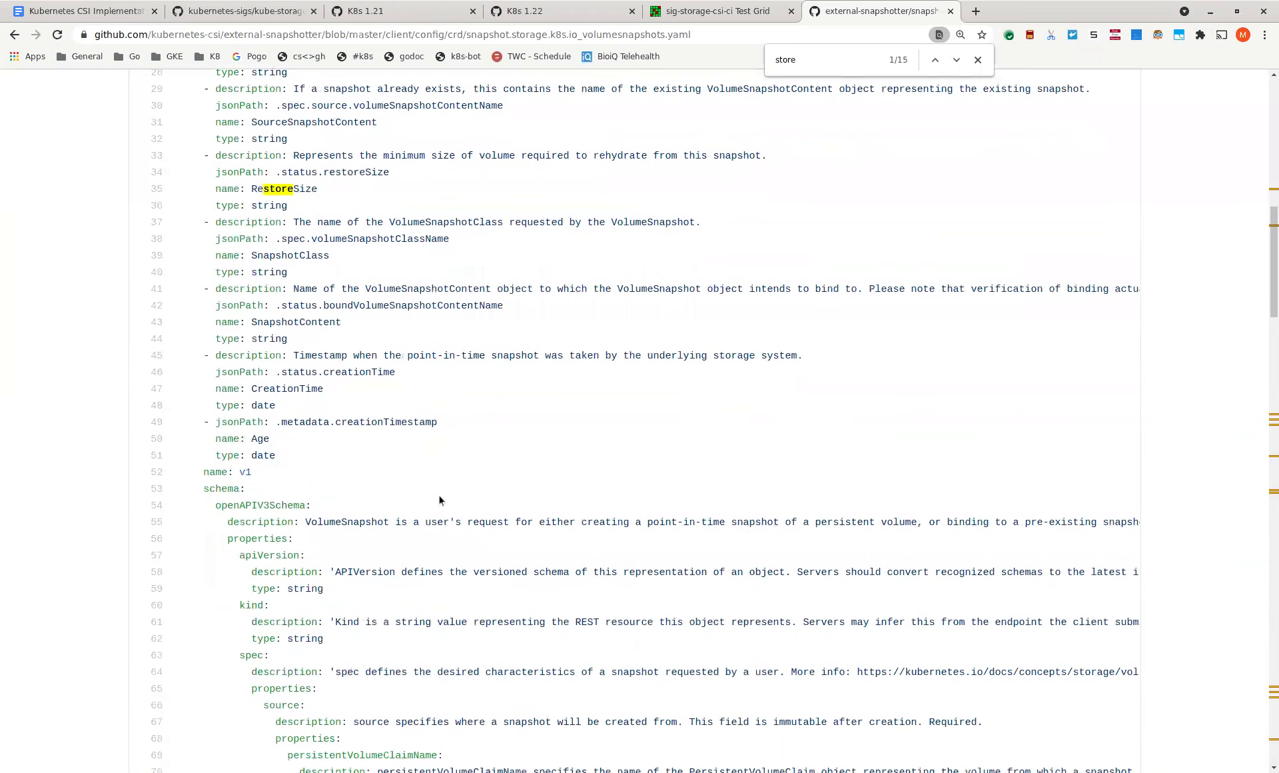
text(s)
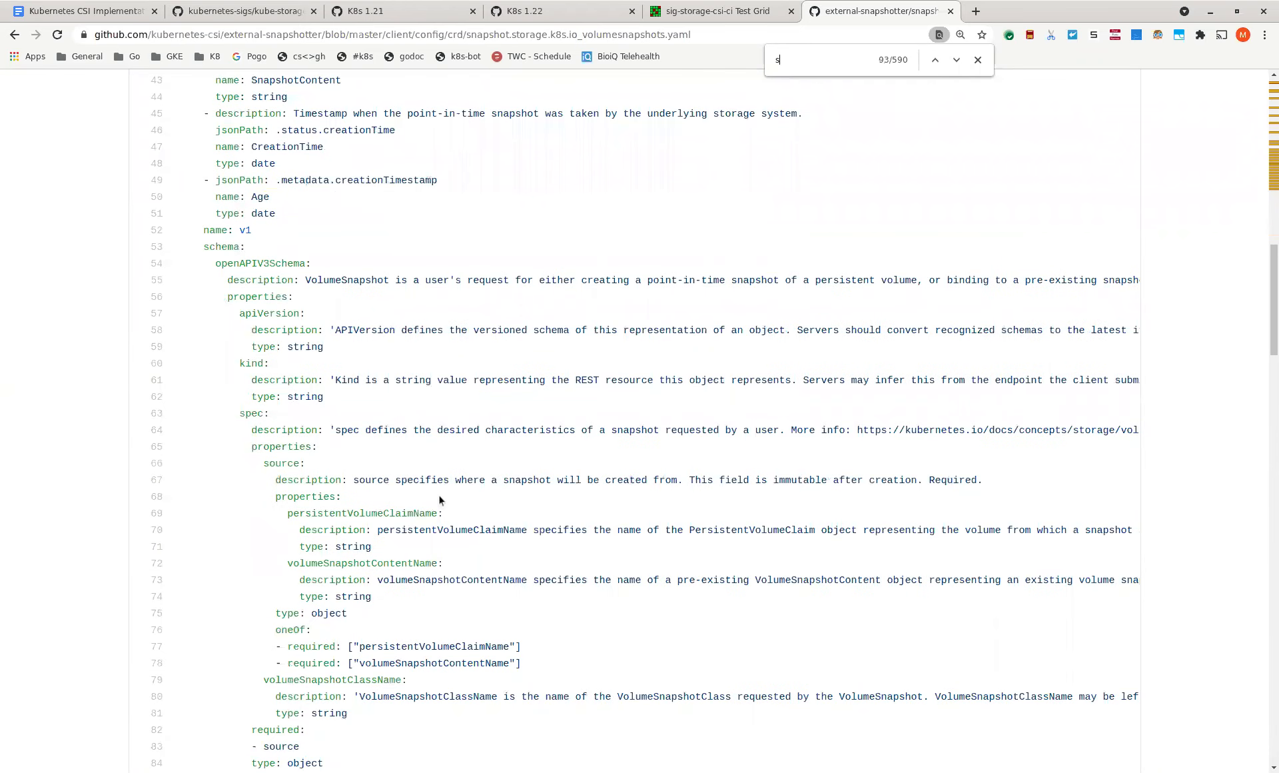
text(erved)
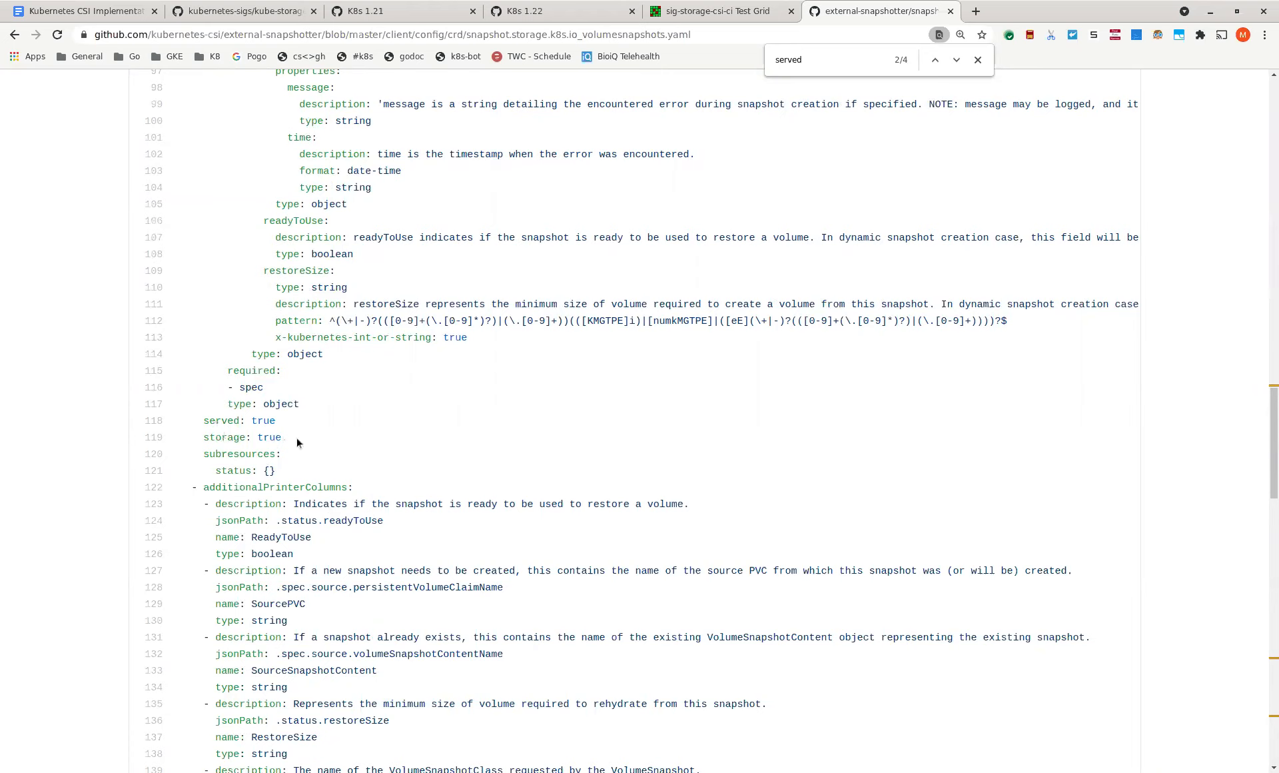
mouse_move(490, 491)
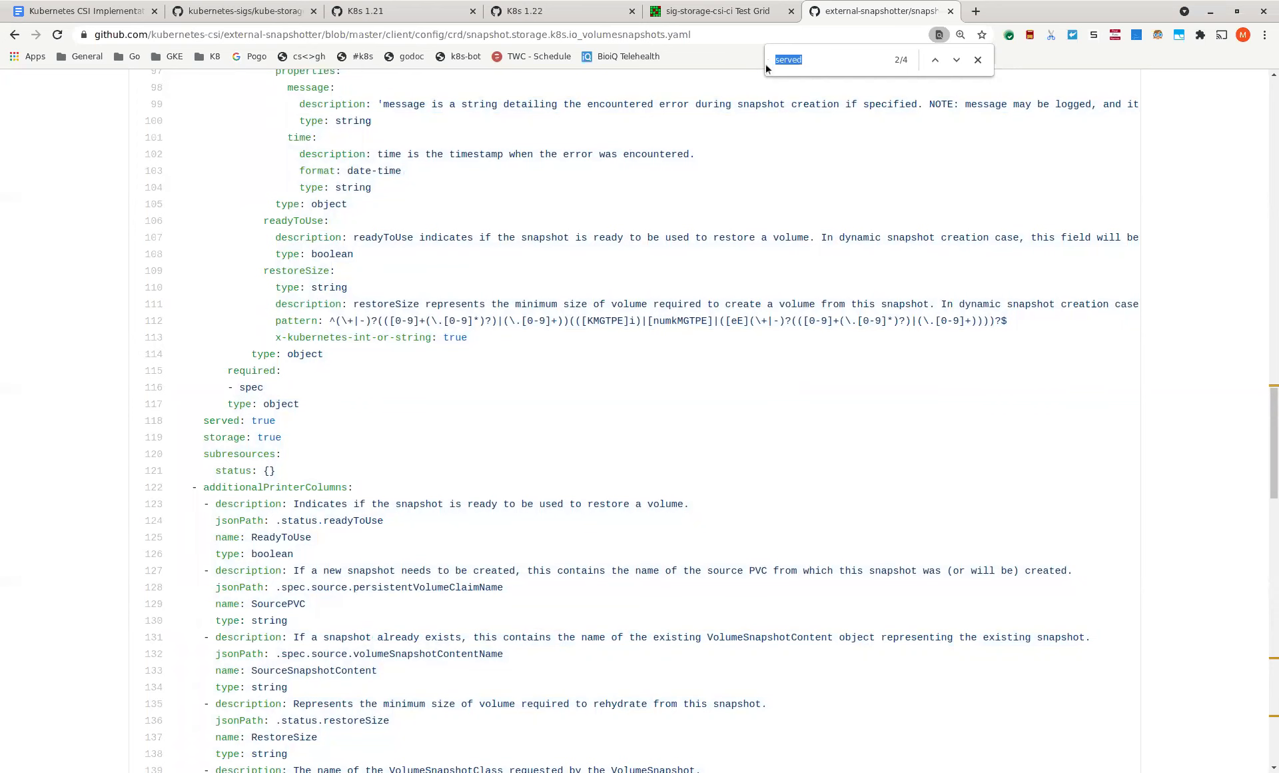
- Step to the fourth 'served' match and link line 222 (served: true, storage: false)
click(955, 60)
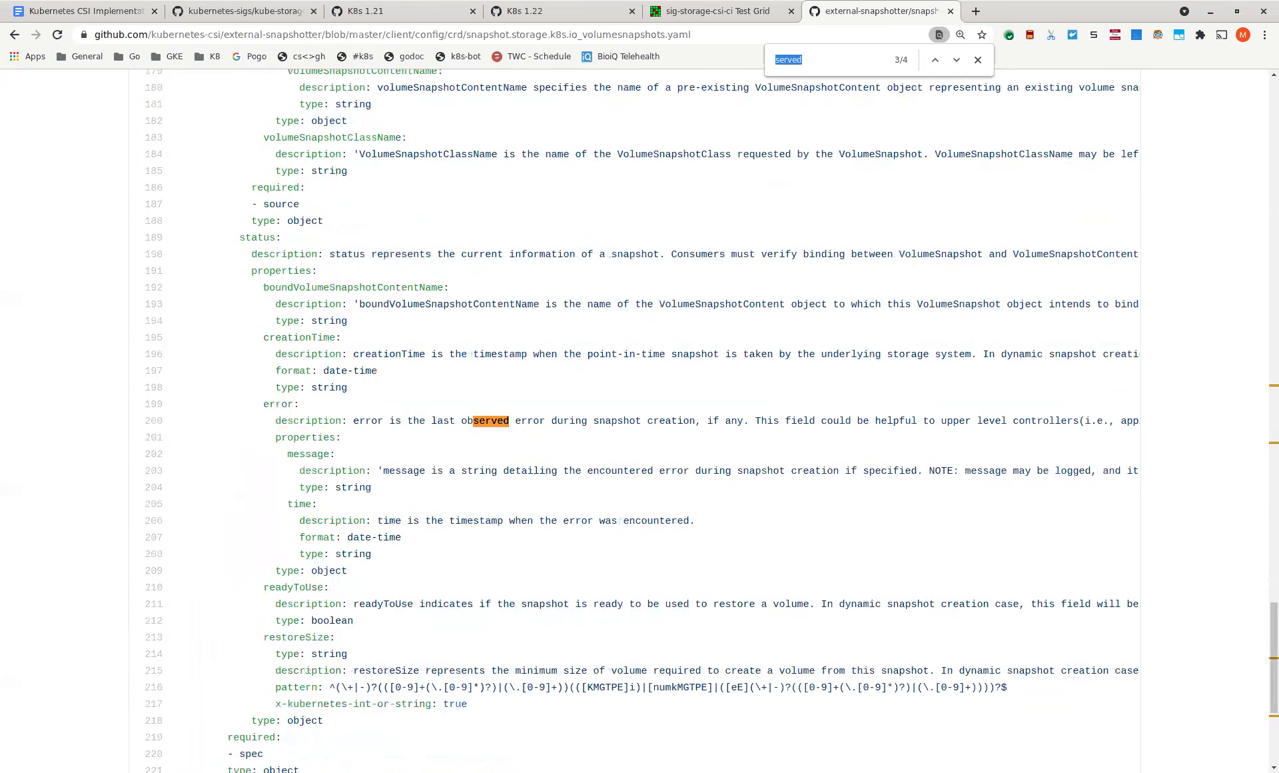
click(955, 60)
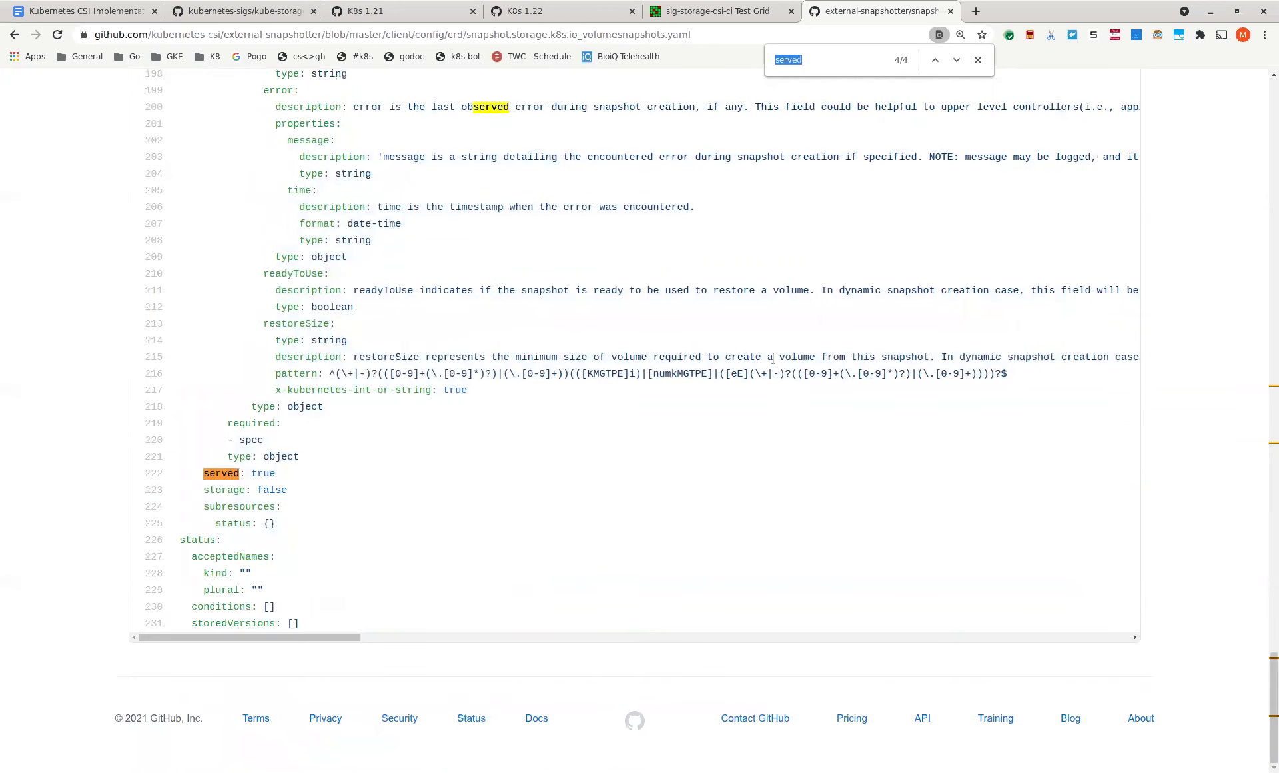
mouse_move(353, 494)
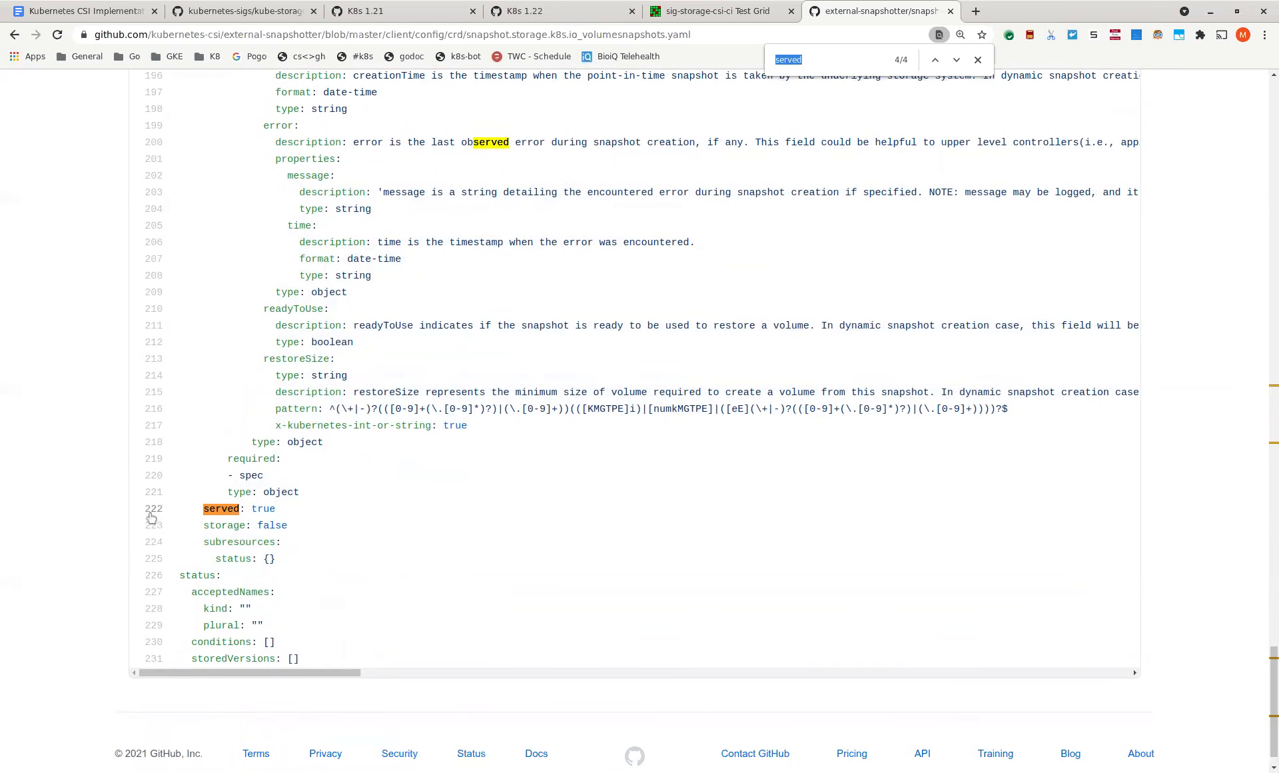
click(153, 508)
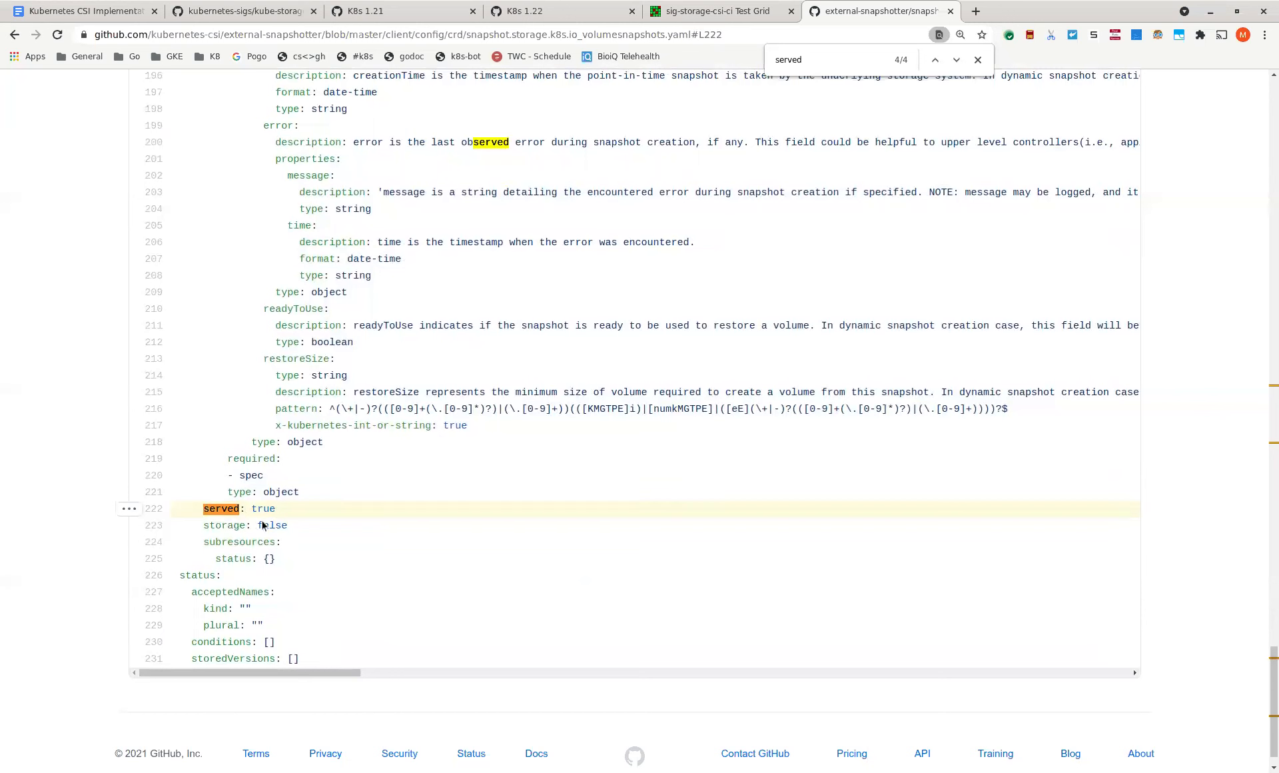
mouse_move(425, 532)
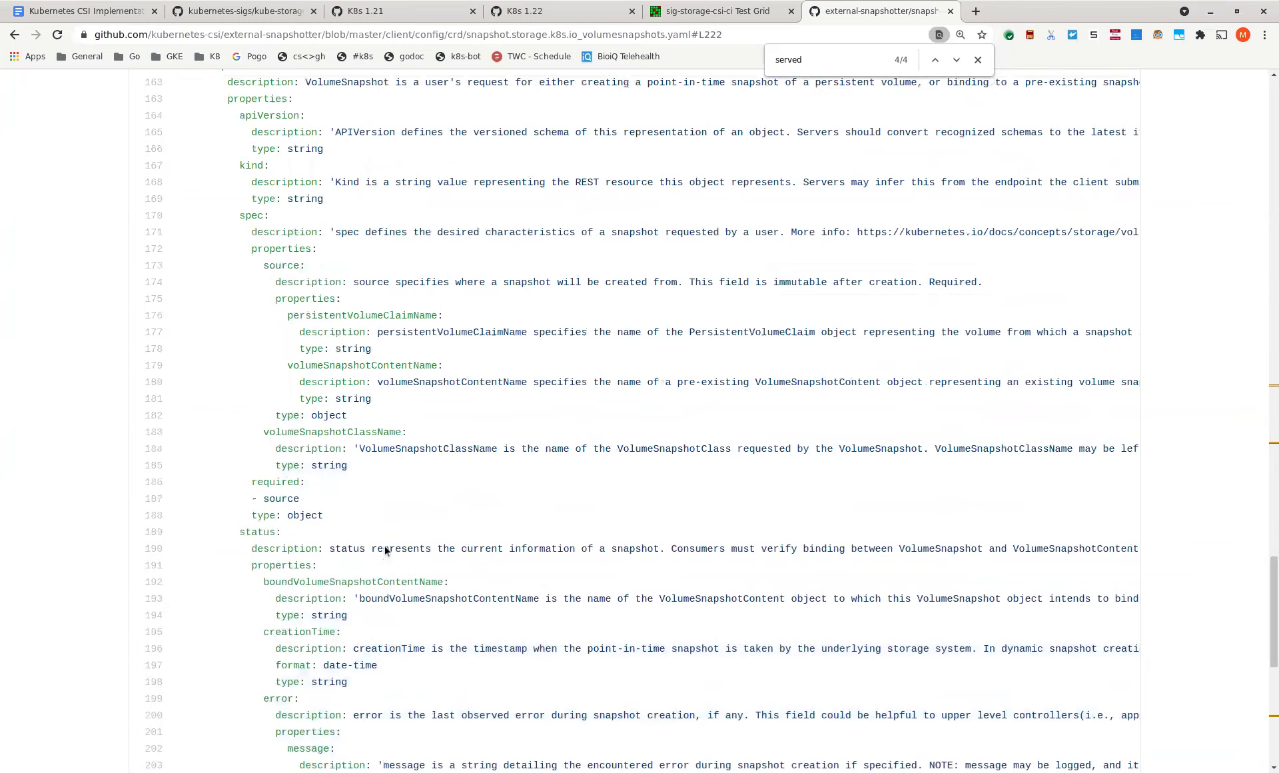
click(935, 59)
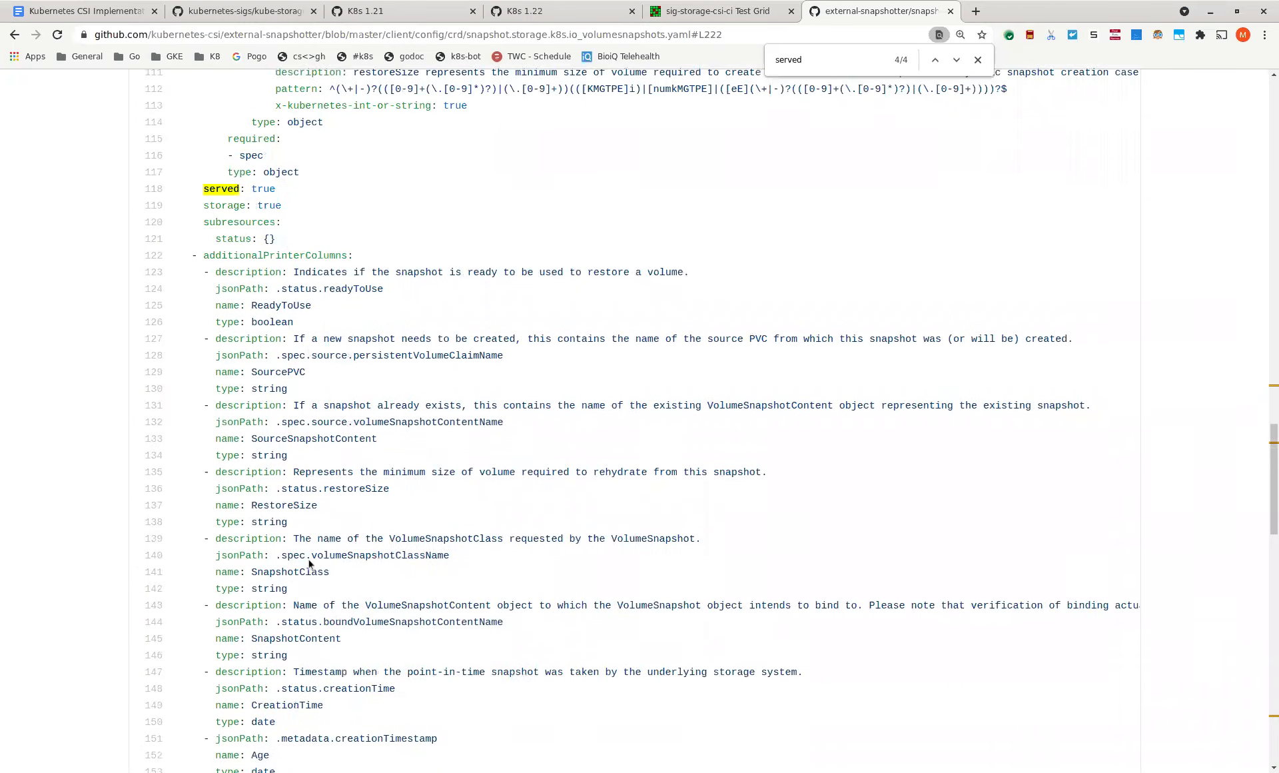
scroll(down, 3)
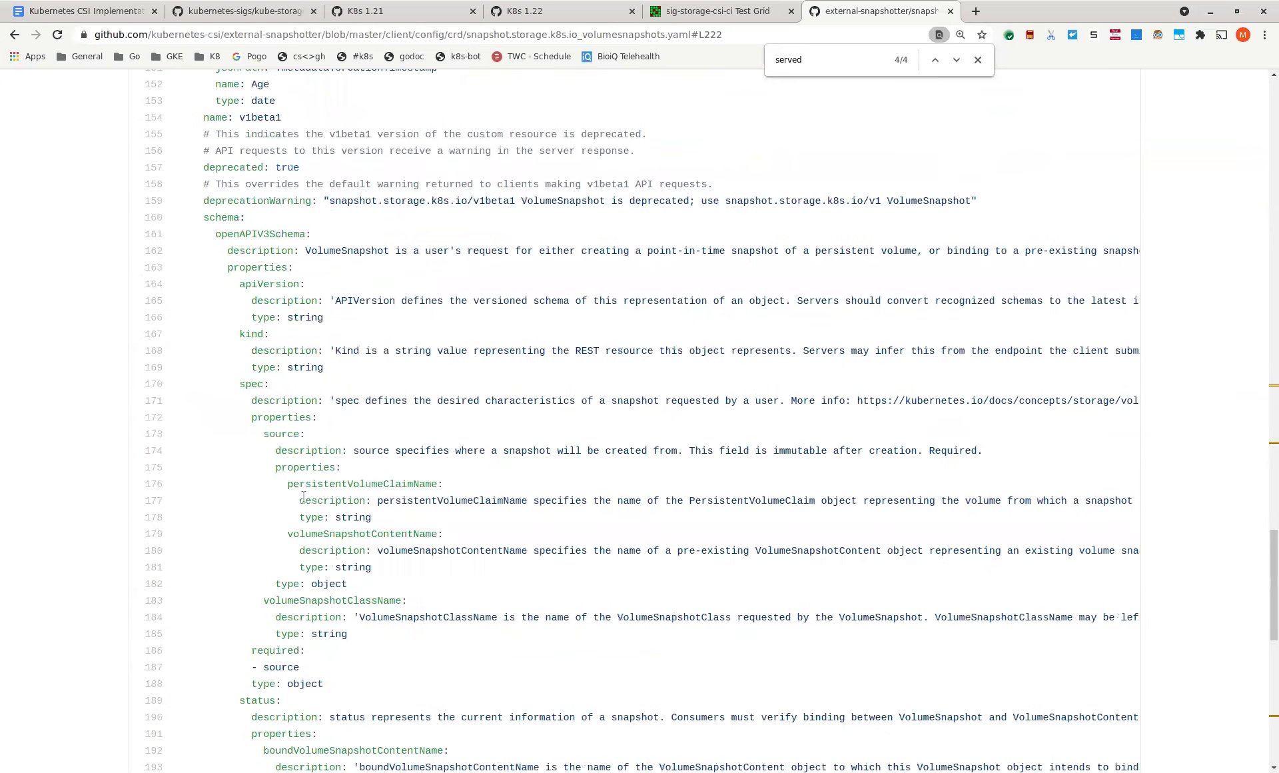
scroll(down, 3)
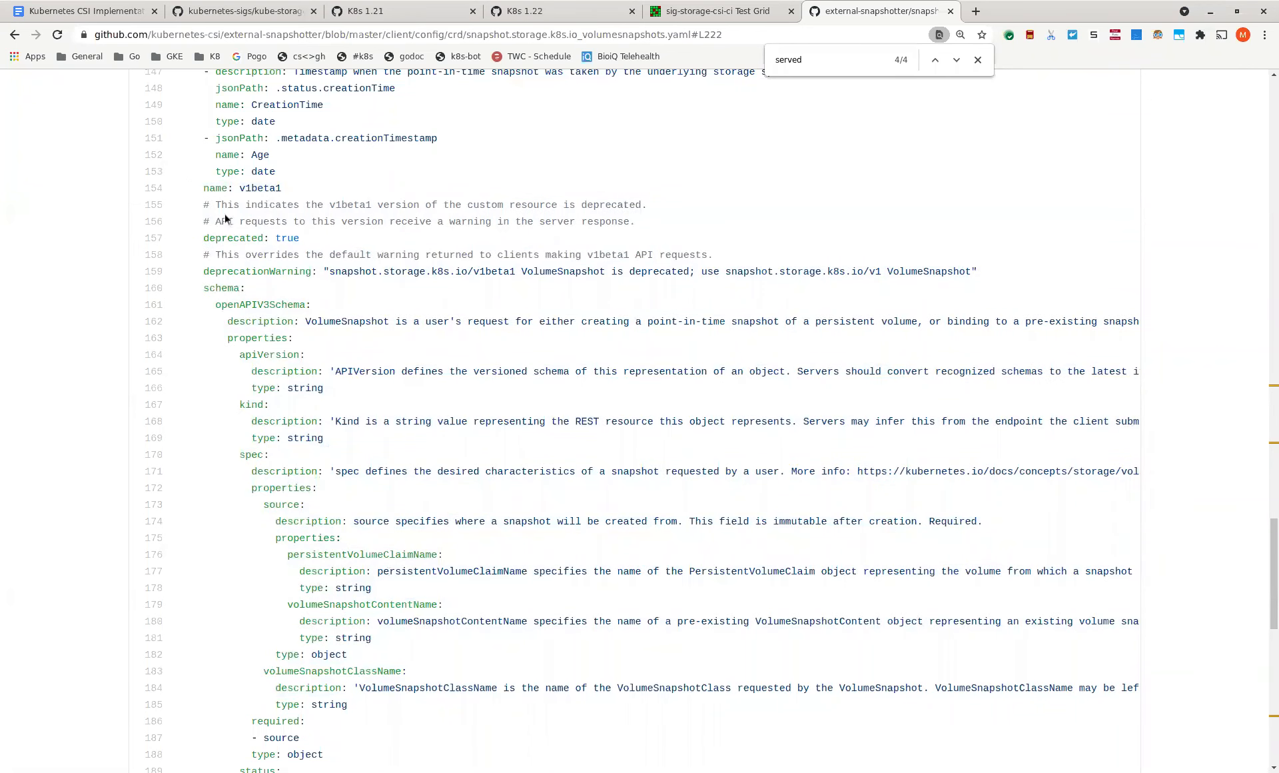
drag(224, 188, 477, 575)
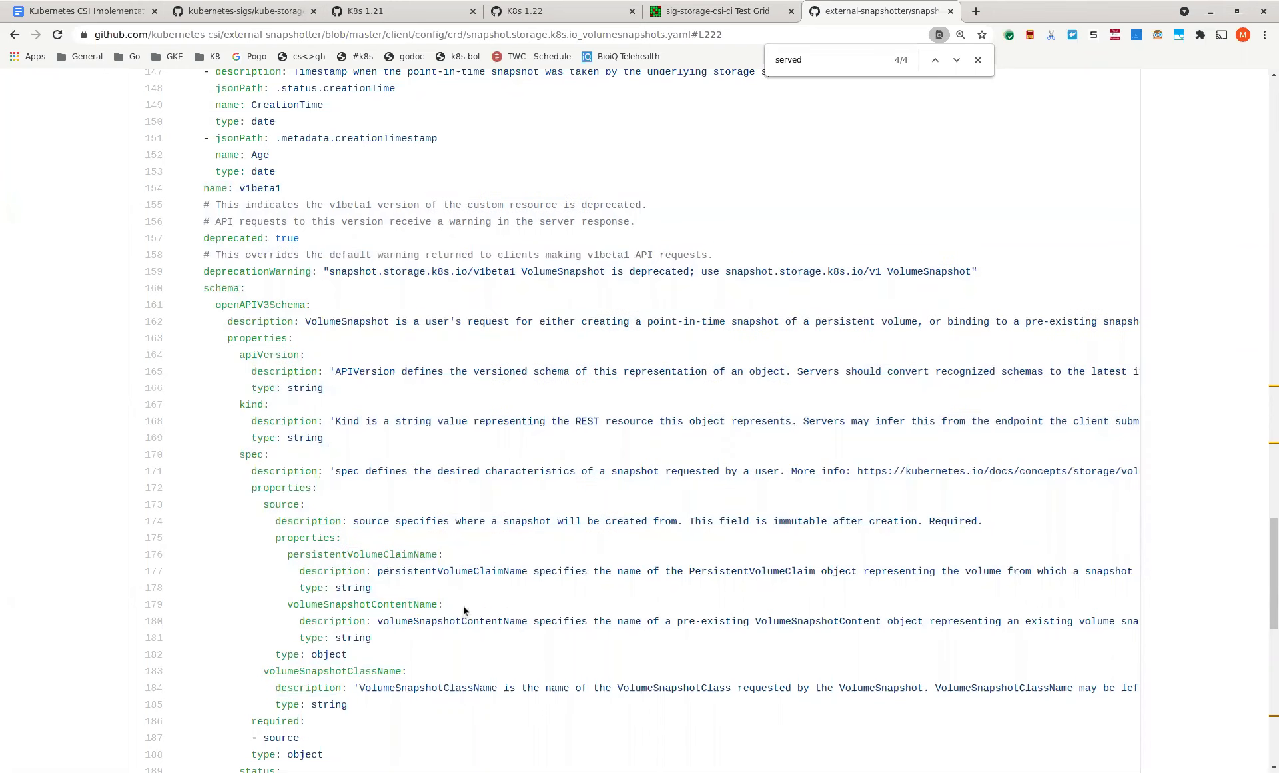
mouse_move(446, 604)
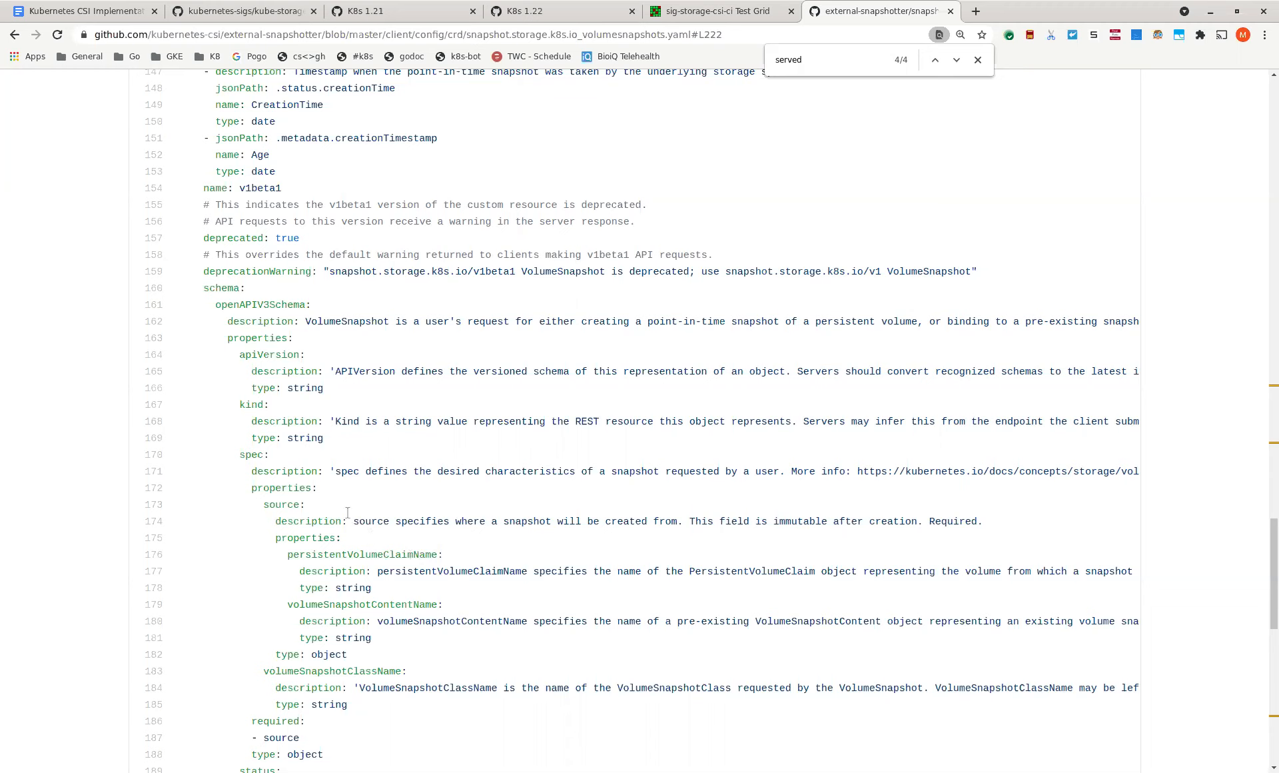
mouse_move(335, 510)
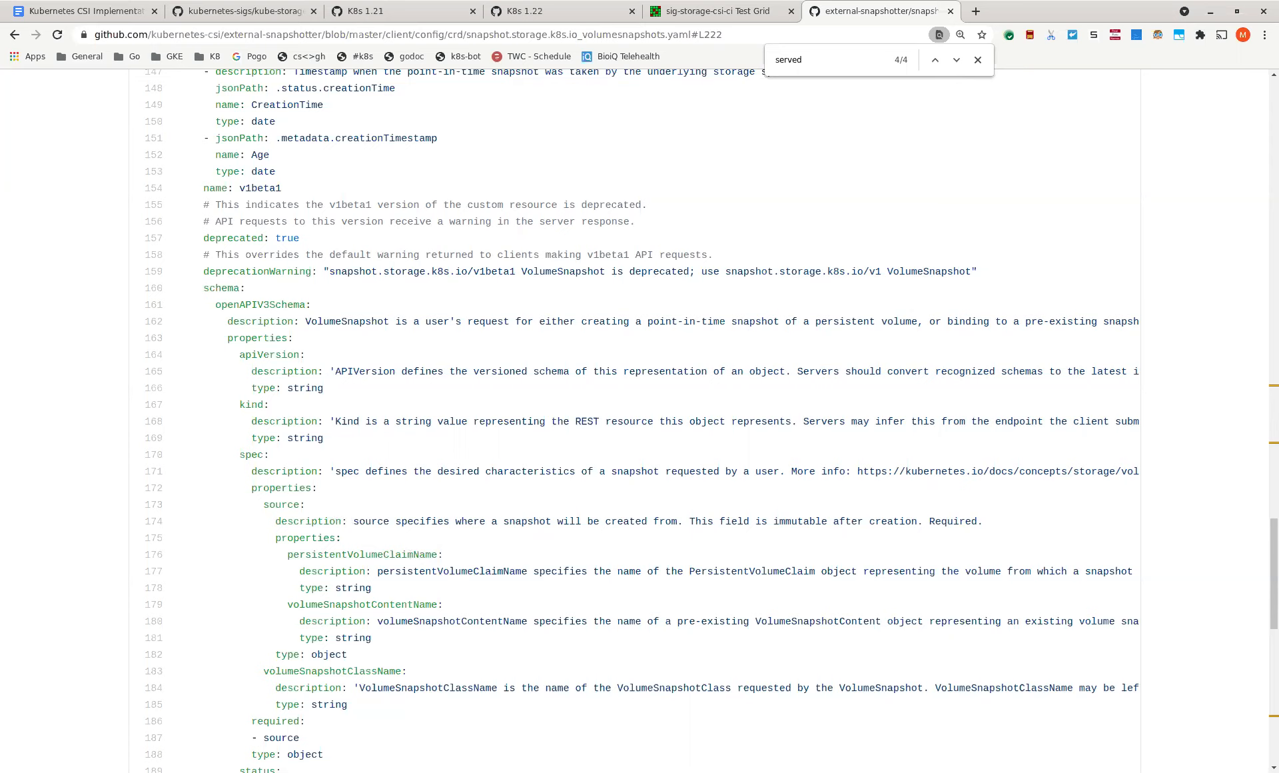
mouse_move(334, 510)
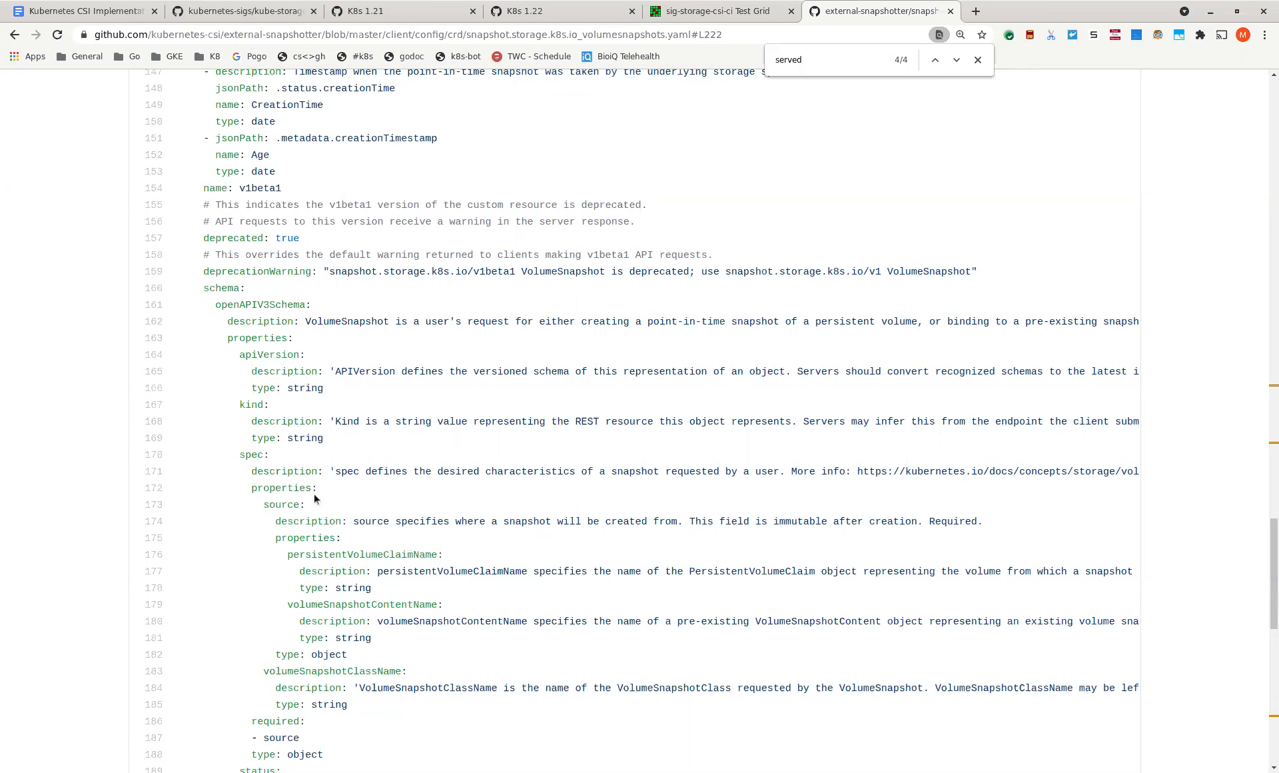
scroll(down, 3)
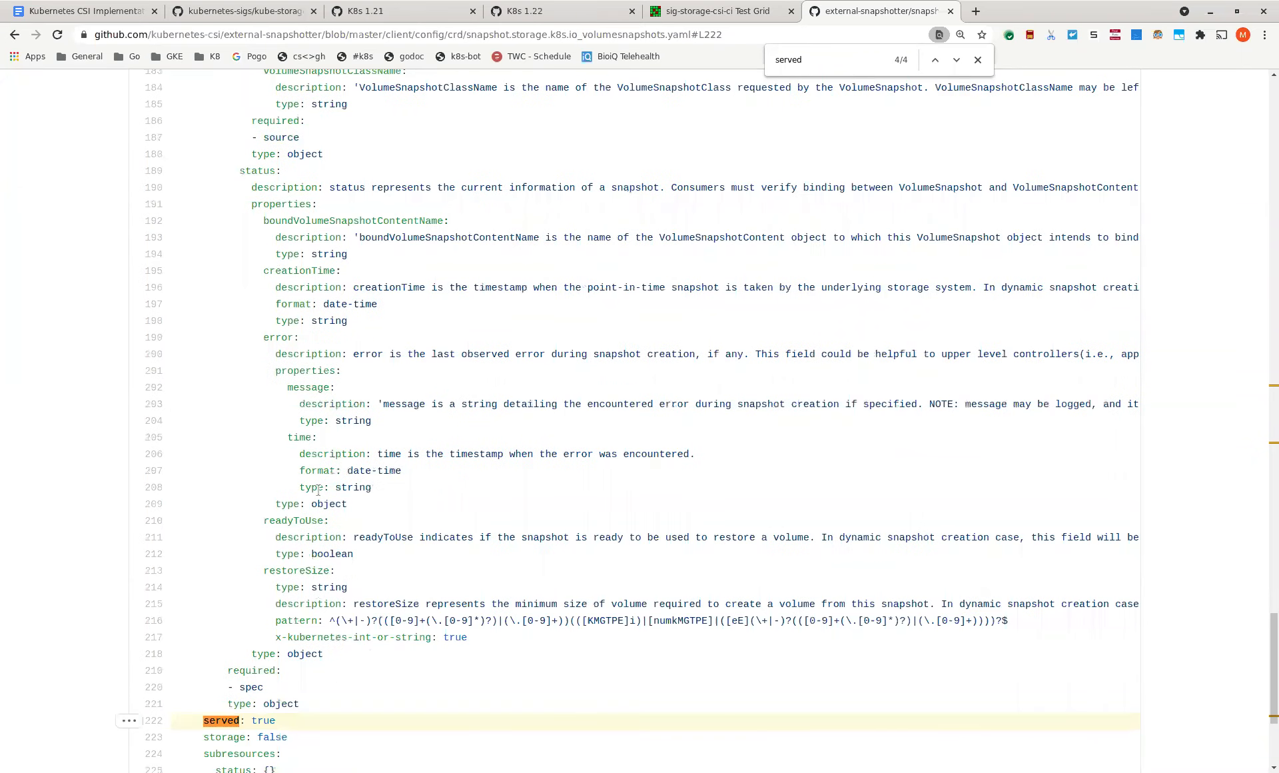
scroll(down, 3)
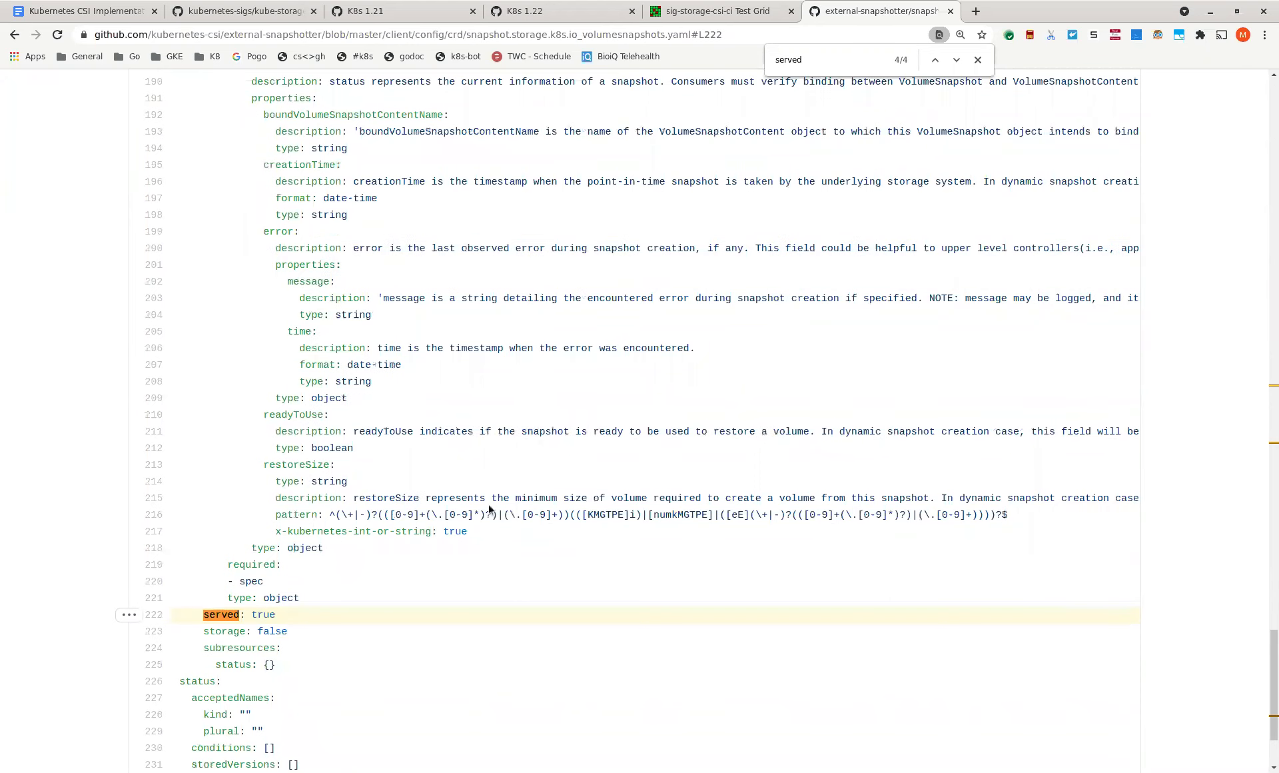
scroll(down, 3)
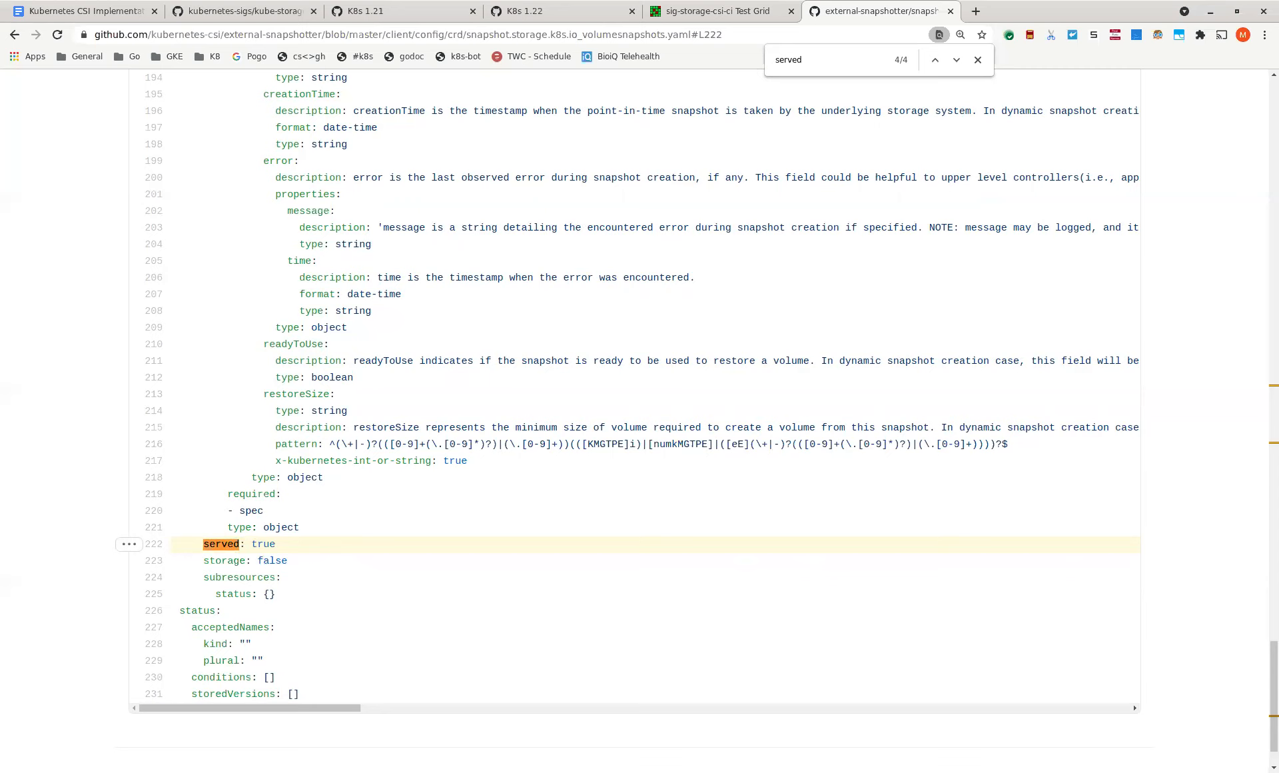
mouse_move(331, 558)
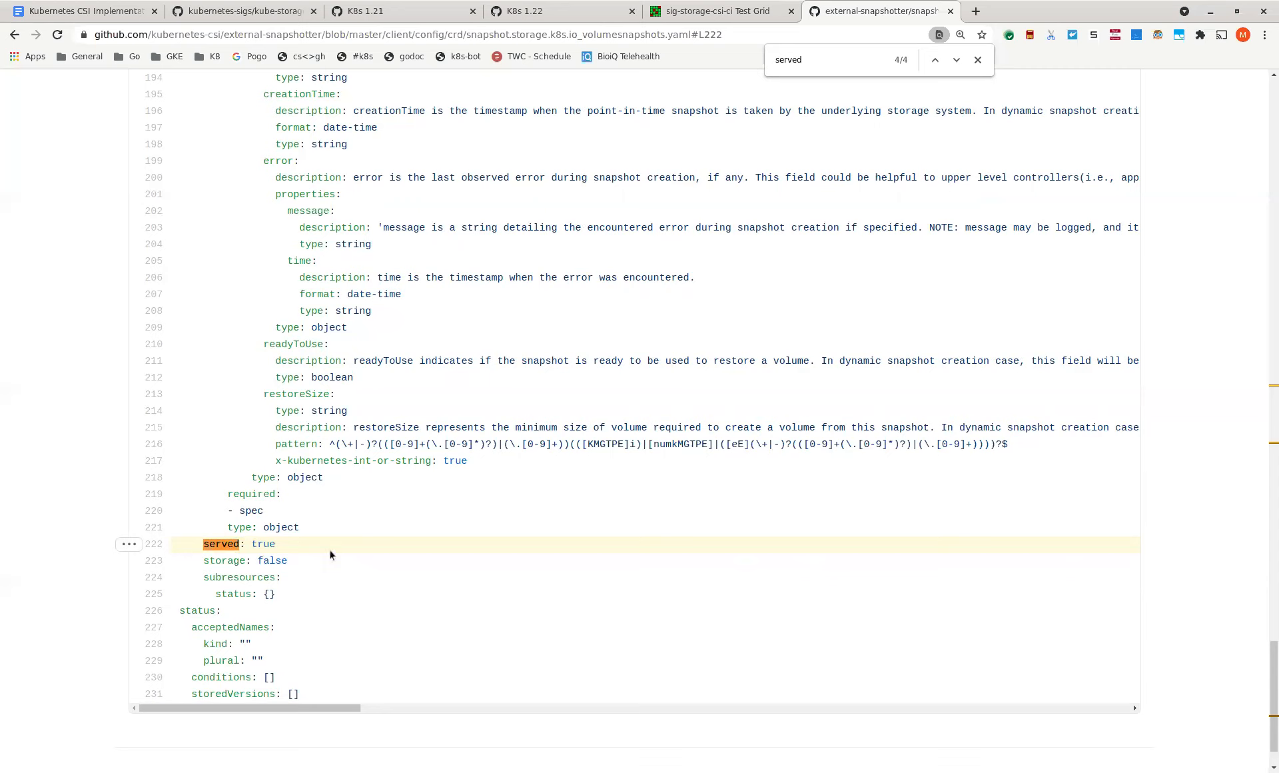
mouse_move(312, 535)
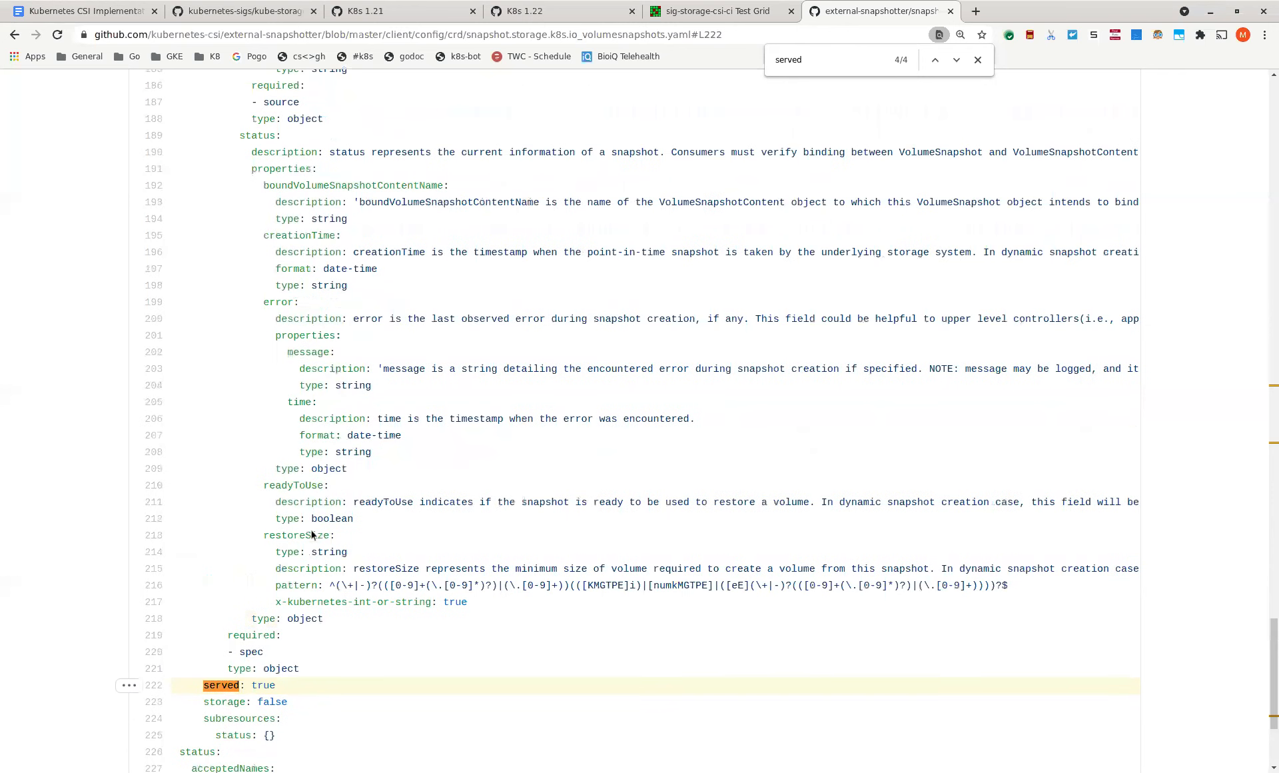
scroll(down, 3)
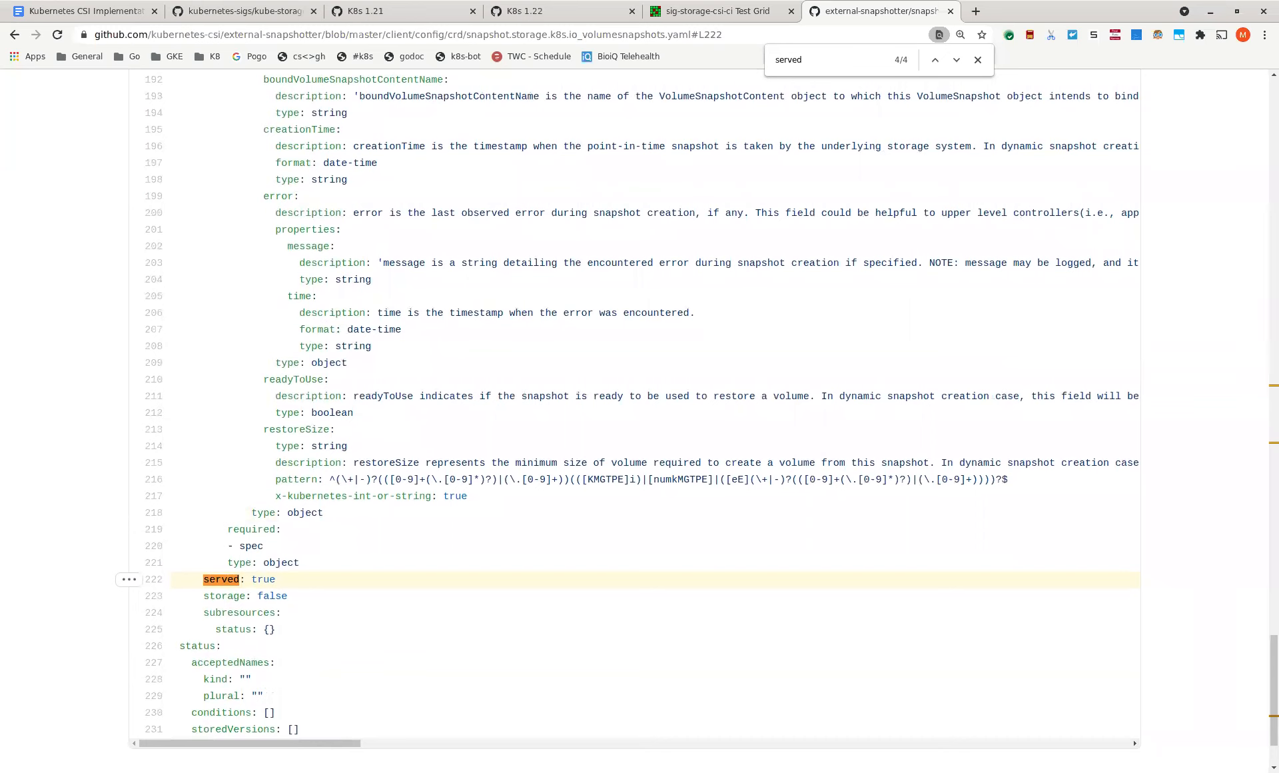
mouse_move(313, 534)
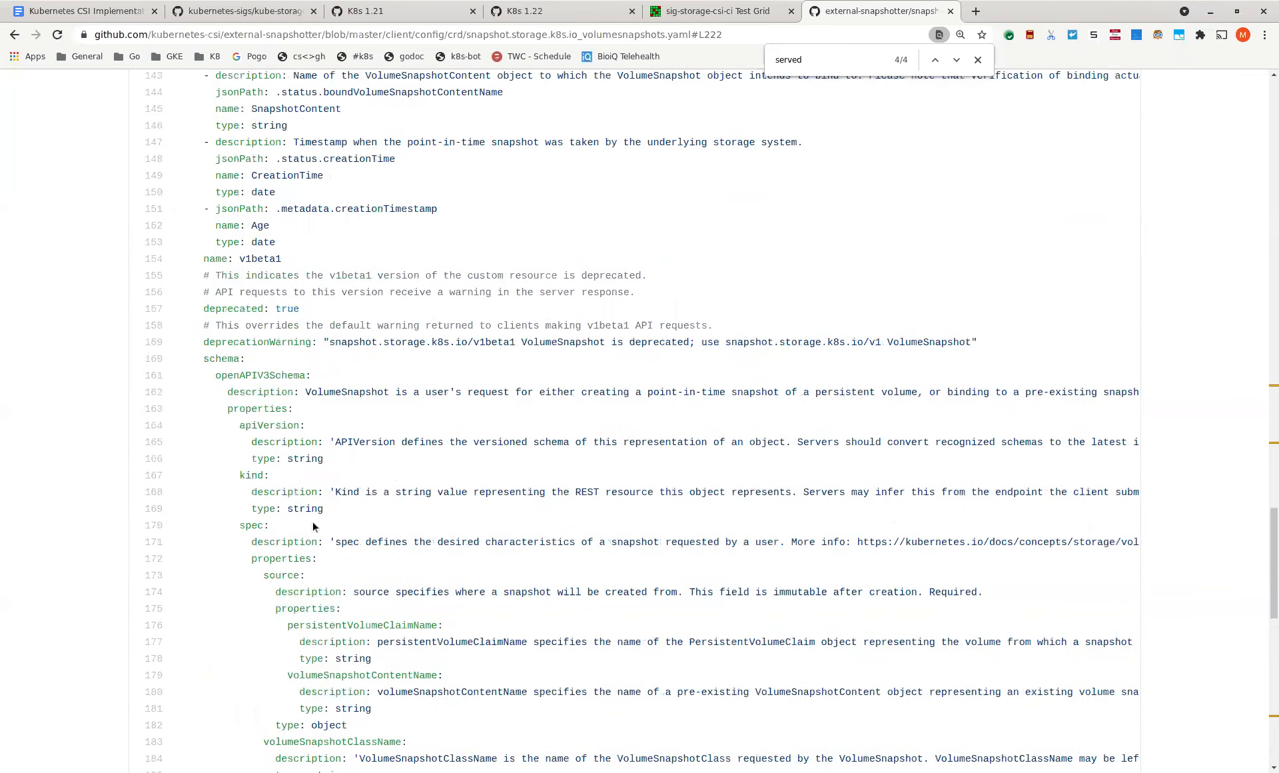
- Scroll the CRD file down to served: true, then return to the CSI meeting notes document
scroll(down, 3)
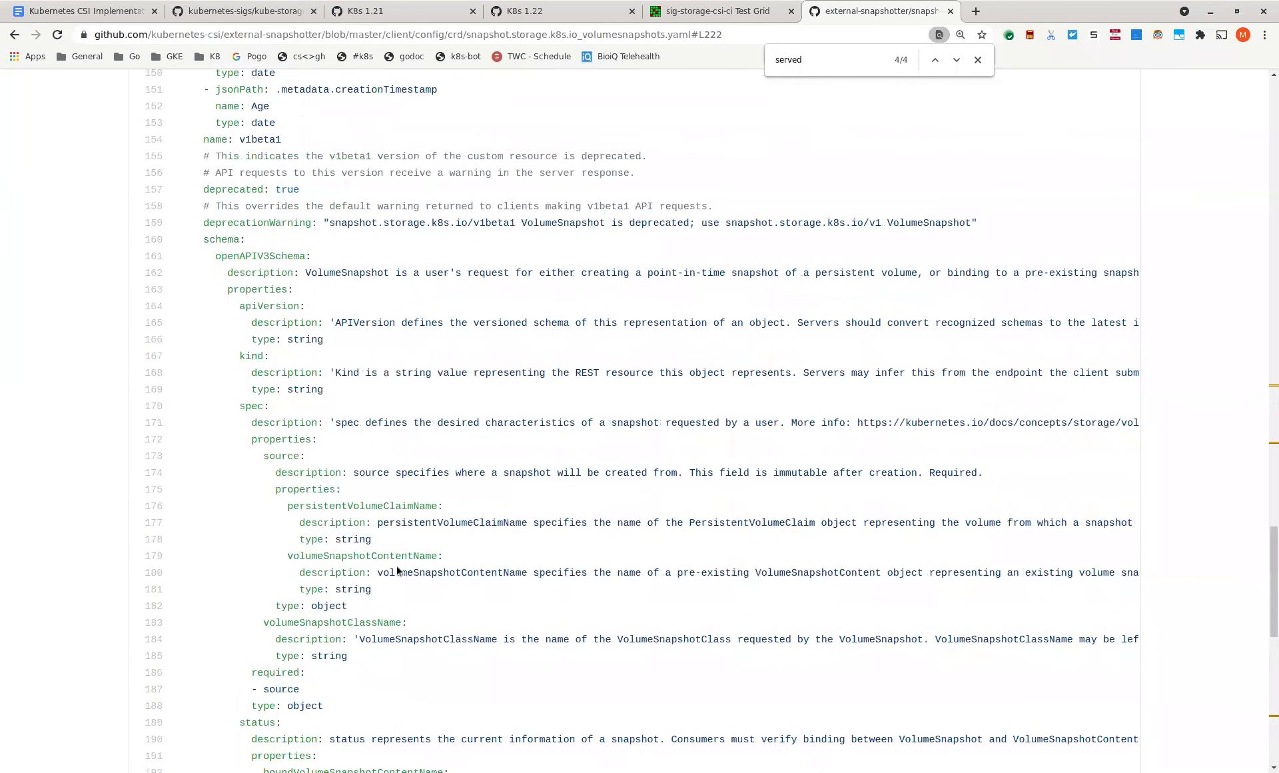
scroll(down, 3)
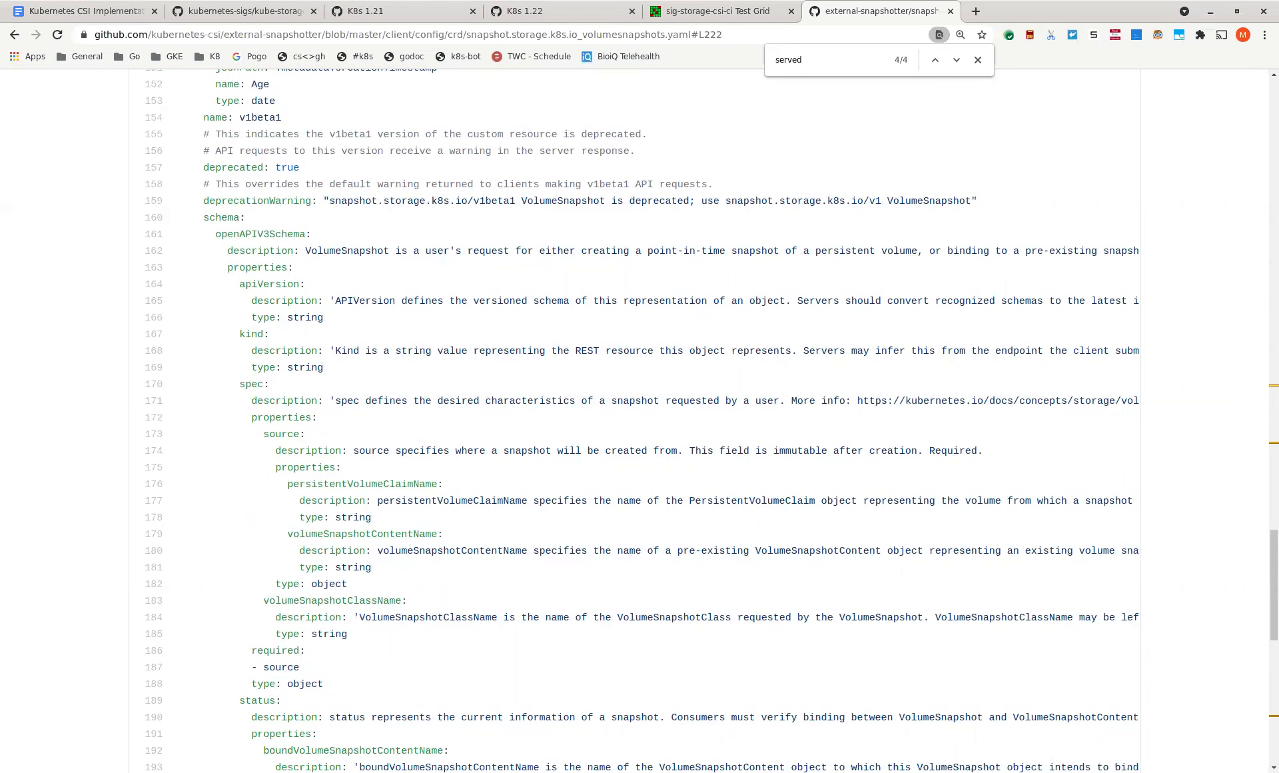
mouse_move(391, 562)
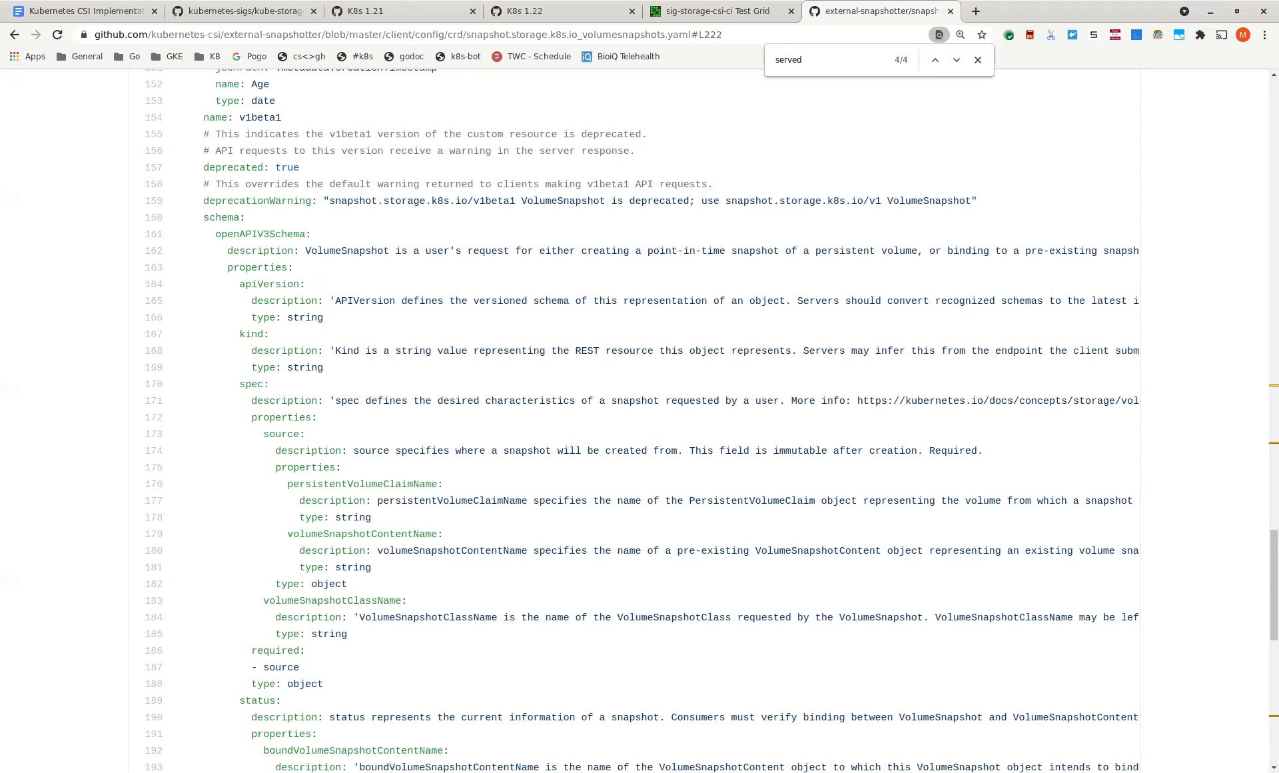
mouse_move(391, 562)
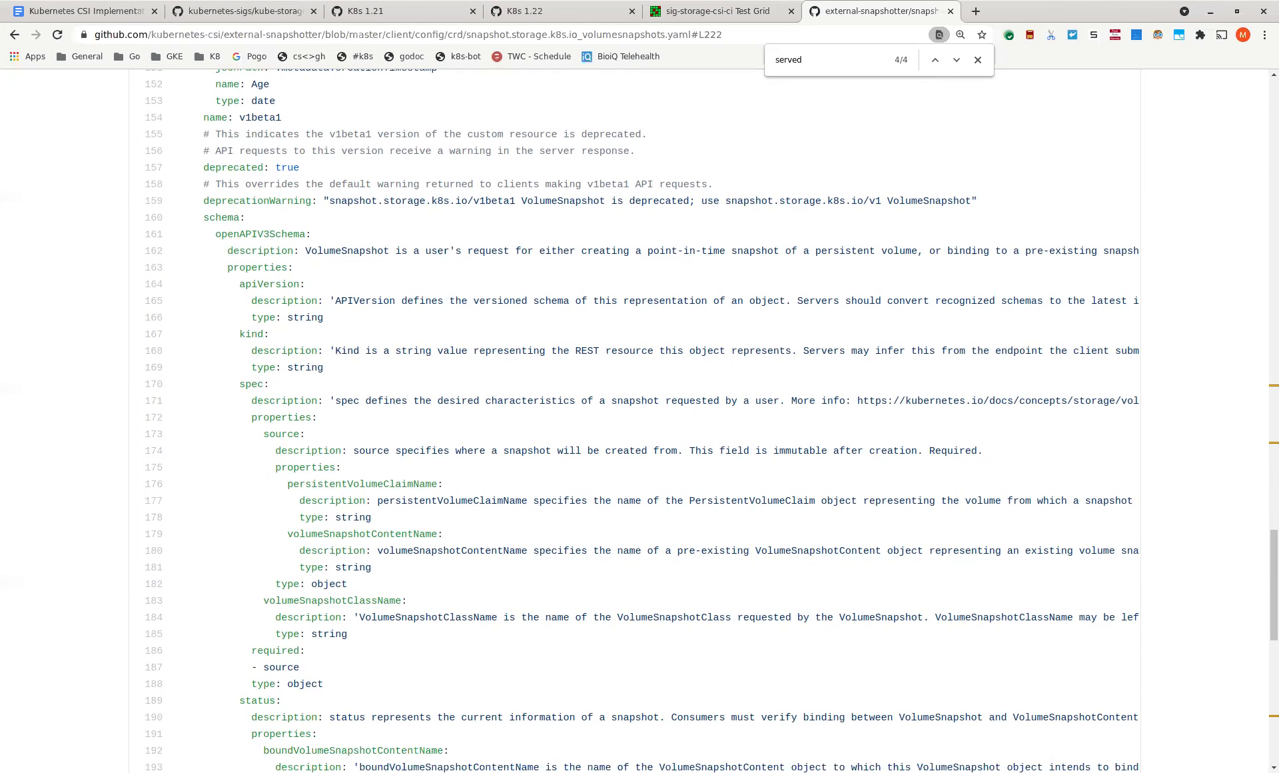
scroll(down, 3)
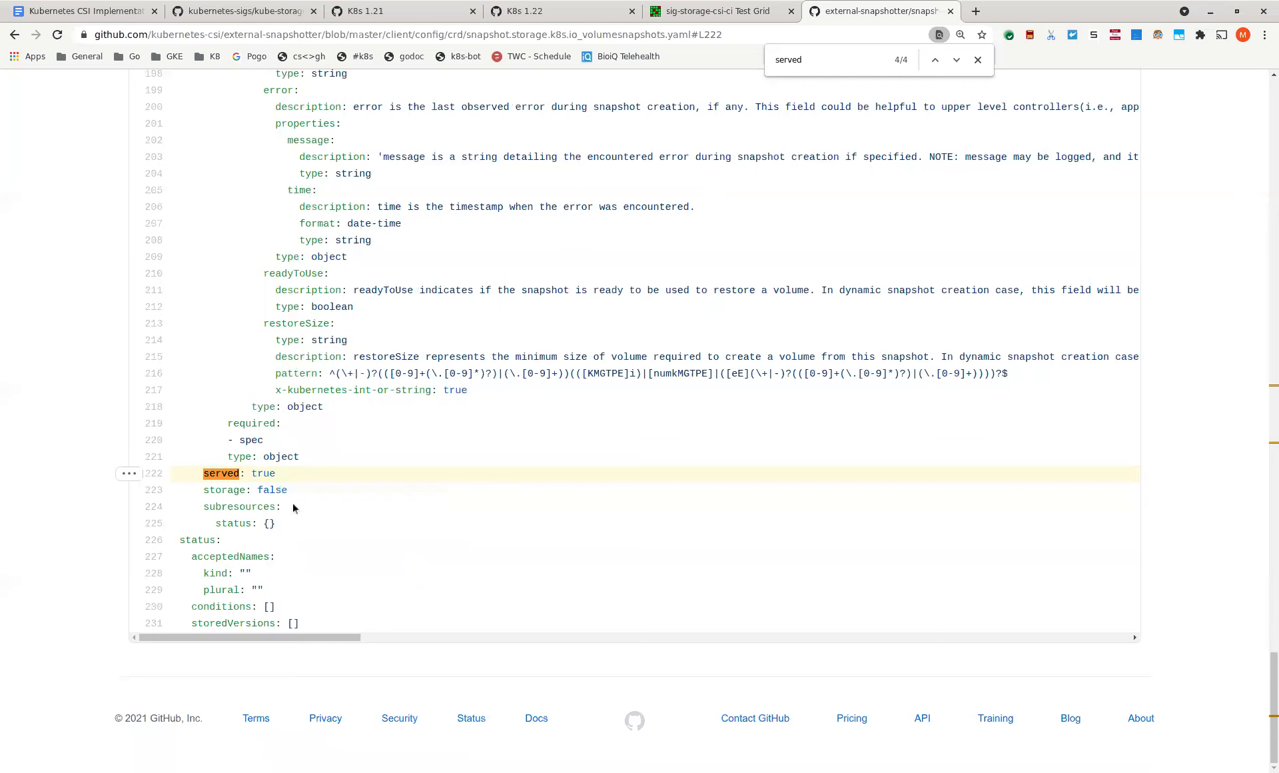
mouse_move(344, 500)
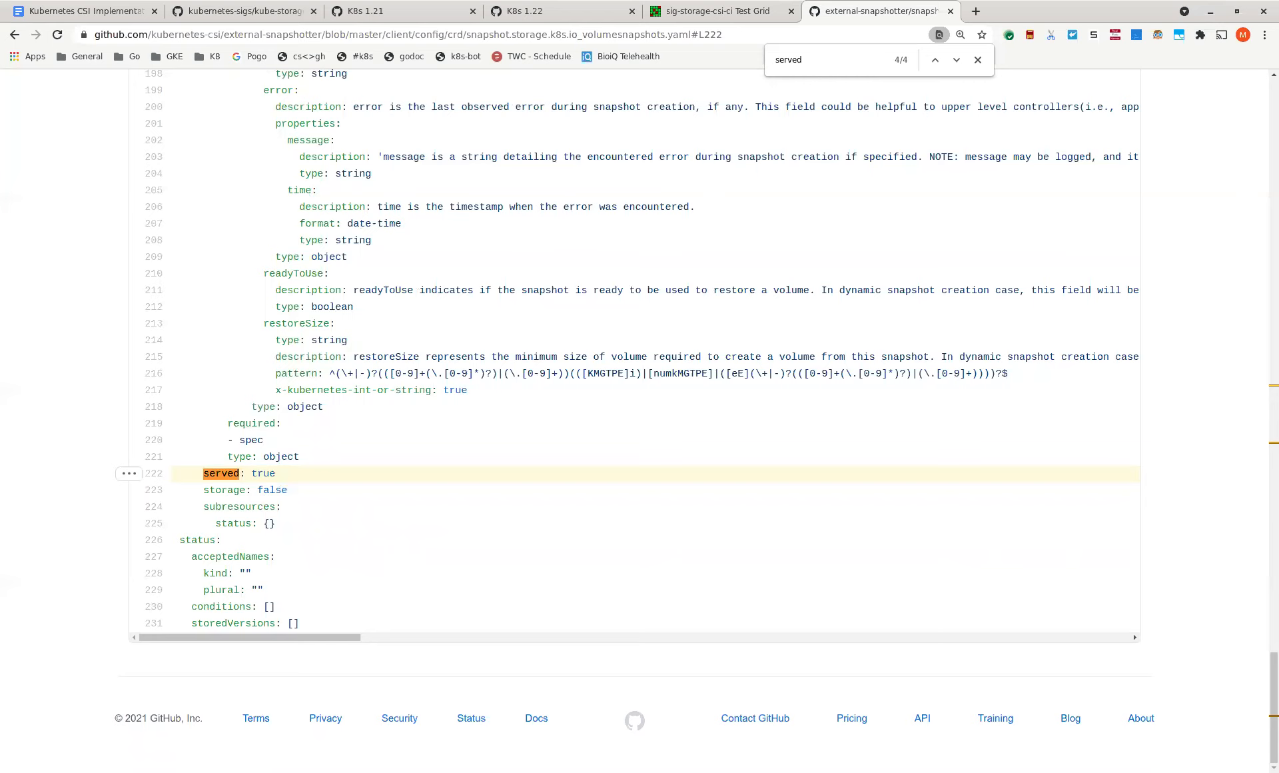
mouse_move(363, 489)
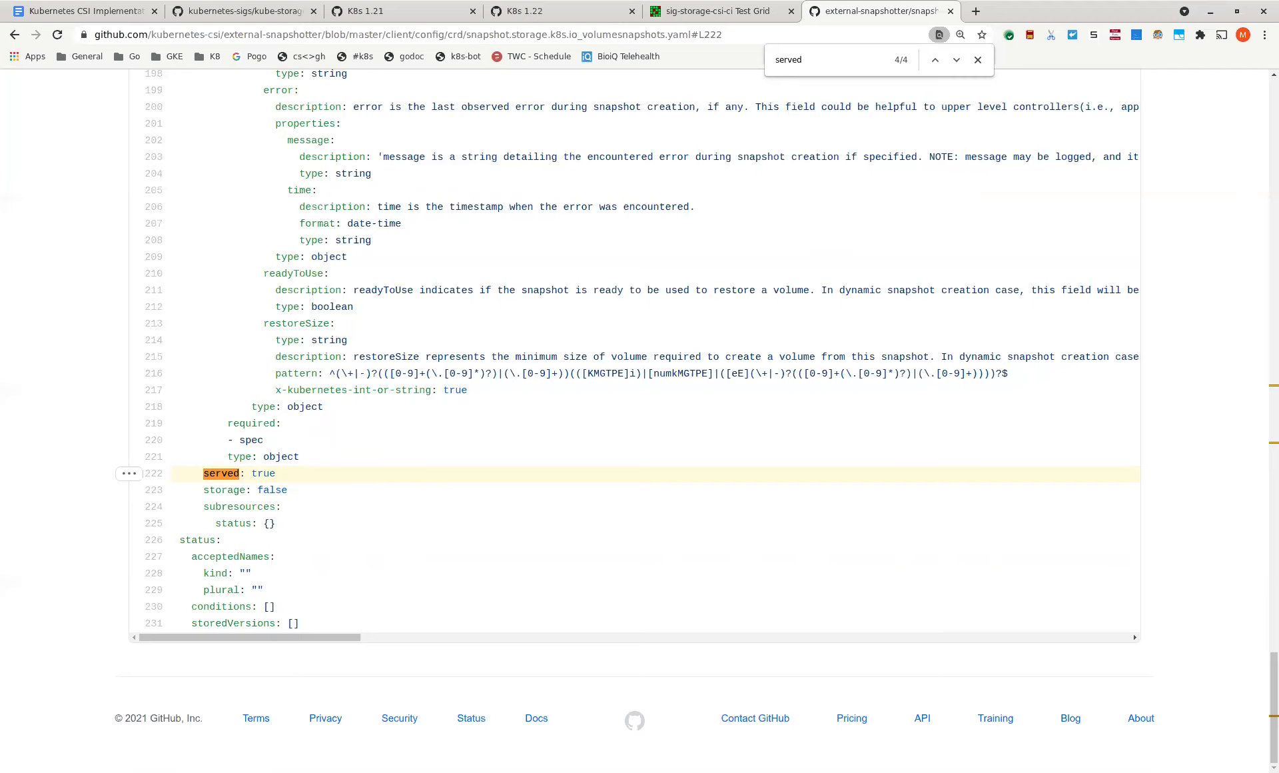
mouse_move(379, 503)
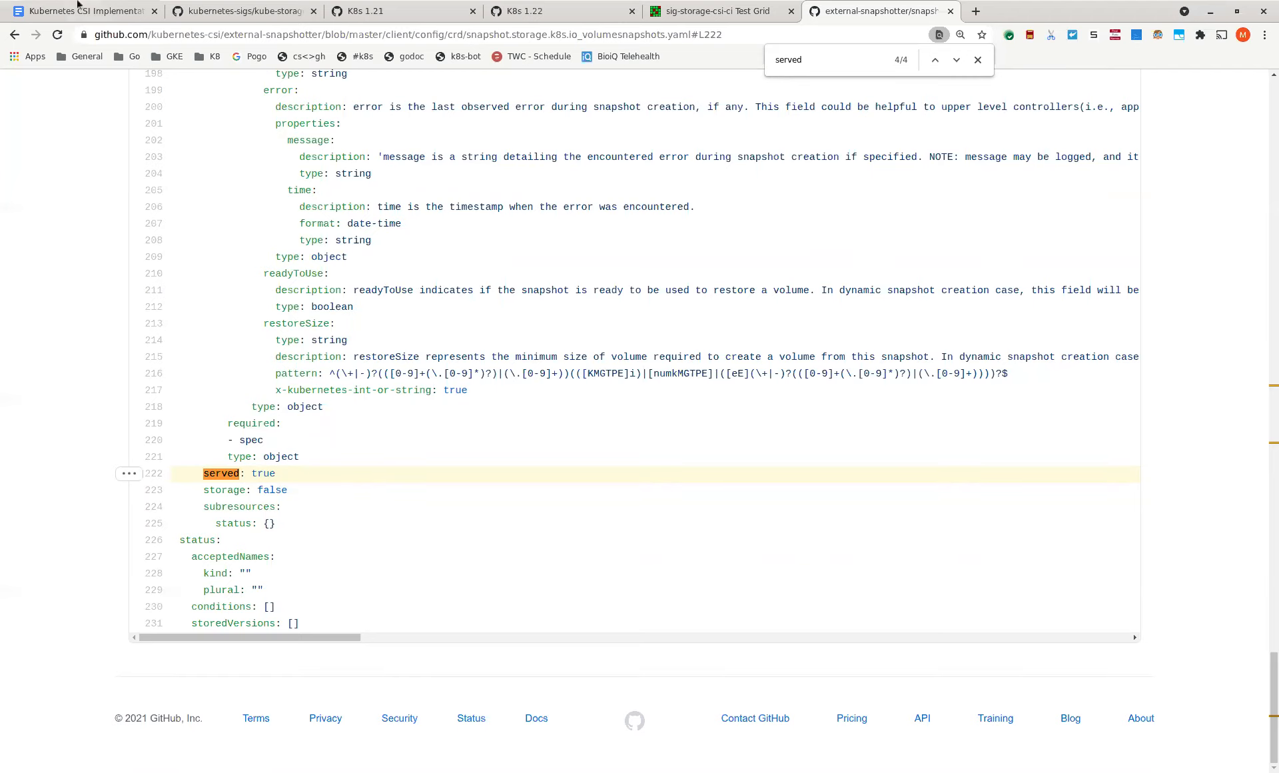
click(78, 11)
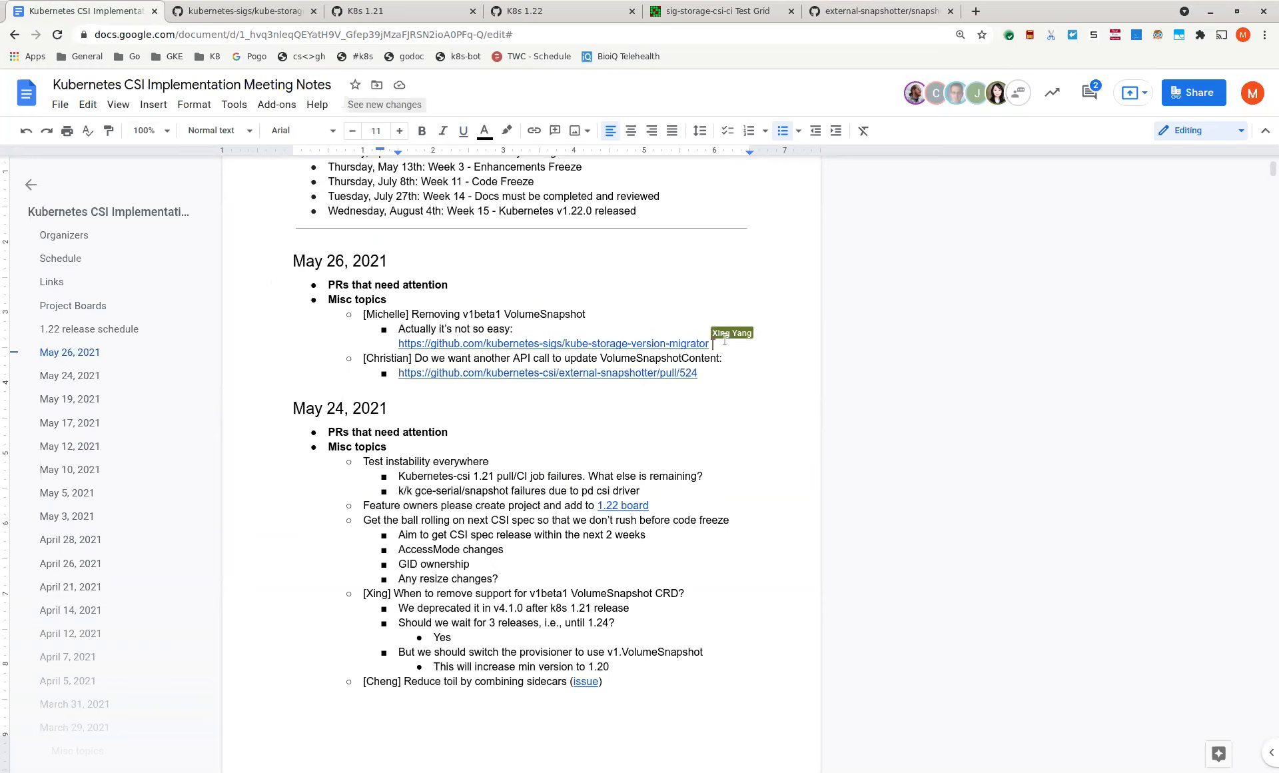
- Add a '1.22' bullet and make the note read 'V1beta1 stop serving target 1.25'
key(enter)
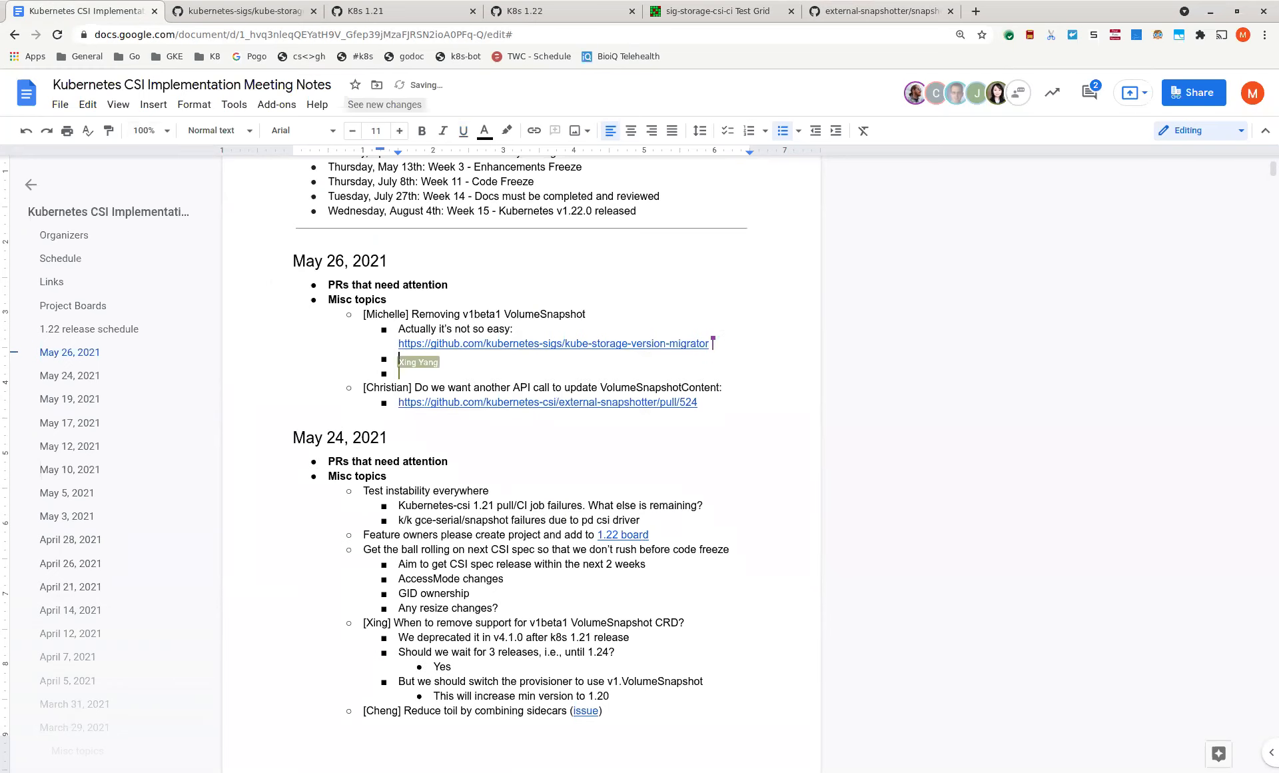
text(1.)
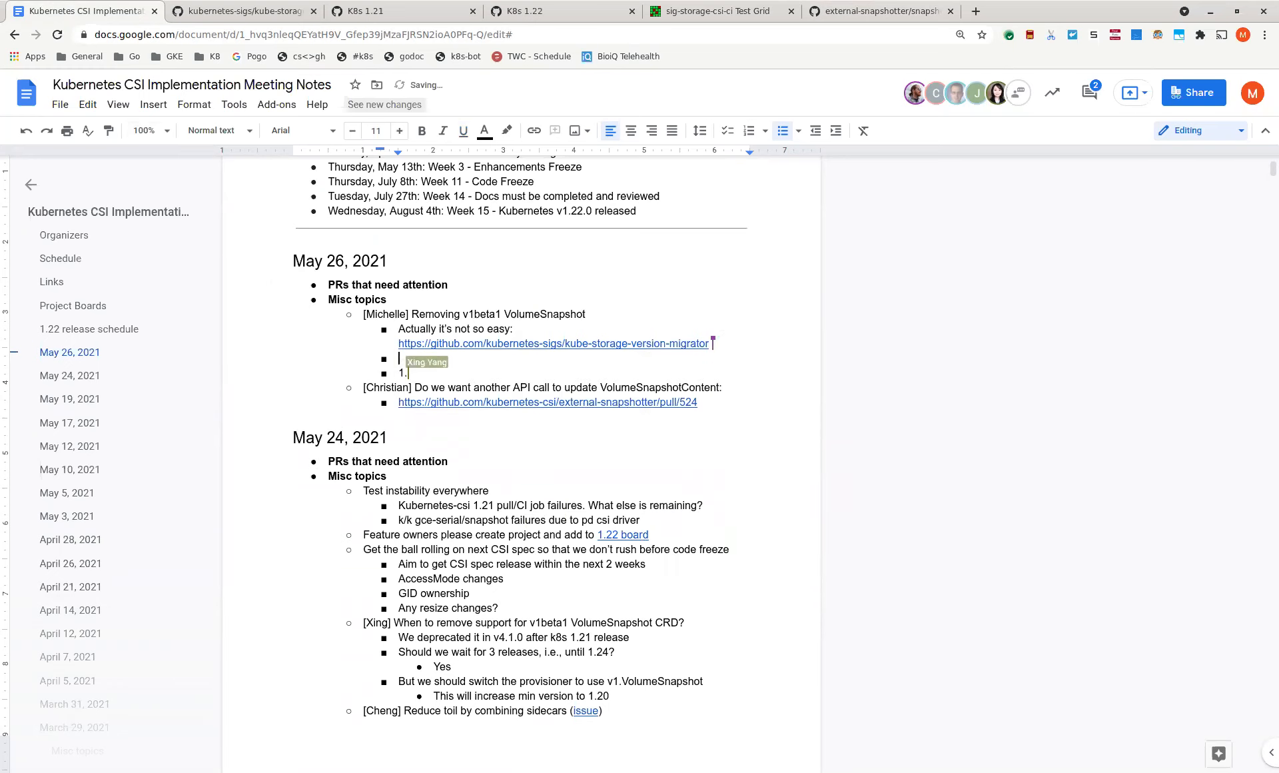
text(22)
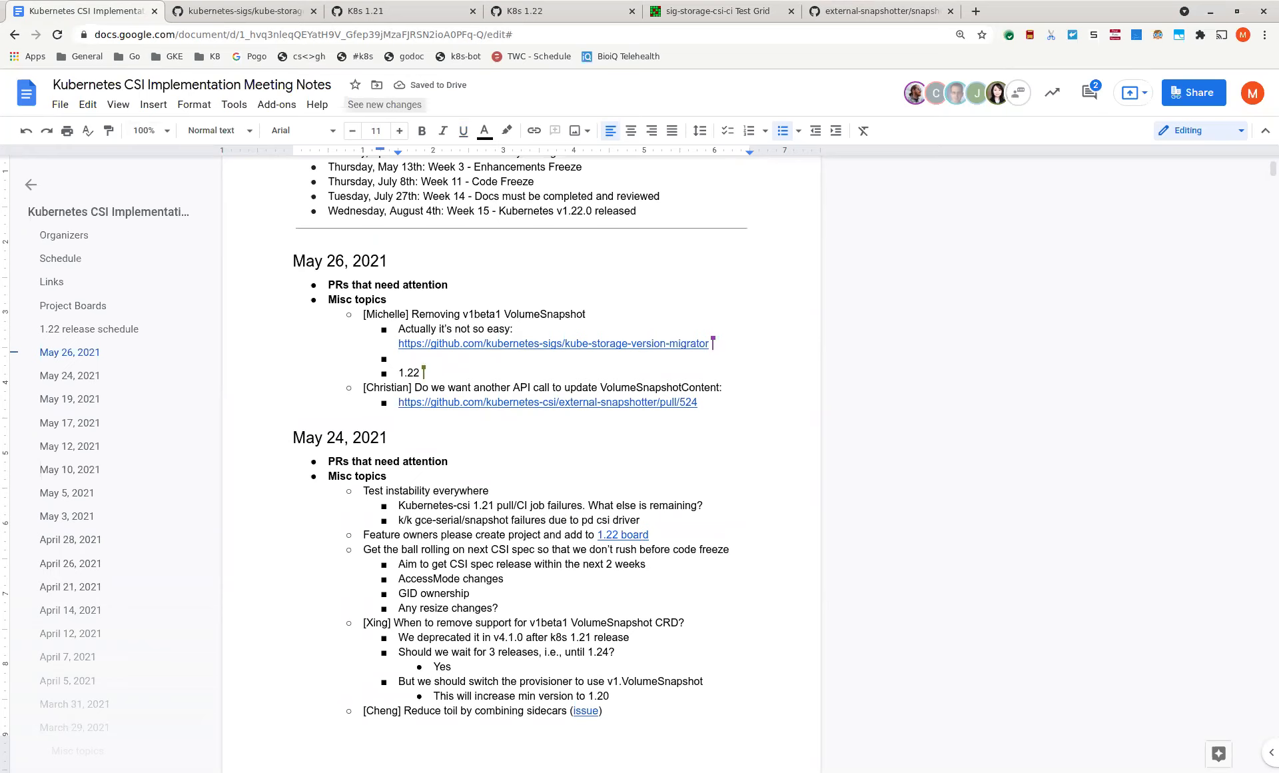
text(v1beta1 served:)
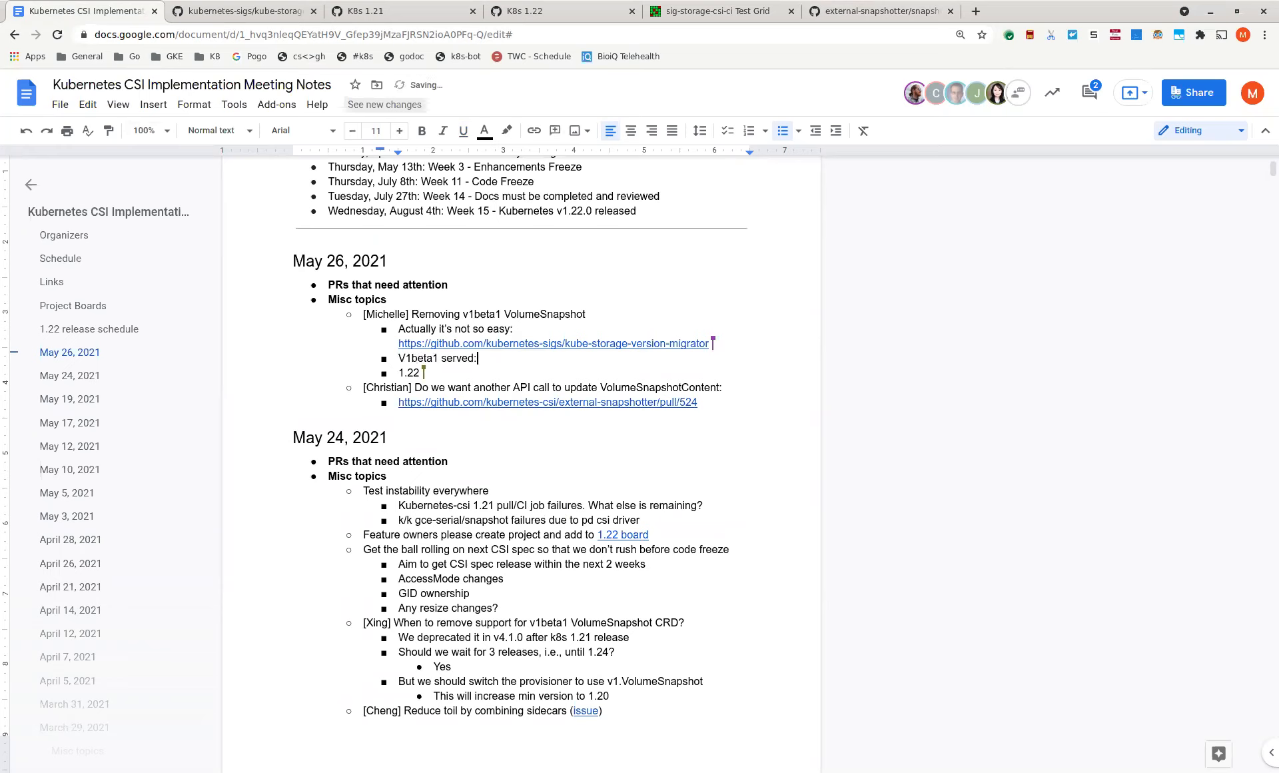
text(fals)
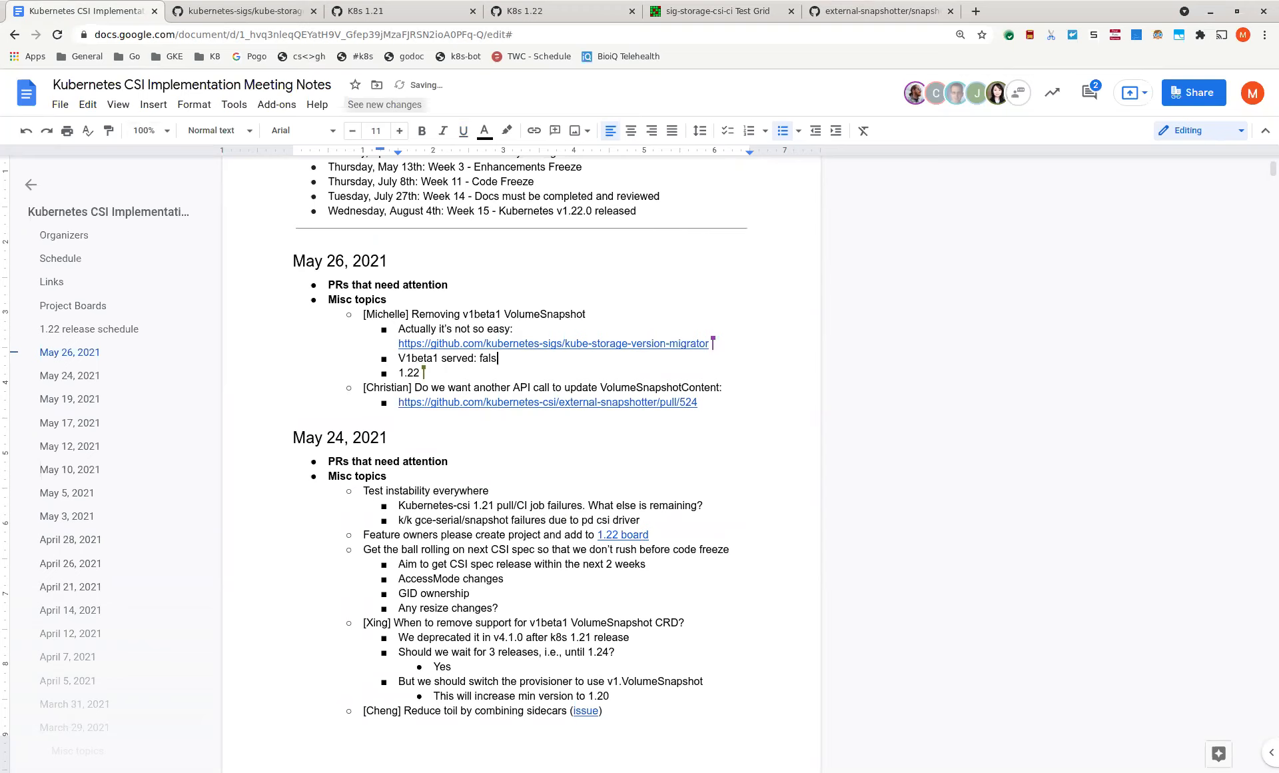
text(e)
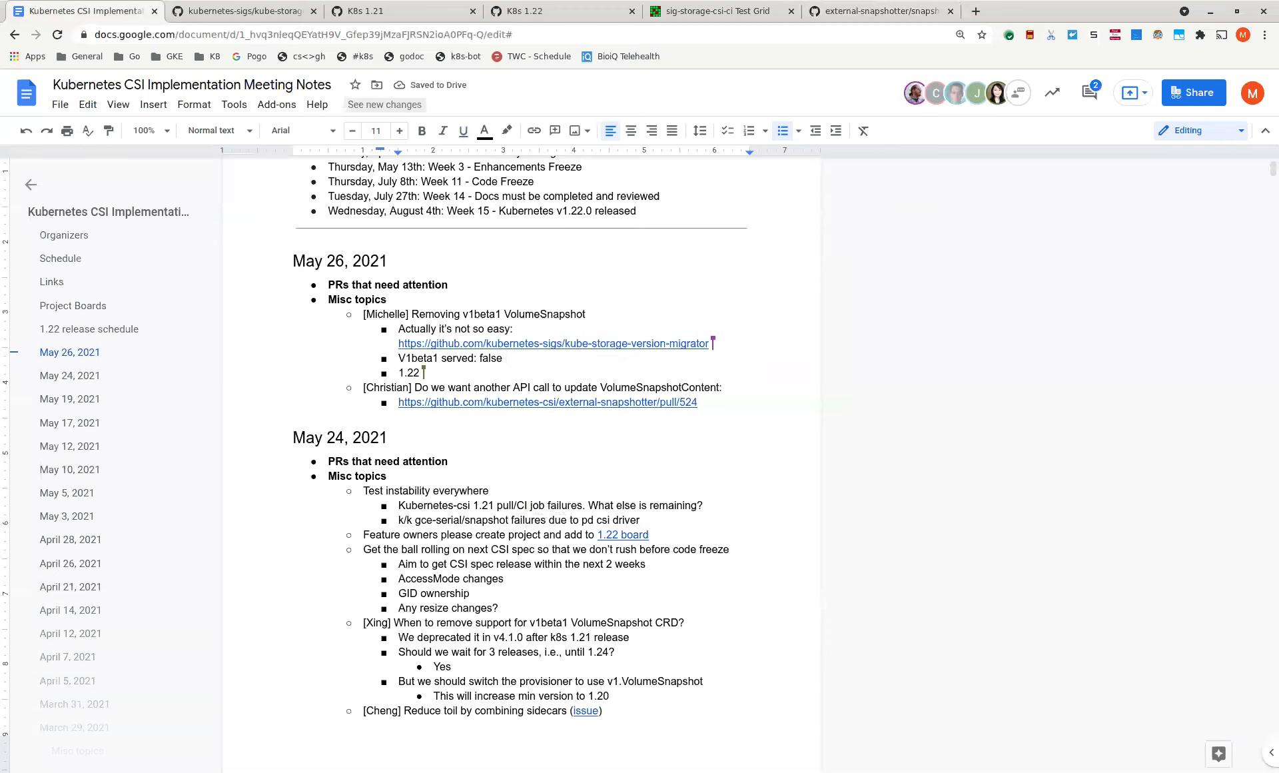
text(target)
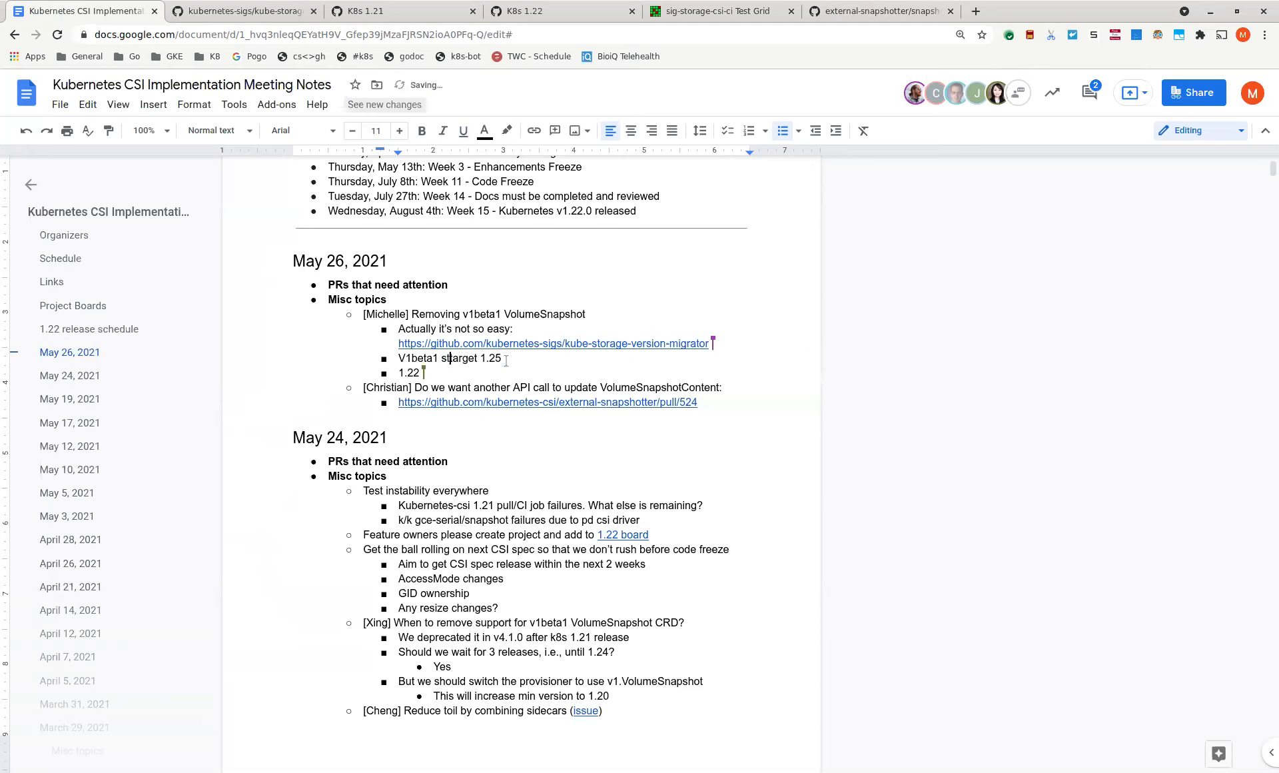
text(stop serving)
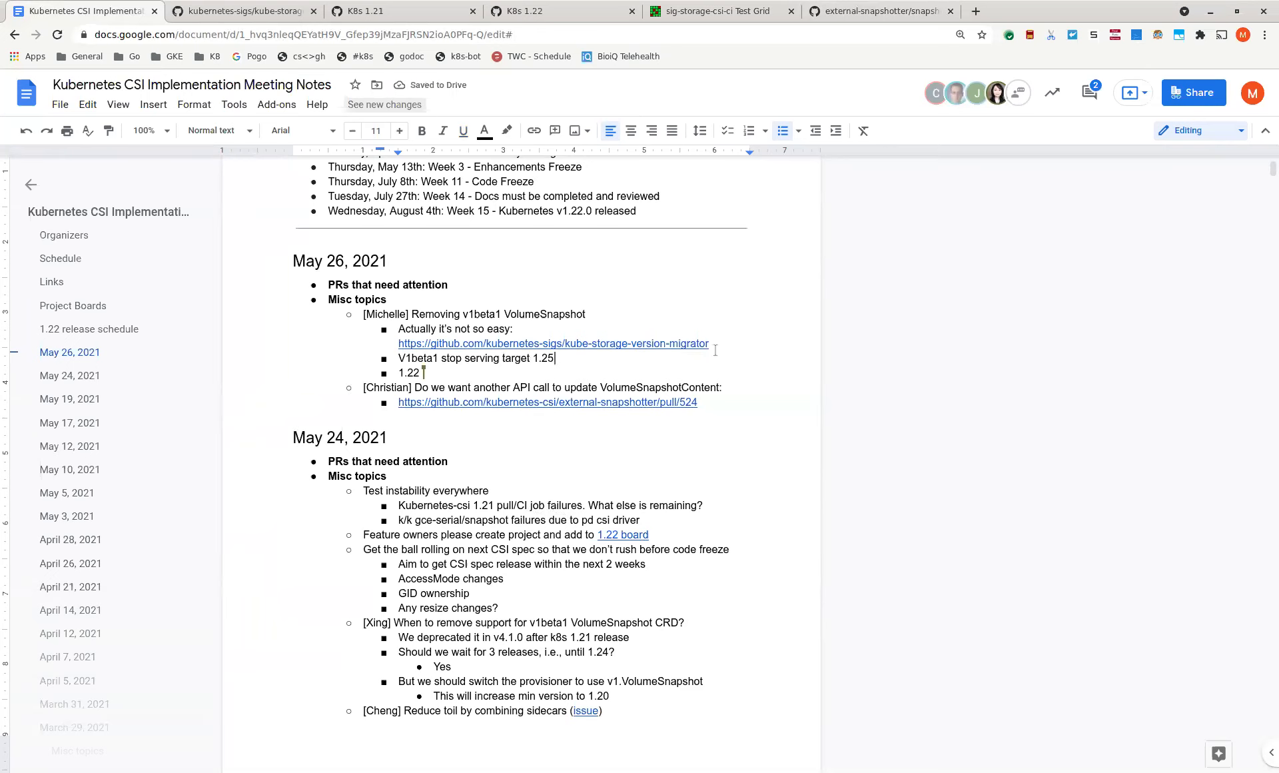
key(enter)
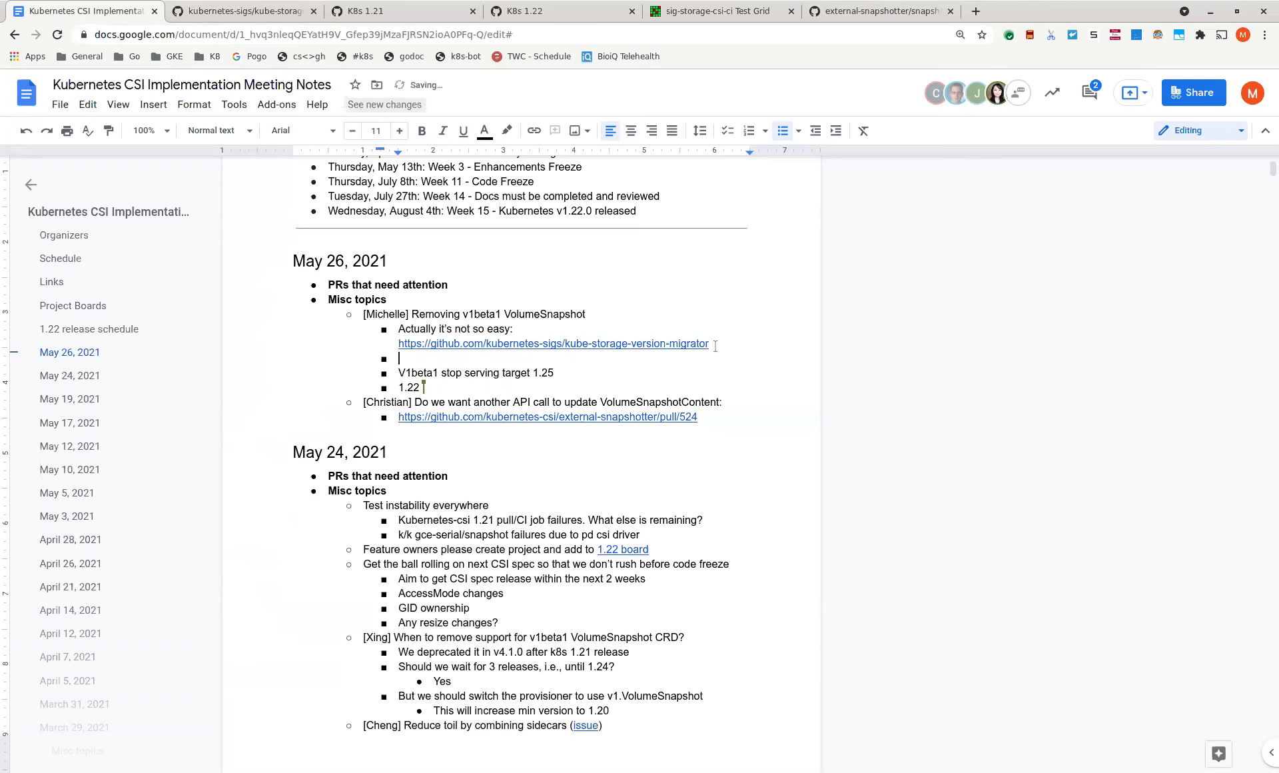
- Type 'Likely we will never remove the v1beta1 schema from', rewording a false start
text(We shoul)
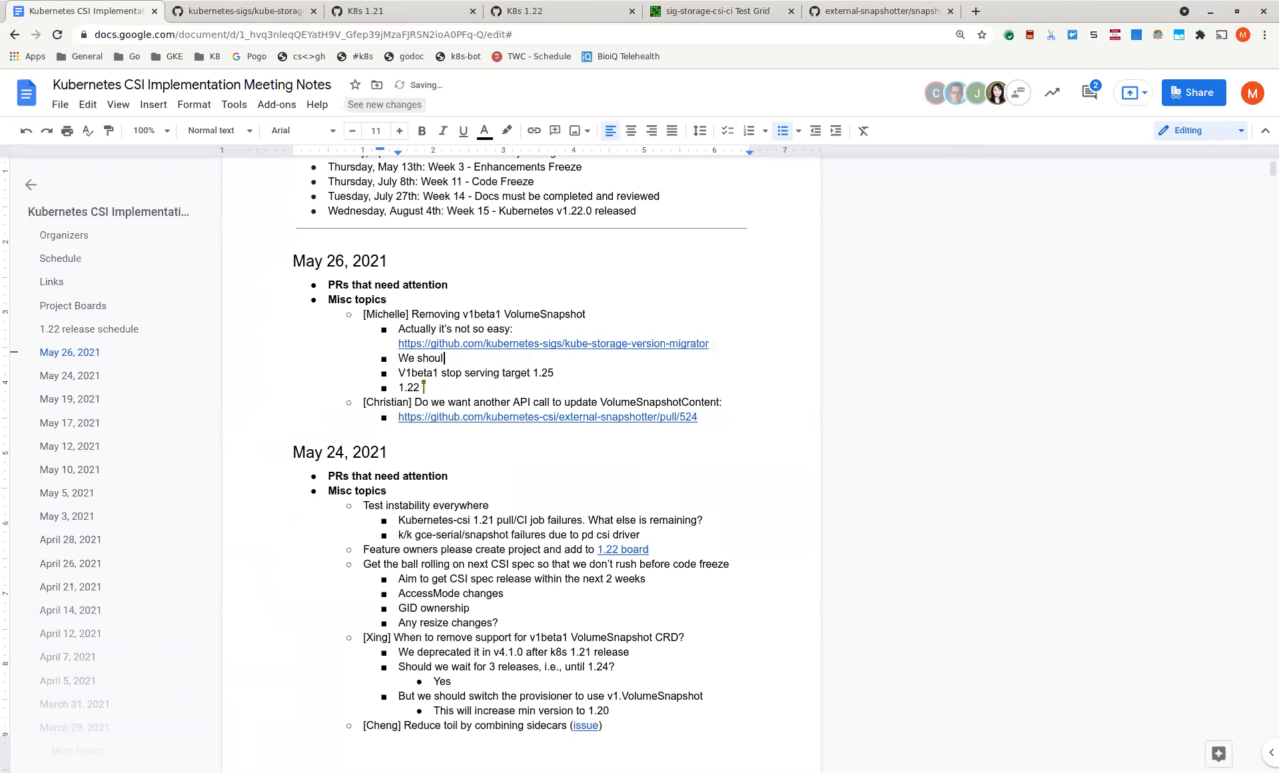
key(Backspace)
text(Likely we)
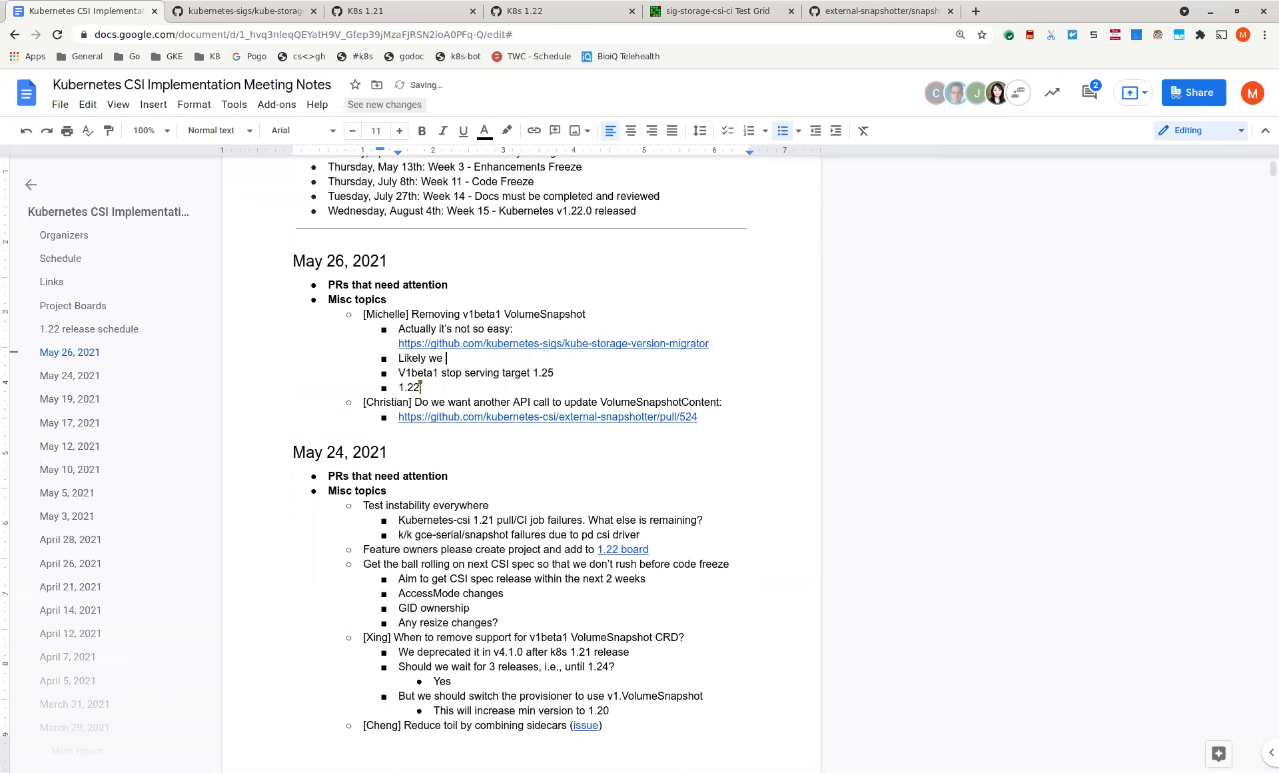
key(Backspace)
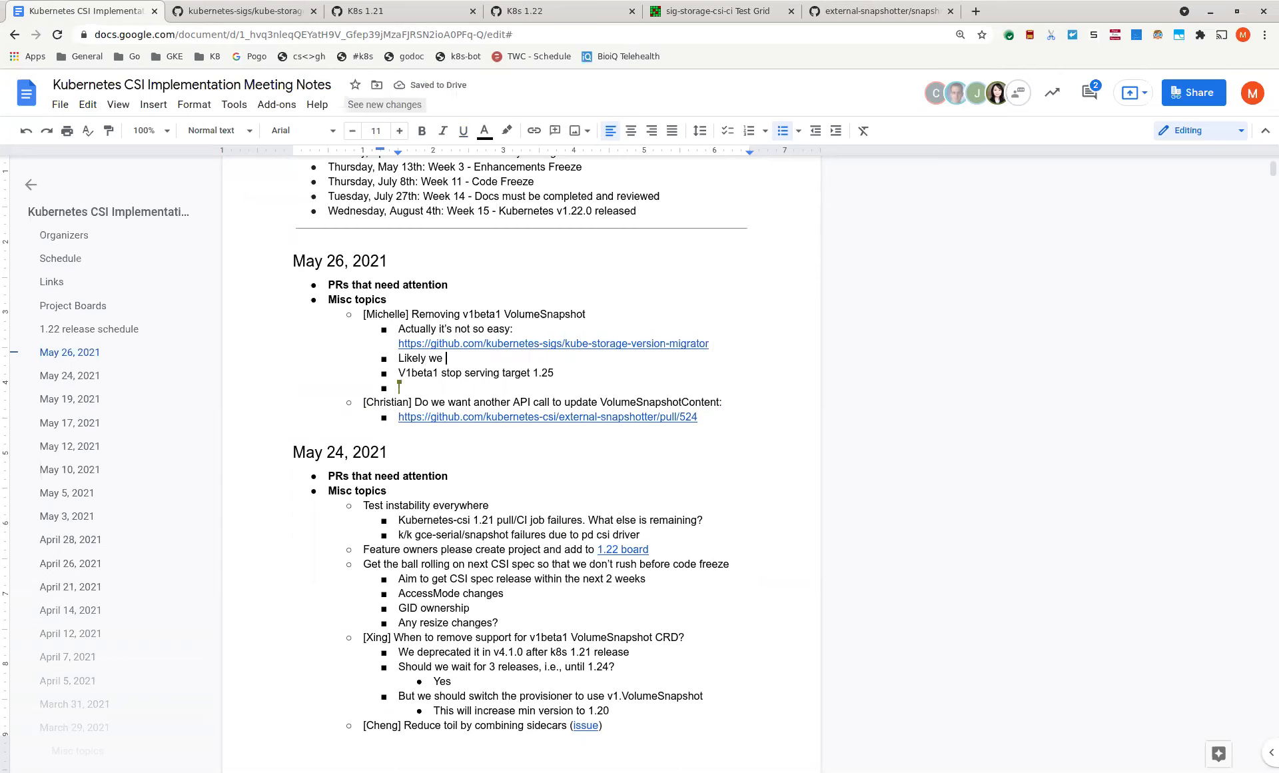
text(will never remove the v1b)
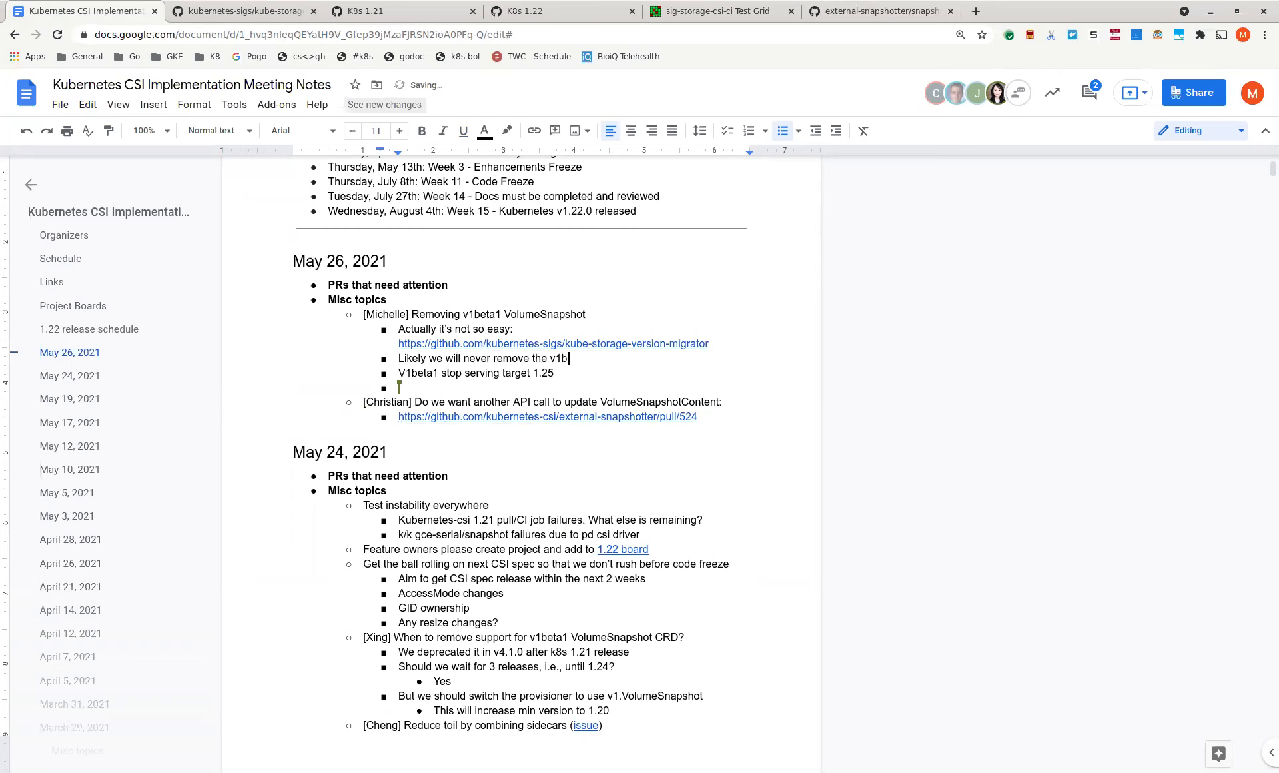
text(eta1)
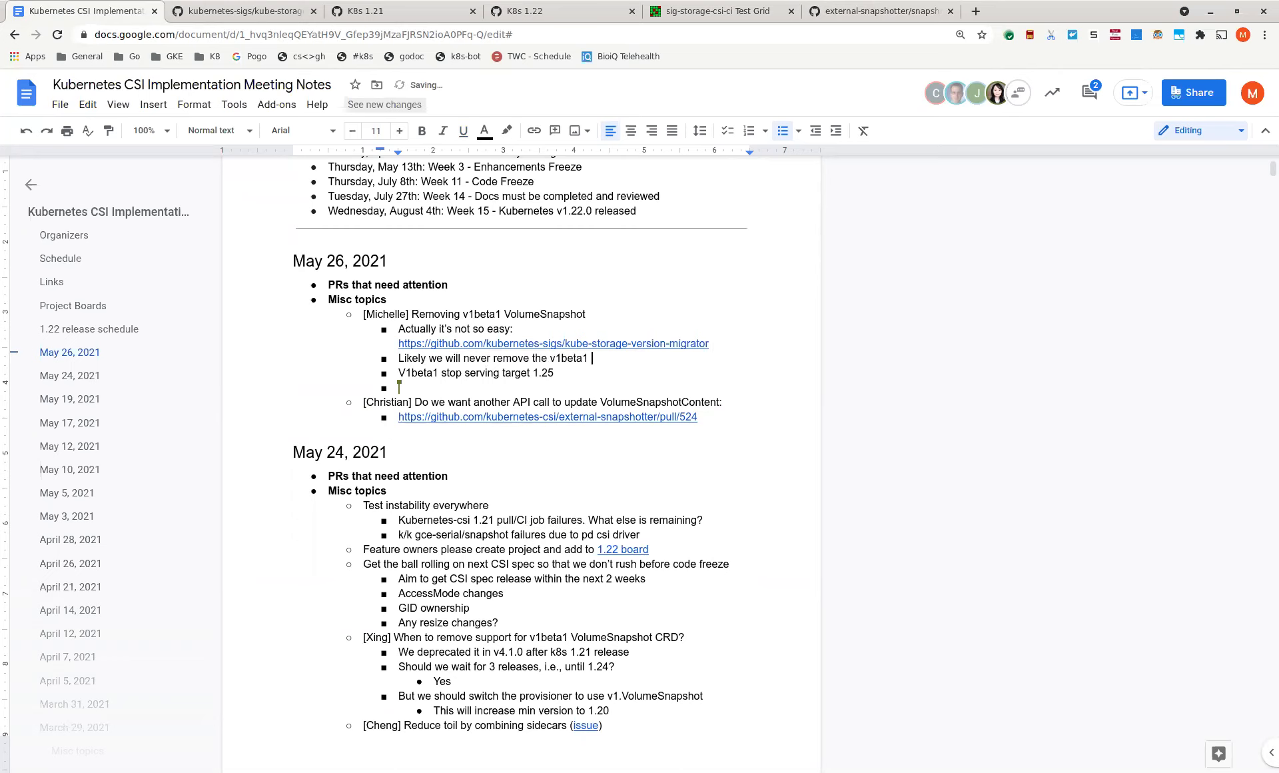
text(schema from)
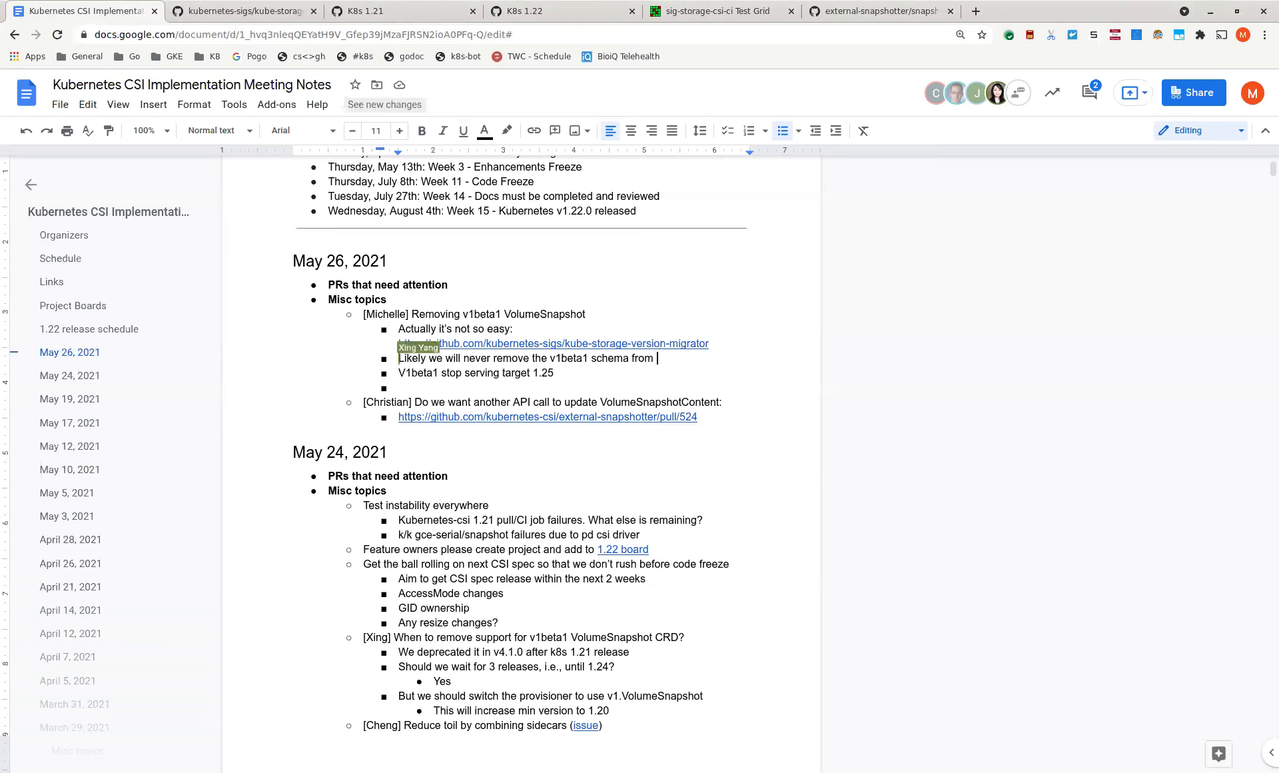
- Add '1.22: update external-provisioner to use v1 VolumeSnapshot' and finish the schema note with 'CRD'
key(enter)
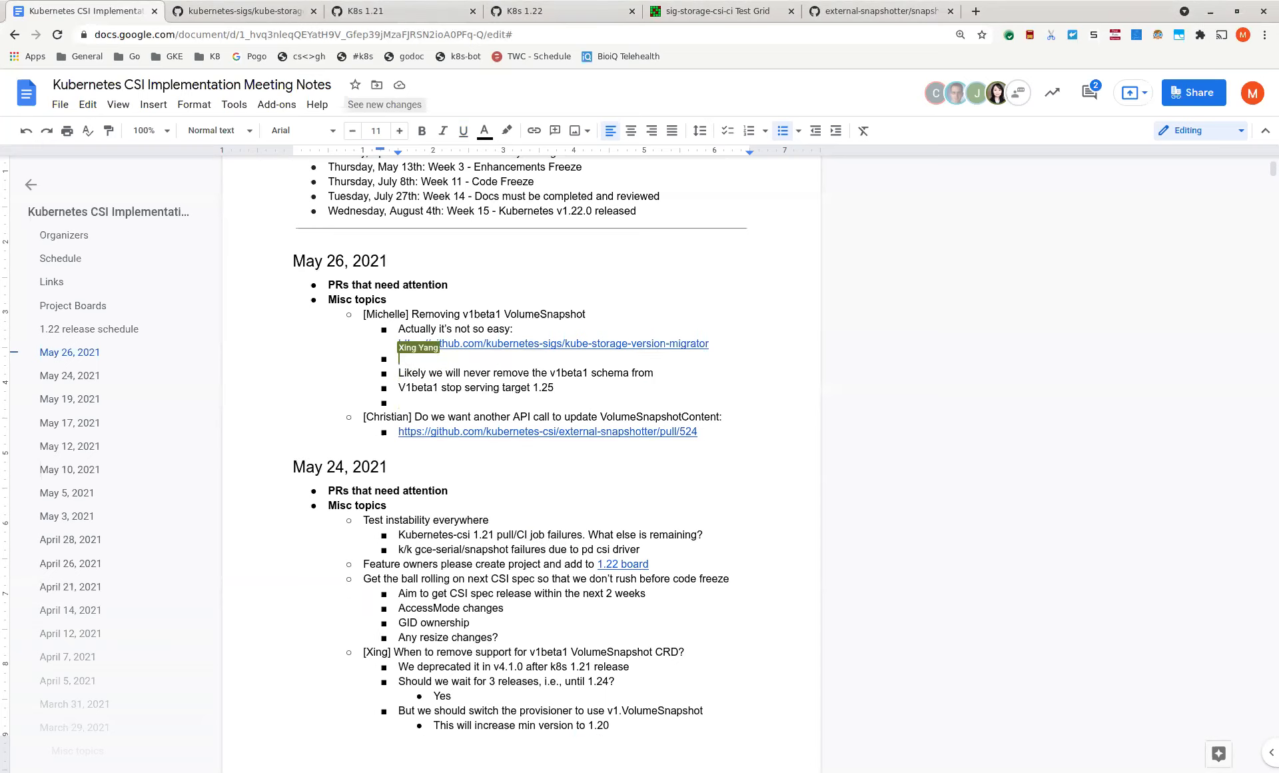
text(1.22: update external)
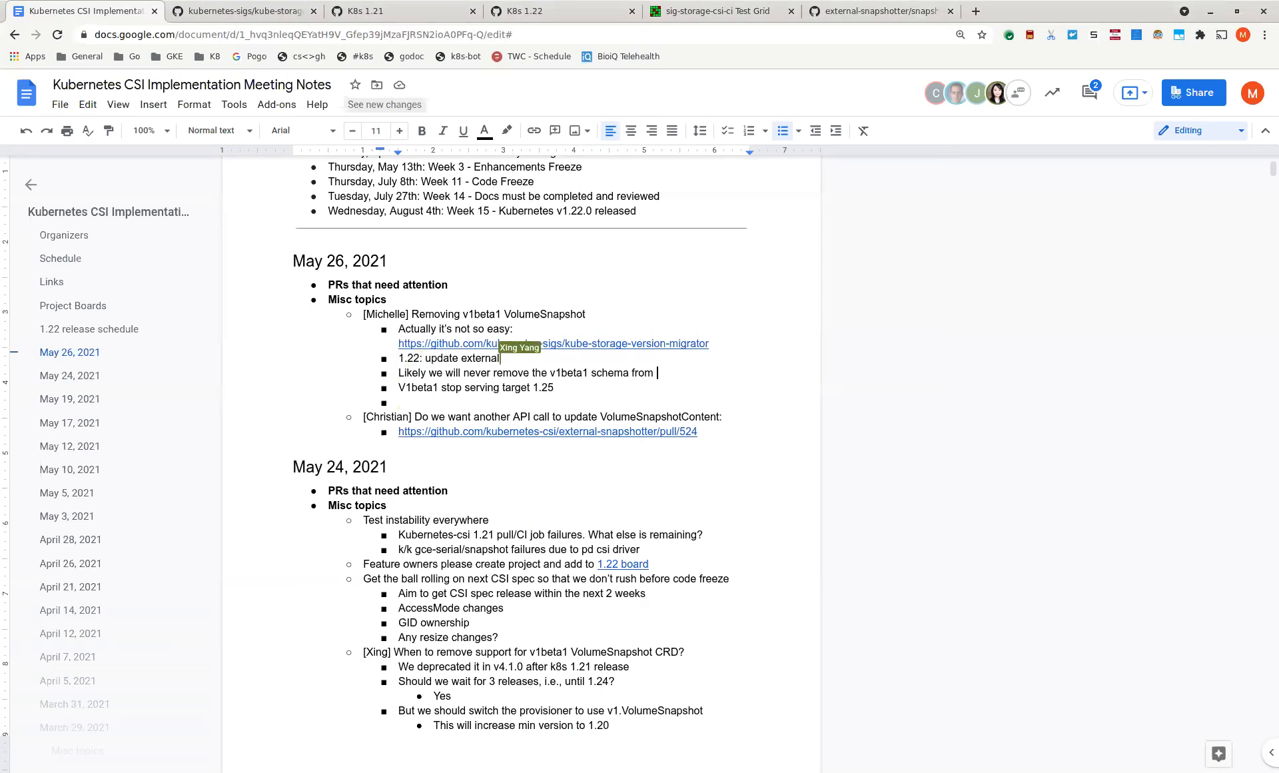
text(-provisioner to use)
text( C)
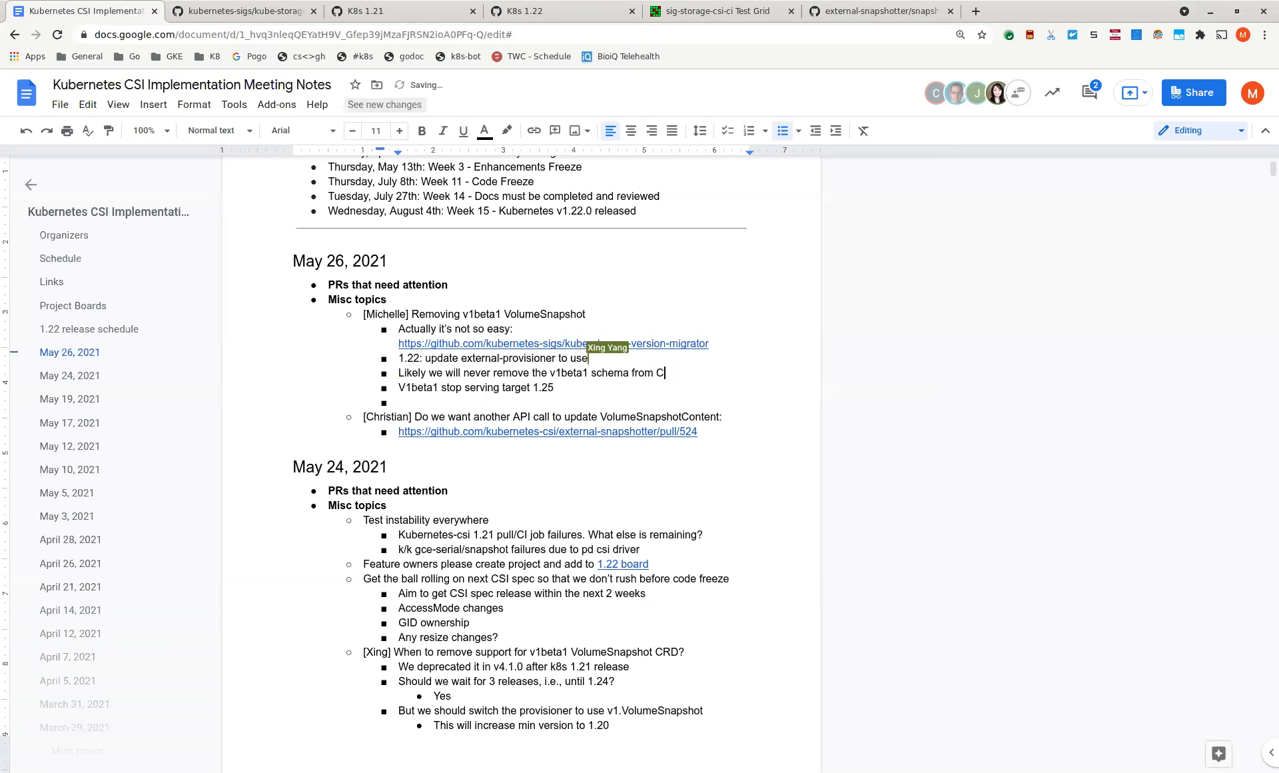
text(RD)
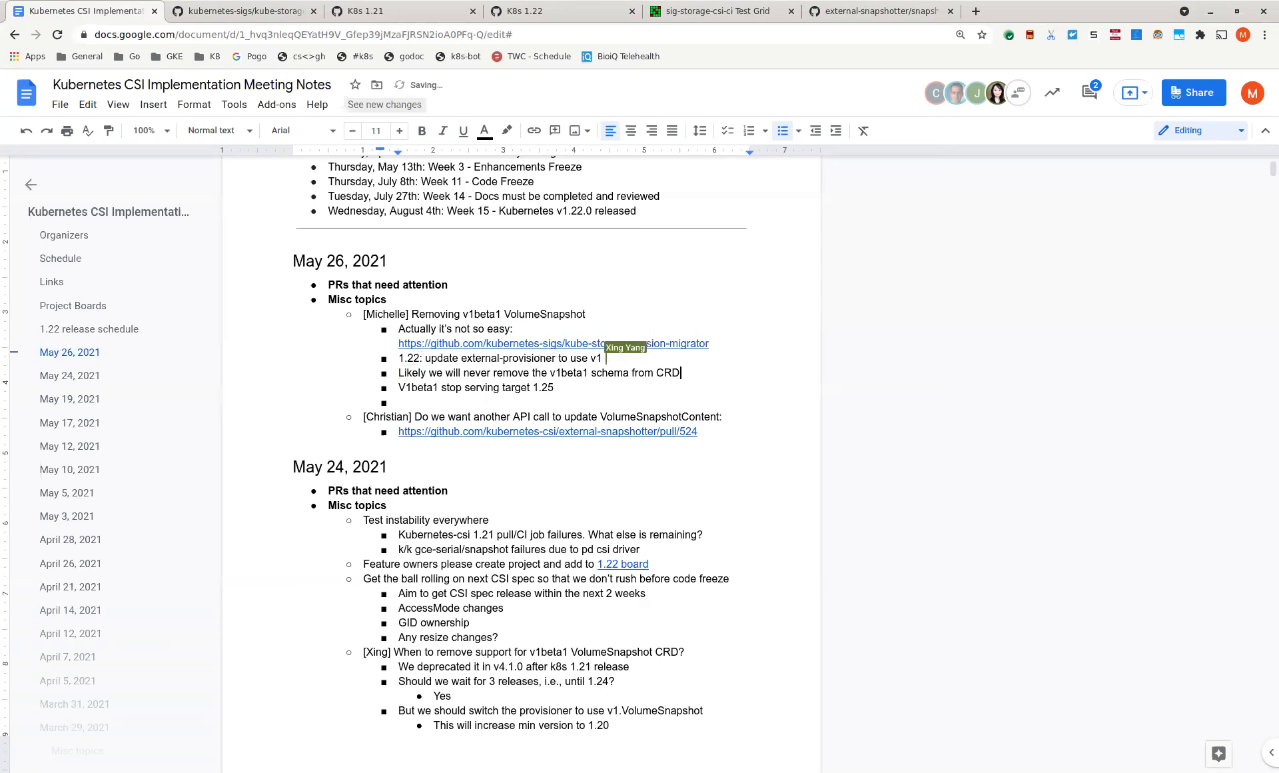
text(VoluemSn)
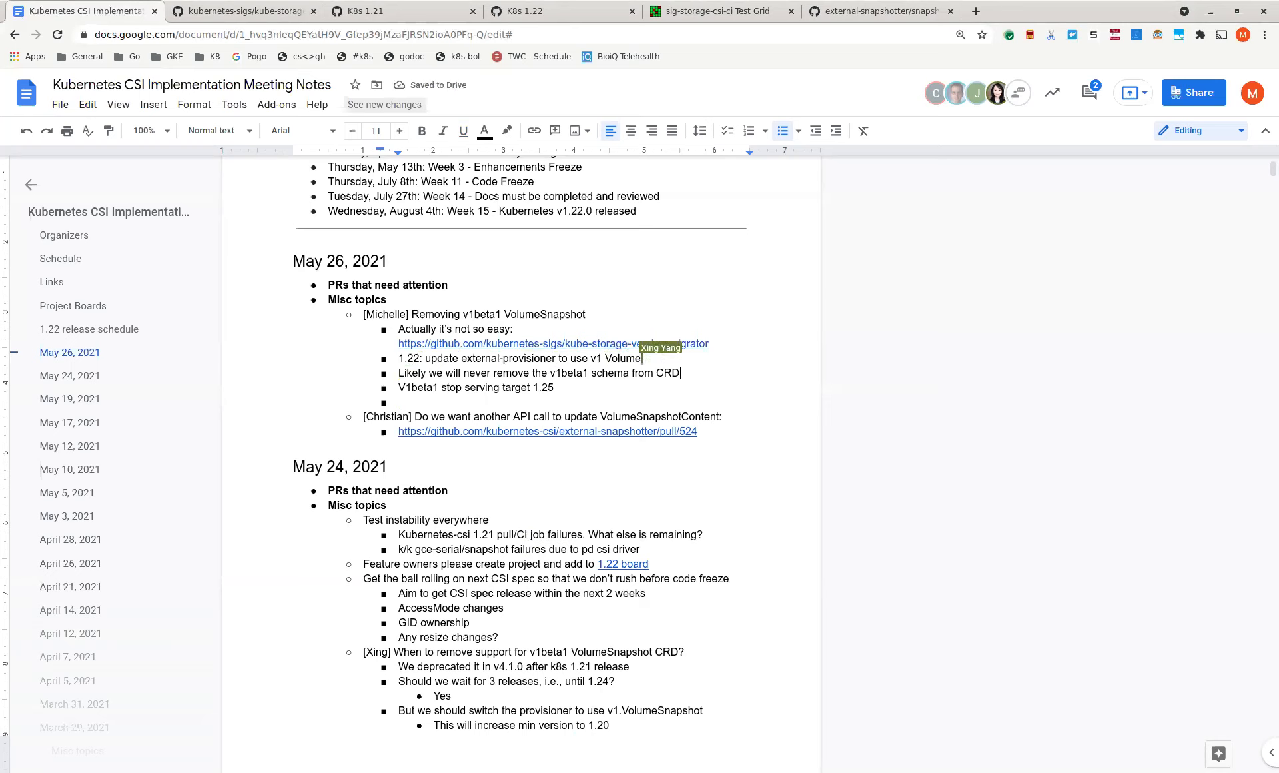
text(Snapshot)
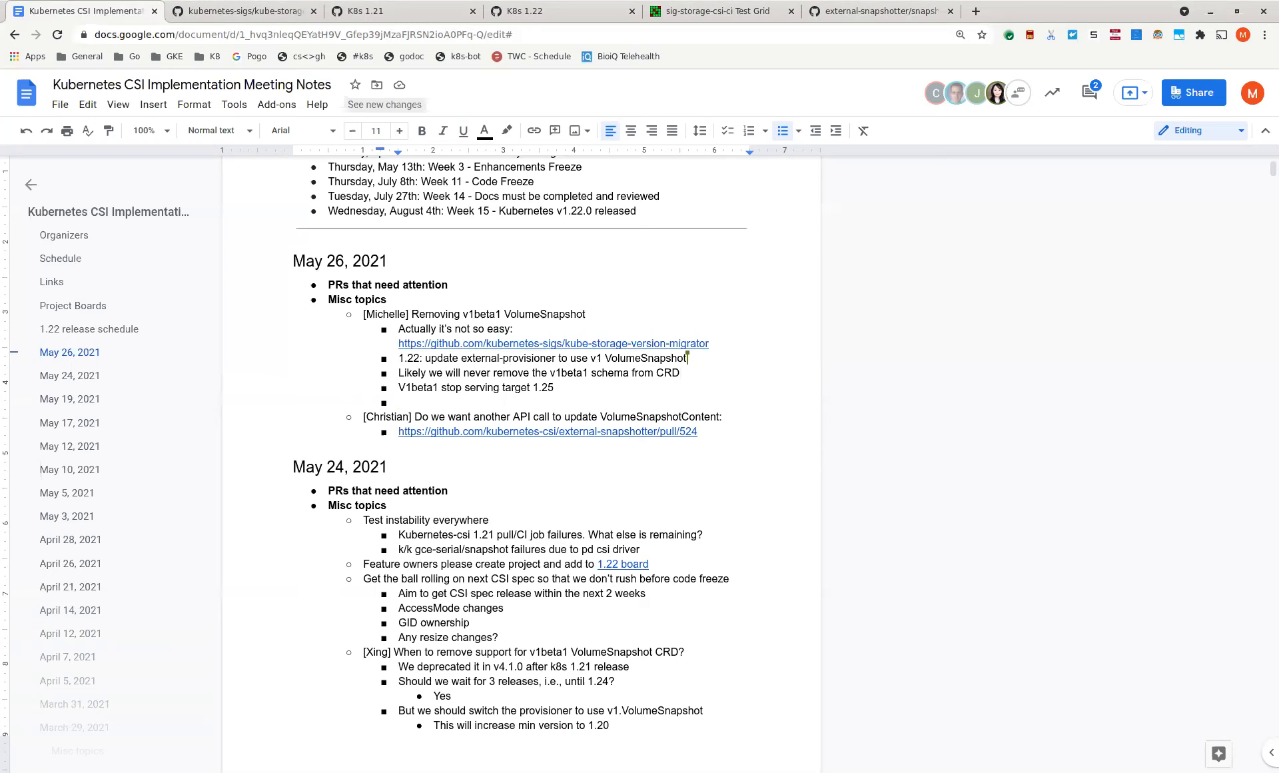
click(681, 373)
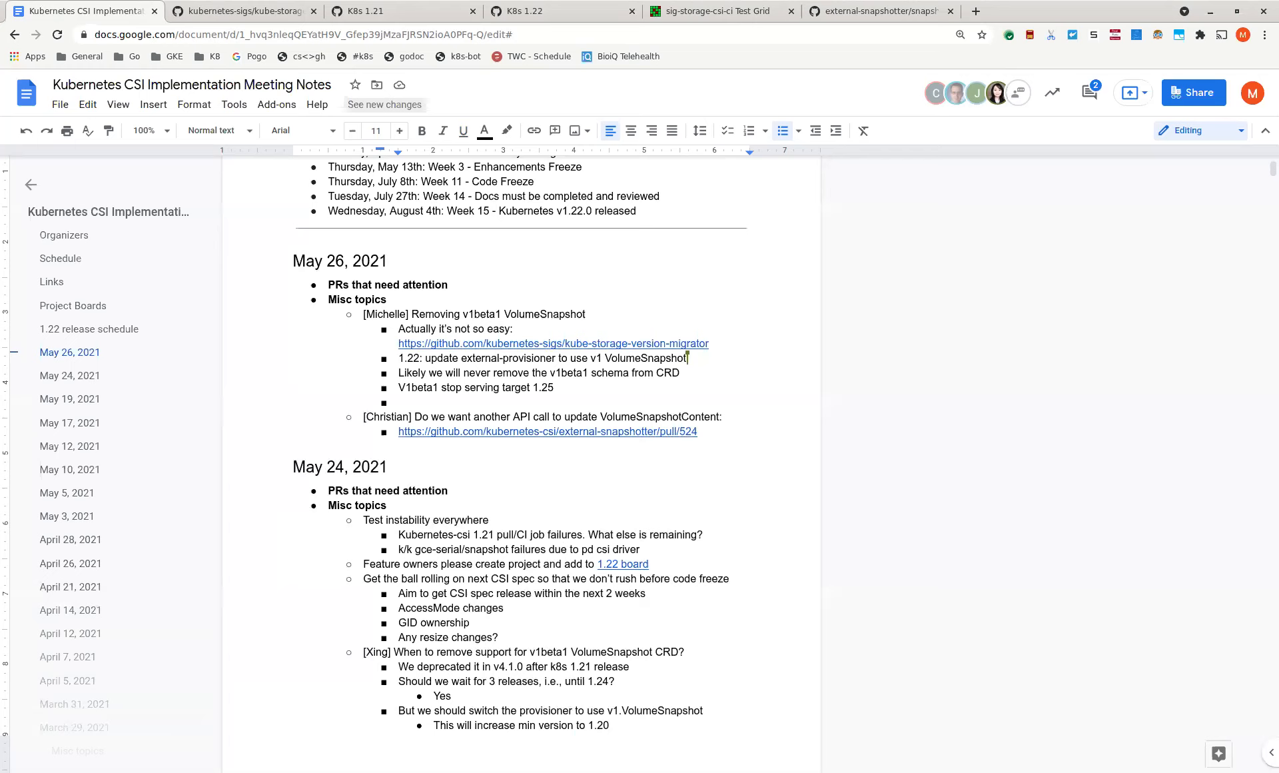
click(681, 373)
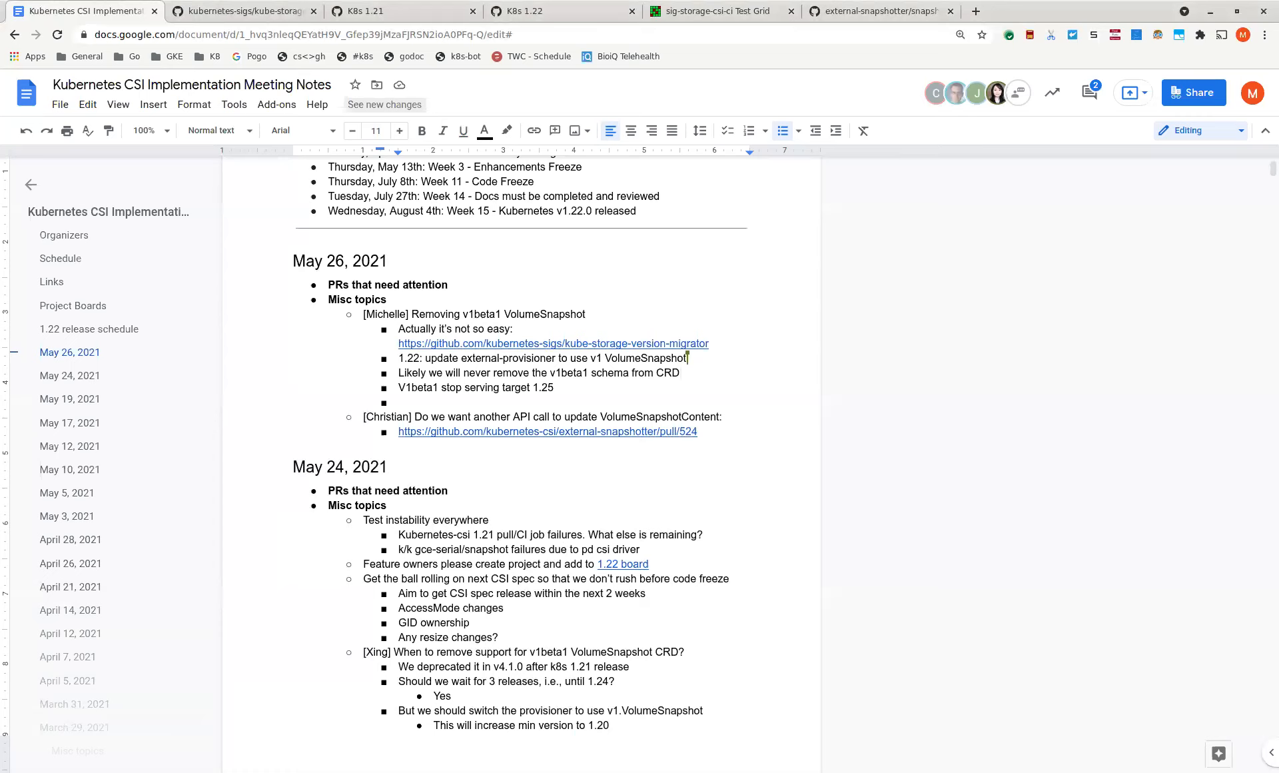
click(681, 373)
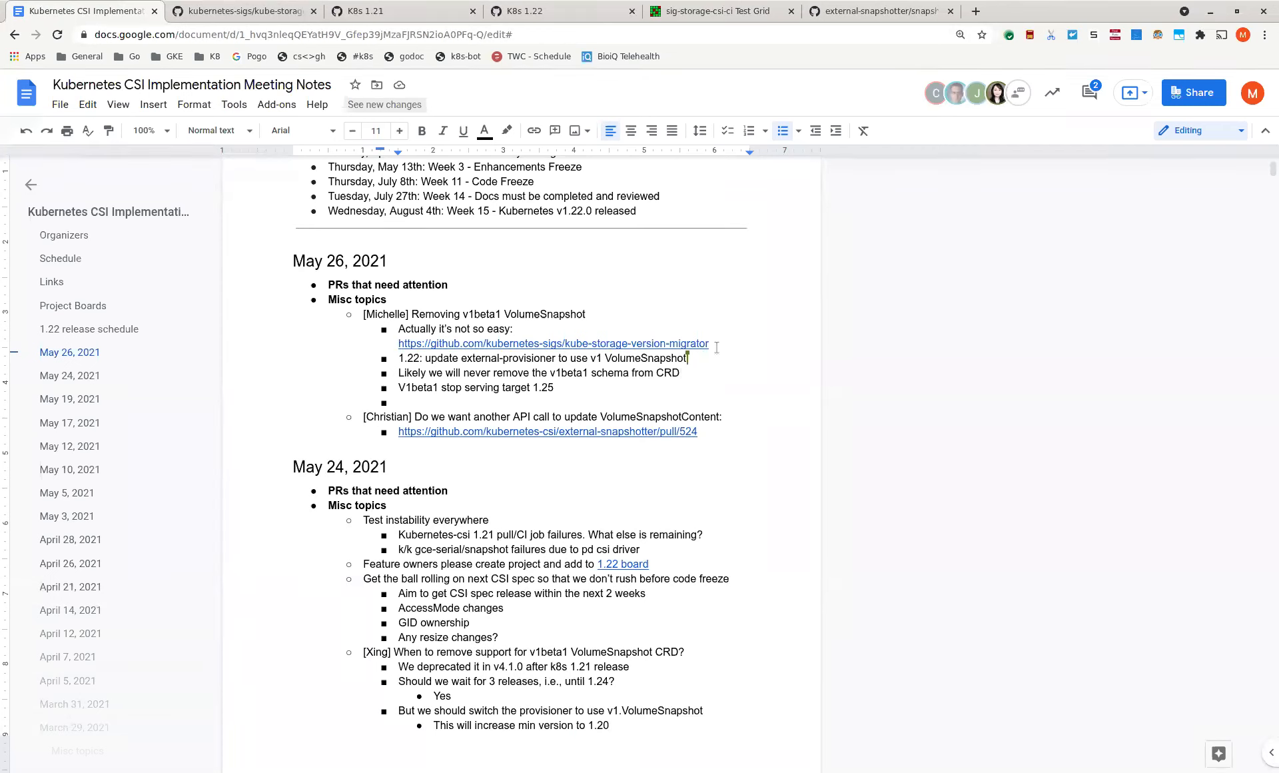
- Type the sub-bullet 'Don't need this if we're not going to remove the v1beta1 schema'
text(Don't)
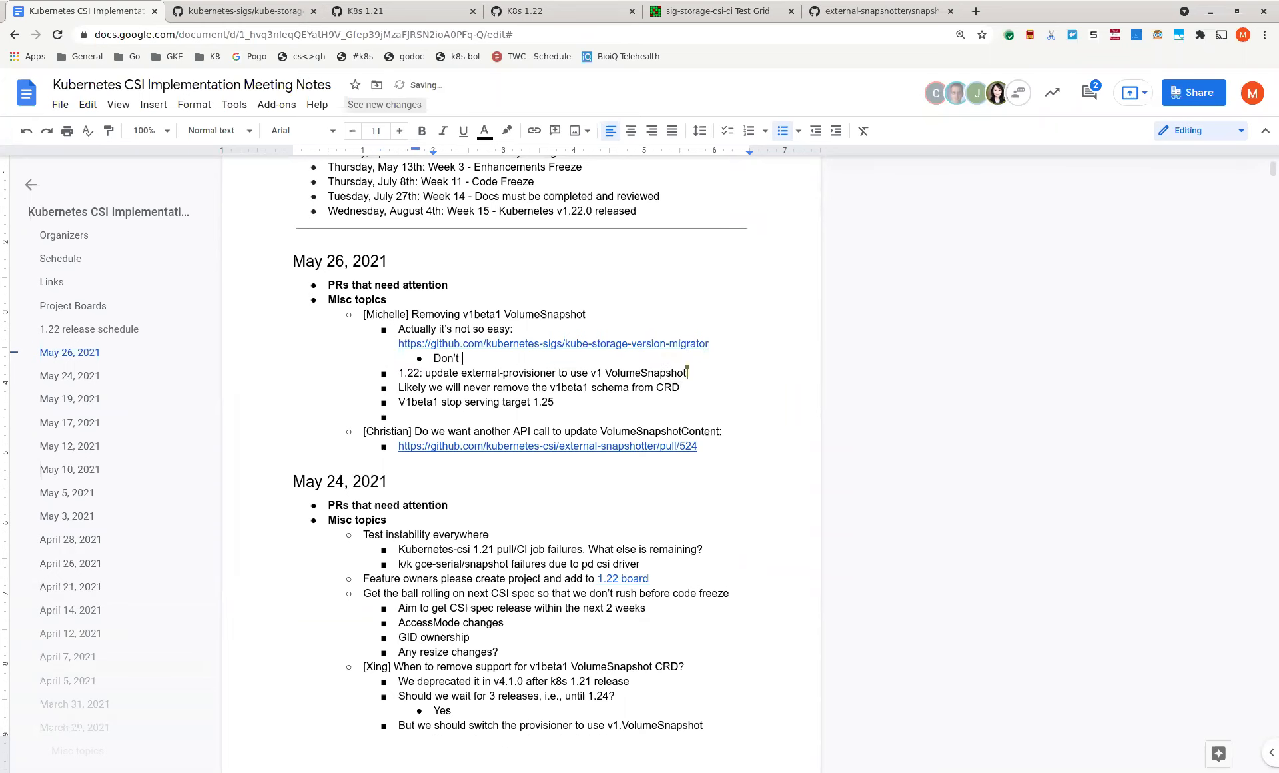
text(need this if we're not)
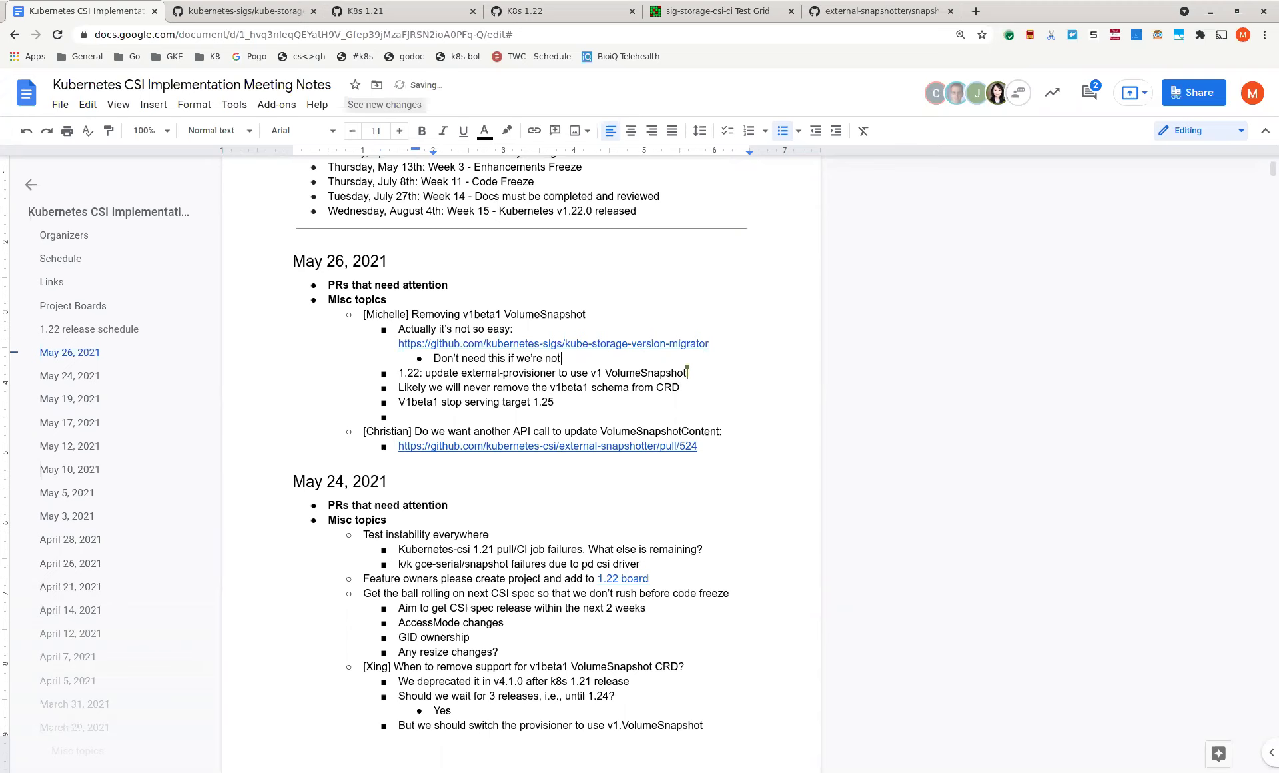
text(going to remove the v1beta1 schema)
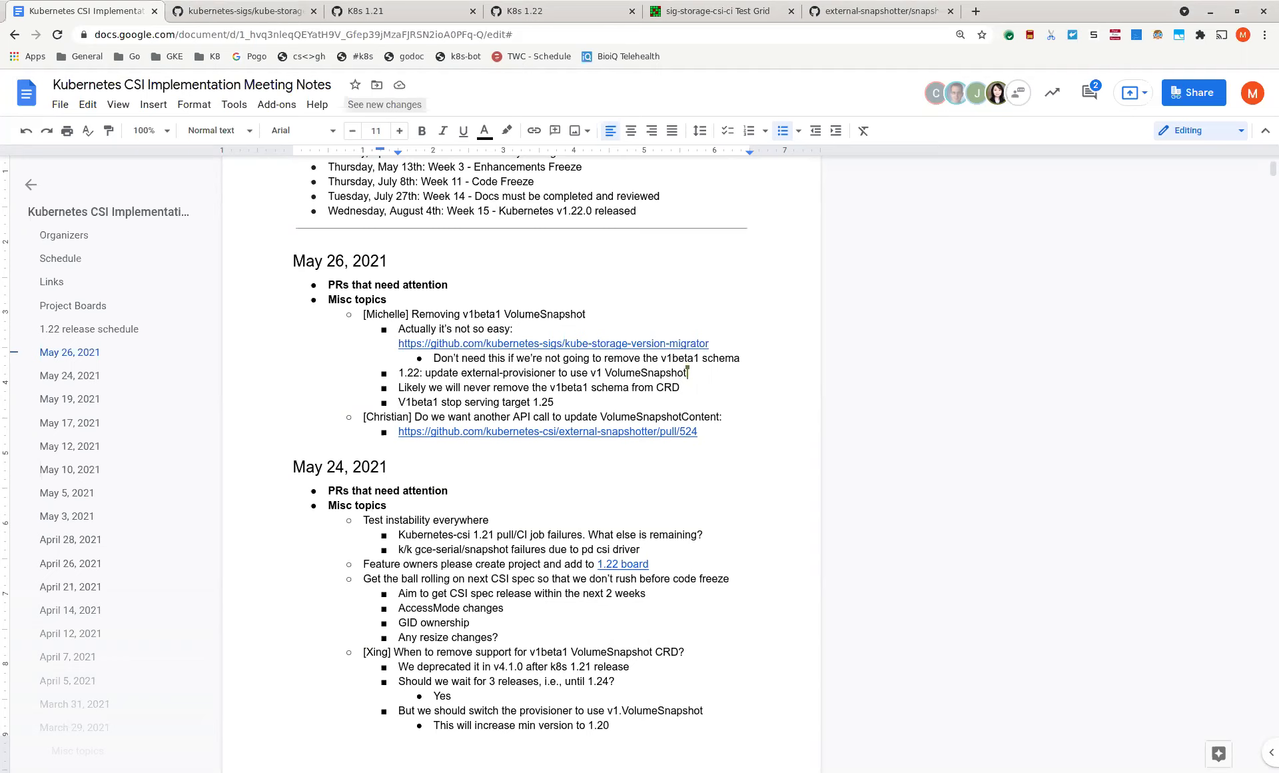
- Open external-snapshotter pull request #524 from the doc's link preview and read its conversation
click(553, 402)
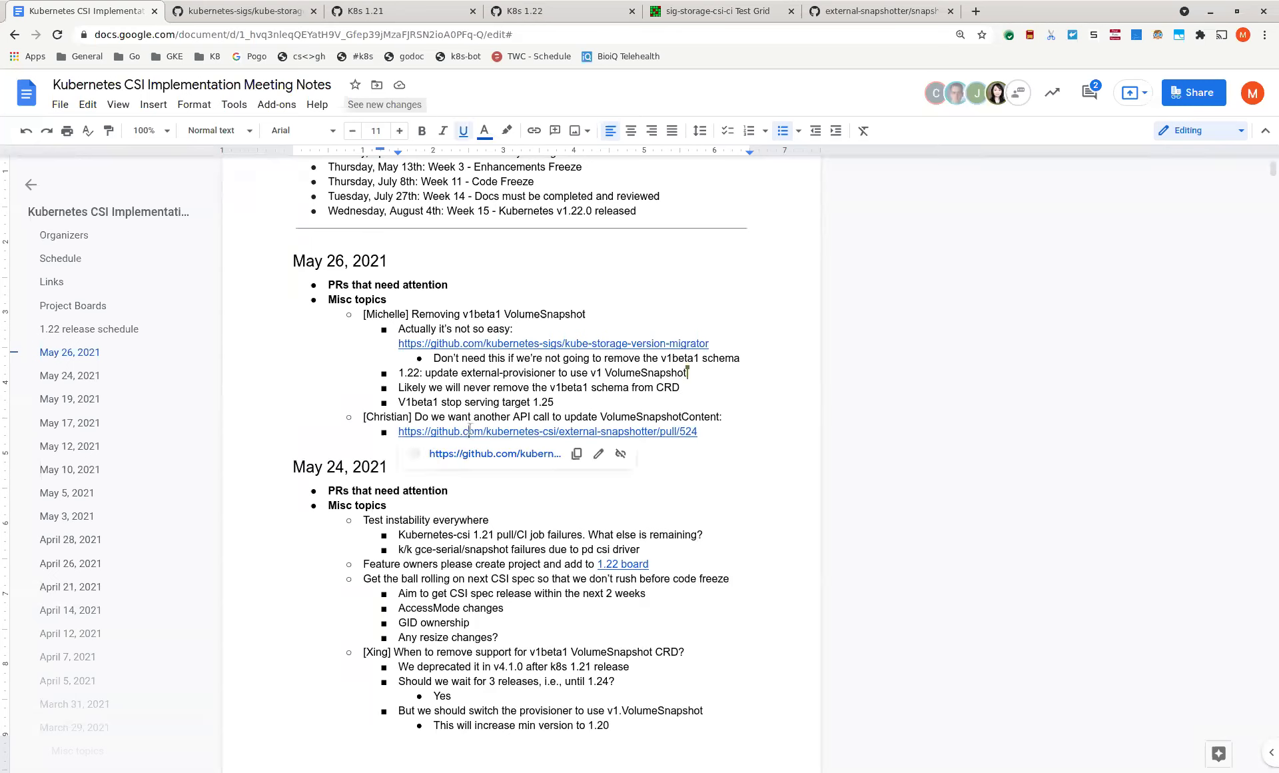
click(546, 431)
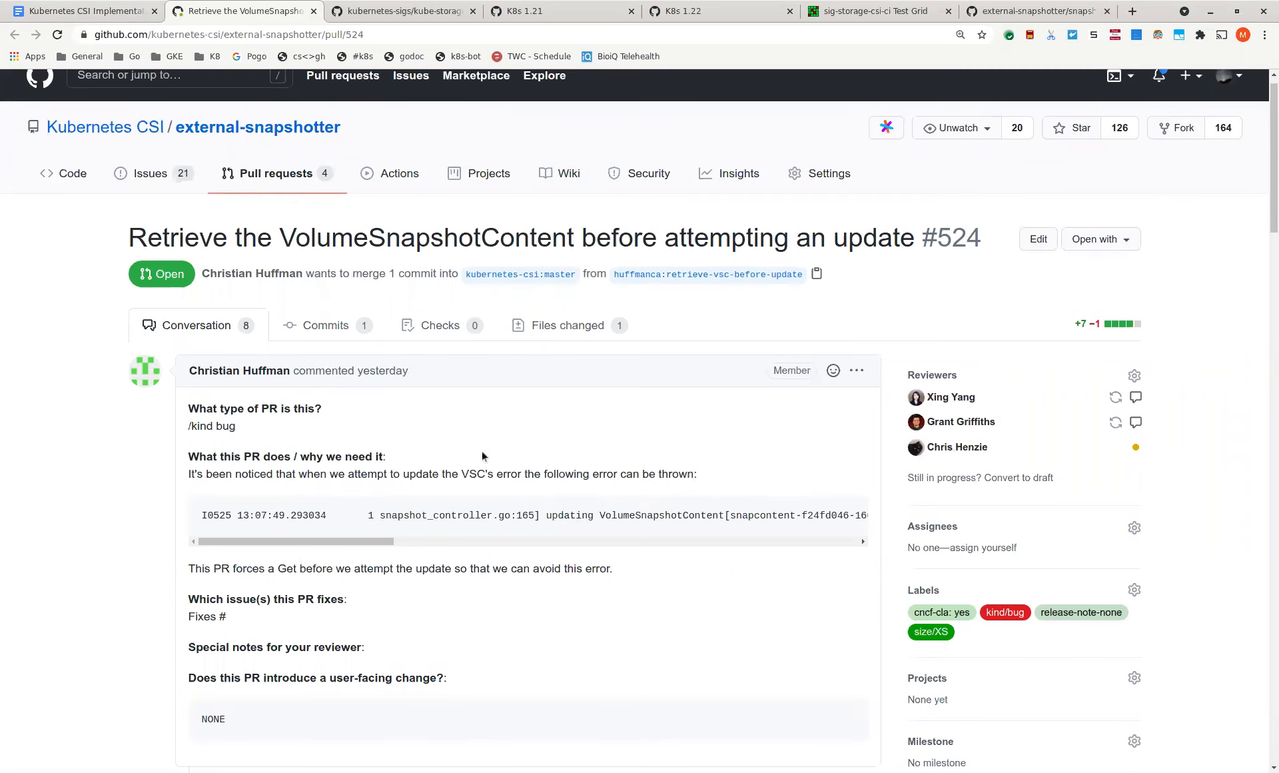
scroll(down, 3)
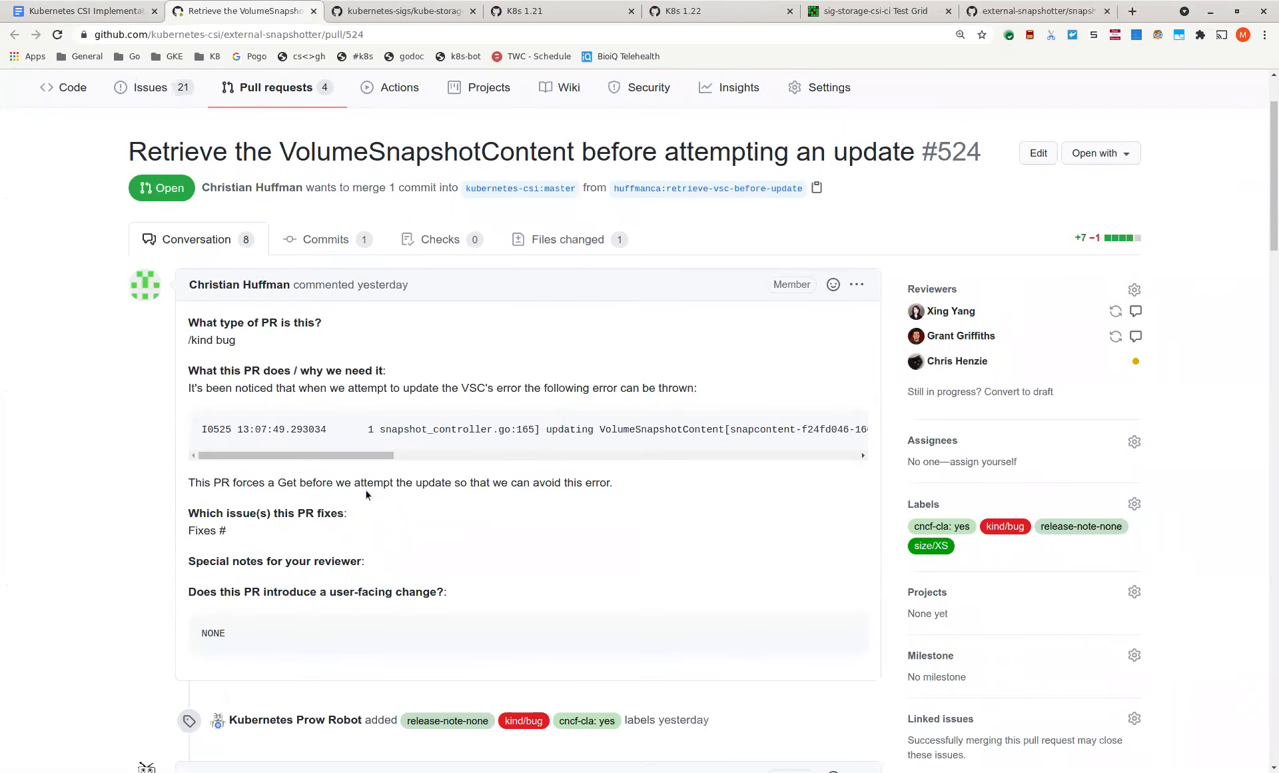
scroll(down, 3)
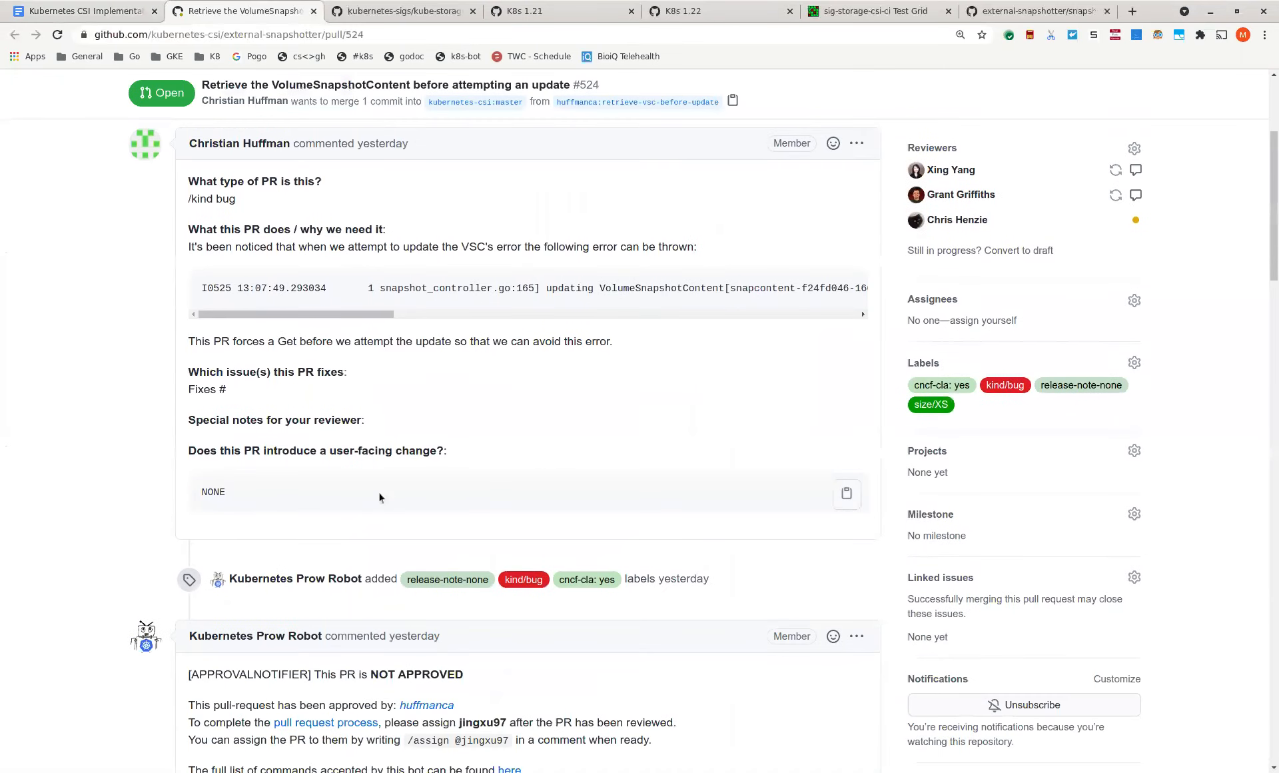
scroll(down, 3)
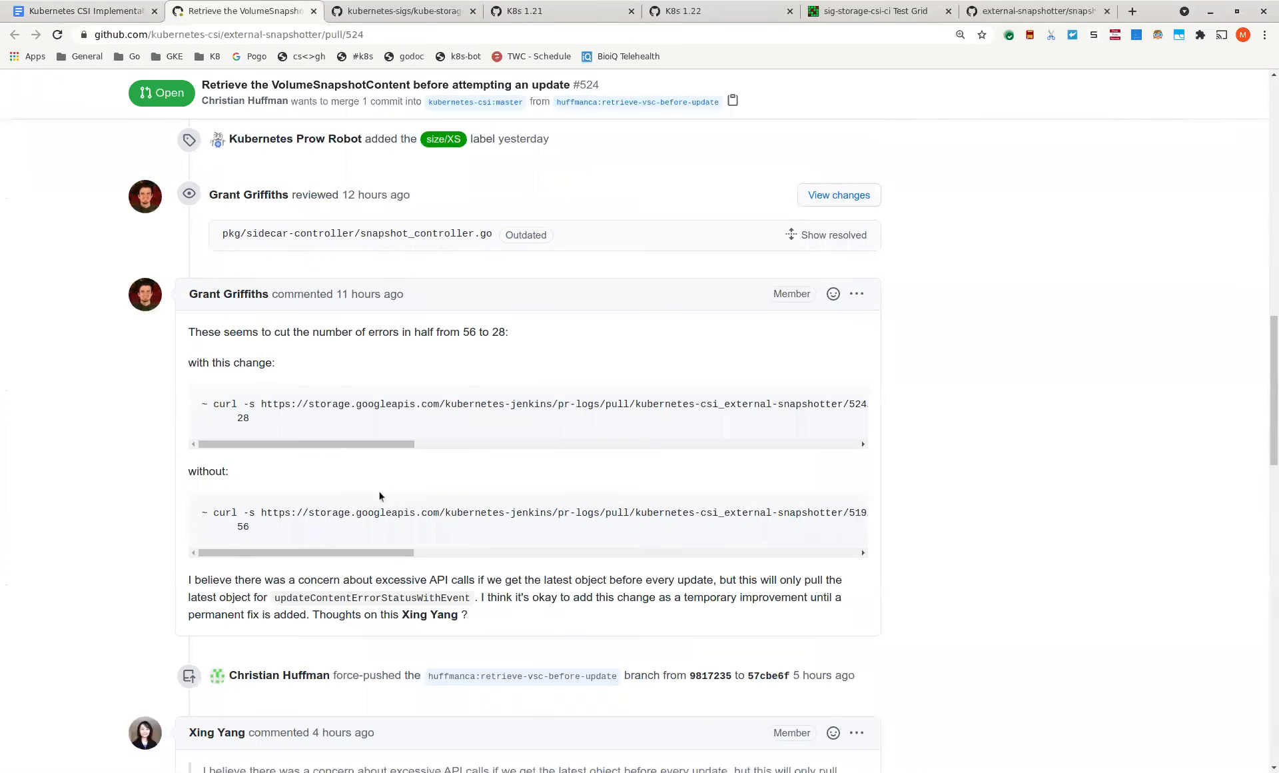
scroll(down, 3)
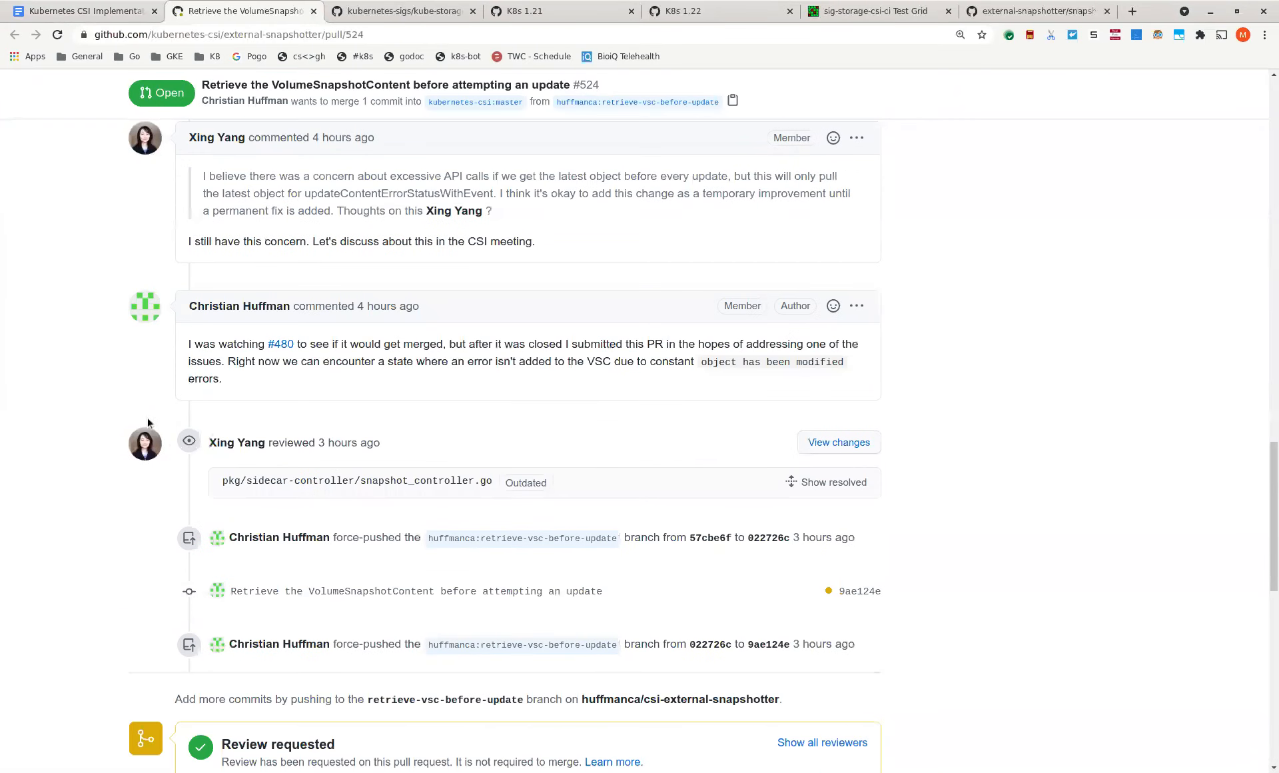
scroll(down, 3)
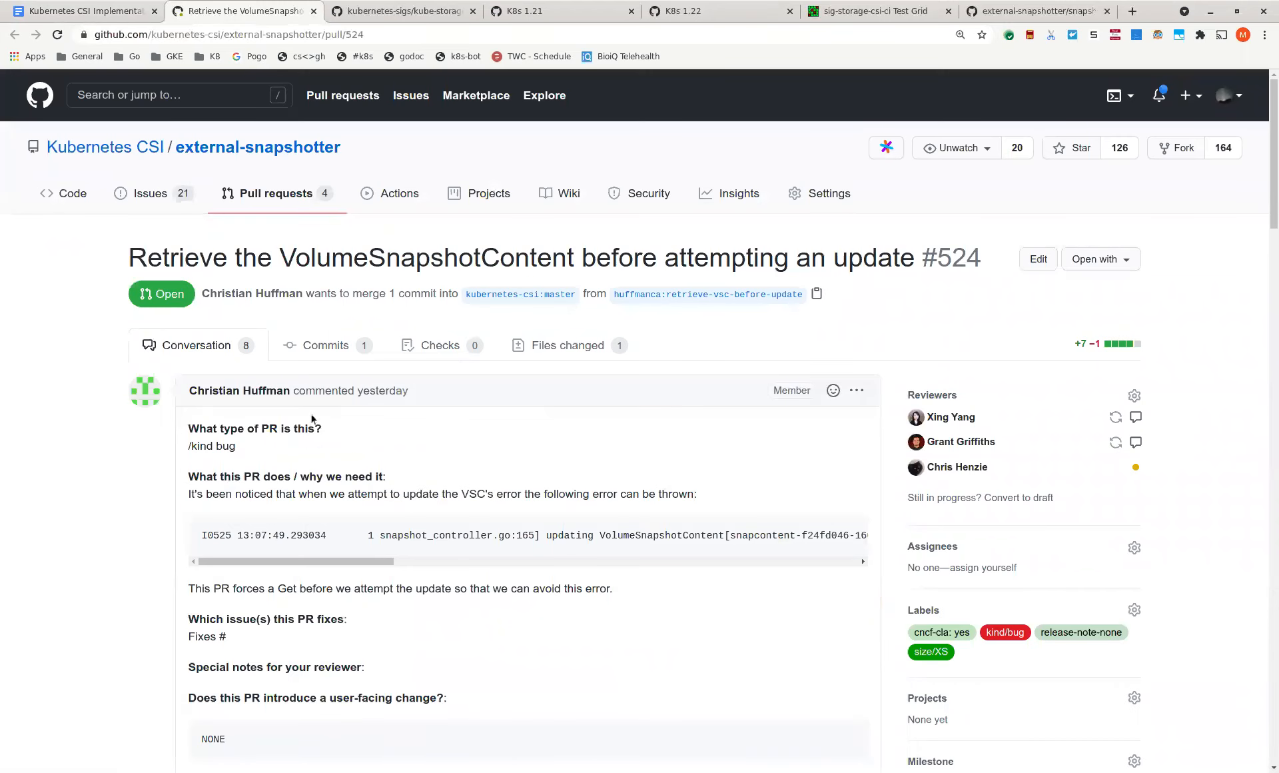
- Review PR #524's snapshot_controller.go diff fetching the latest VolumeSnapshotContent, dismissing the tip
click(566, 344)
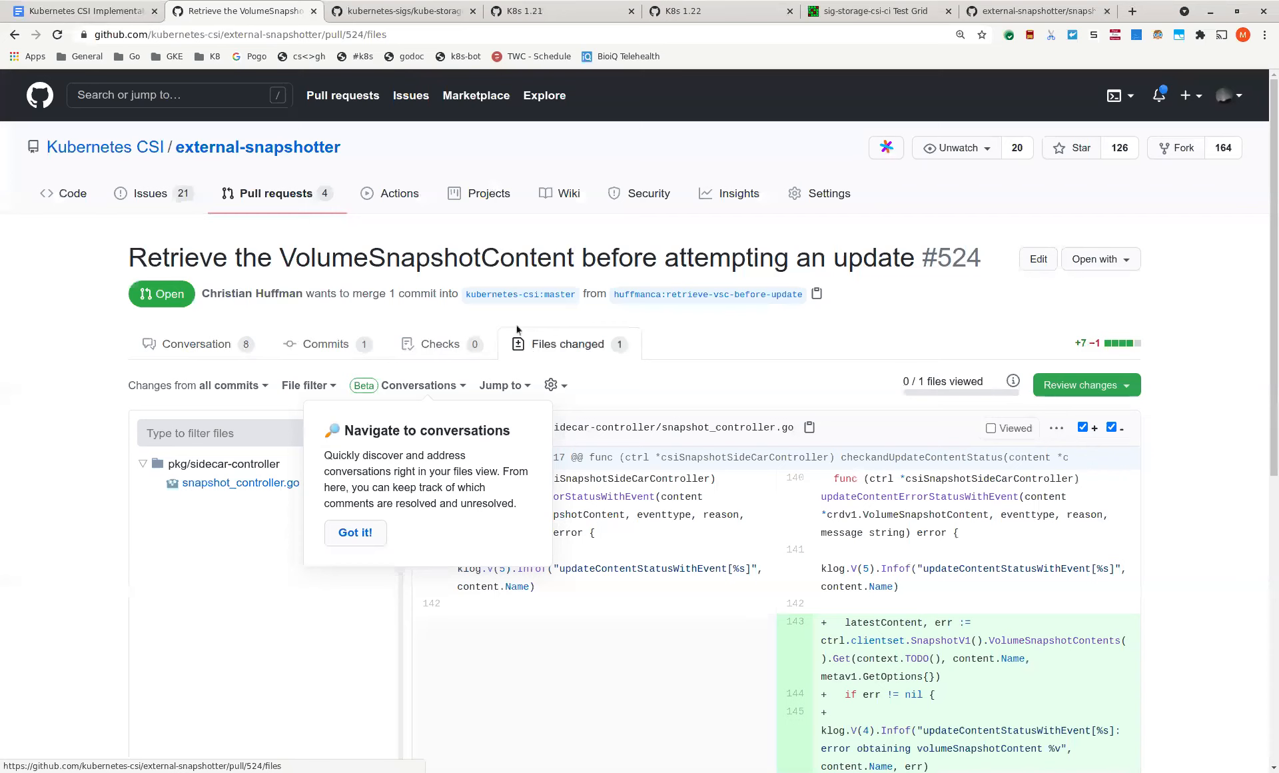
scroll(down, 3)
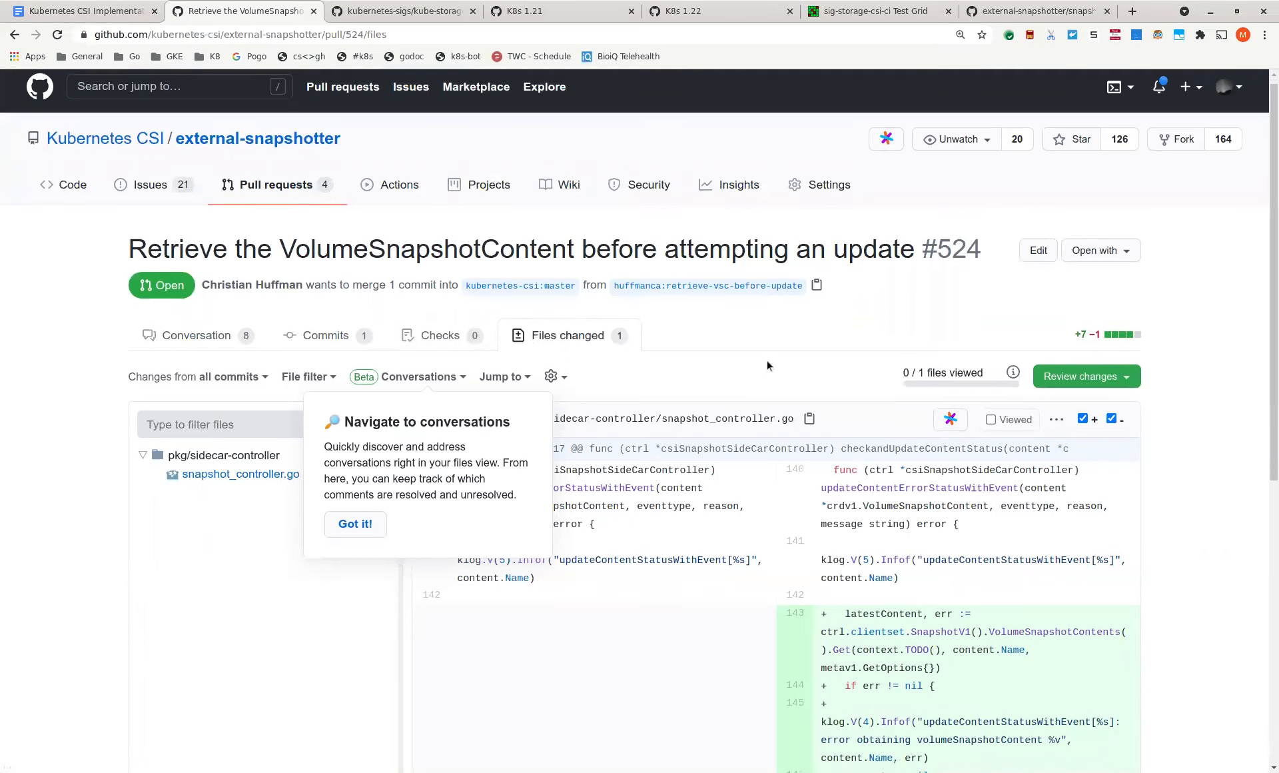
scroll(down, 3)
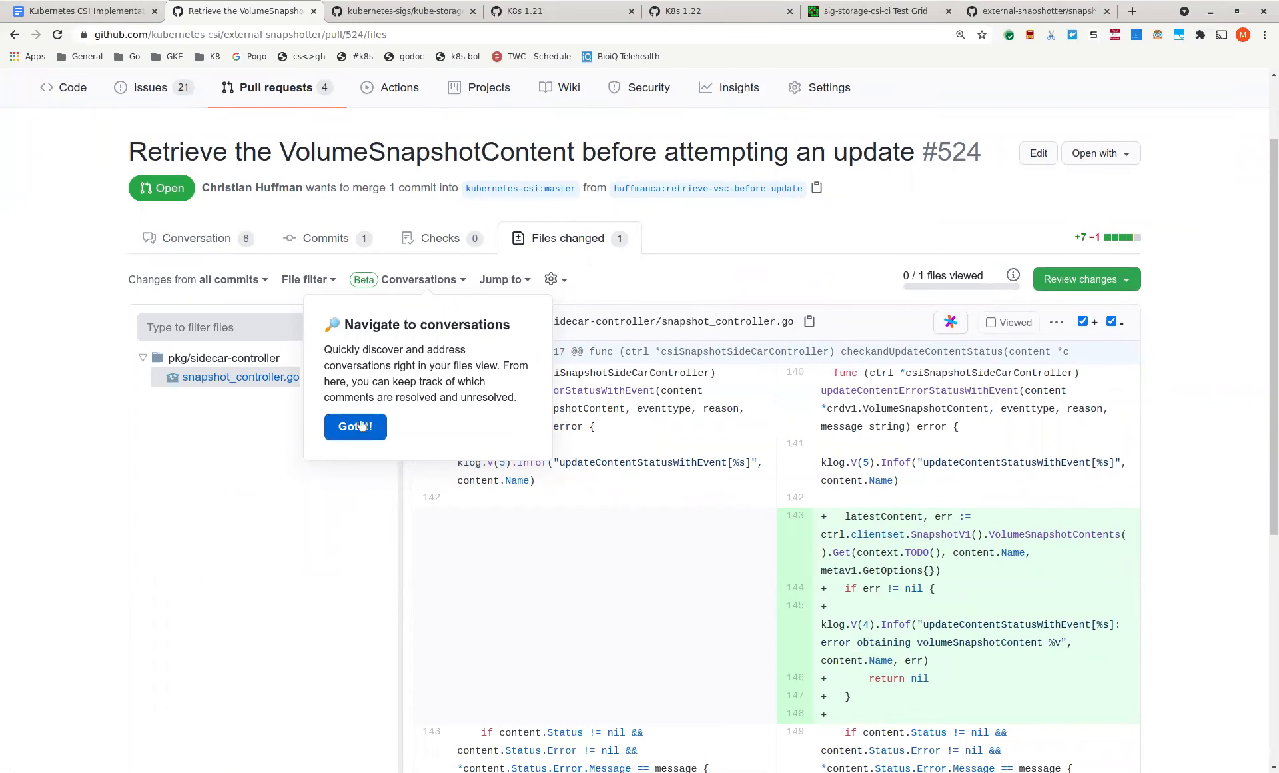
click(355, 426)
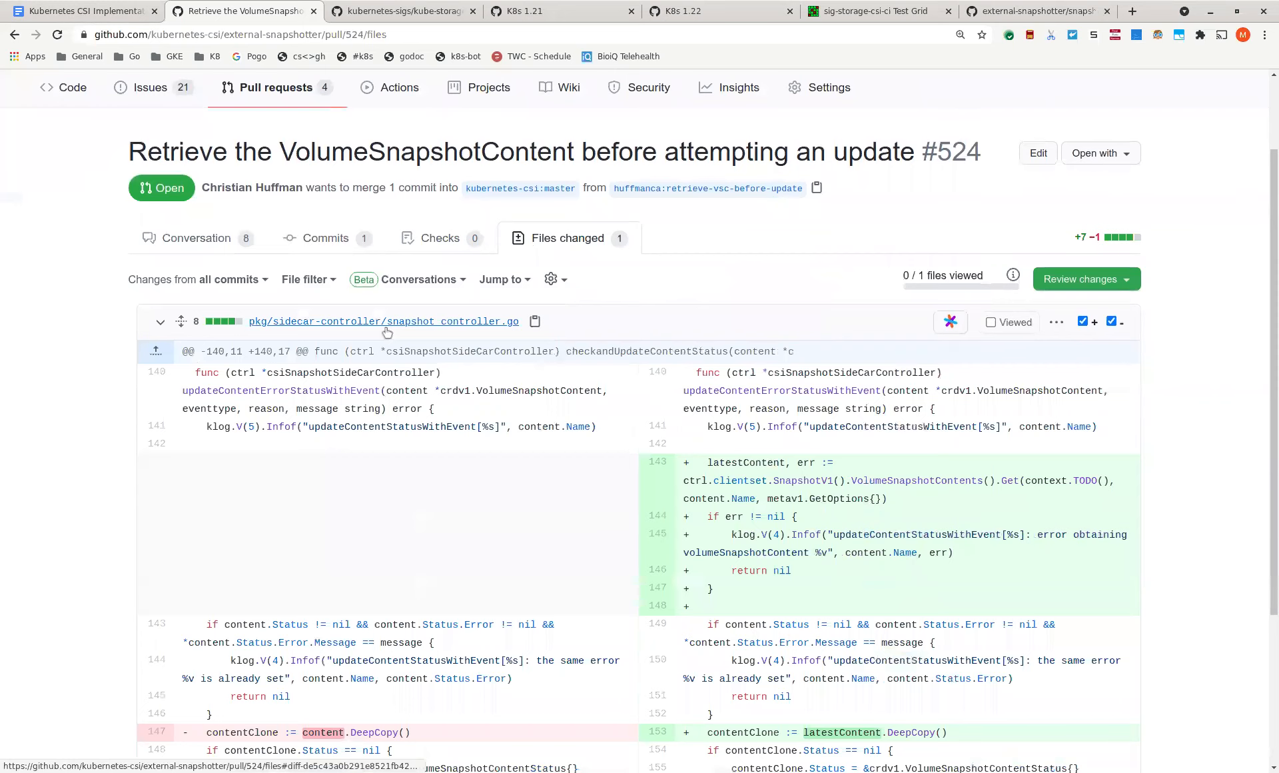
scroll(down, 3)
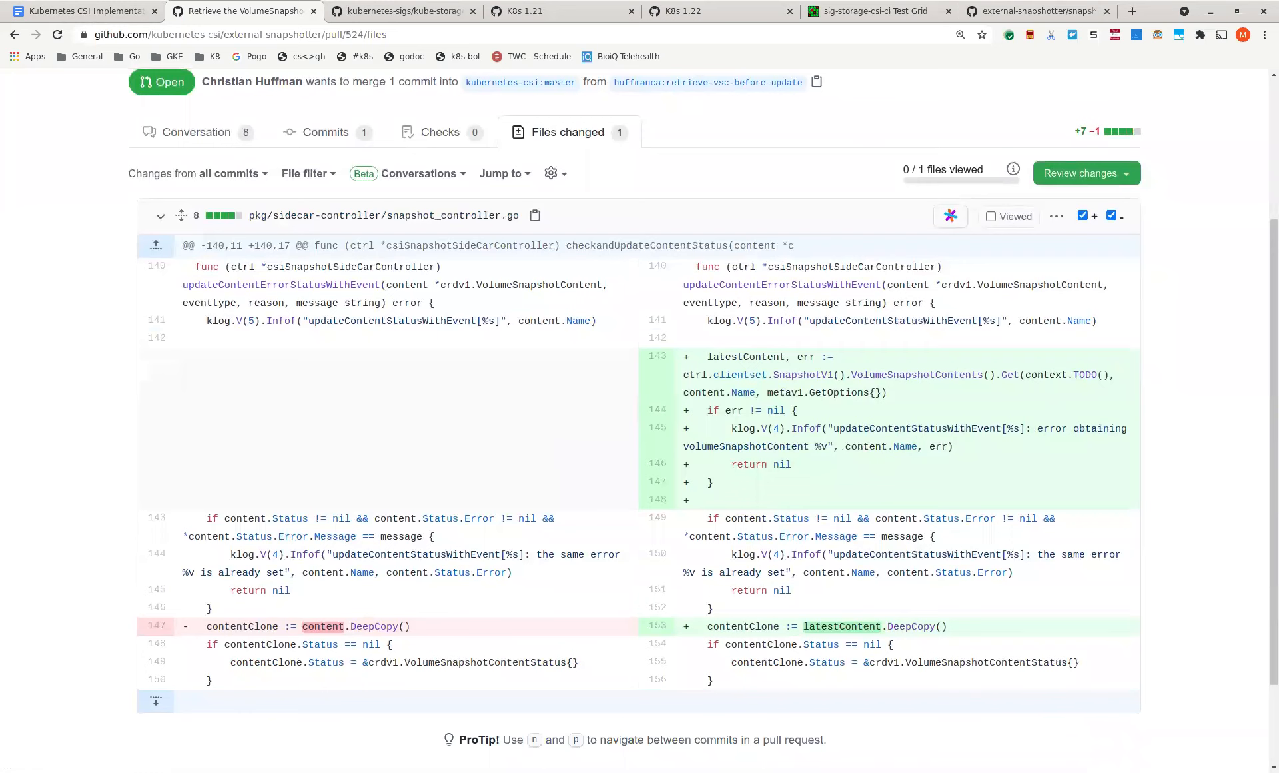
mouse_move(578, 492)
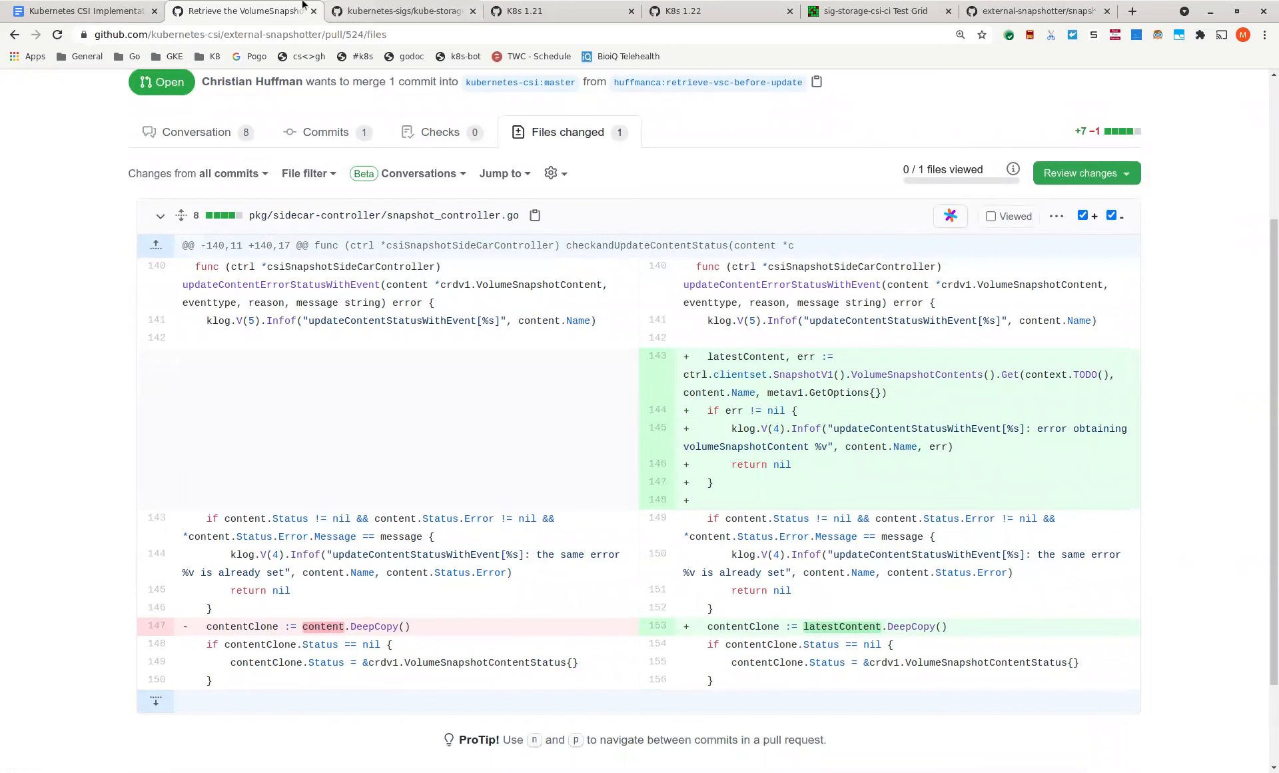
mouse_move(294, 455)
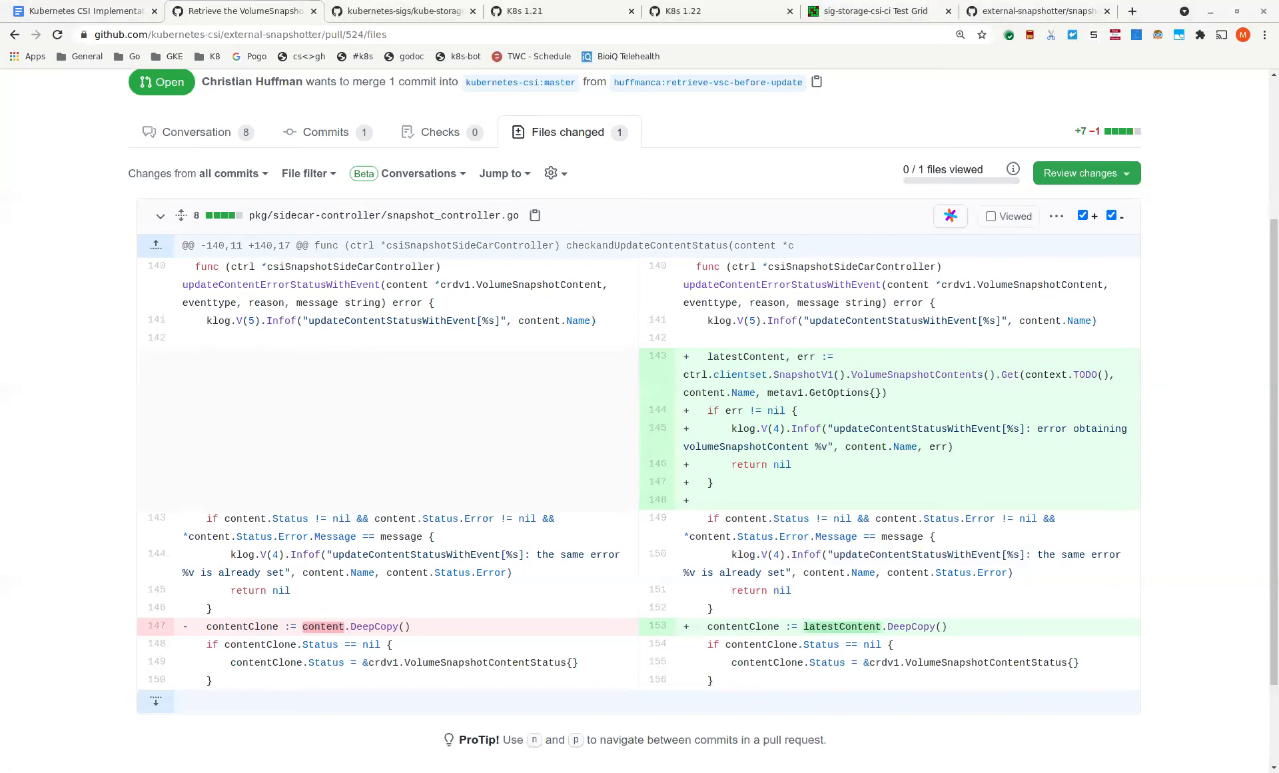
mouse_move(349, 567)
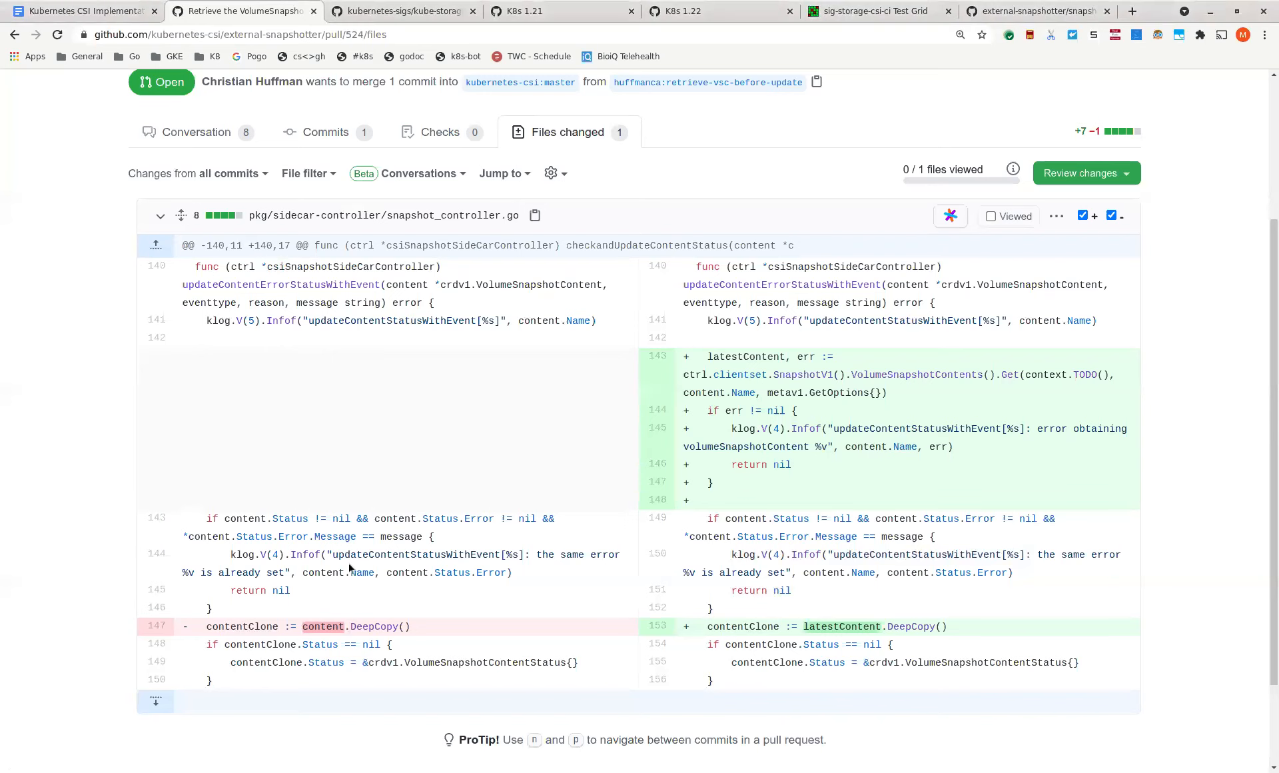
- Switch back to the Kubernetes CSI Implementation Meeting Notes tab in Chrome
click(82, 11)
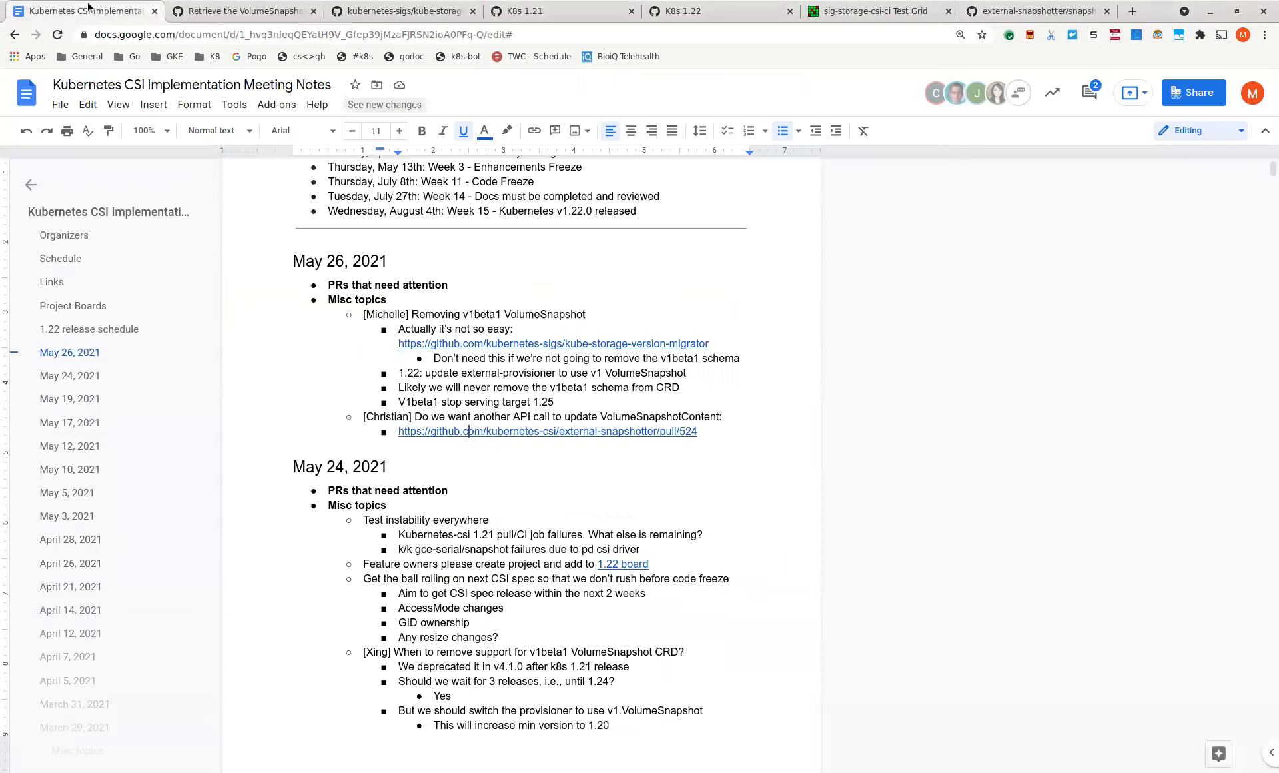